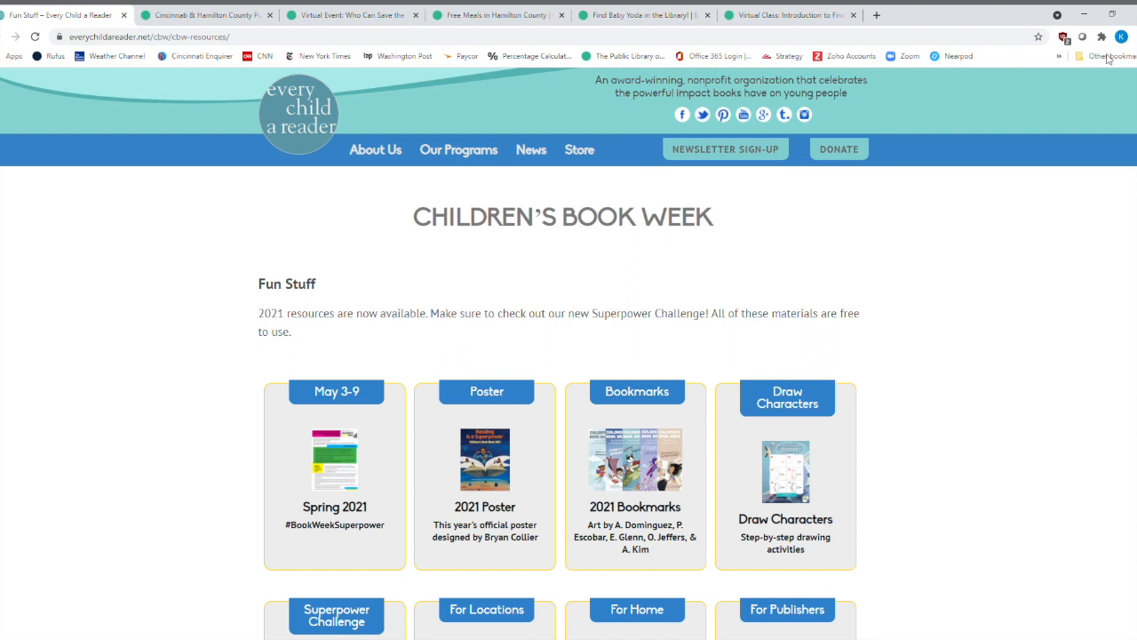
{"action": "mouse_move", "coordinate": [833, 273]}
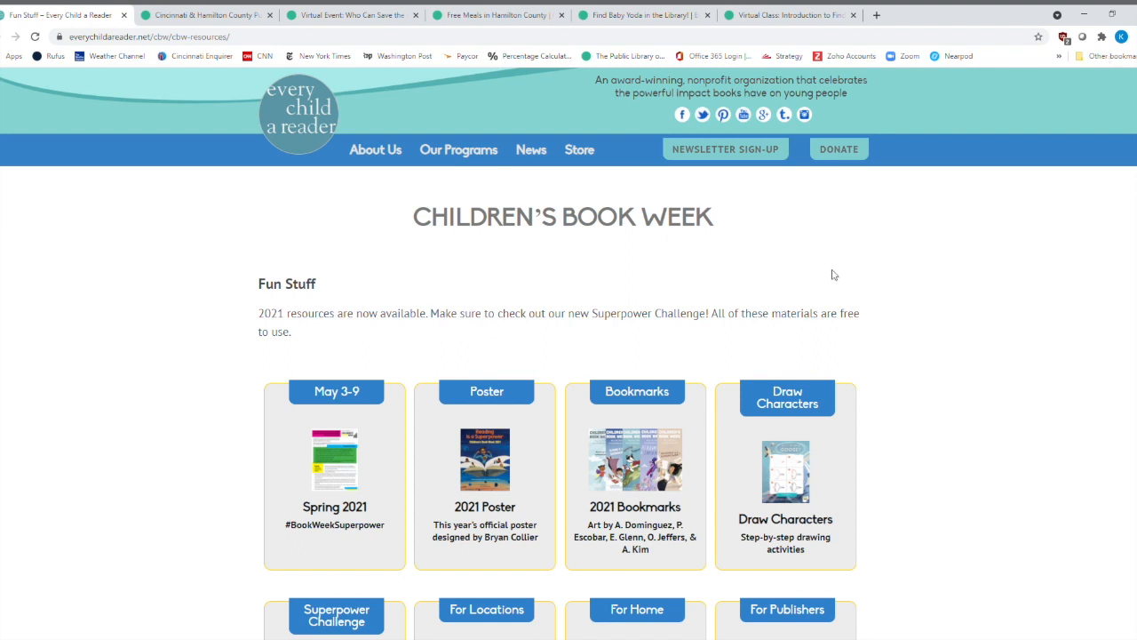
{"action": "mouse_move", "coordinate": [411, 254]}
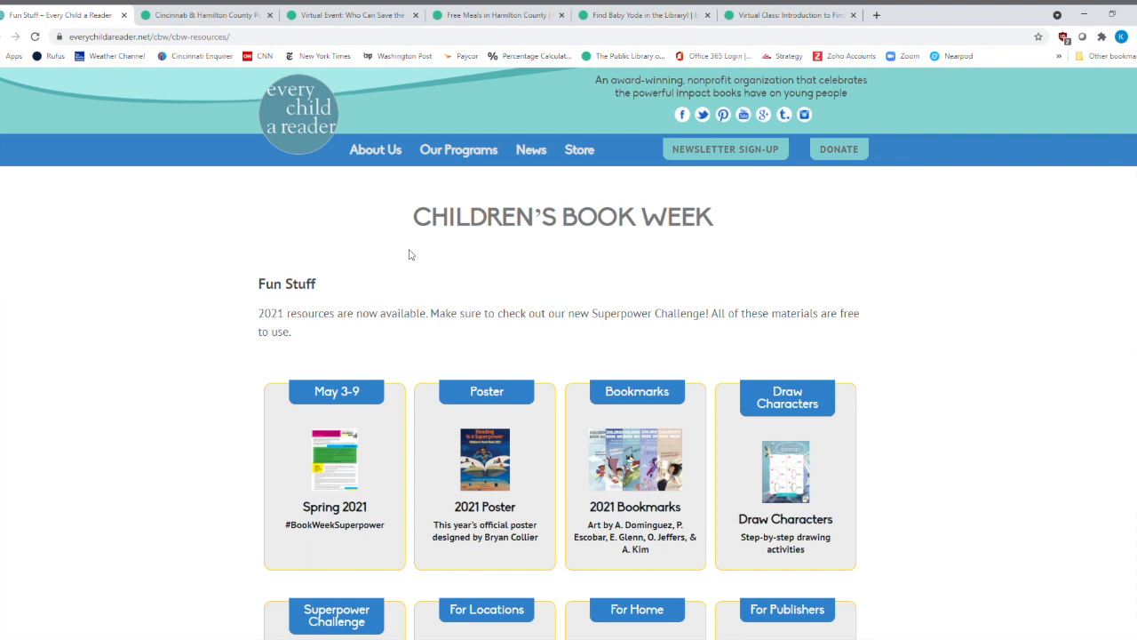
{"action": "mouse_move", "coordinate": [396, 297]}
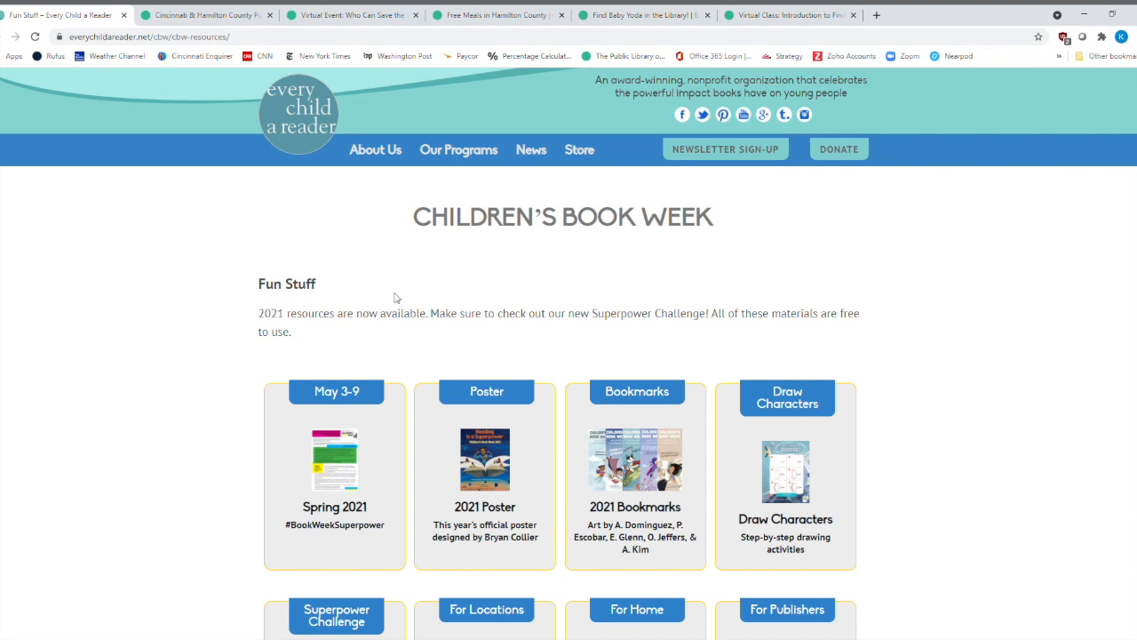
{"action": "mouse_move", "coordinate": [186, 360]}
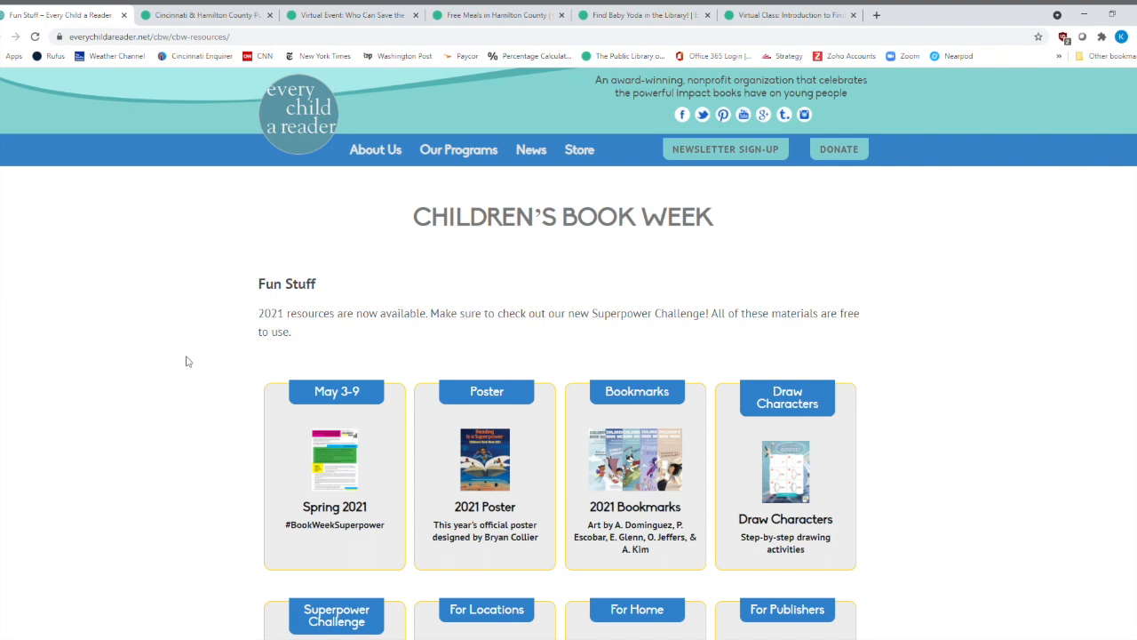
Scroll down to reveal the Superpower Challenge and location, home and publisher resources.
{"action": "scroll", "scroll_direction": "down", "scroll_amount": 3}
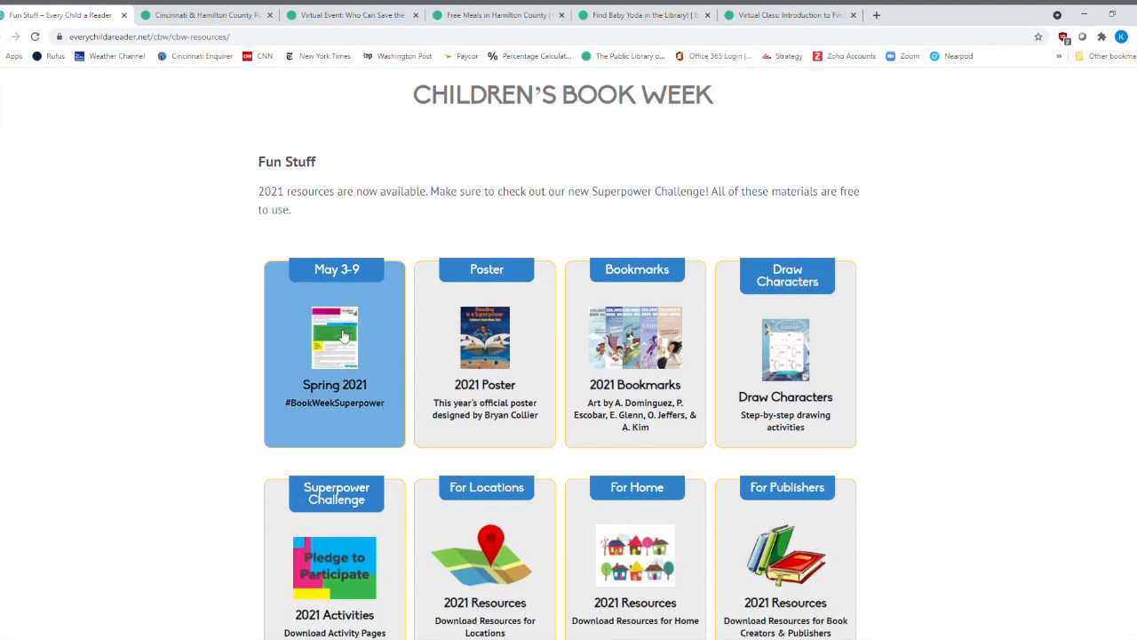
{"action": "mouse_move", "coordinate": [336, 338]}
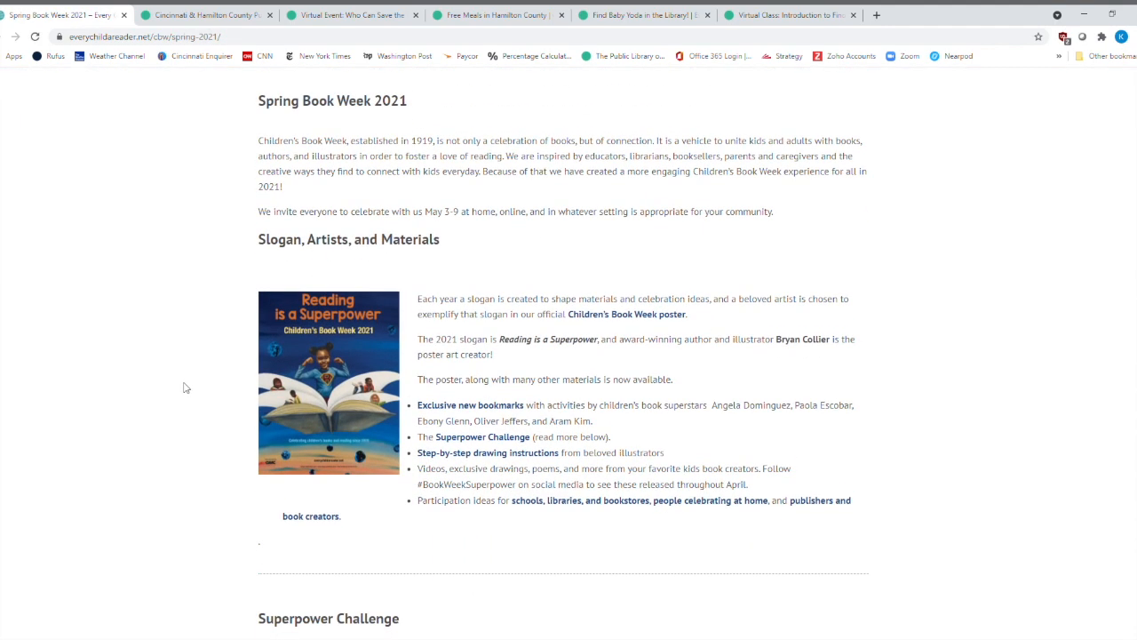
{"action": "mouse_move", "coordinate": [390, 331]}
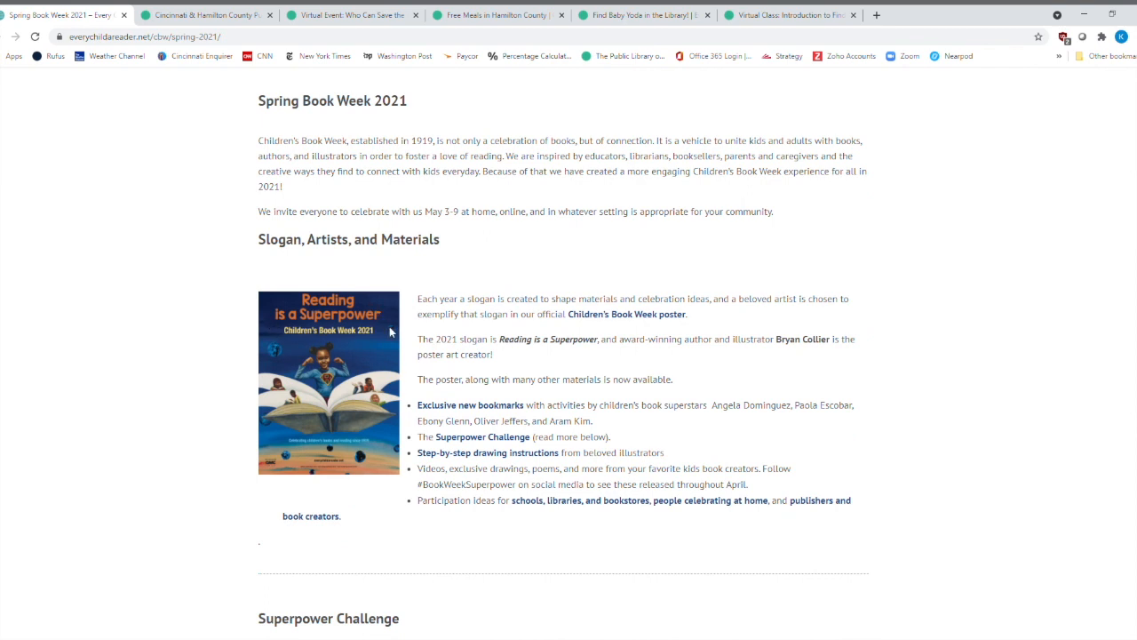
{"action": "mouse_move", "coordinate": [449, 314]}
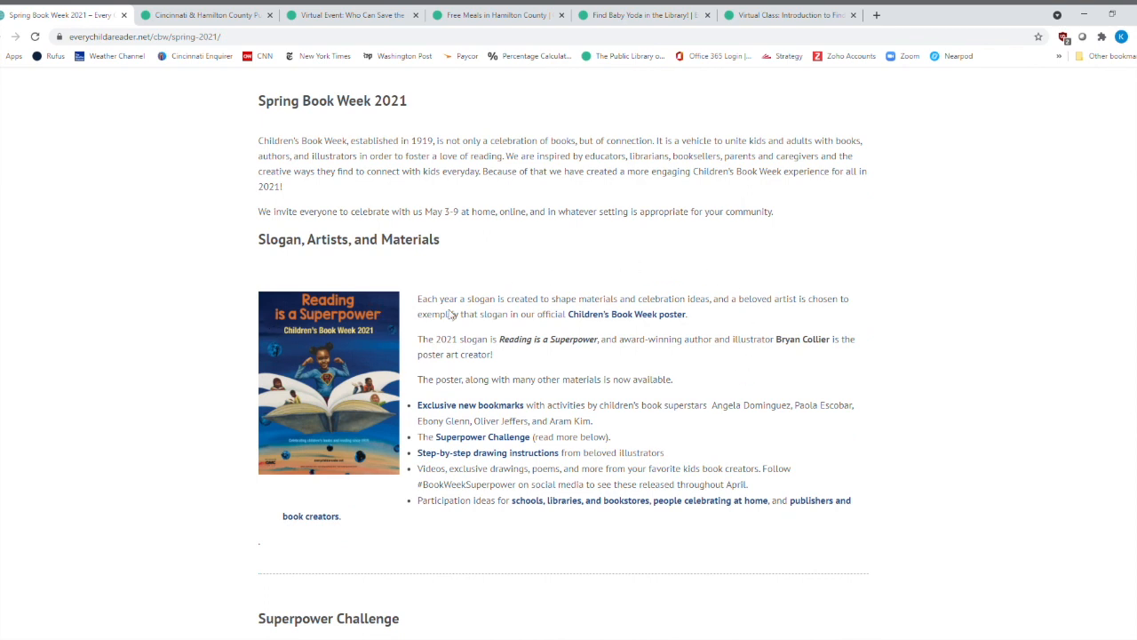
{"action": "mouse_move", "coordinate": [453, 540]}
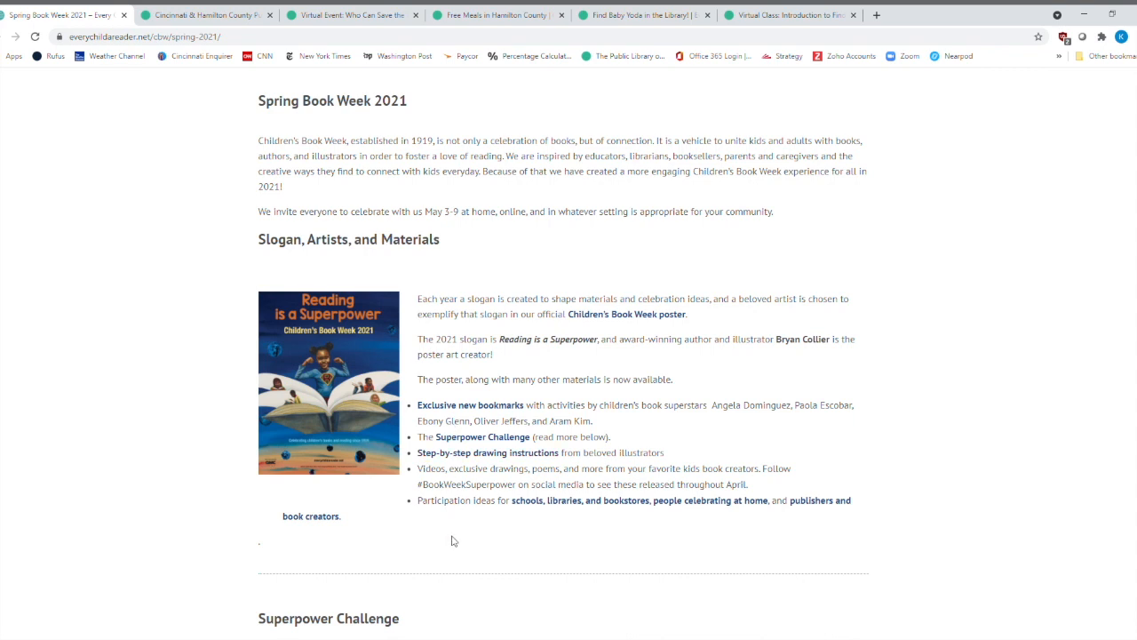
{"action": "mouse_move", "coordinate": [116, 468]}
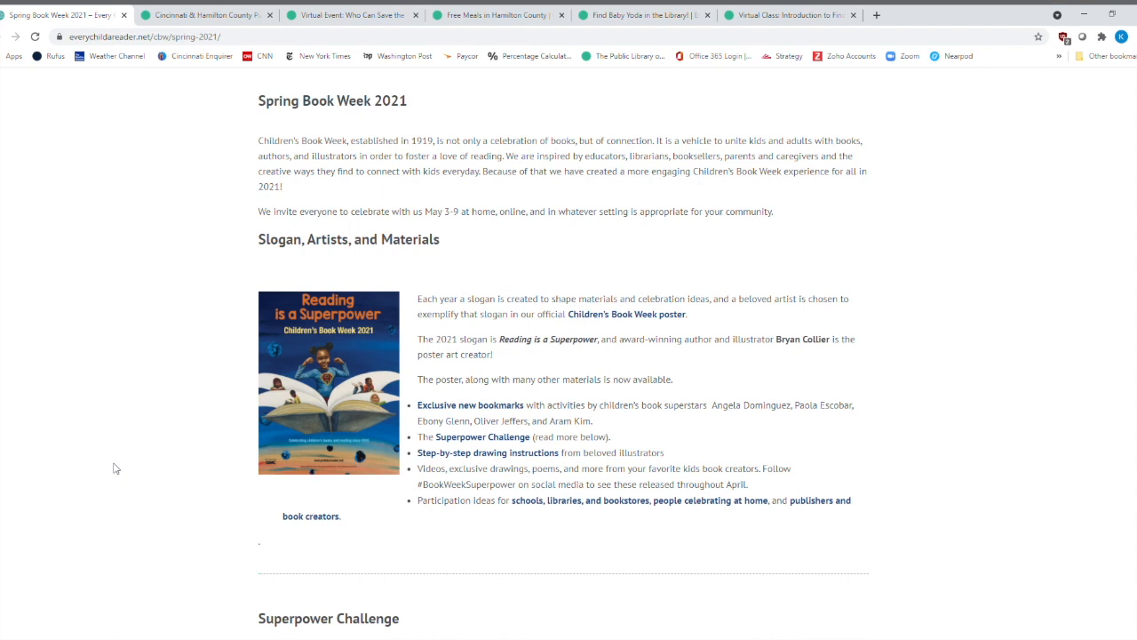
{"action": "mouse_move", "coordinate": [493, 407]}
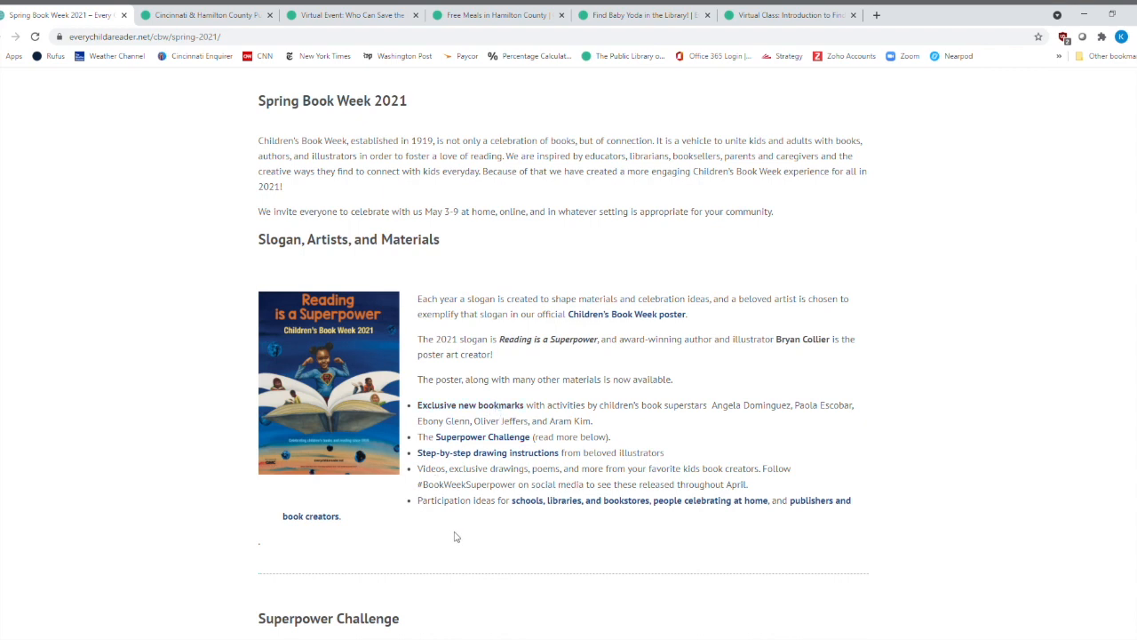
{"action": "mouse_move", "coordinate": [489, 452]}
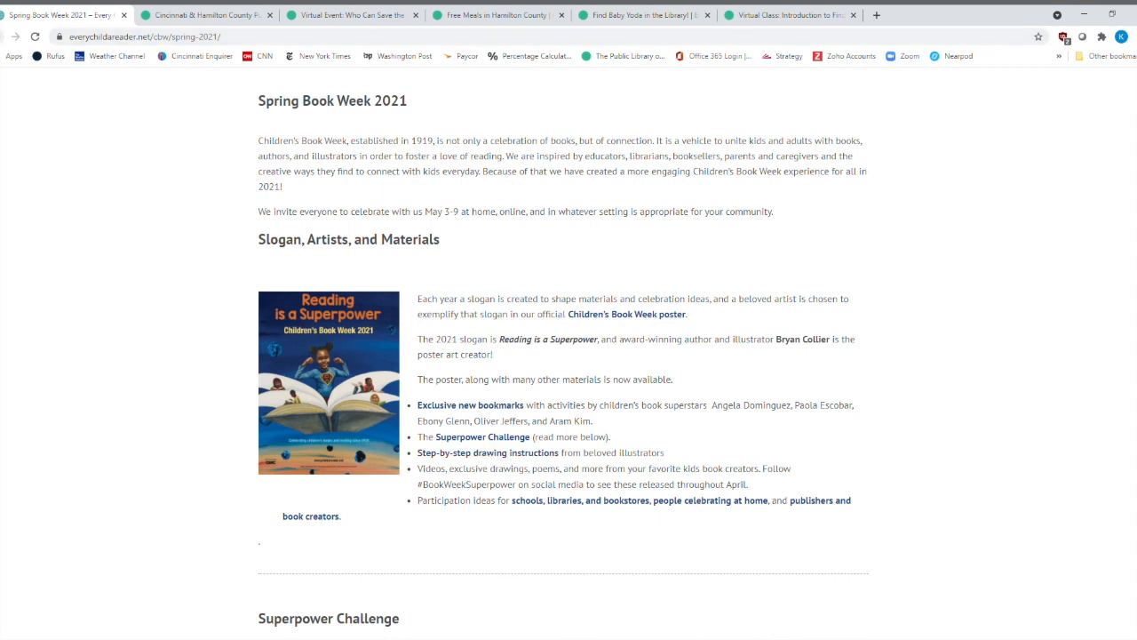
Return to Children's Book Week resources and open Bryan Collier's 2021 poster PDF.
{"action": "left_click", "coordinate": [627, 313]}
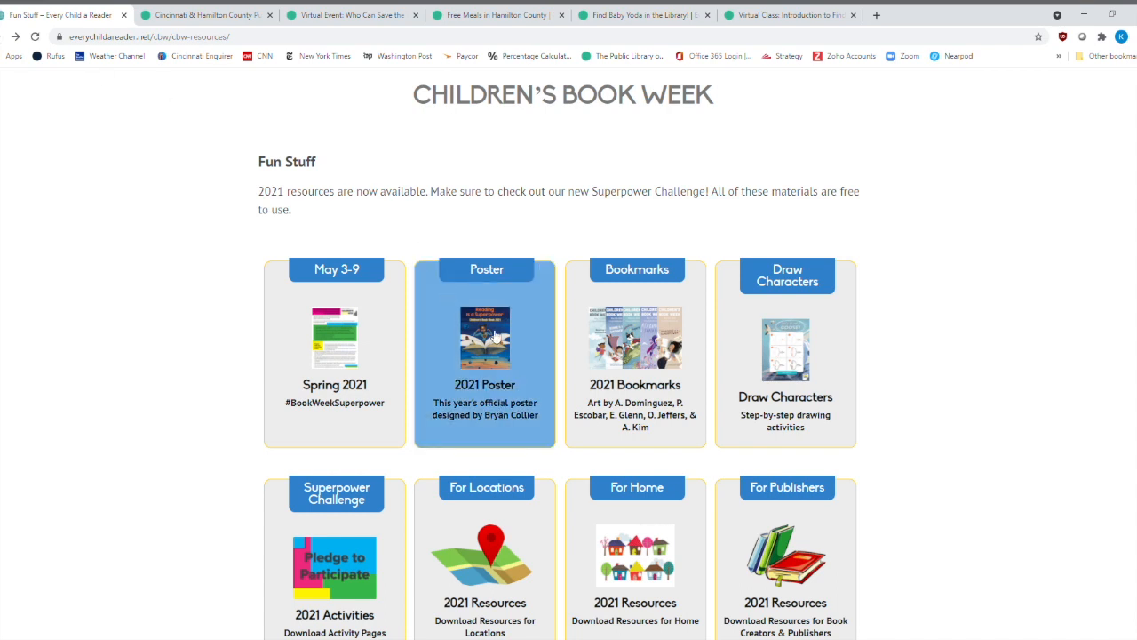
{"action": "left_click", "coordinate": [29, 37]}
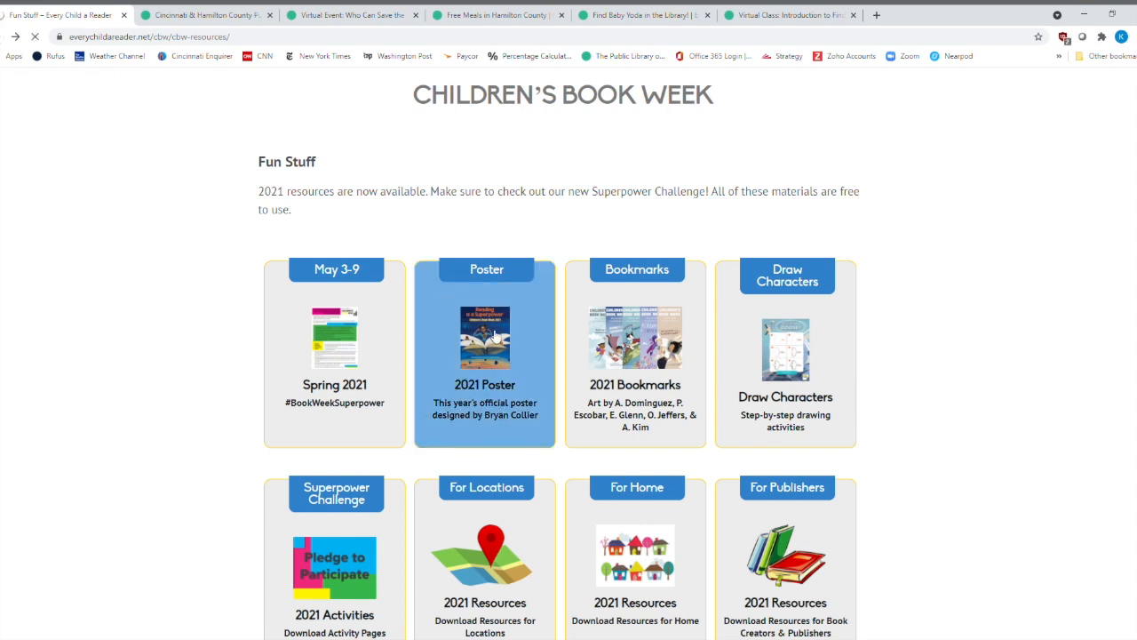
{"action": "left_click", "coordinate": [484, 353]}
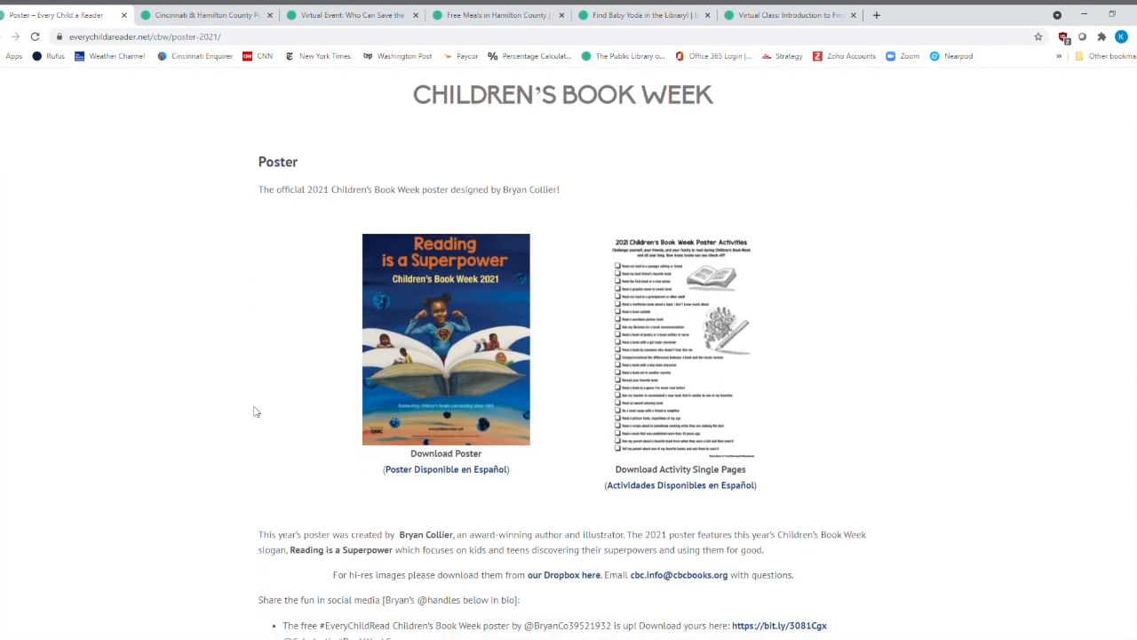
{"action": "scroll", "scroll_direction": "down", "scroll_amount": 3}
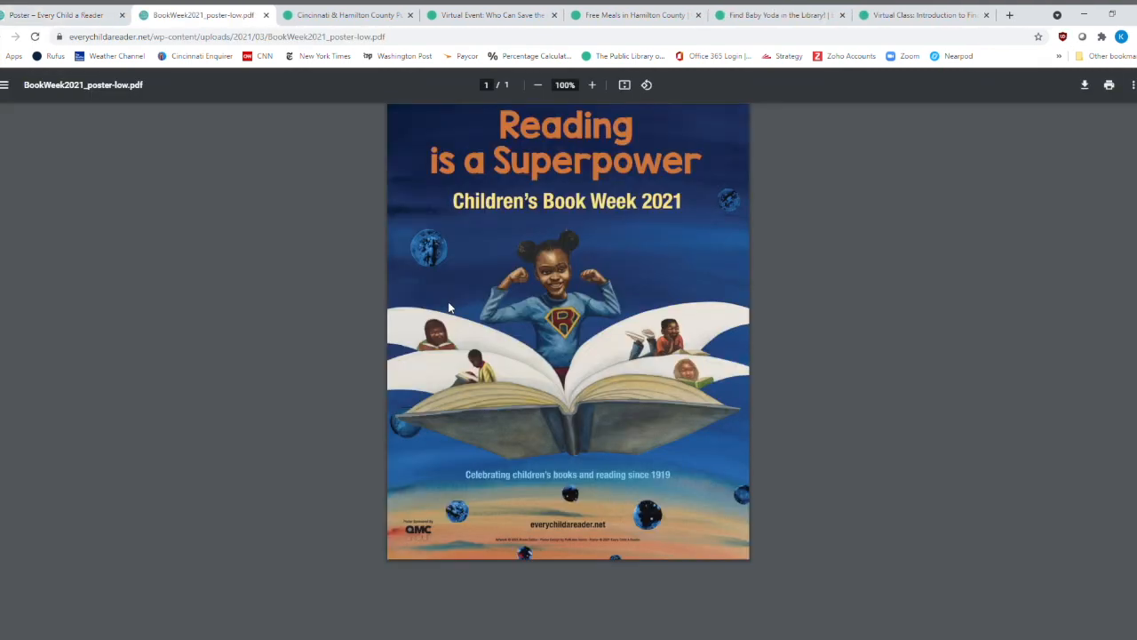
{"action": "mouse_move", "coordinate": [441, 306]}
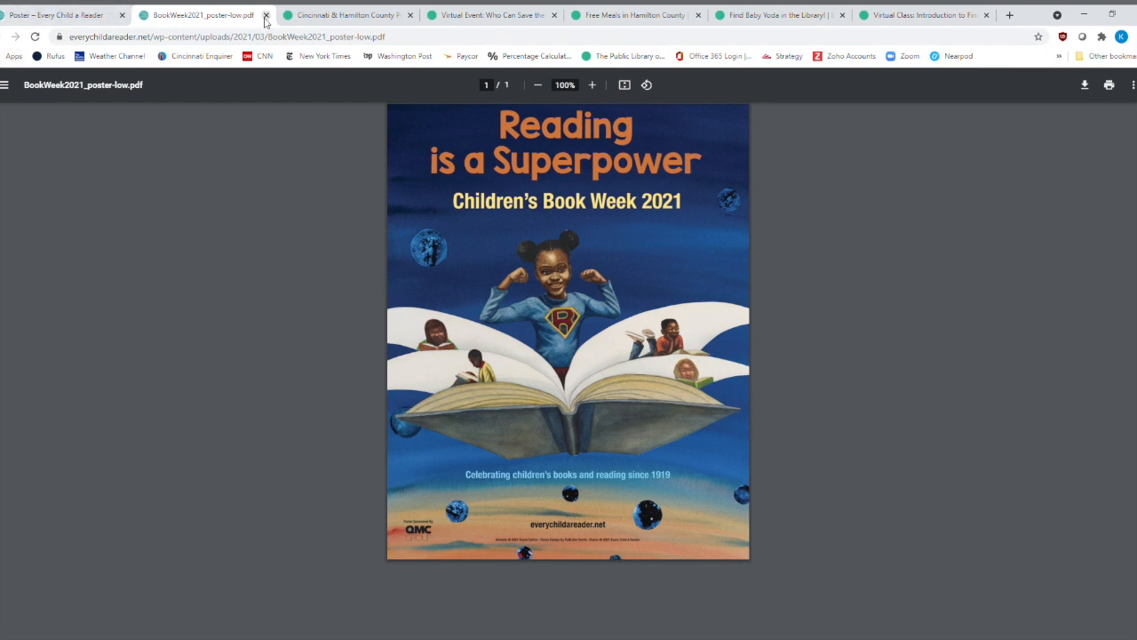
Close the poster PDF and scroll through all three 2021 Poster Activities pages.
{"action": "left_click", "coordinate": [274, 15]}
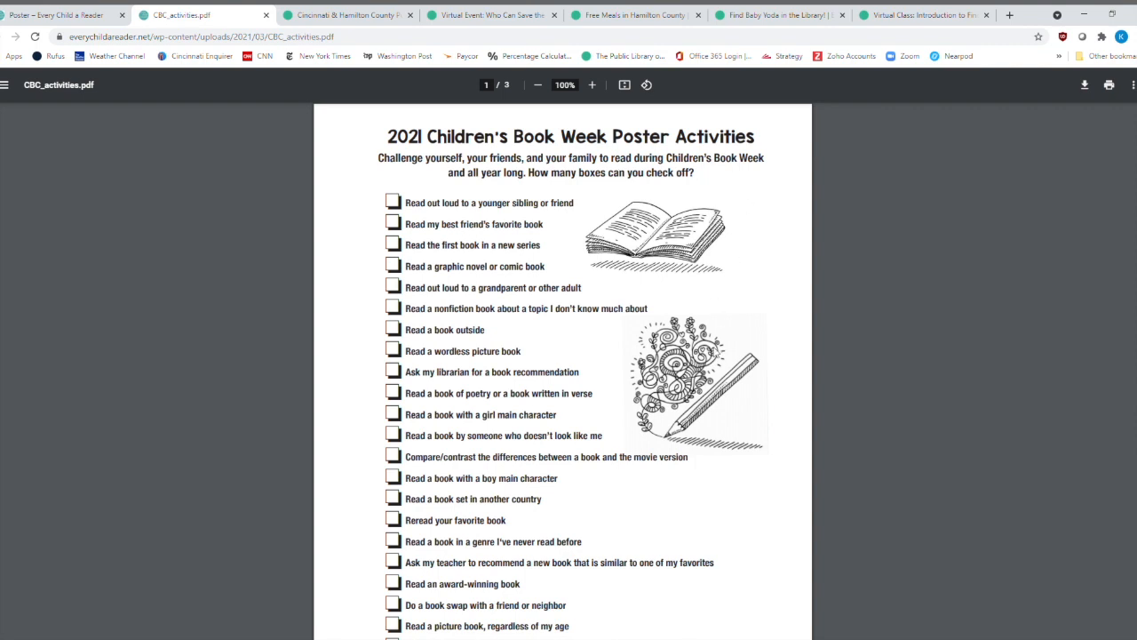
{"action": "scroll", "scroll_direction": "down", "scroll_amount": 3}
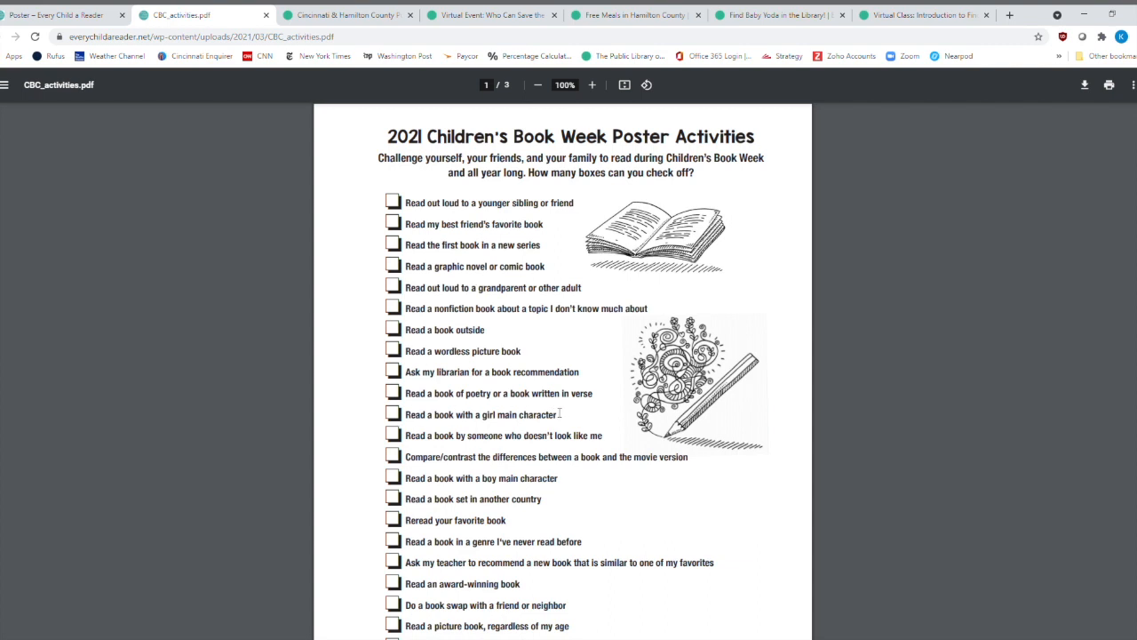
{"action": "mouse_move", "coordinate": [560, 392]}
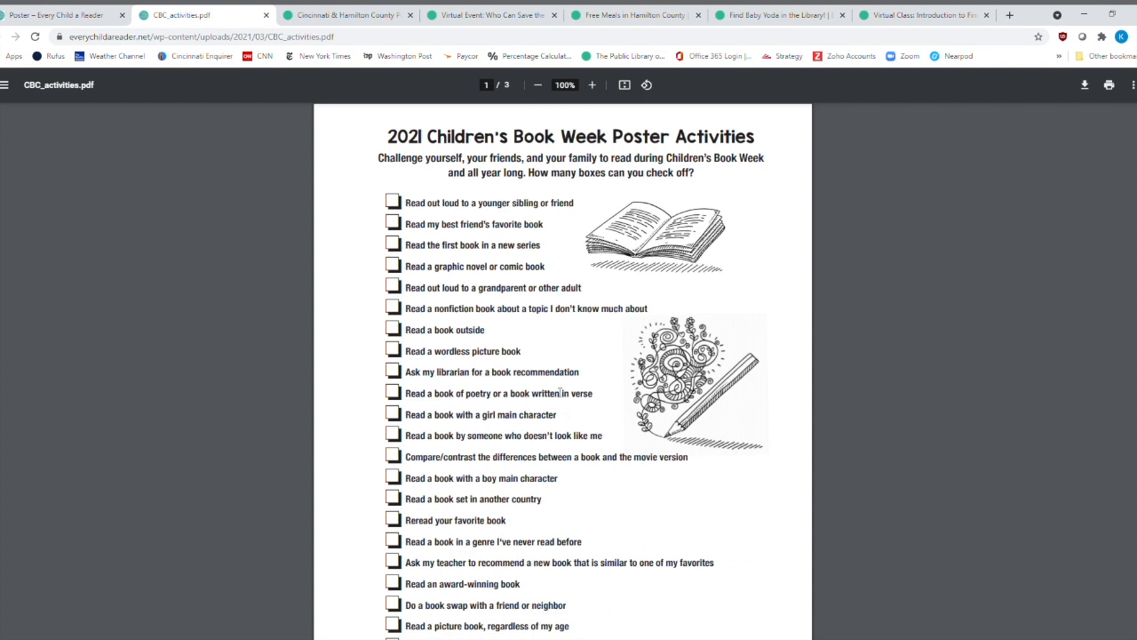
{"action": "scroll", "scroll_direction": "down", "scroll_amount": 3}
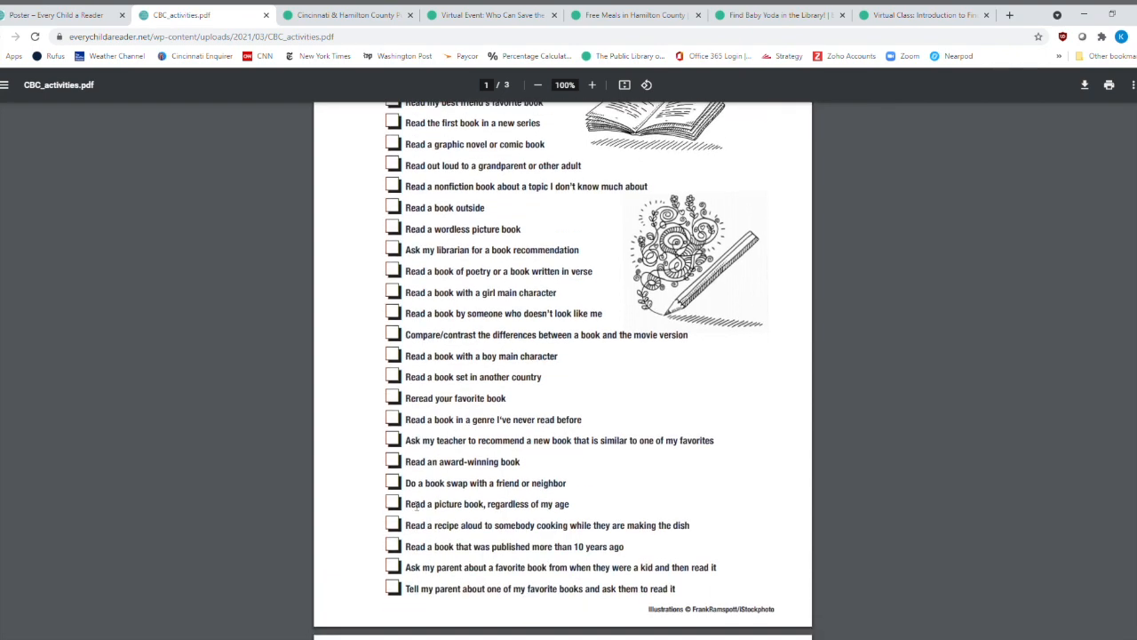
{"action": "mouse_move", "coordinate": [512, 477]}
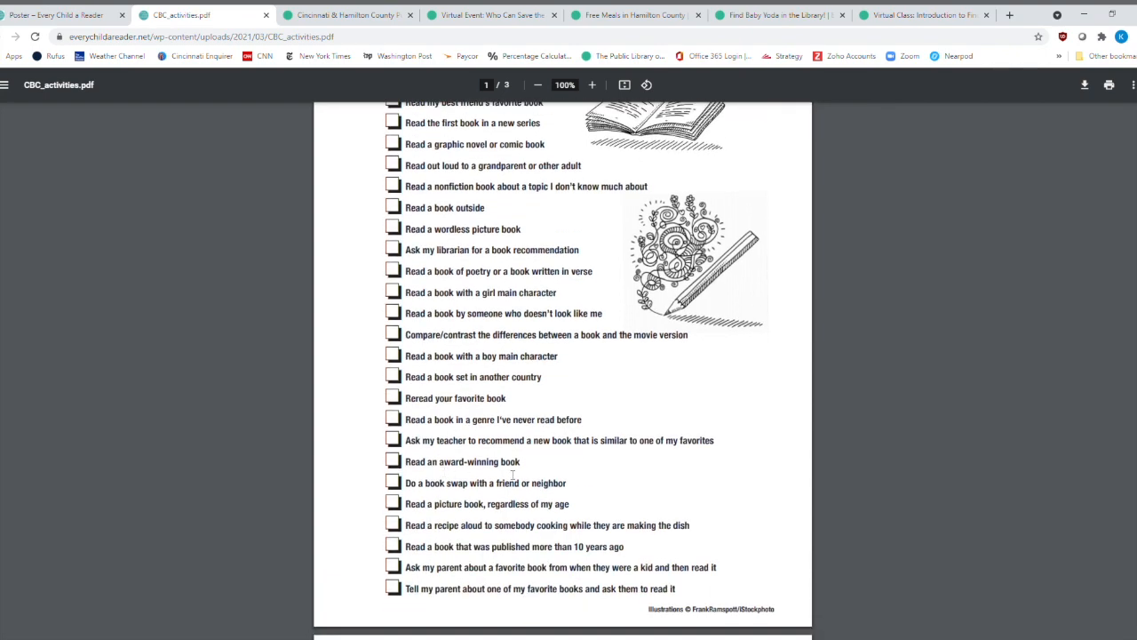
{"action": "scroll", "scroll_direction": "down", "scroll_amount": 3}
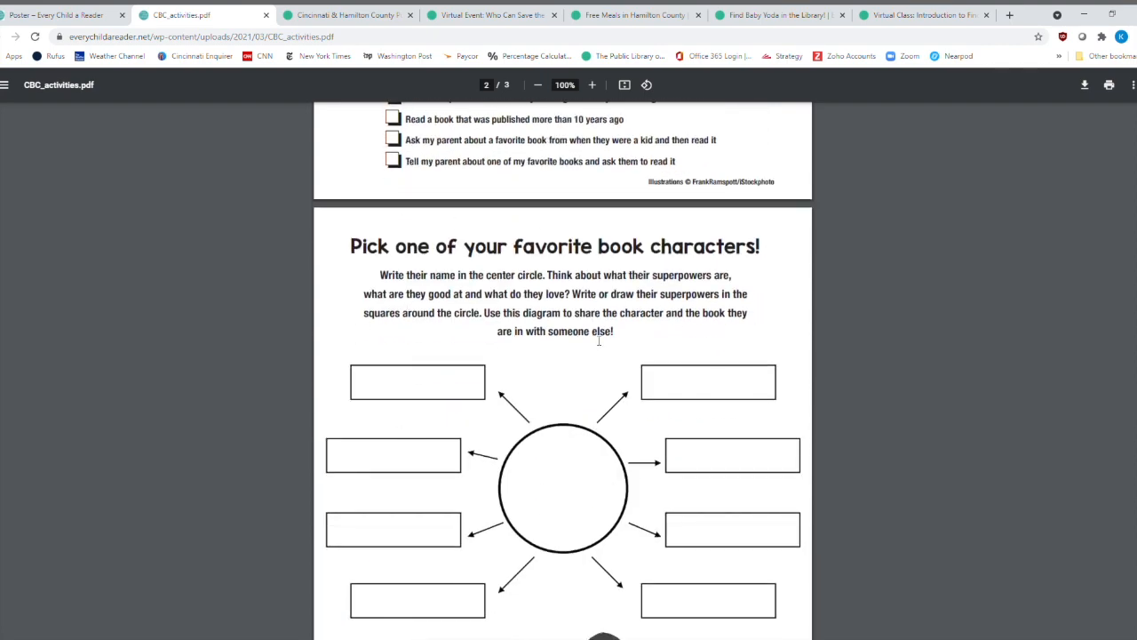
{"action": "scroll", "scroll_direction": "down", "scroll_amount": 3}
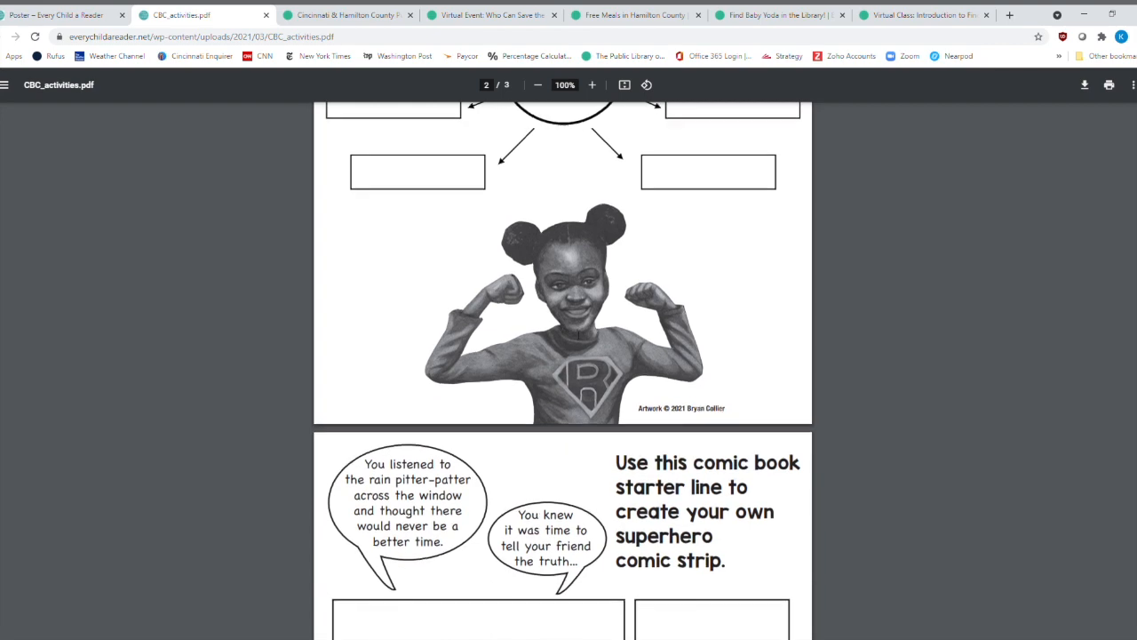
{"action": "scroll", "scroll_direction": "down", "scroll_amount": 3}
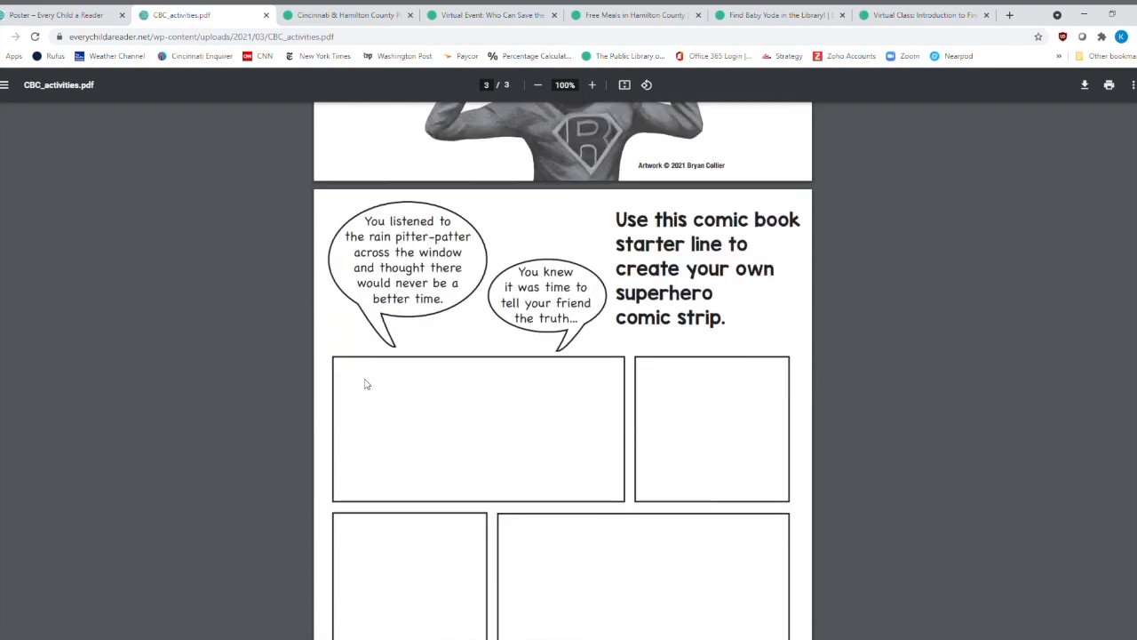
{"action": "scroll", "scroll_direction": "down", "scroll_amount": 3}
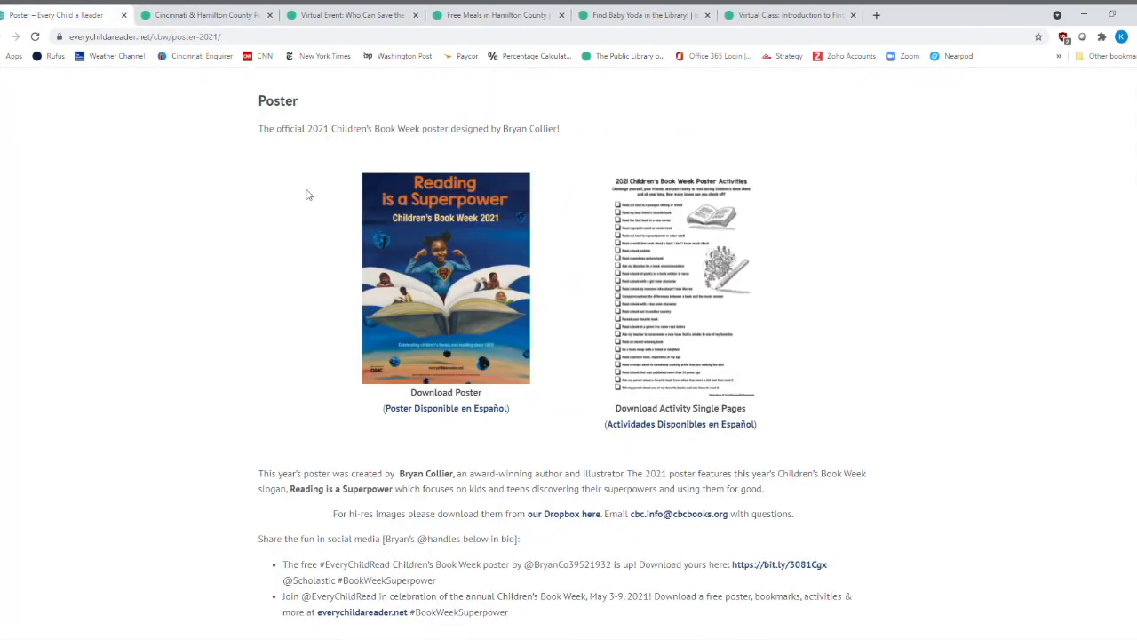
{"action": "mouse_move", "coordinate": [272, 263]}
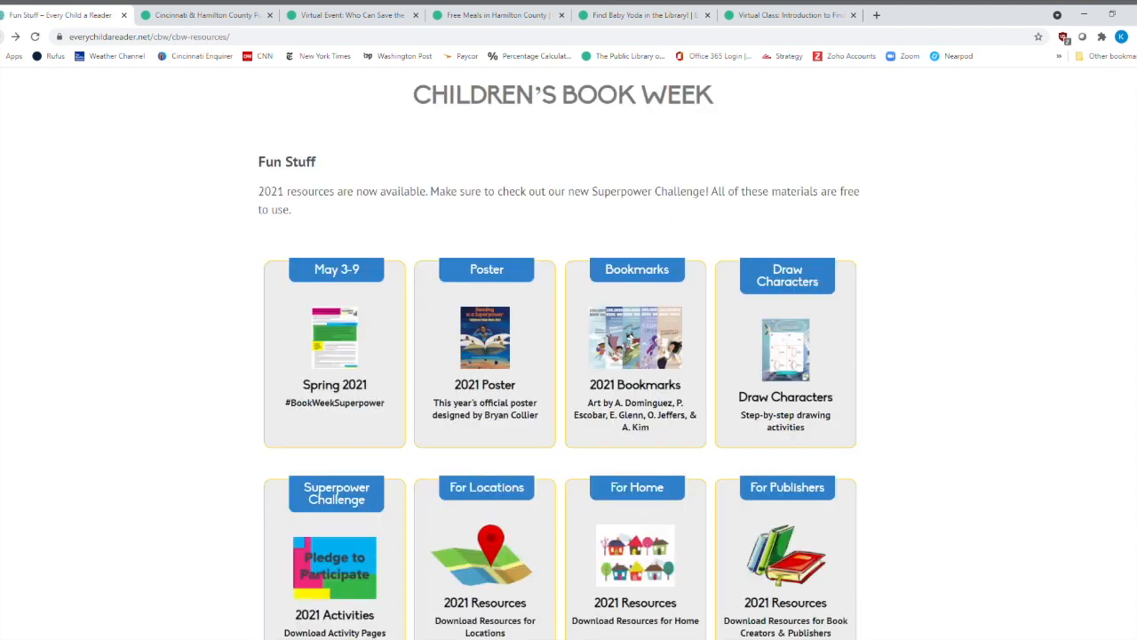
{"action": "mouse_move", "coordinate": [635, 347]}
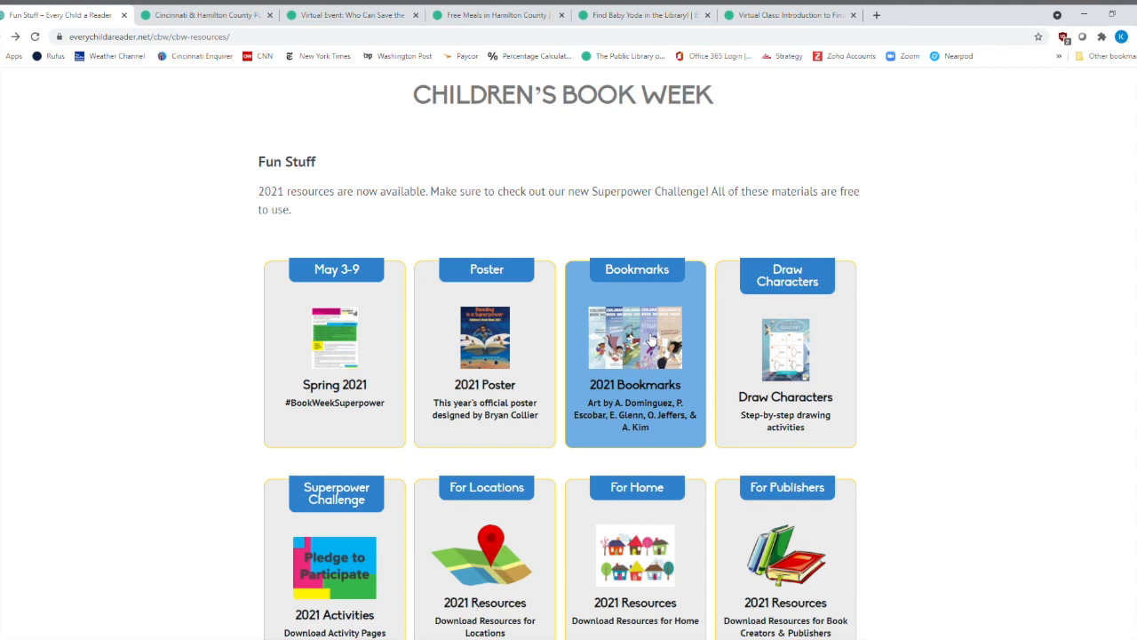
Open the 2021 Bookmarks page showing the five illustrators' designs.
{"action": "left_click", "coordinate": [634, 337]}
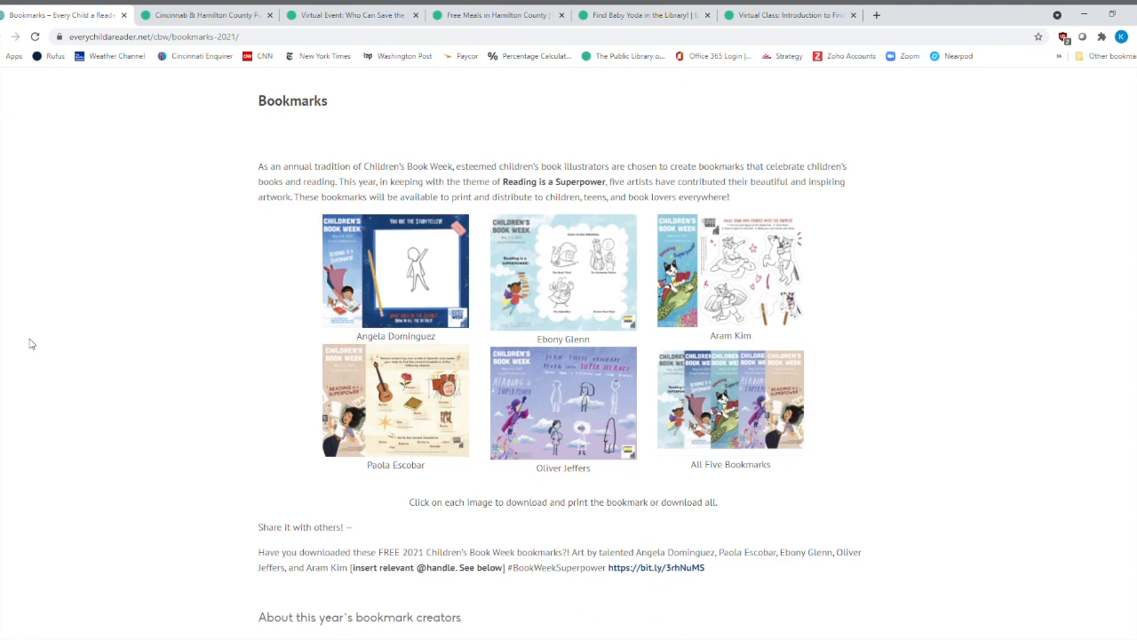
{"action": "mouse_move", "coordinate": [395, 270]}
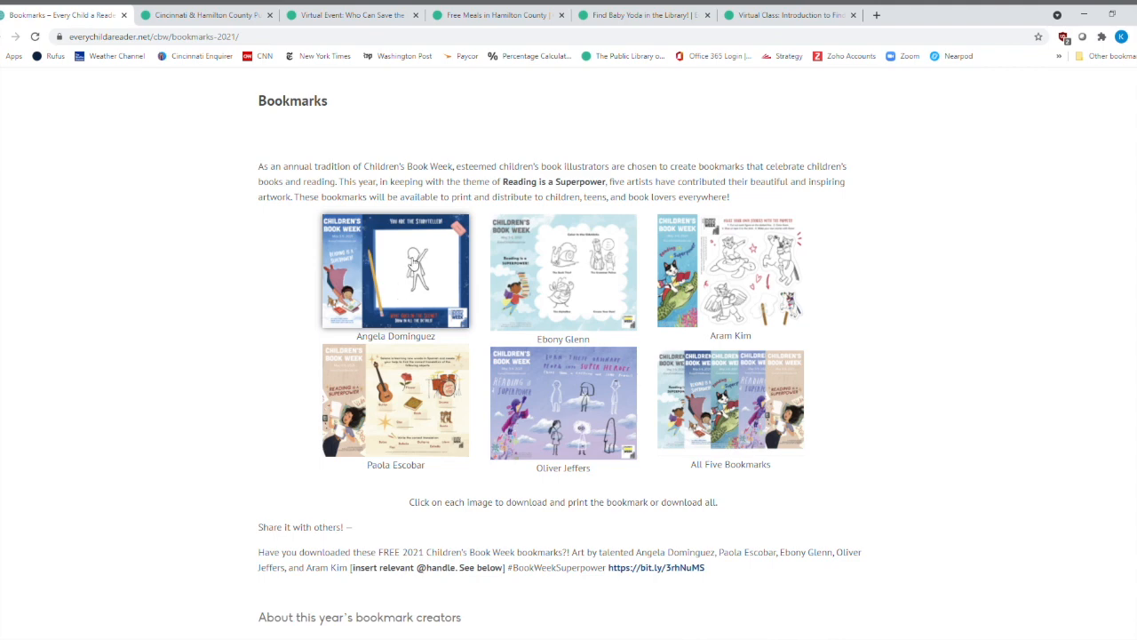
{"action": "left_click", "coordinate": [396, 271]}
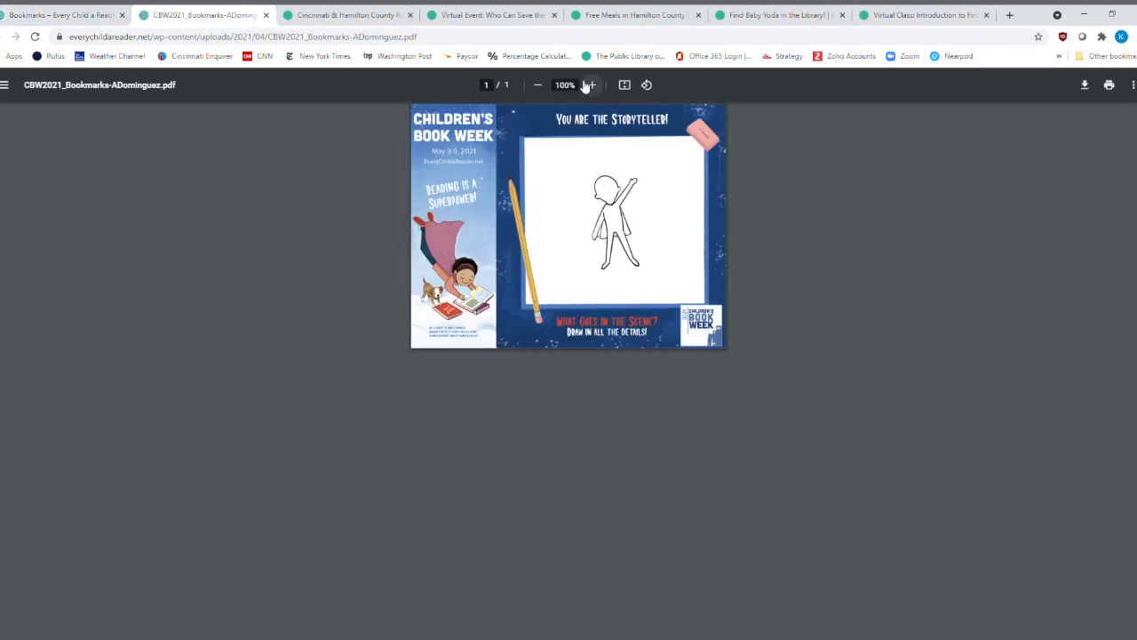
{"action": "left_click", "coordinate": [593, 86]}
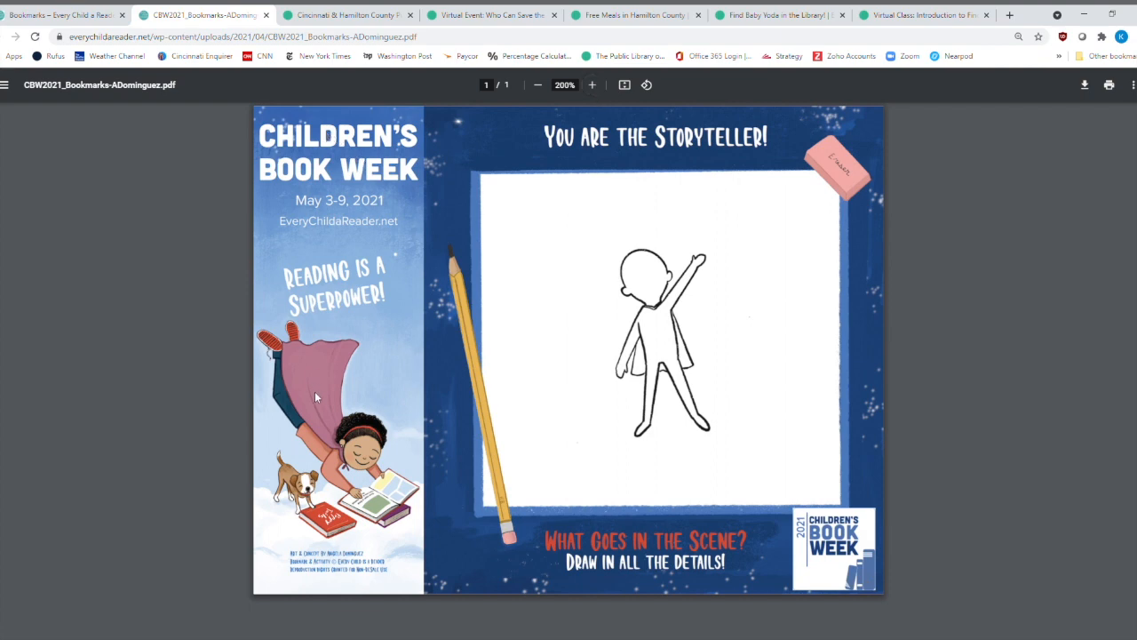
{"action": "mouse_move", "coordinate": [322, 323]}
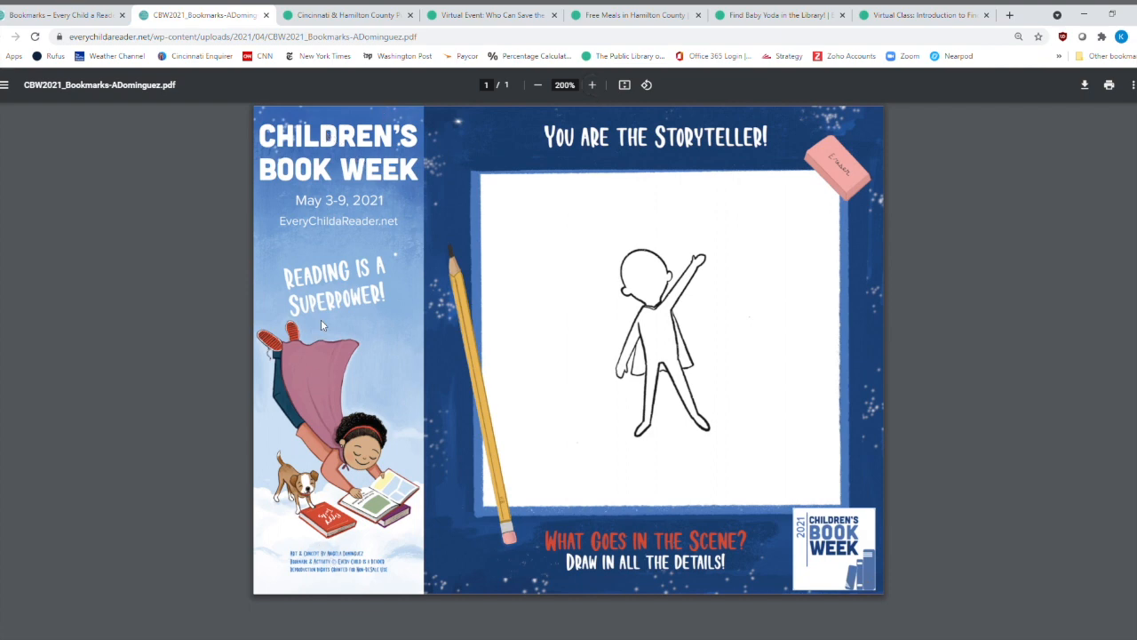
{"action": "mouse_move", "coordinate": [398, 220]}
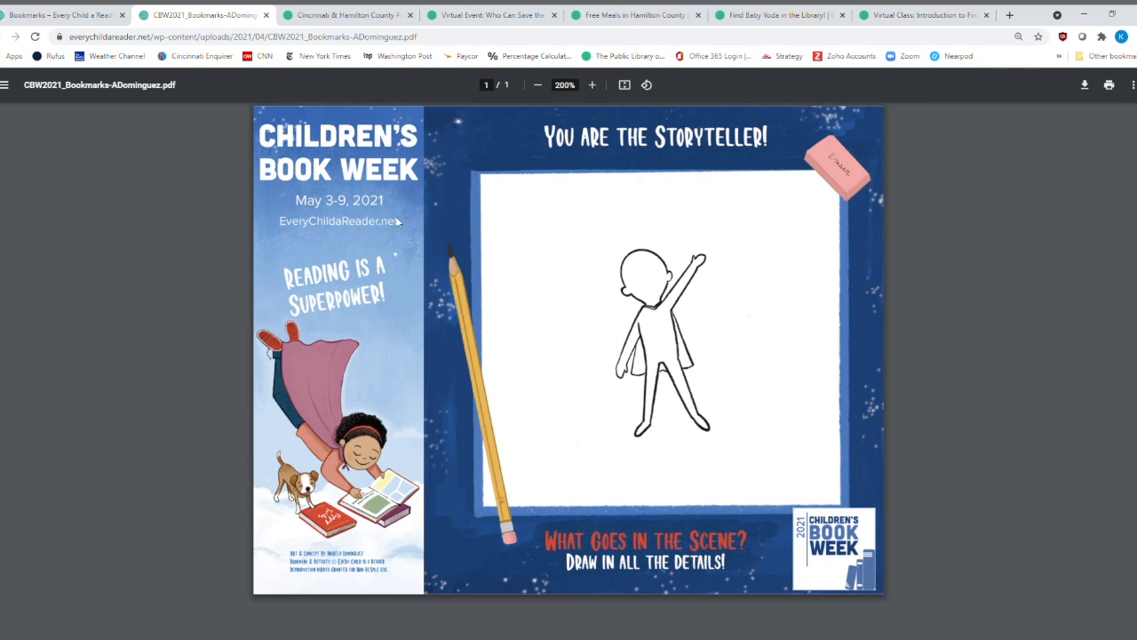
{"action": "mouse_move", "coordinate": [384, 237]}
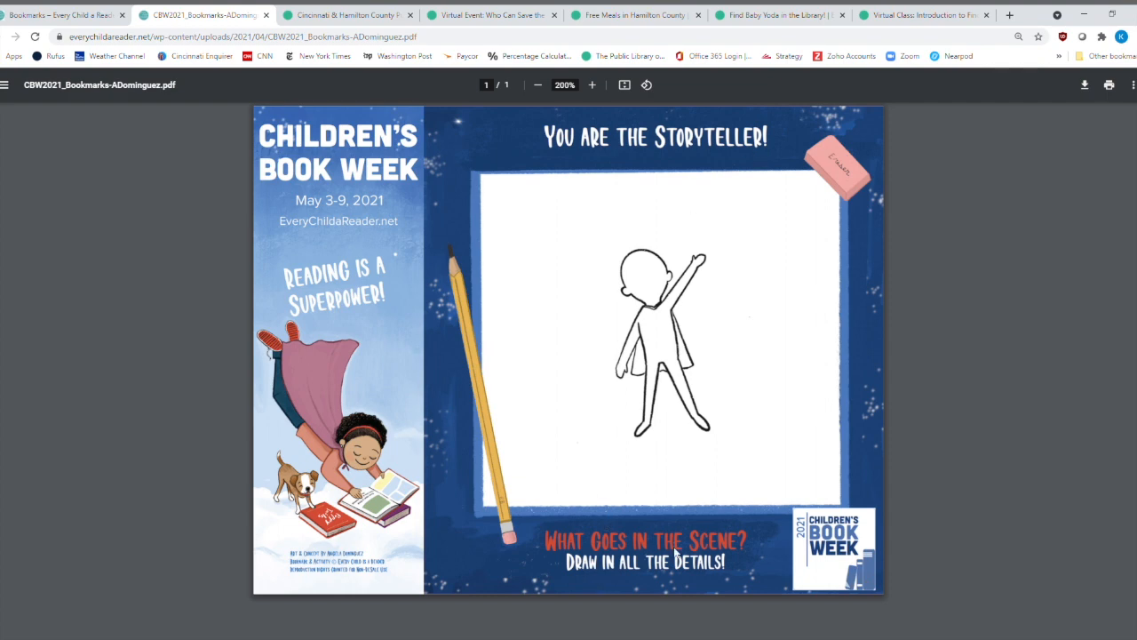
{"action": "mouse_move", "coordinate": [713, 585]}
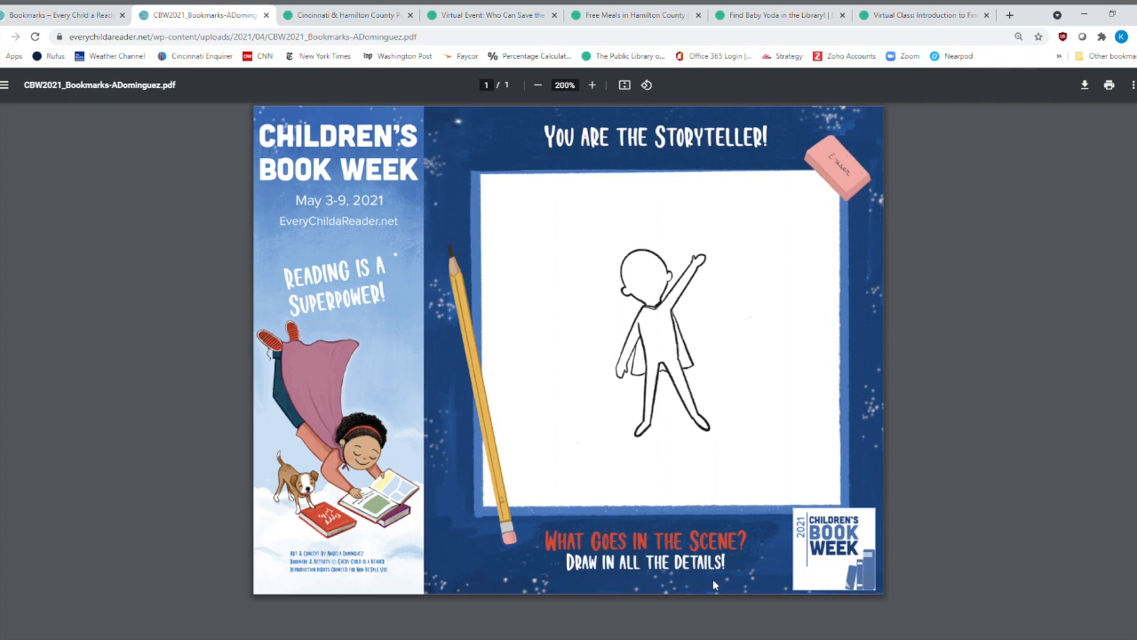
{"action": "mouse_move", "coordinate": [580, 324]}
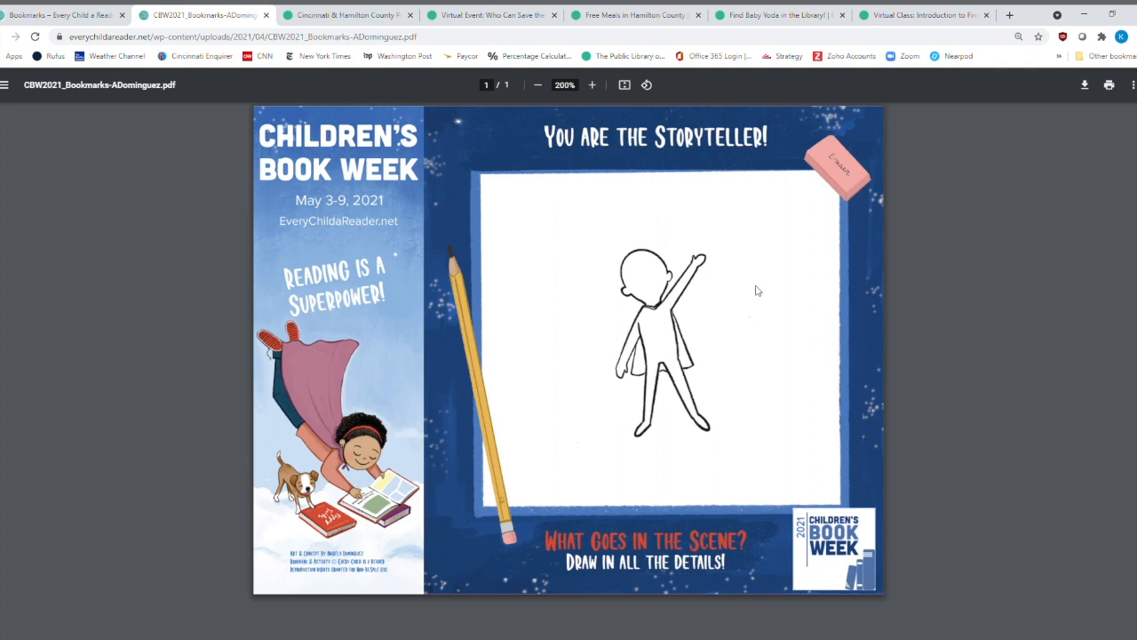
{"action": "mouse_move", "coordinate": [660, 328]}
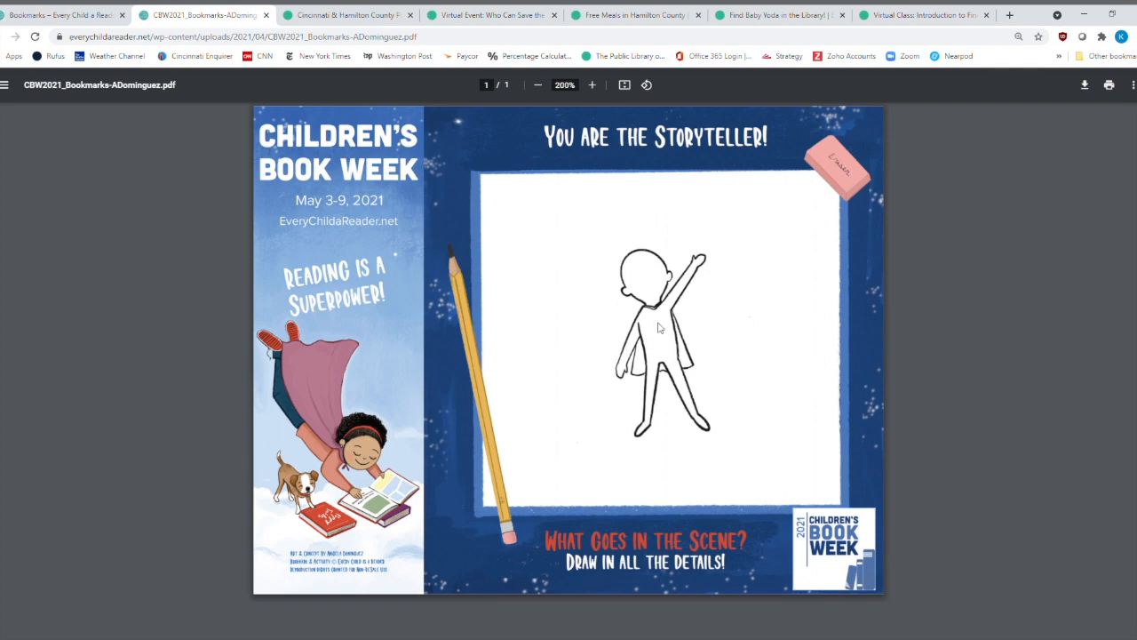
{"action": "mouse_move", "coordinate": [502, 261]}
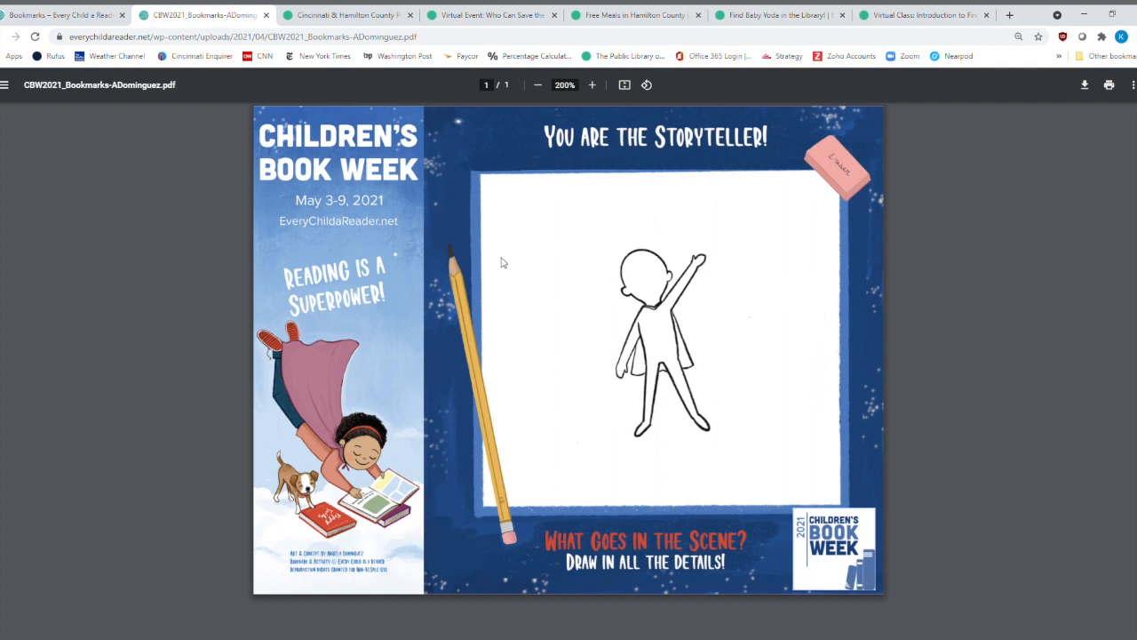
{"action": "mouse_move", "coordinate": [552, 262]}
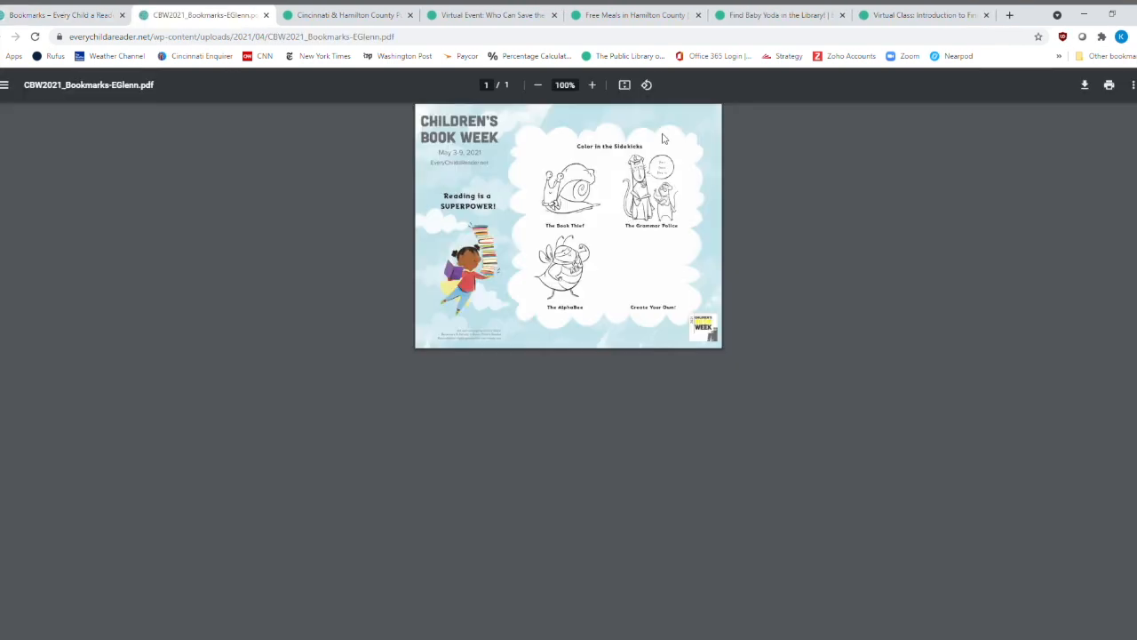
Zoom Ebony Glenn's "Color in the Sidekicks" bookmark in to 200%.
{"action": "left_click", "coordinate": [592, 84]}
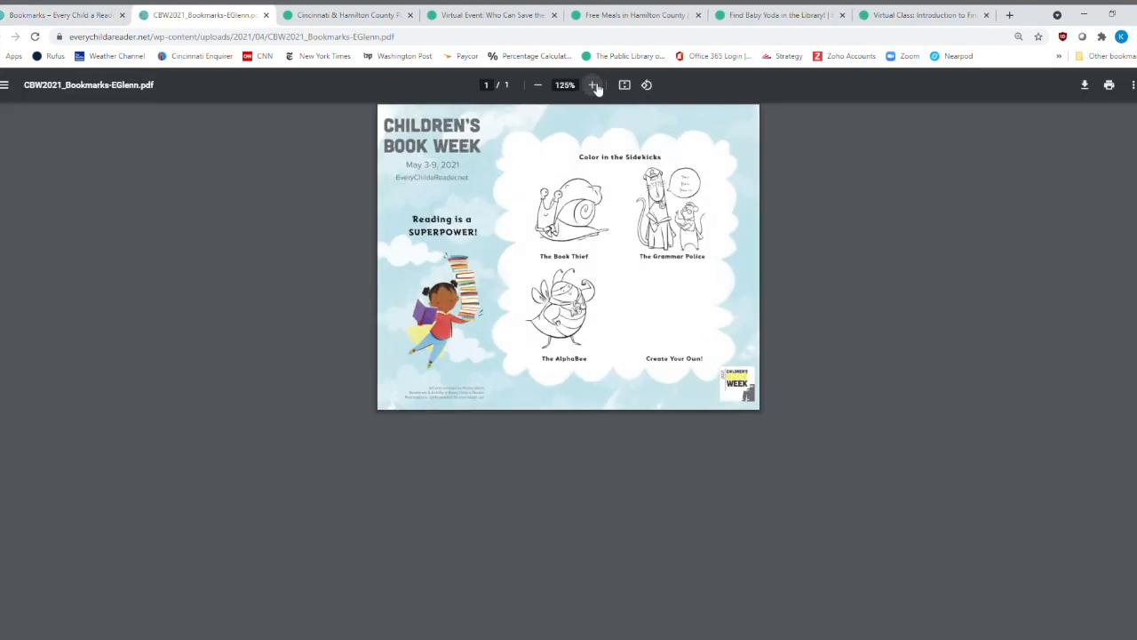
{"action": "left_click", "coordinate": [591, 85]}
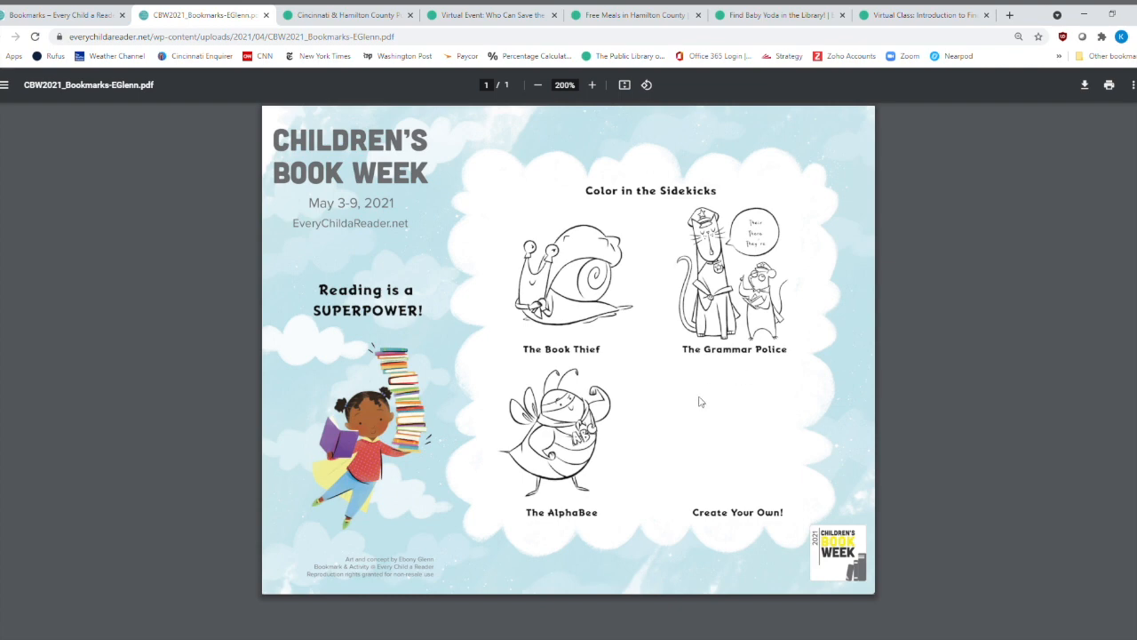
{"action": "mouse_move", "coordinate": [724, 498]}
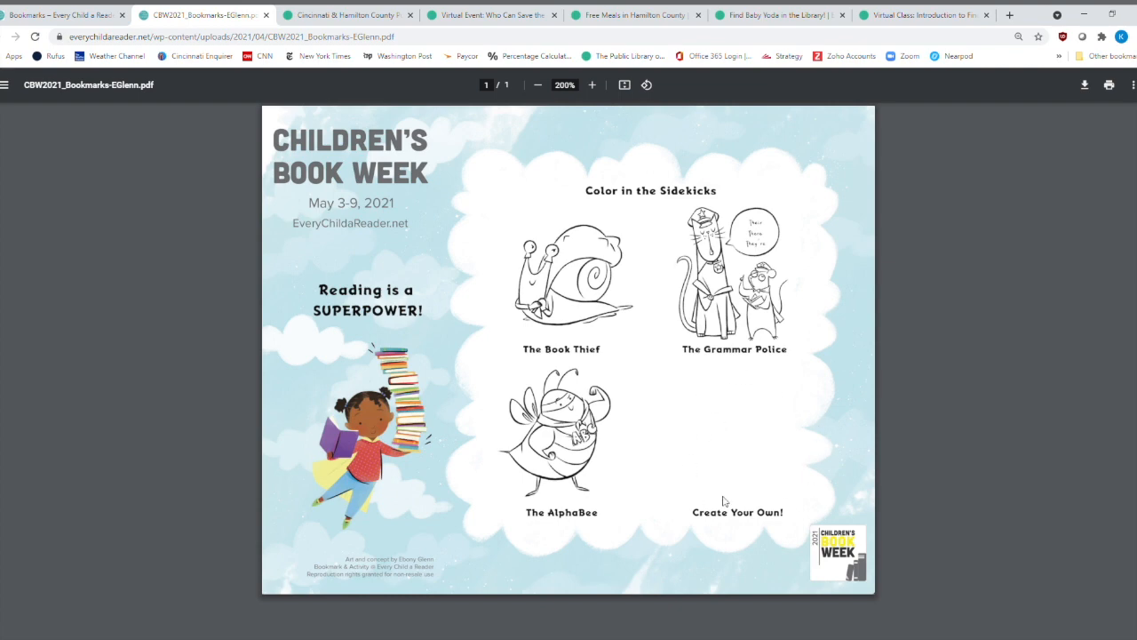
{"action": "mouse_move", "coordinate": [429, 359]}
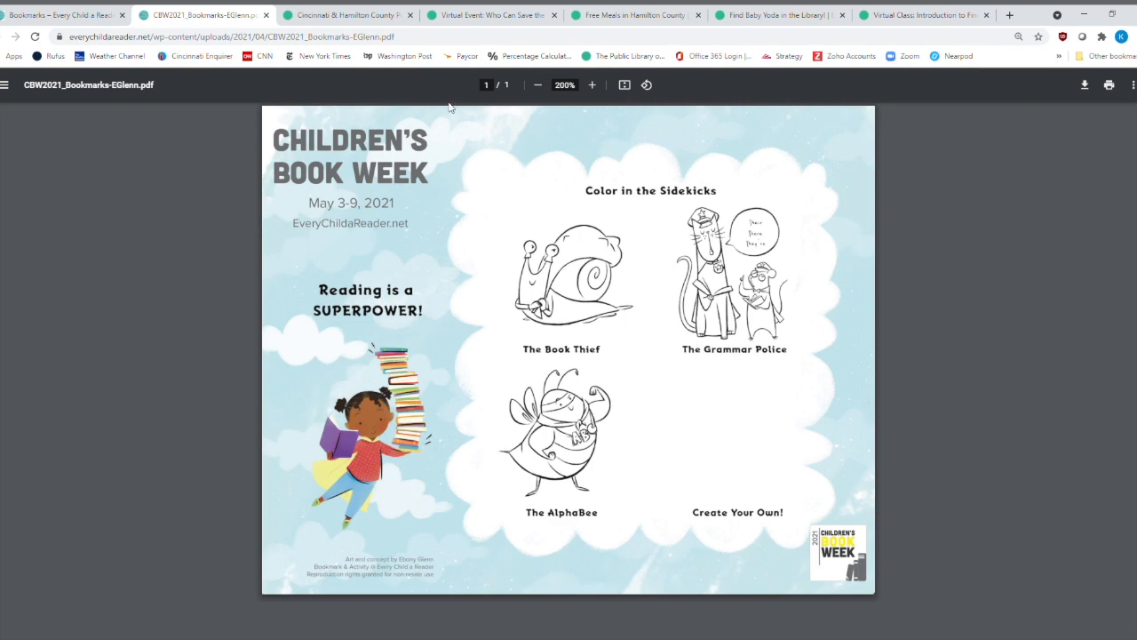
{"action": "mouse_move", "coordinate": [443, 588]}
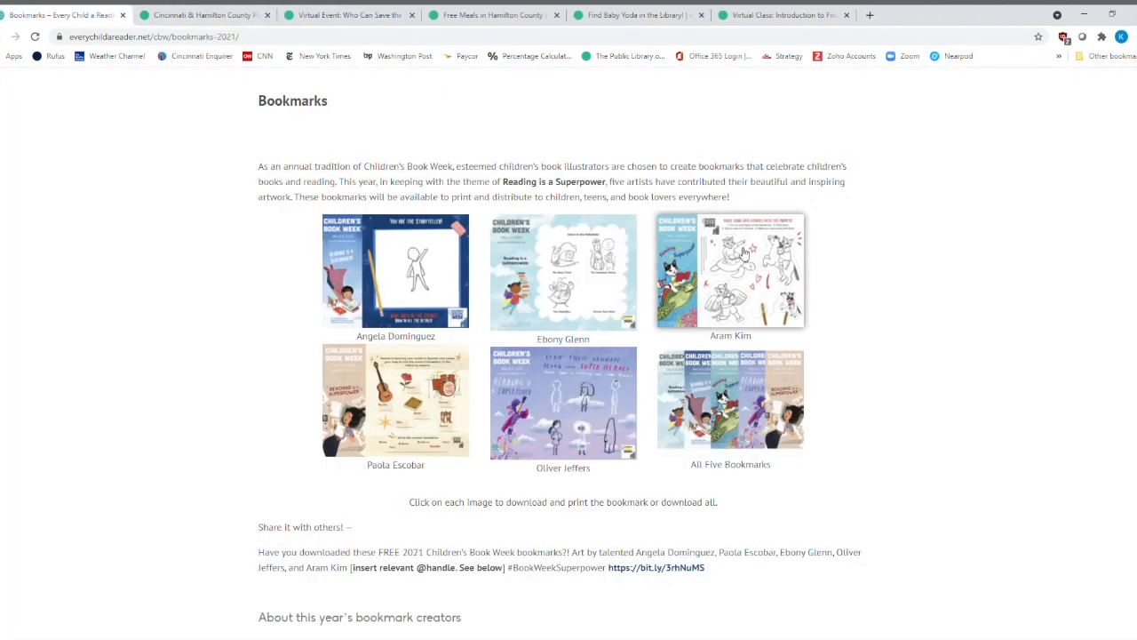
Open Aram Kim's puppet-story bookmark, zoom to 250%, then settle at 200%.
{"action": "left_click", "coordinate": [730, 271]}
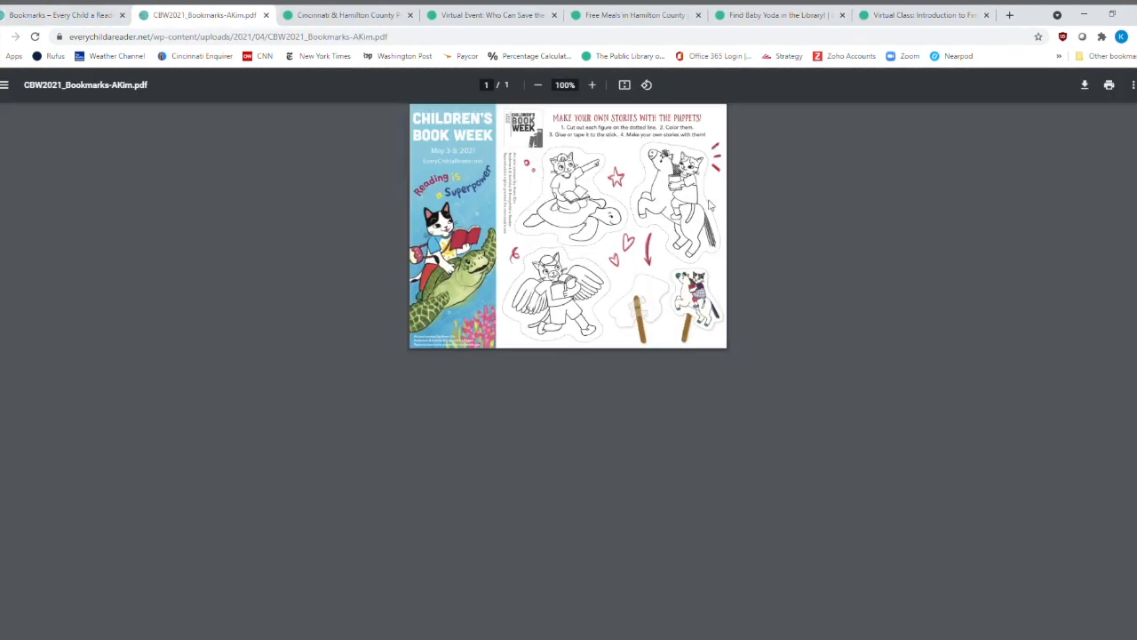
{"action": "left_click", "coordinate": [617, 84]}
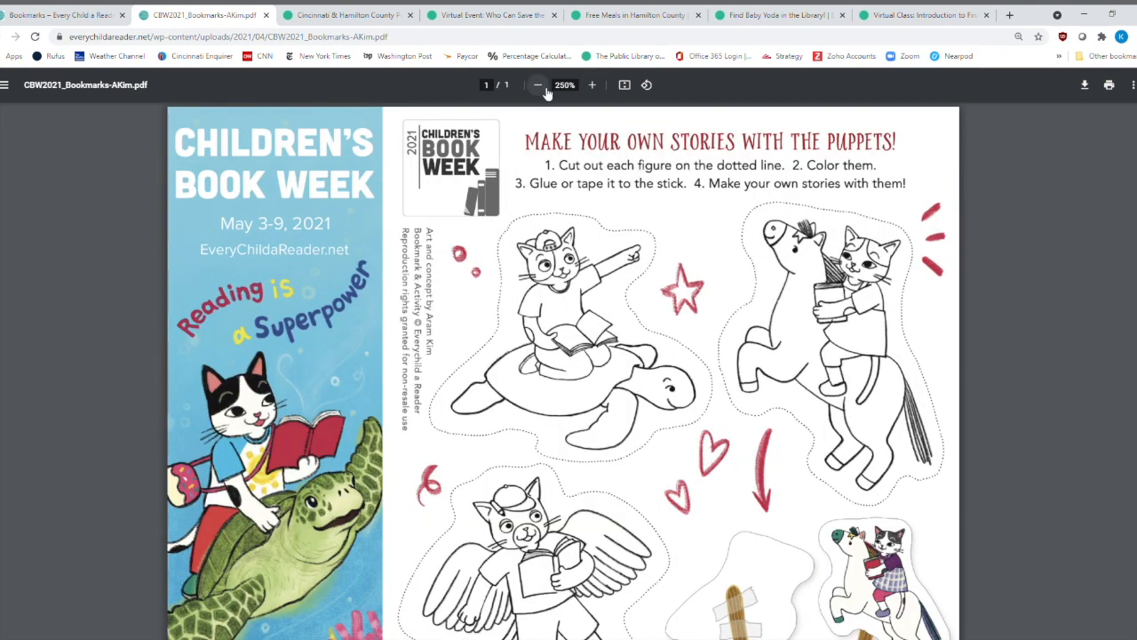
{"action": "left_click", "coordinate": [534, 85]}
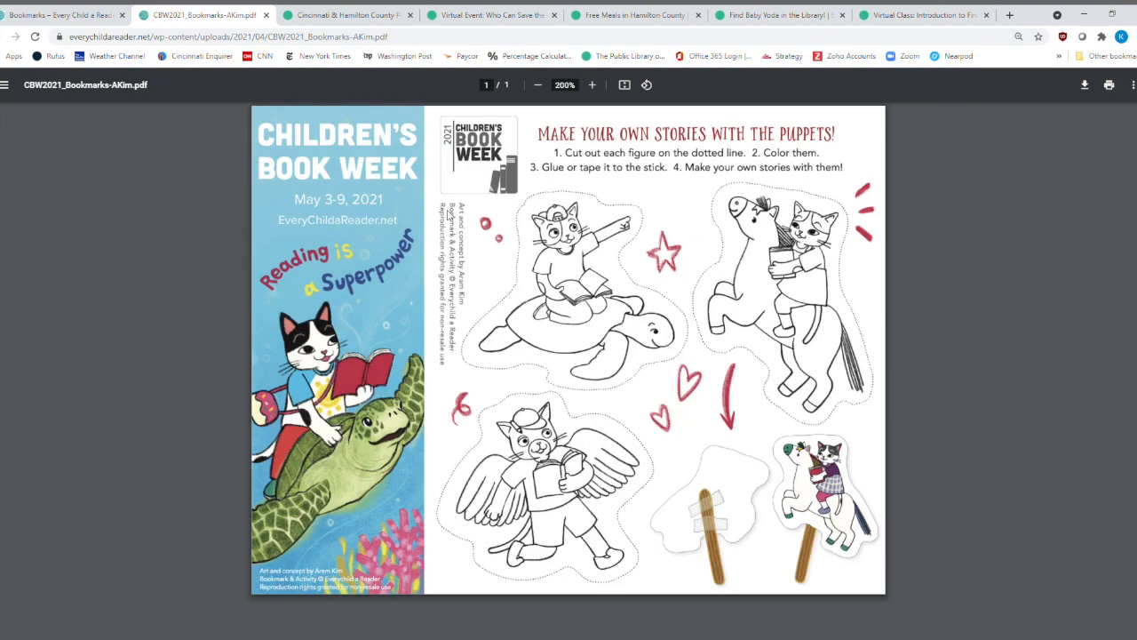
{"action": "mouse_move", "coordinate": [336, 551]}
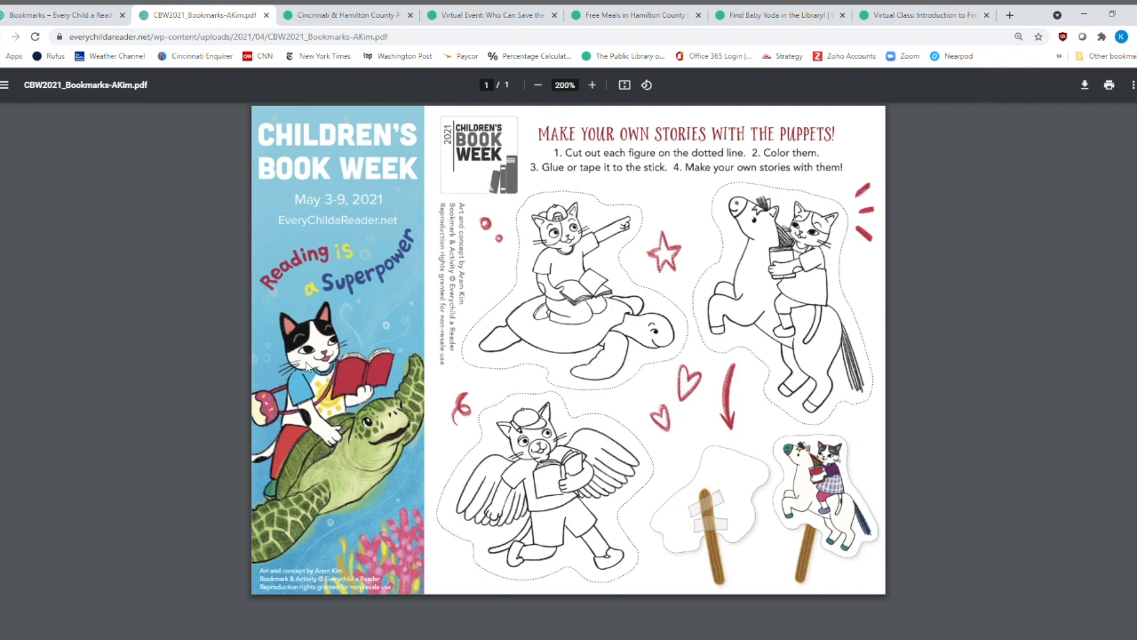
{"action": "mouse_move", "coordinate": [658, 175]}
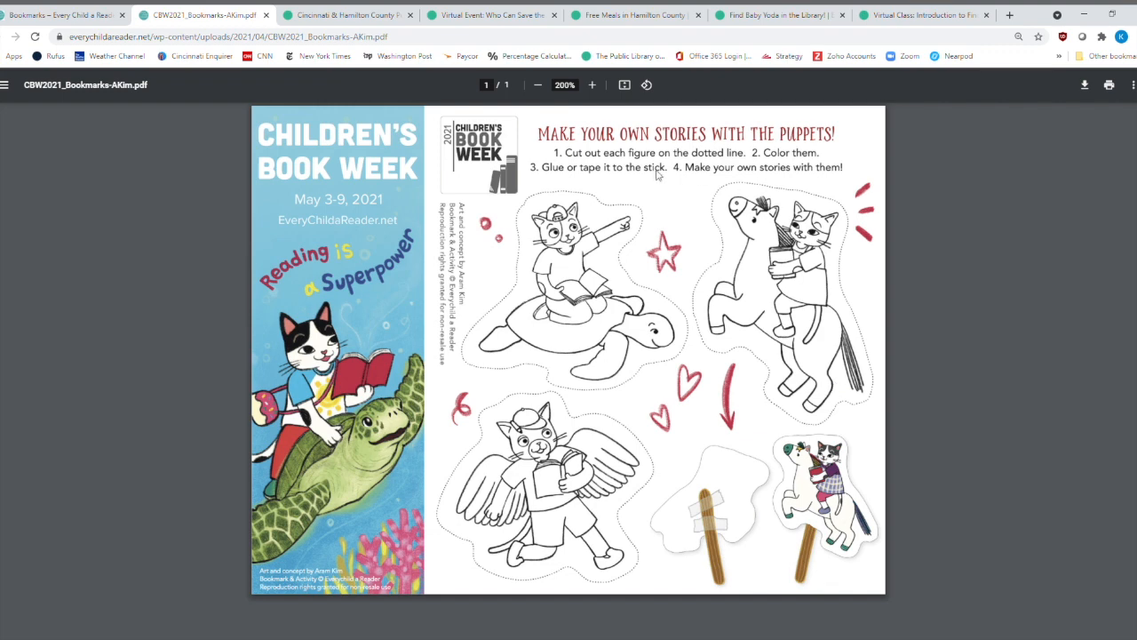
{"action": "mouse_move", "coordinate": [864, 533]}
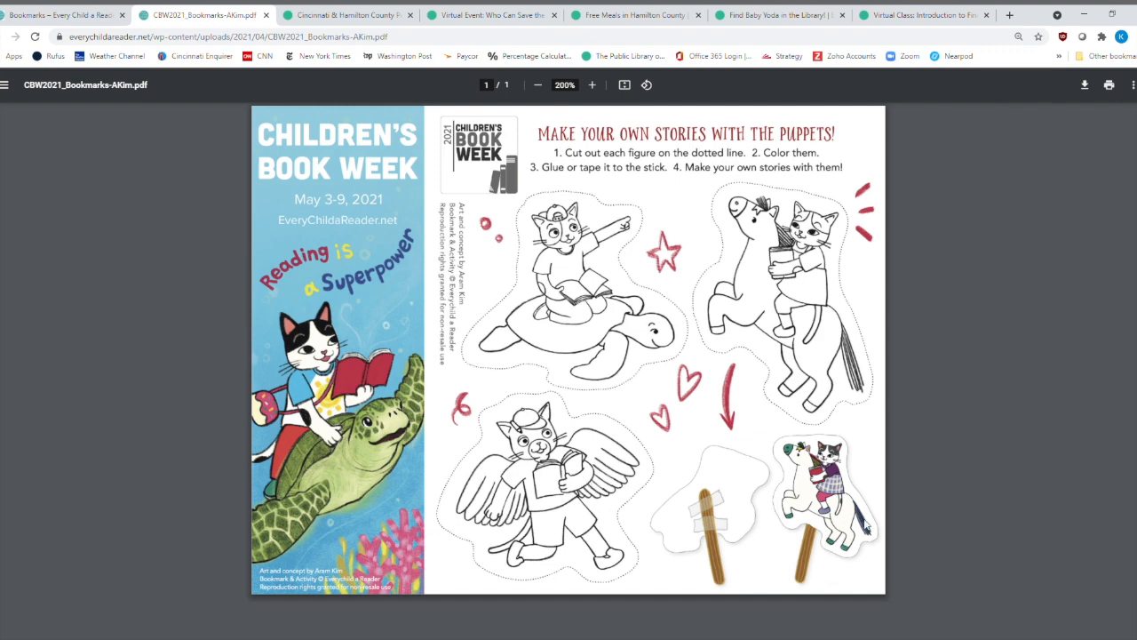
{"action": "mouse_move", "coordinate": [645, 259]}
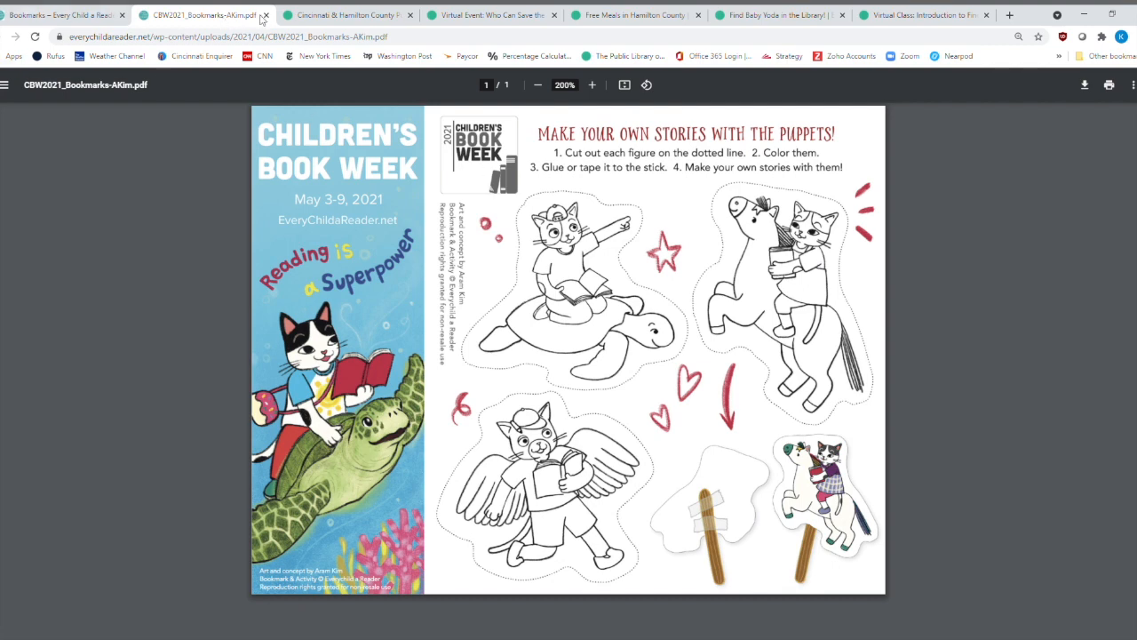
Close Aram Kim's PDF, then open Paola Escobar's Spanish-words bookmark at 200%.
{"action": "left_click", "coordinate": [271, 15]}
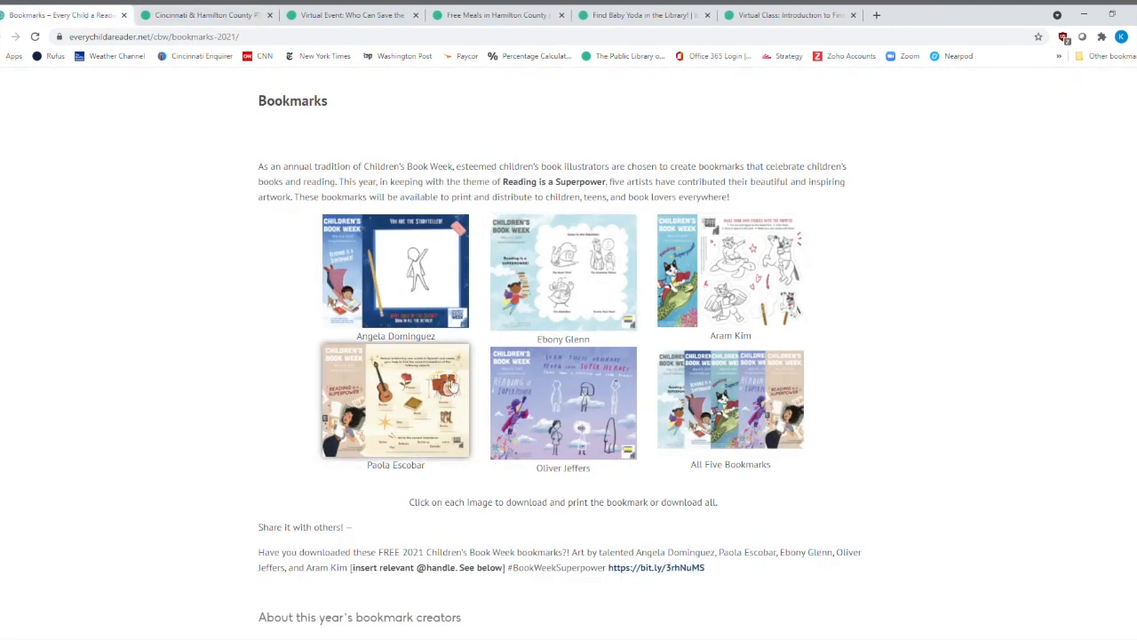
{"action": "left_click", "coordinate": [396, 401]}
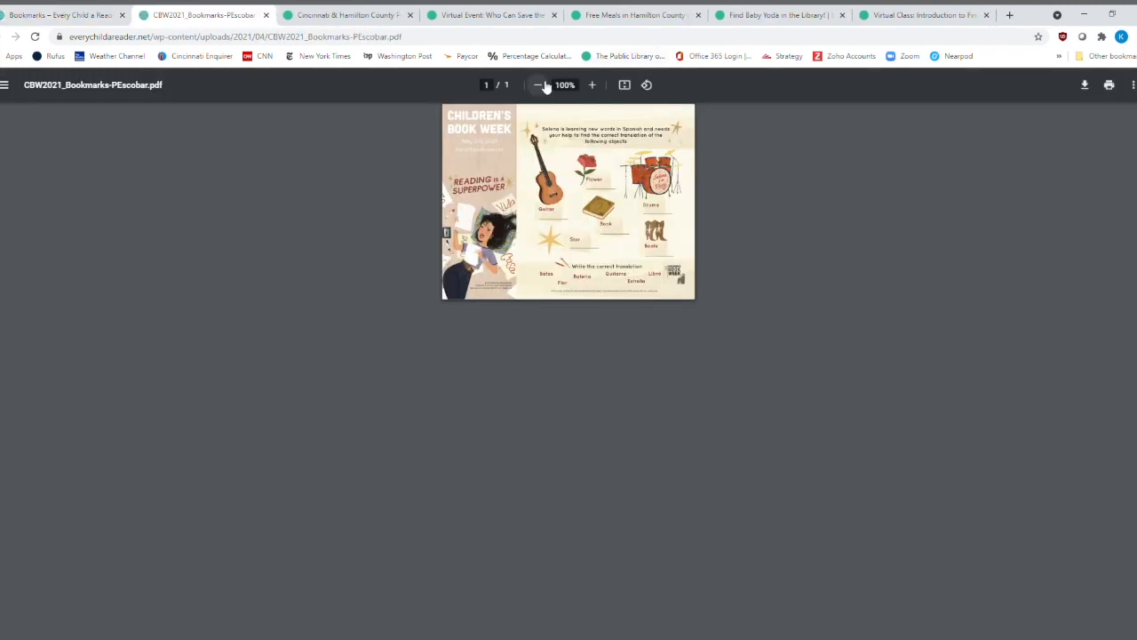
{"action": "left_click", "coordinate": [592, 85]}
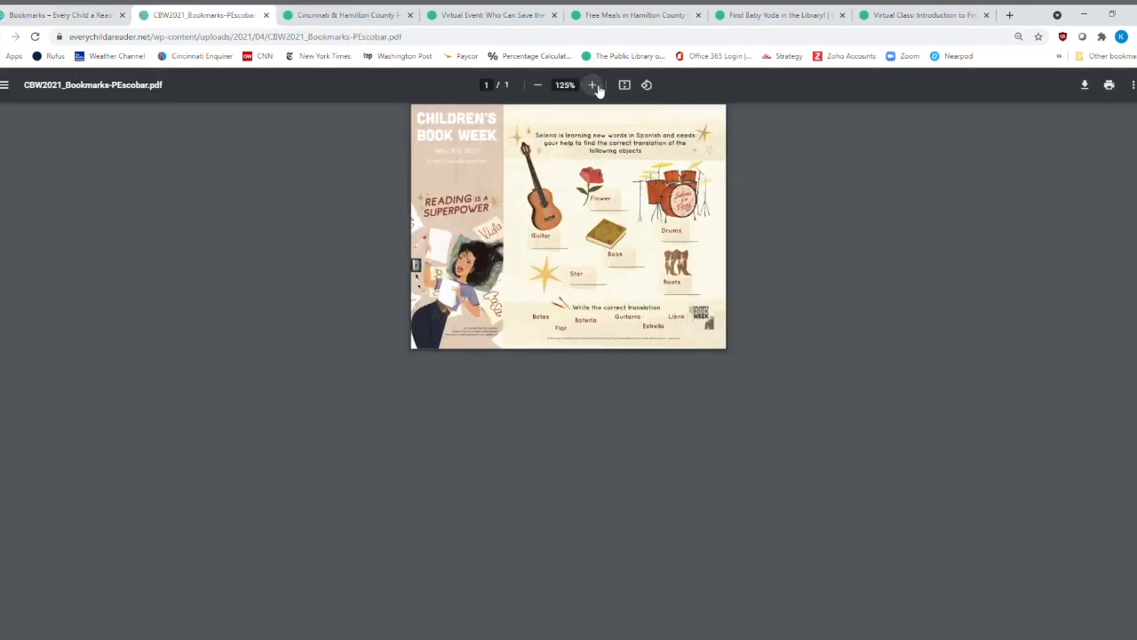
{"action": "left_click", "coordinate": [595, 84]}
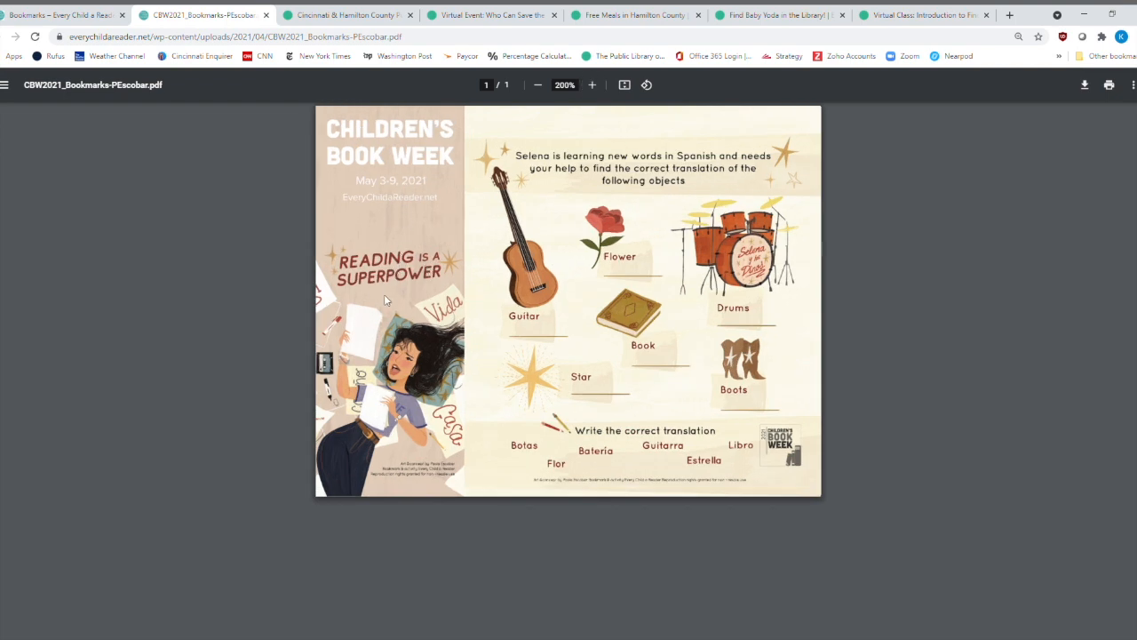
{"action": "mouse_move", "coordinate": [722, 396]}
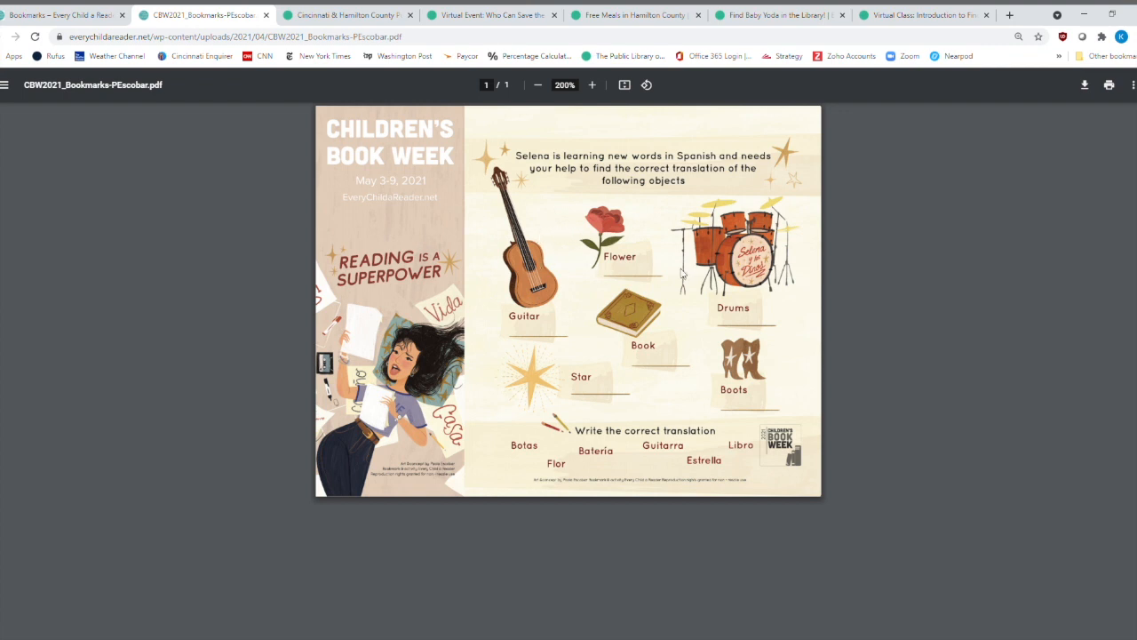
{"action": "mouse_move", "coordinate": [576, 461]}
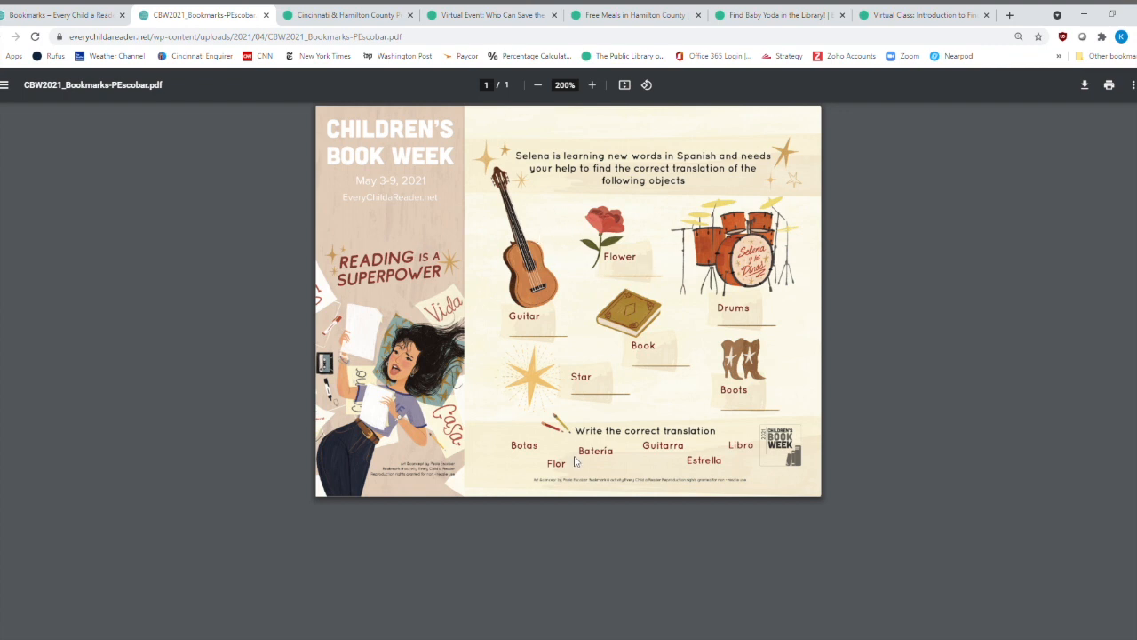
{"action": "mouse_move", "coordinate": [570, 432]}
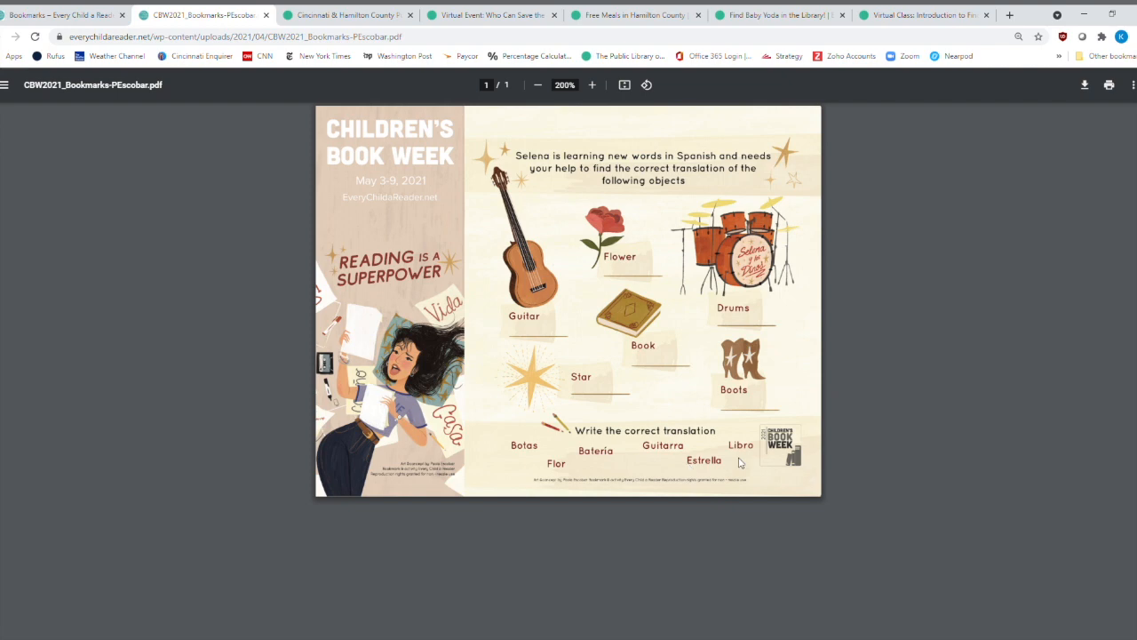
{"action": "mouse_move", "coordinate": [737, 283]}
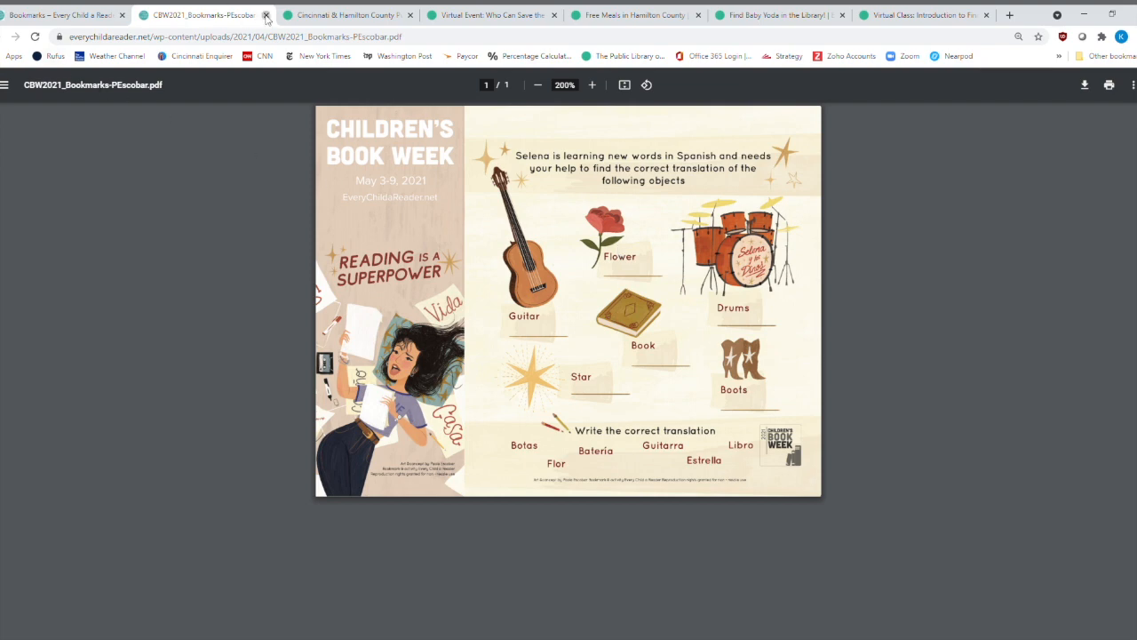
Close Escobar's PDF, then open Oliver Jeffers' super-heroes bookmark at 250%.
{"action": "left_click", "coordinate": [268, 15]}
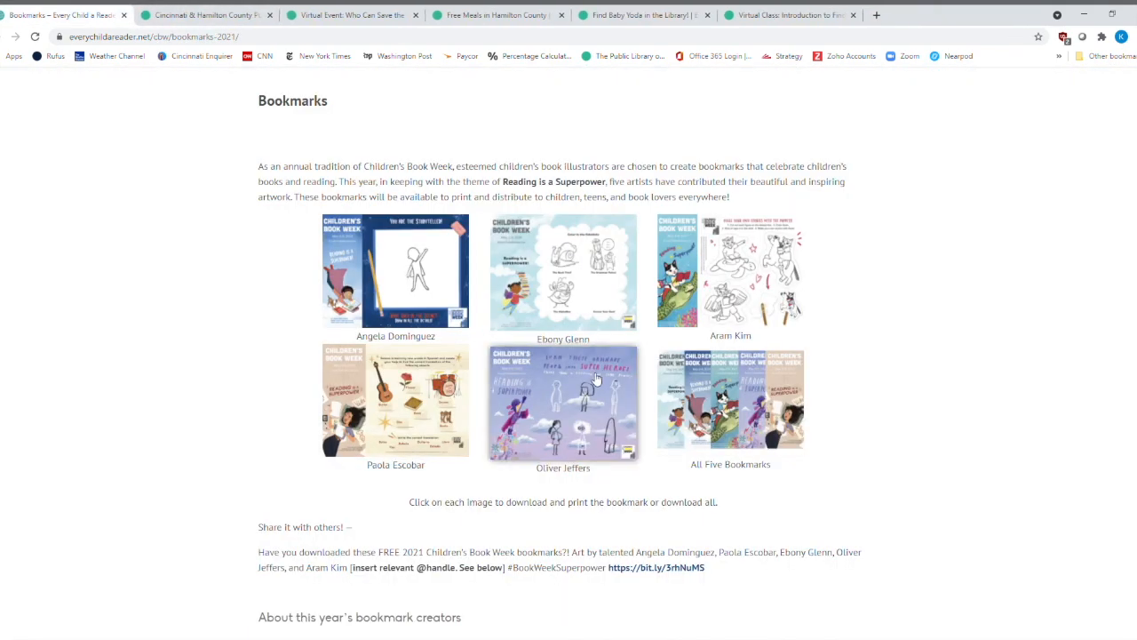
{"action": "left_click", "coordinate": [563, 401]}
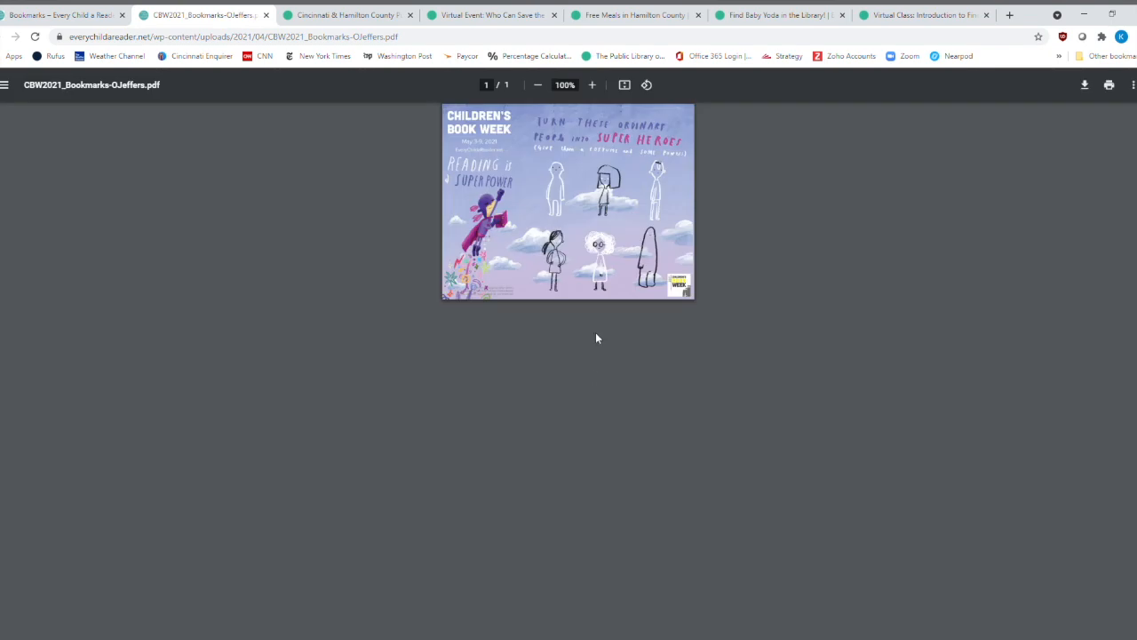
{"action": "left_click", "coordinate": [592, 84]}
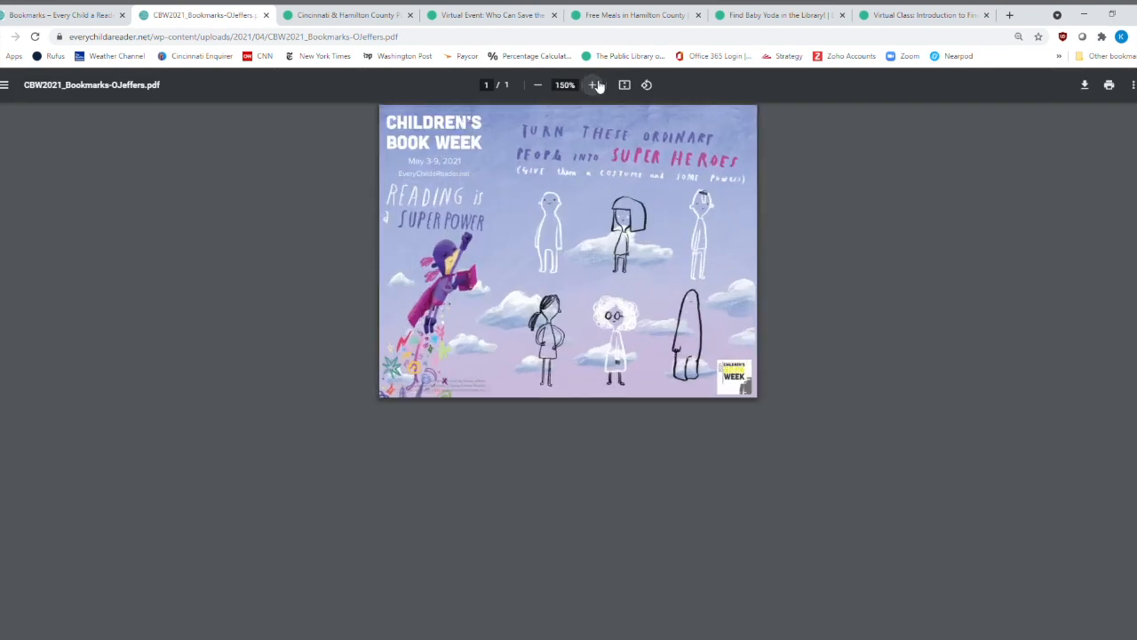
{"action": "left_click", "coordinate": [593, 84]}
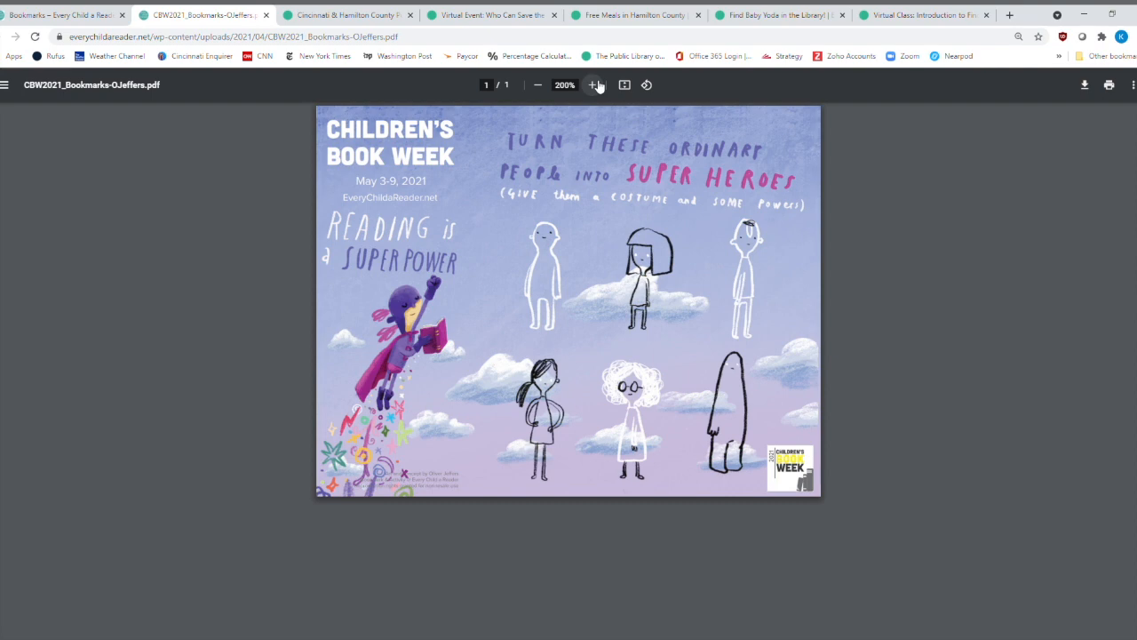
{"action": "left_click", "coordinate": [597, 85]}
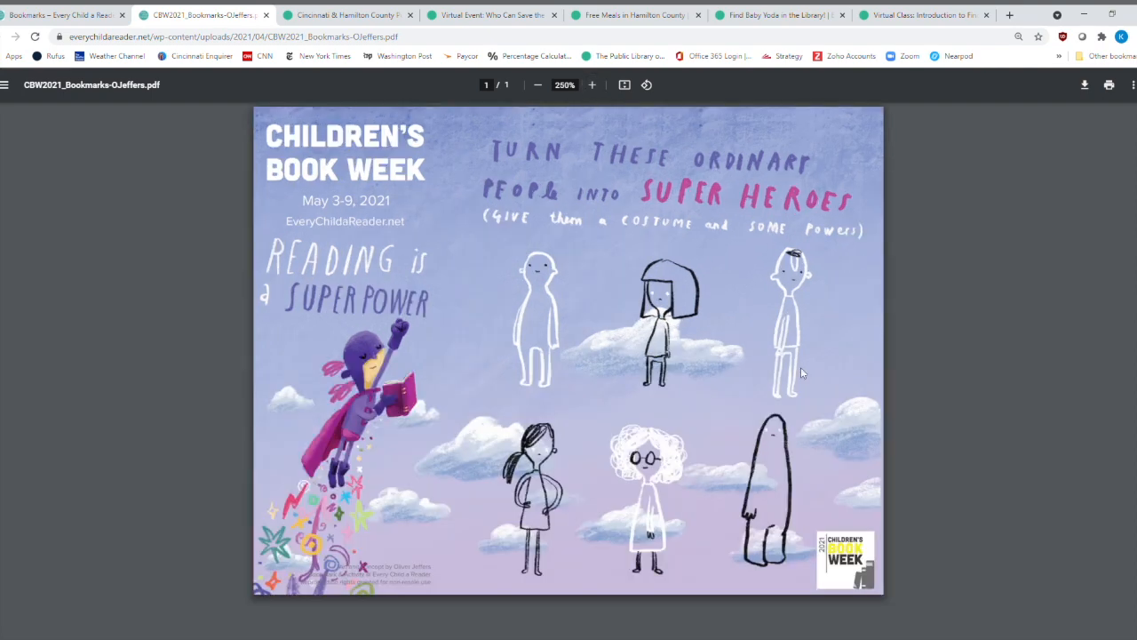
{"action": "mouse_move", "coordinate": [734, 492]}
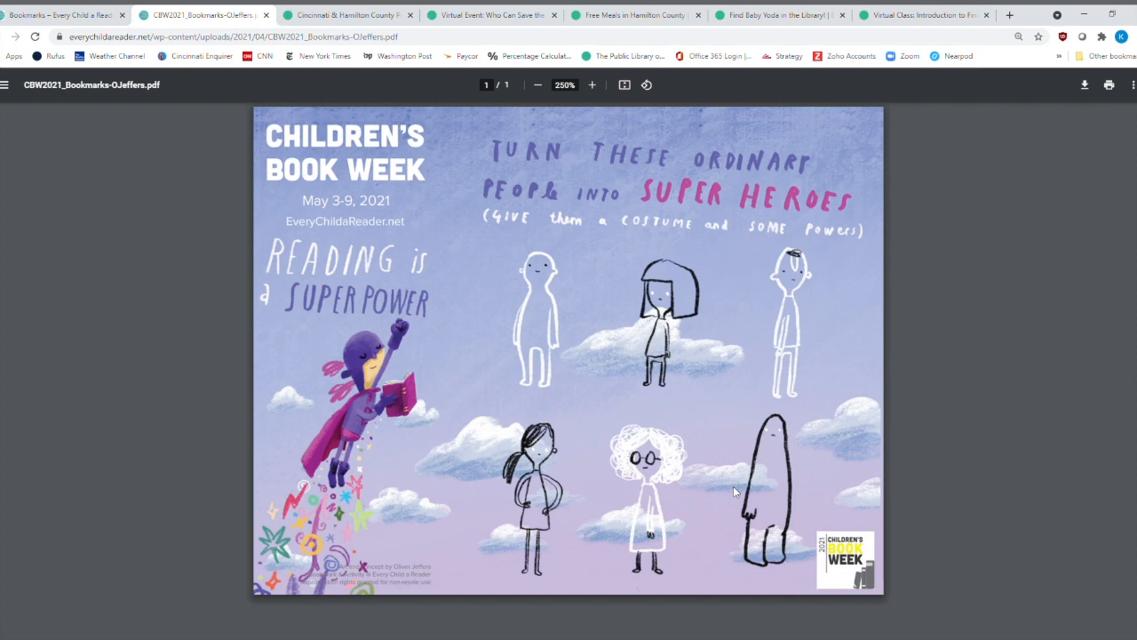
{"action": "mouse_move", "coordinate": [381, 516]}
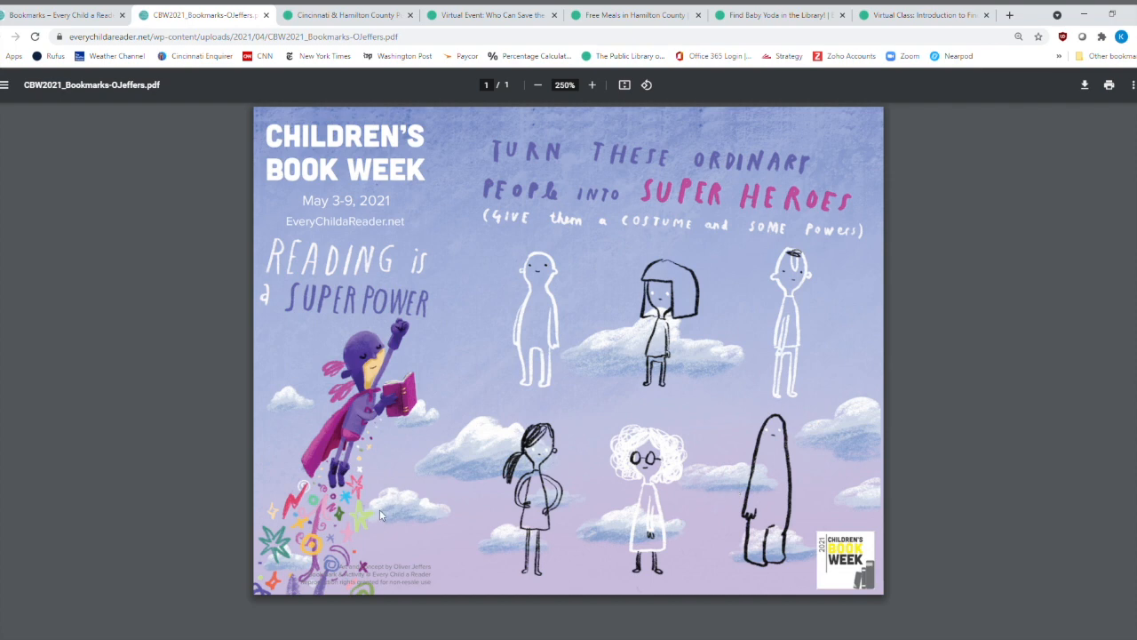
{"action": "mouse_move", "coordinate": [362, 408]}
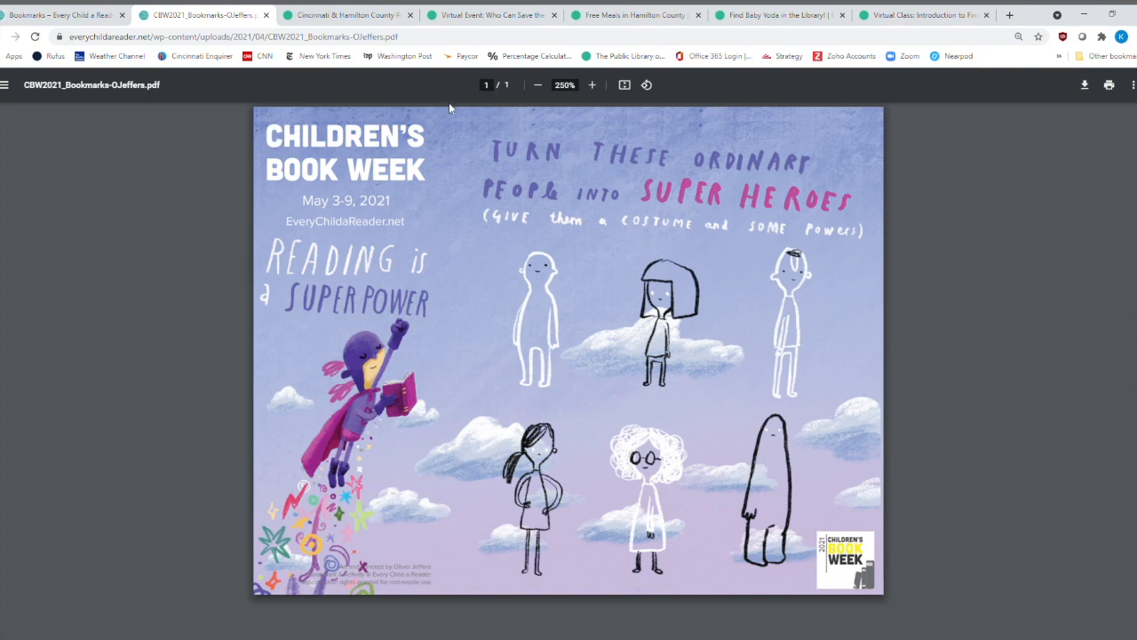
{"action": "mouse_move", "coordinate": [211, 503]}
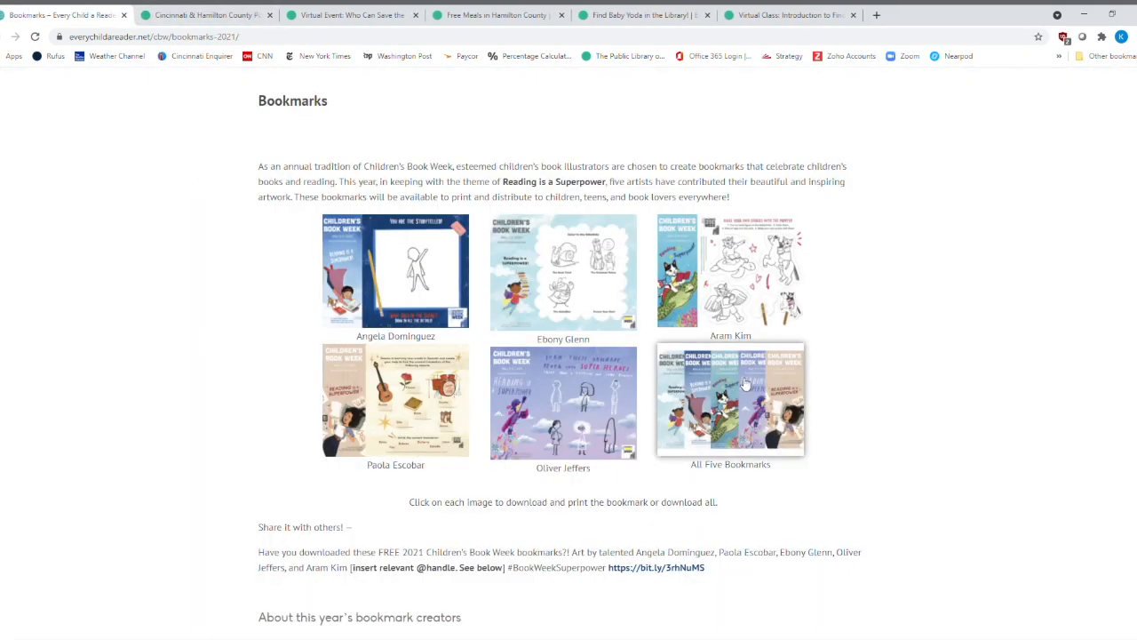
Scroll through the bookmark creators' bios and previous years' bookmarks list.
{"action": "scroll", "scroll_direction": "down", "scroll_amount": 3}
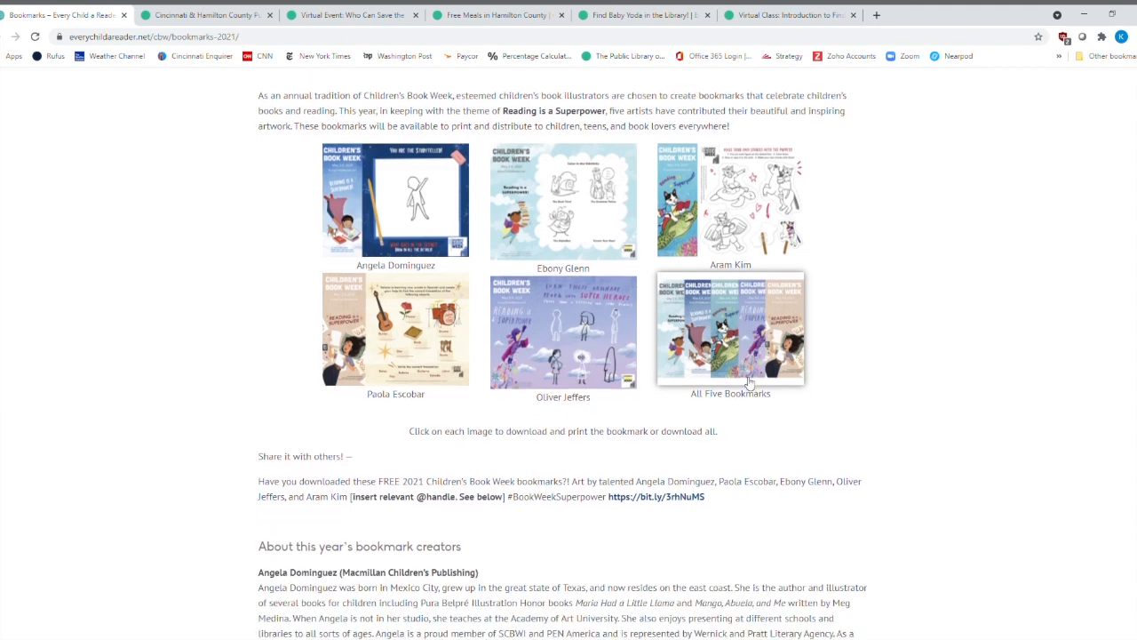
{"action": "scroll", "scroll_direction": "down", "scroll_amount": 3}
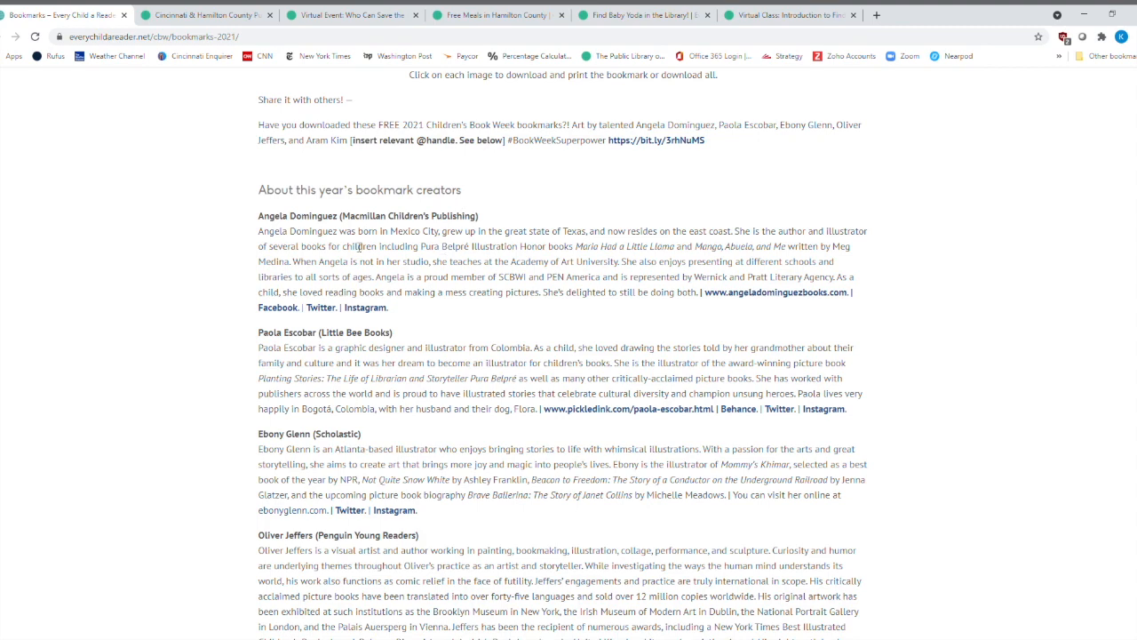
{"action": "scroll", "scroll_direction": "down", "scroll_amount": 3}
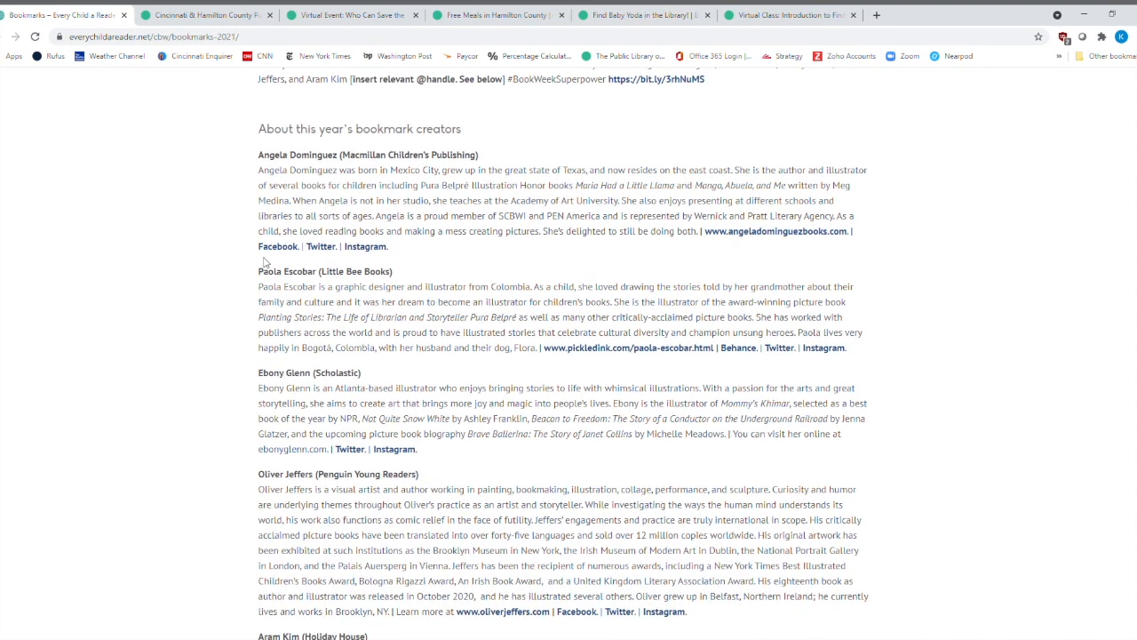
{"action": "mouse_move", "coordinate": [257, 255]}
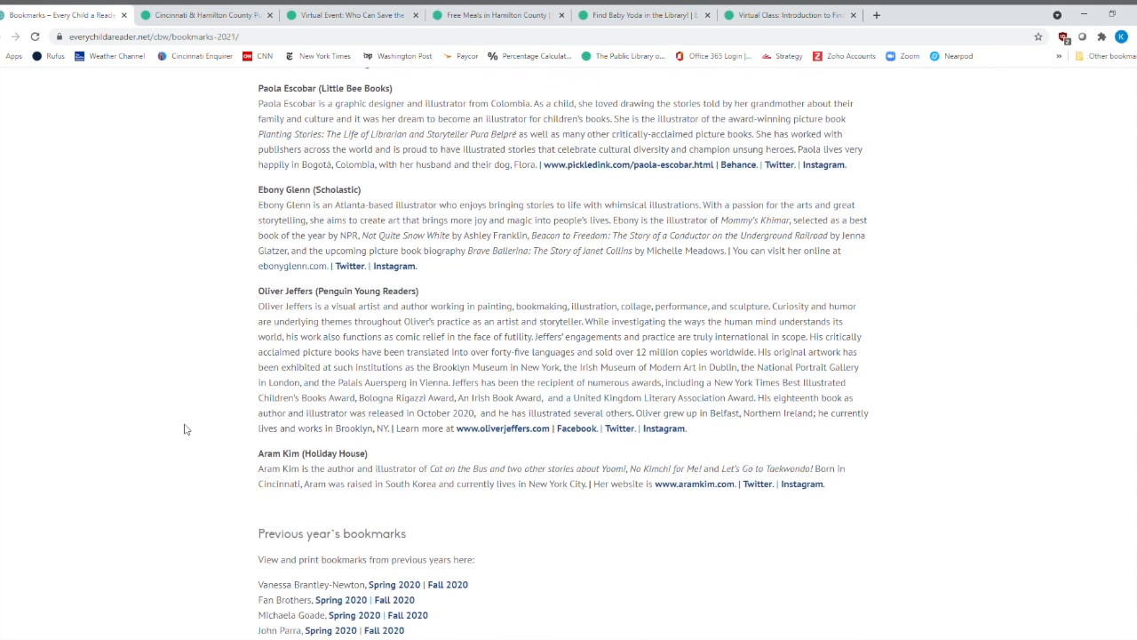
{"action": "scroll", "scroll_direction": "down", "scroll_amount": 3}
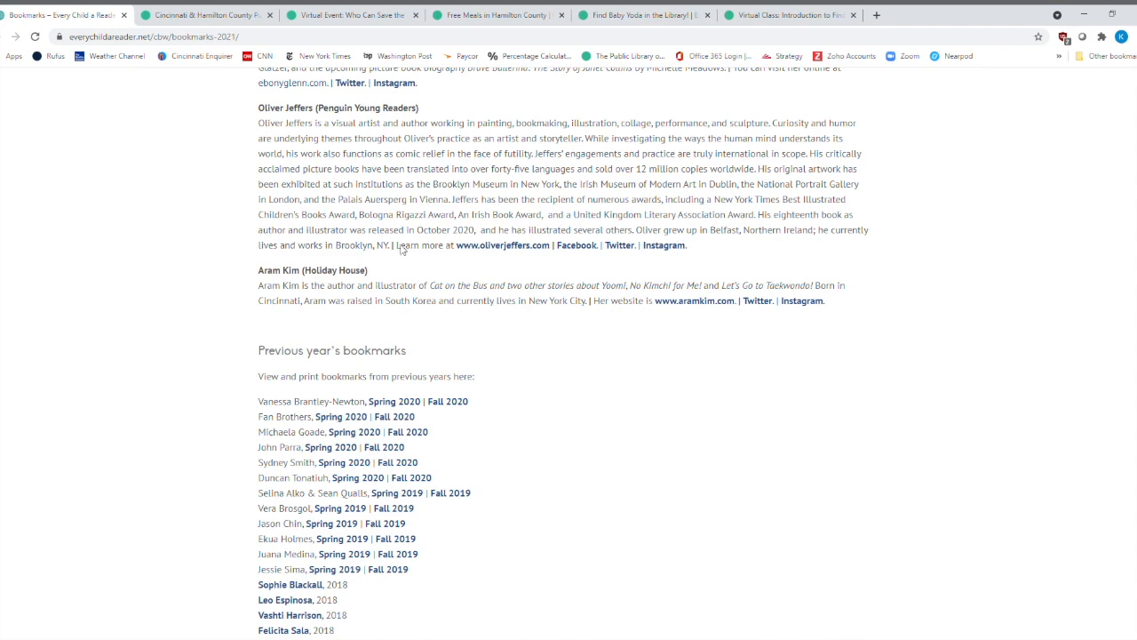
{"action": "scroll", "scroll_direction": "down", "scroll_amount": 3}
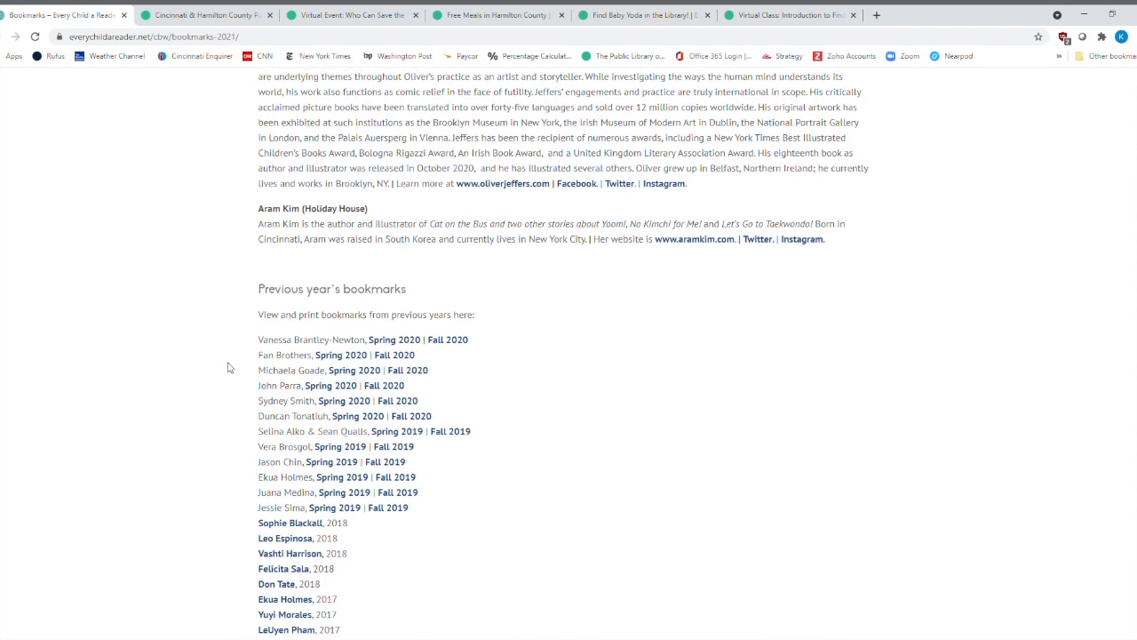
{"action": "scroll", "scroll_direction": "down", "scroll_amount": 3}
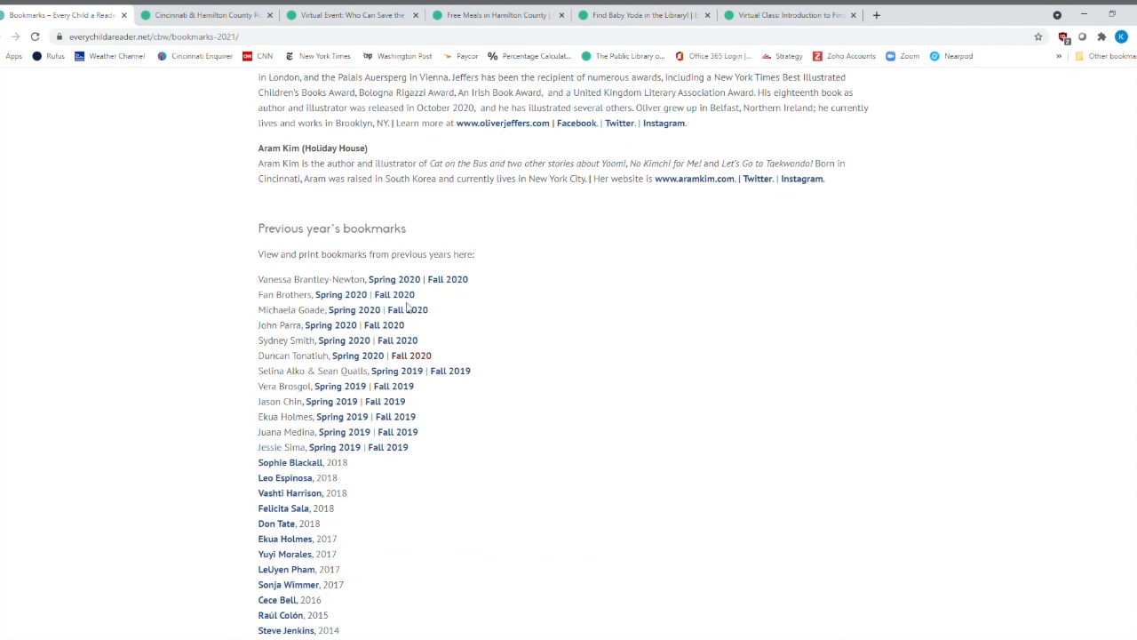
{"action": "scroll", "scroll_direction": "down", "scroll_amount": 3}
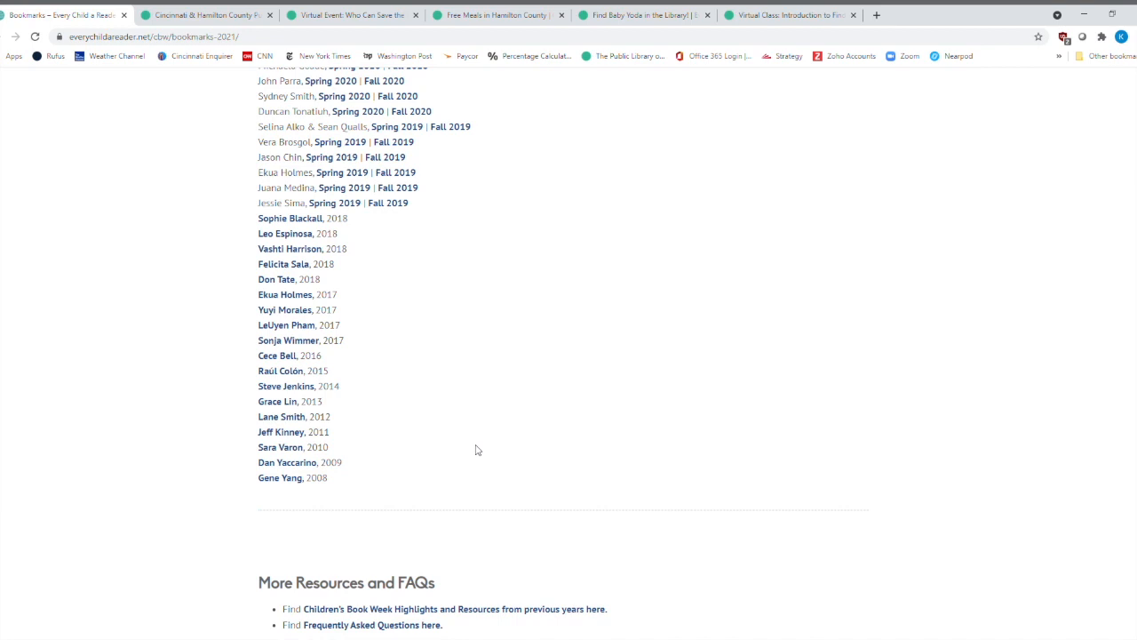
{"action": "mouse_move", "coordinate": [328, 492]}
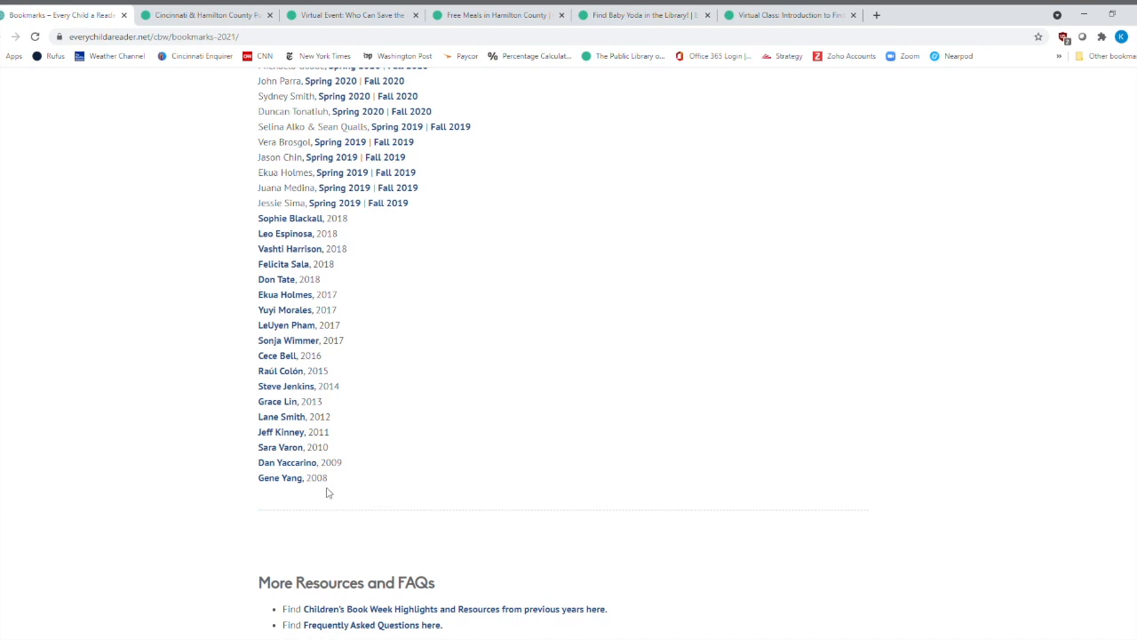
{"action": "scroll", "scroll_direction": "up", "scroll_amount": 3}
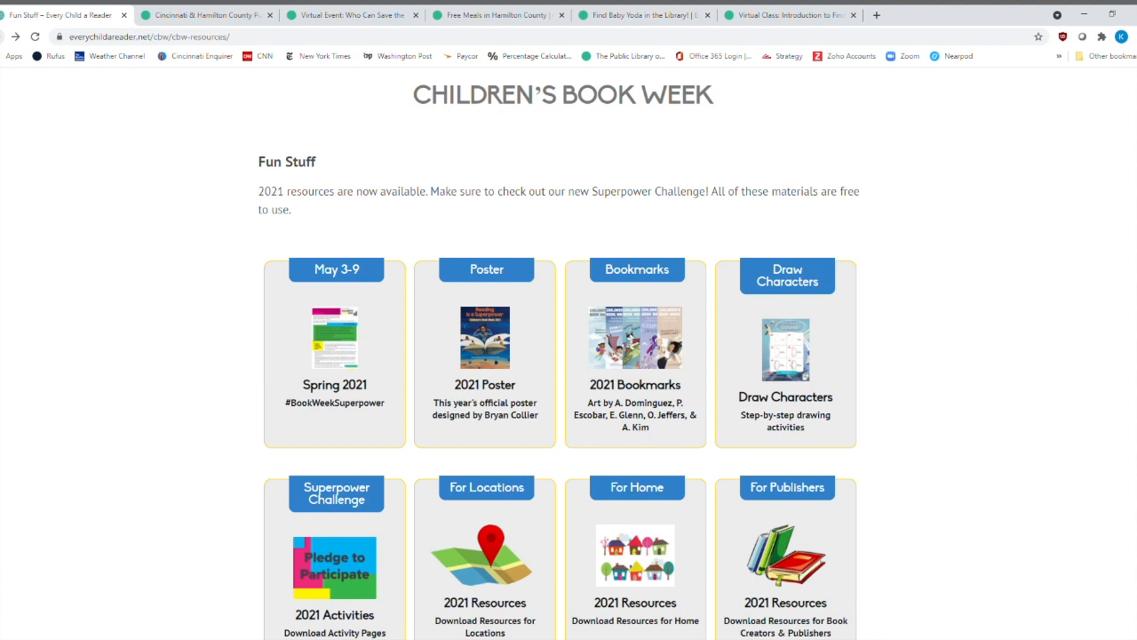
Open the Draw Characters activities page and browse its artist drawing lessons.
{"action": "scroll", "scroll_direction": "down", "scroll_amount": 3}
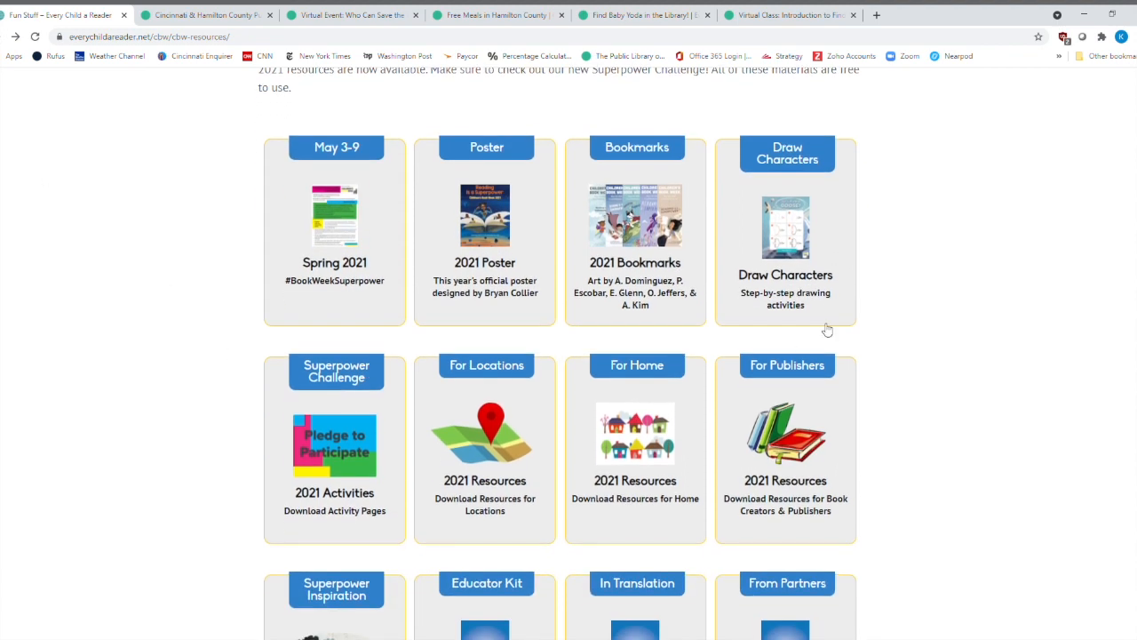
{"action": "mouse_move", "coordinate": [799, 236]}
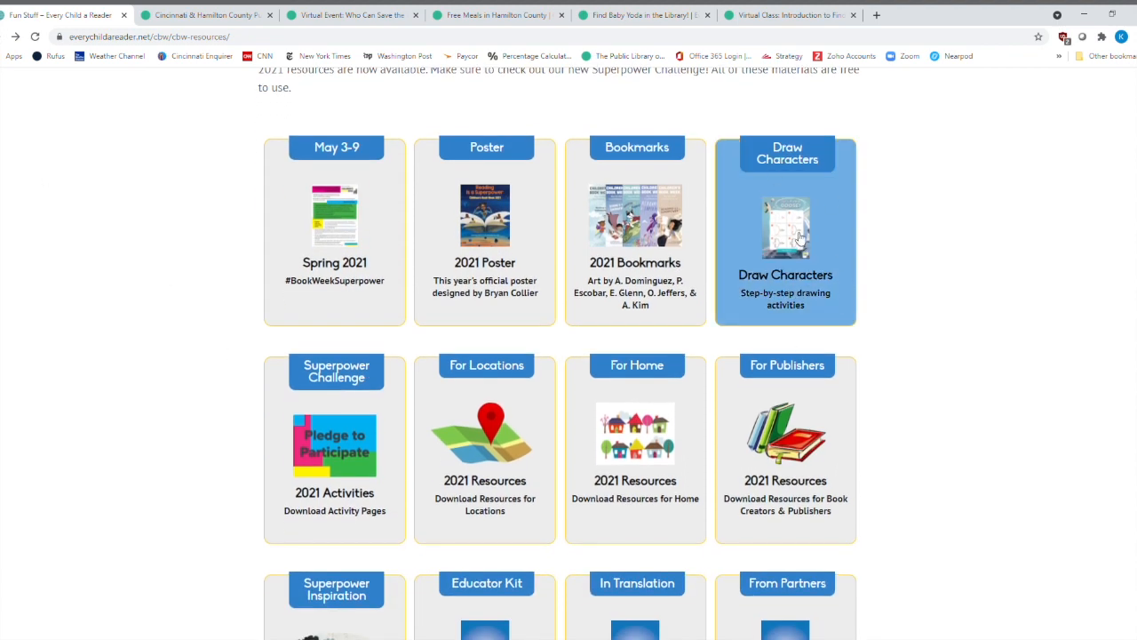
{"action": "left_click", "coordinate": [785, 226]}
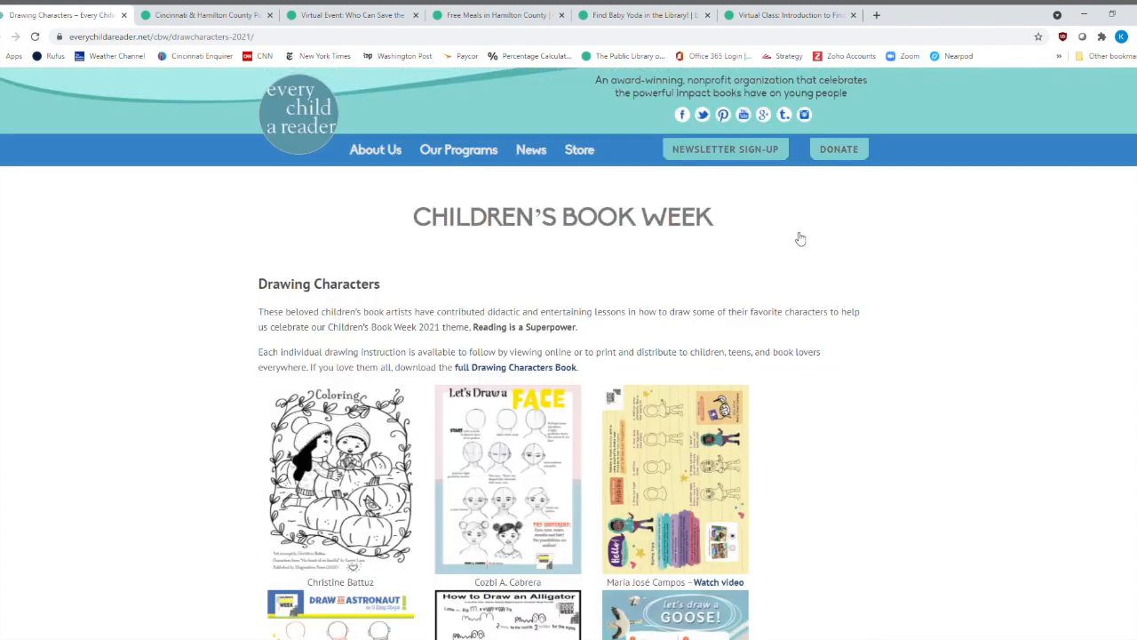
{"action": "mouse_move", "coordinate": [110, 292]}
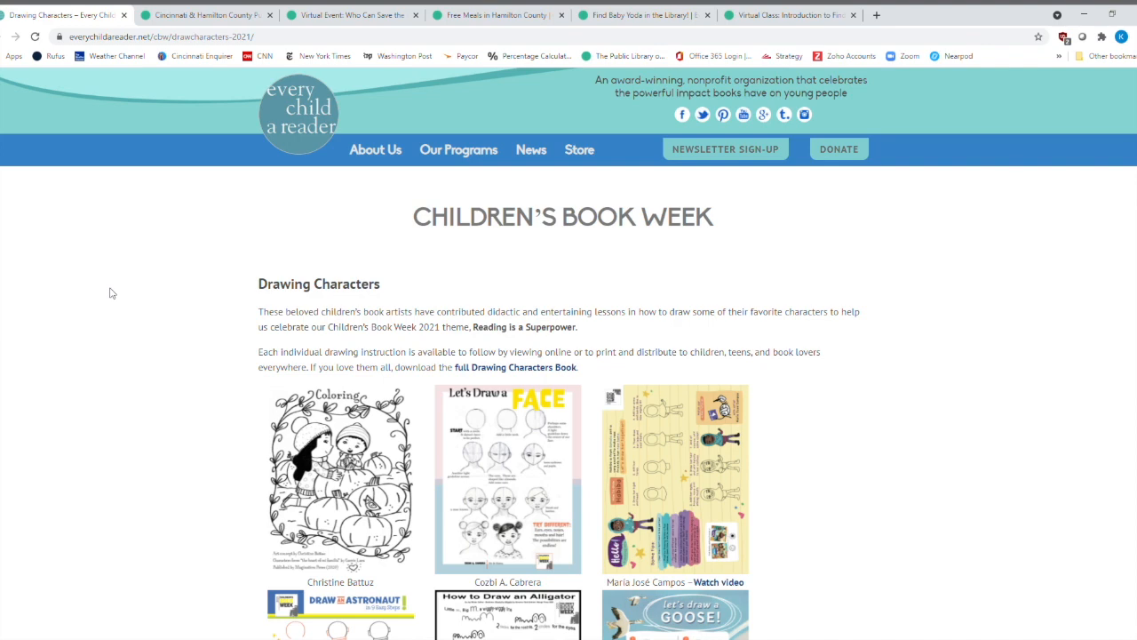
{"action": "scroll", "scroll_direction": "down", "scroll_amount": 3}
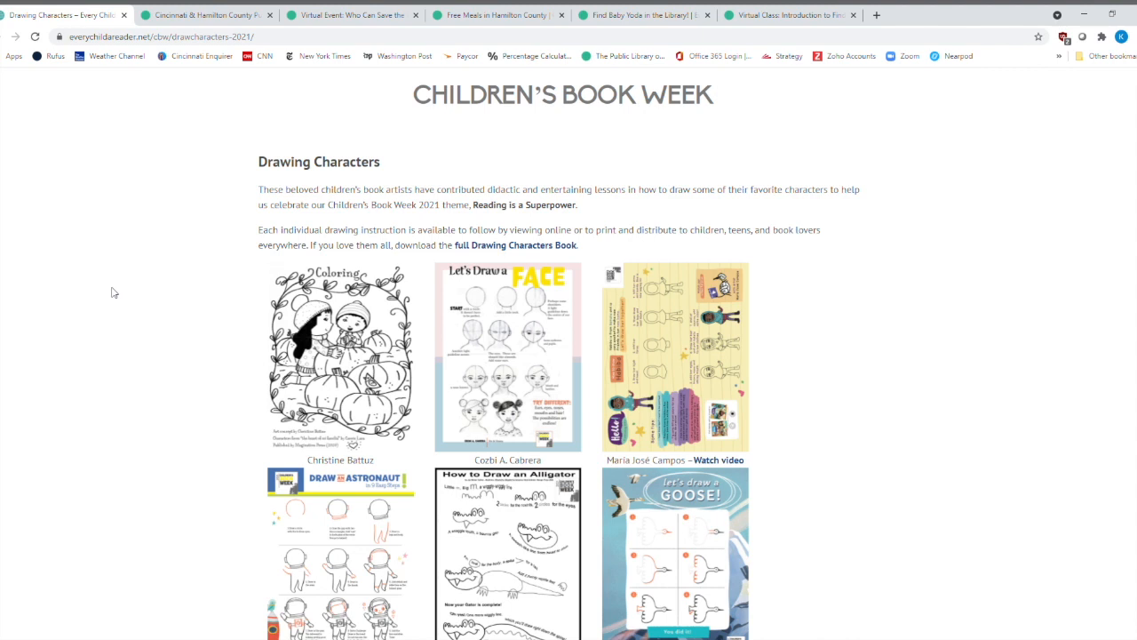
{"action": "scroll", "scroll_direction": "down", "scroll_amount": 3}
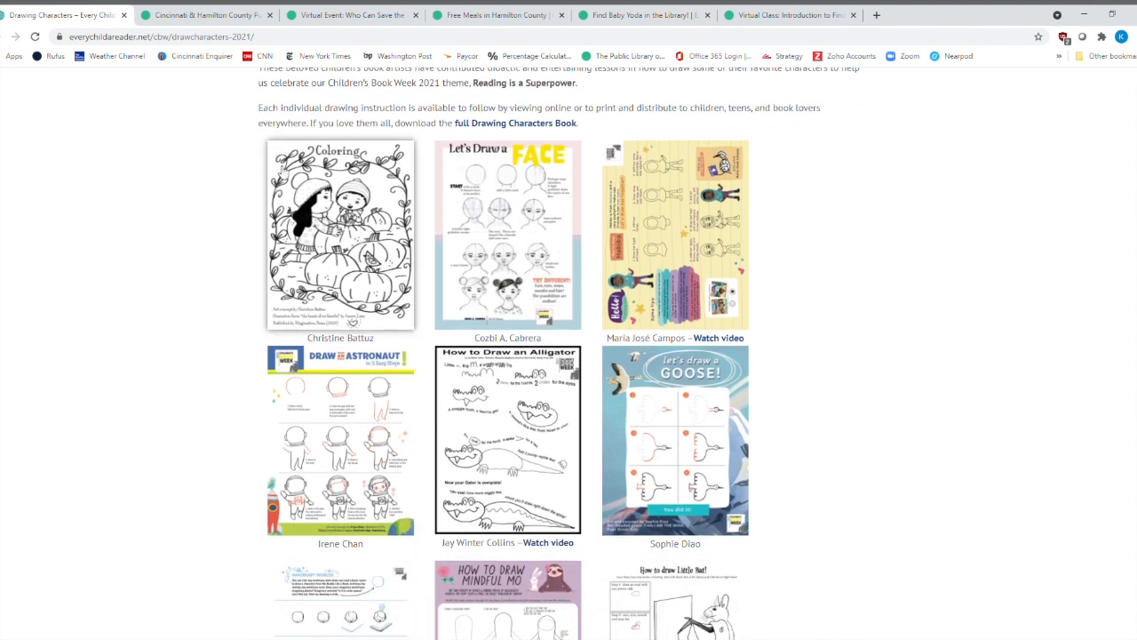
{"action": "mouse_move", "coordinate": [642, 429]}
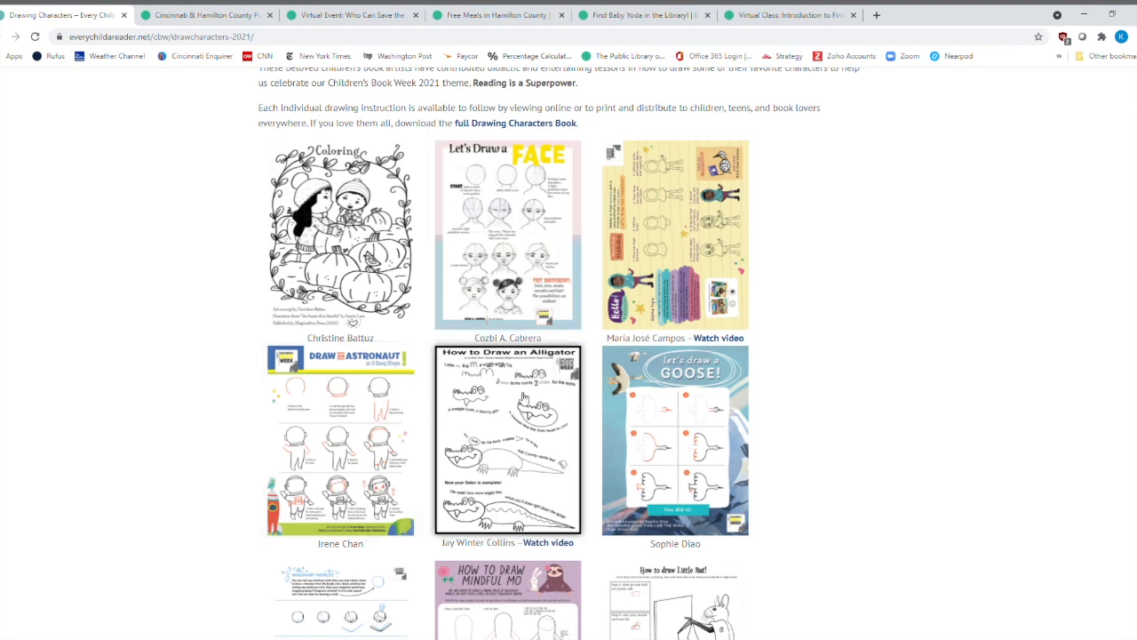
{"action": "scroll", "scroll_direction": "down", "scroll_amount": 3}
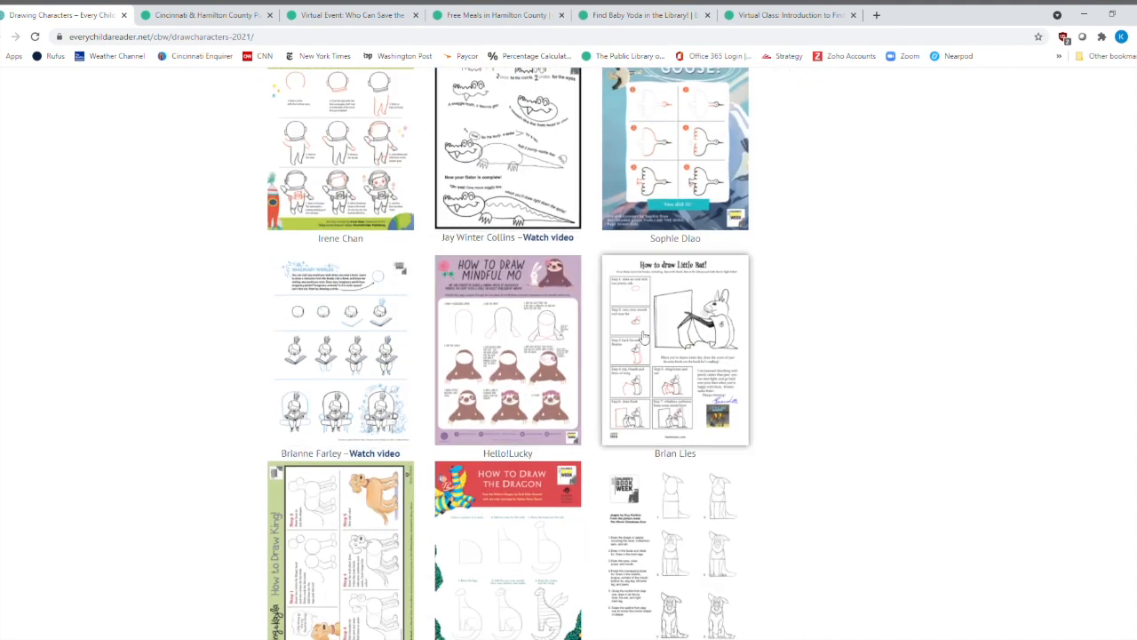
{"action": "scroll", "scroll_direction": "down", "scroll_amount": 3}
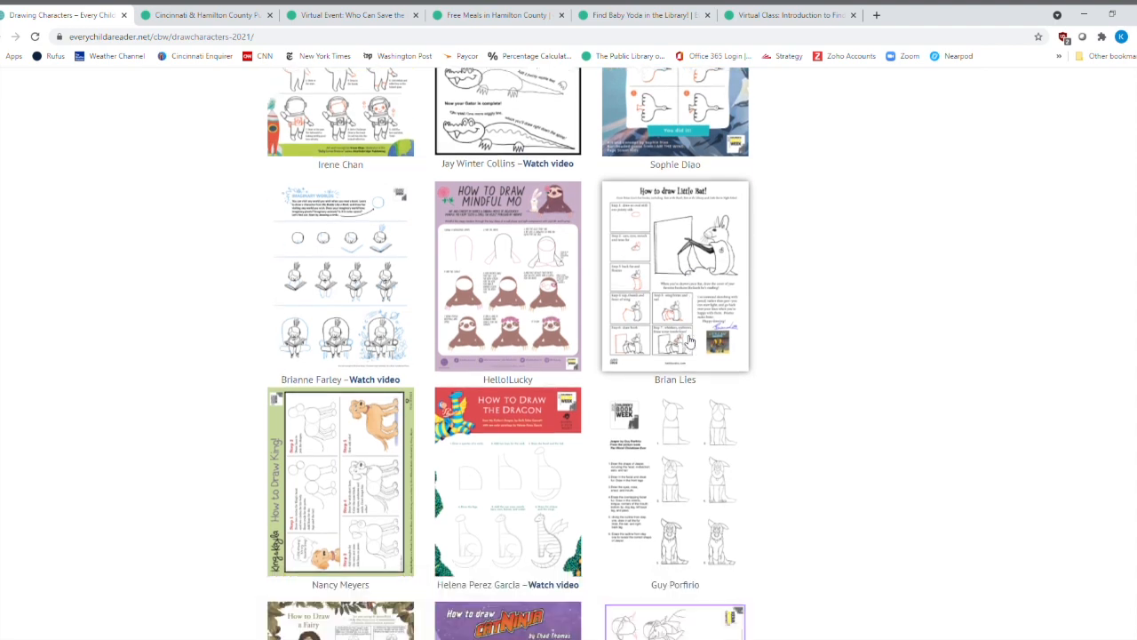
{"action": "scroll", "scroll_direction": "down", "scroll_amount": 3}
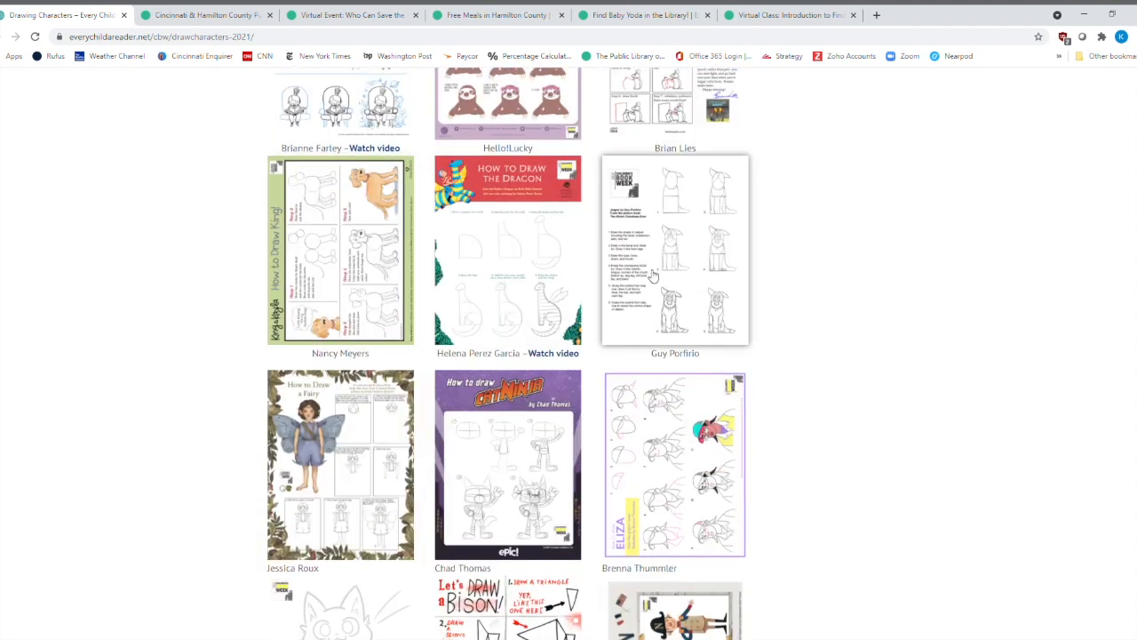
{"action": "mouse_move", "coordinate": [655, 269]}
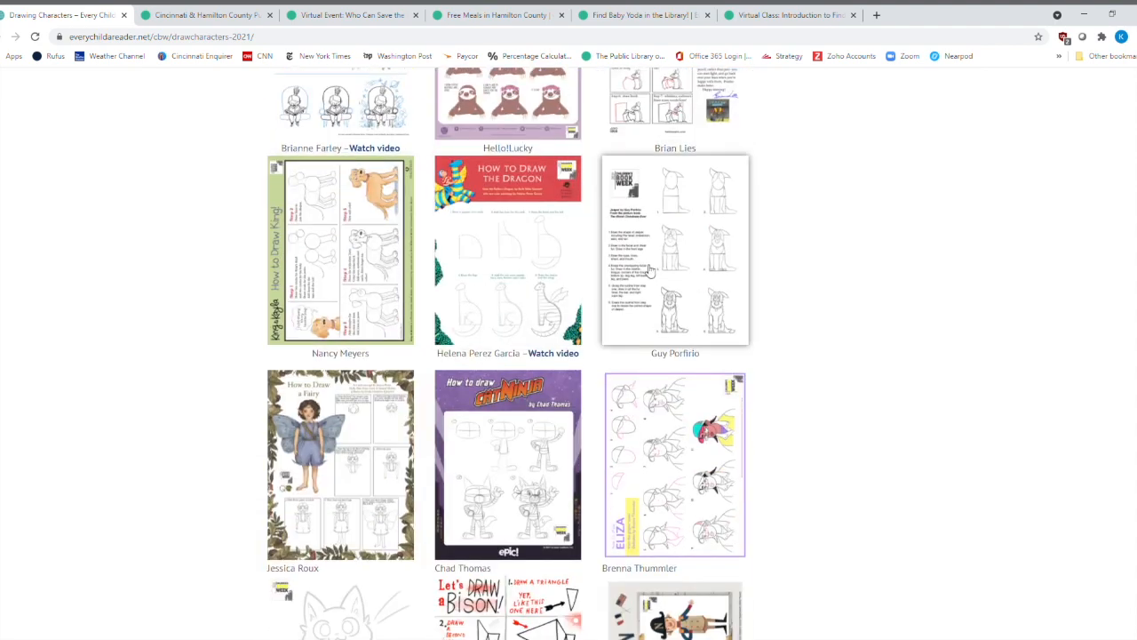
{"action": "scroll", "scroll_direction": "down", "scroll_amount": 3}
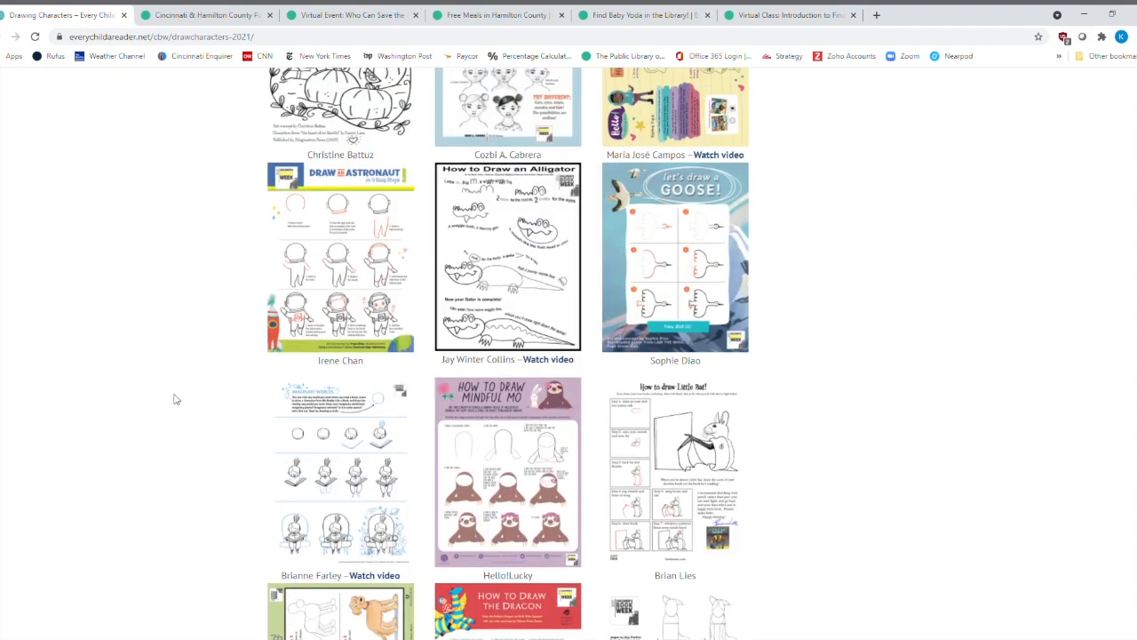
{"action": "scroll", "scroll_direction": "up", "scroll_amount": 3}
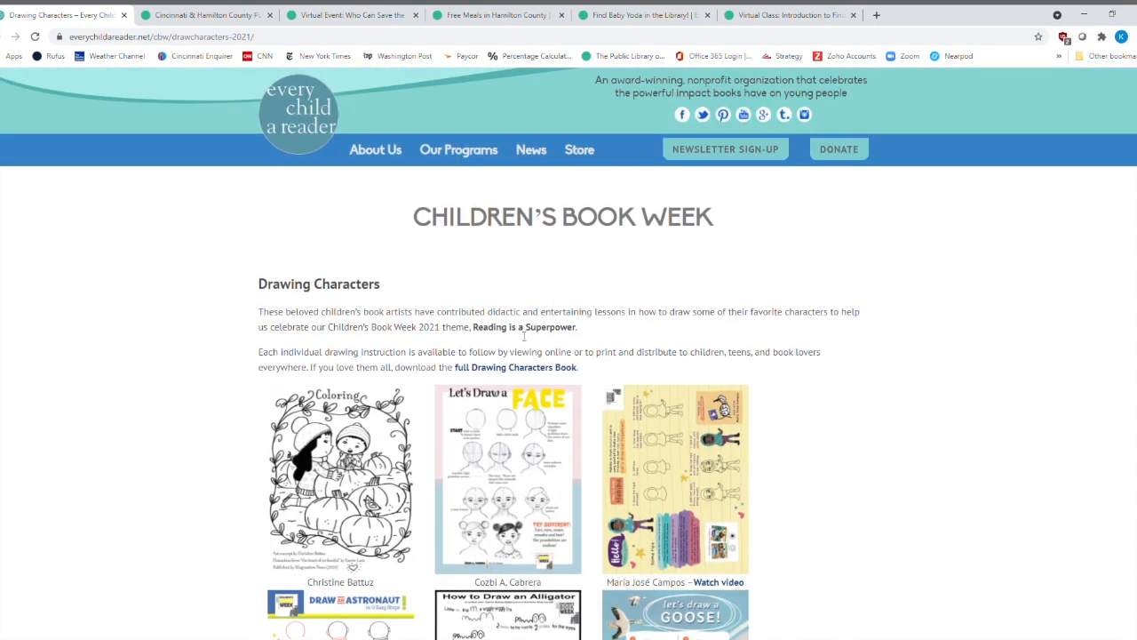
{"action": "mouse_move", "coordinate": [523, 377]}
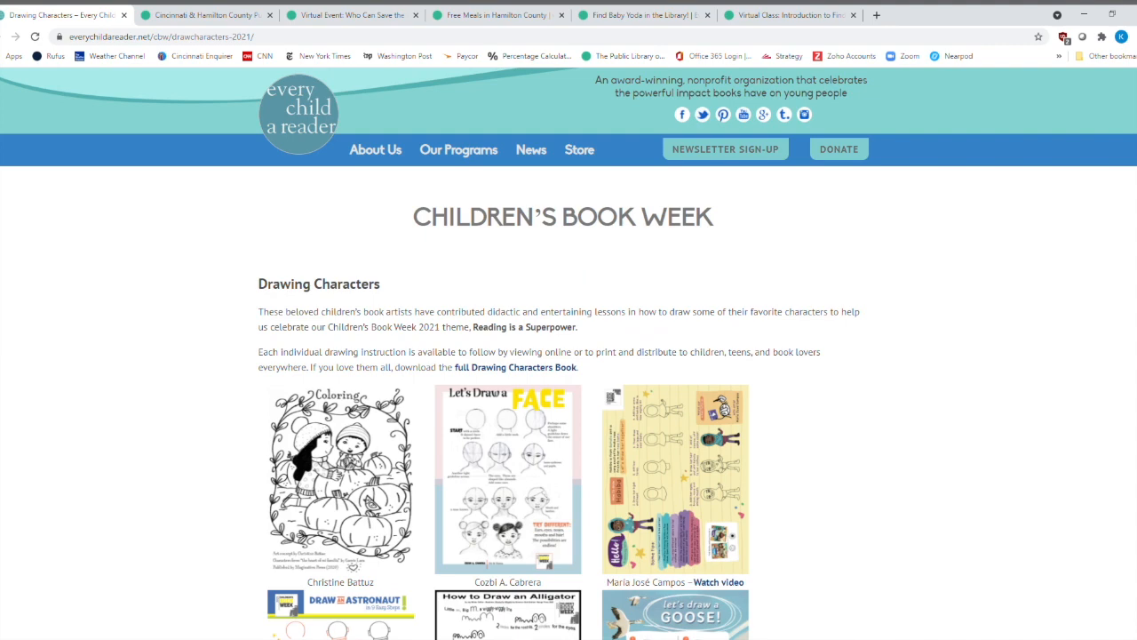
{"action": "mouse_move", "coordinate": [216, 299]}
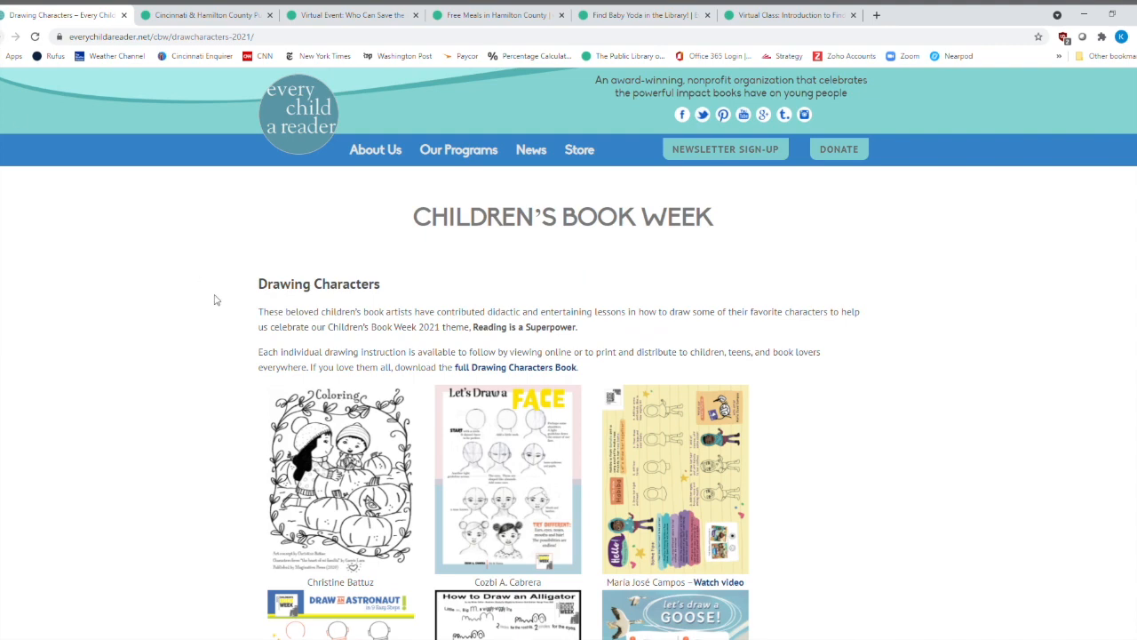
{"action": "scroll", "scroll_direction": "down", "scroll_amount": 3}
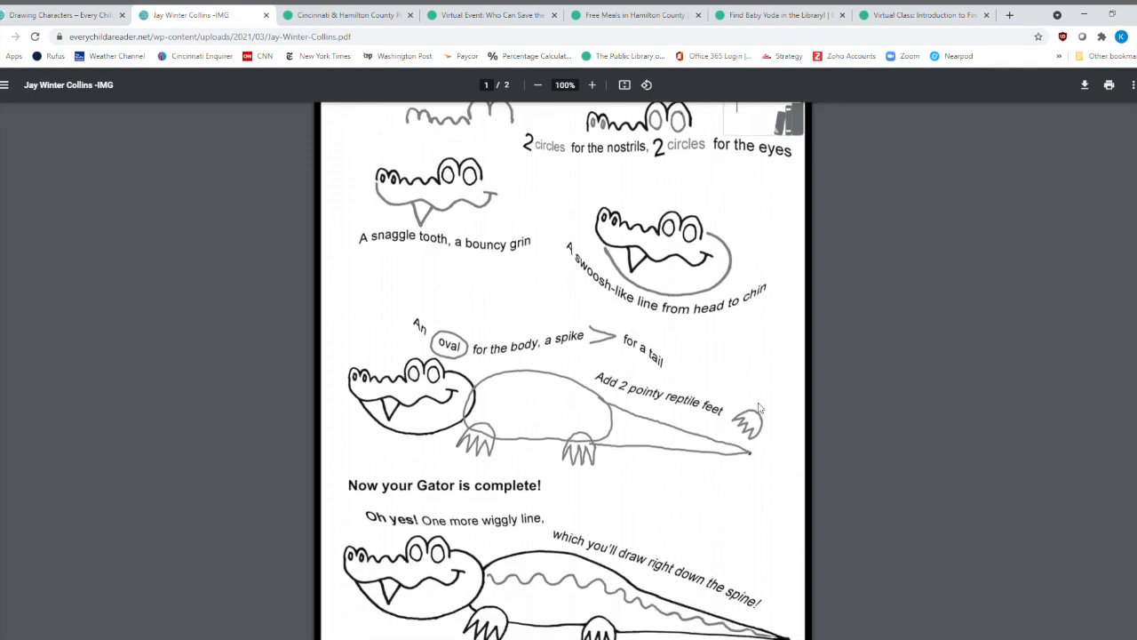
Scroll through Jay Winter Collins' How to Draw an Alligator sheet.
{"action": "scroll", "scroll_direction": "down", "scroll_amount": 3}
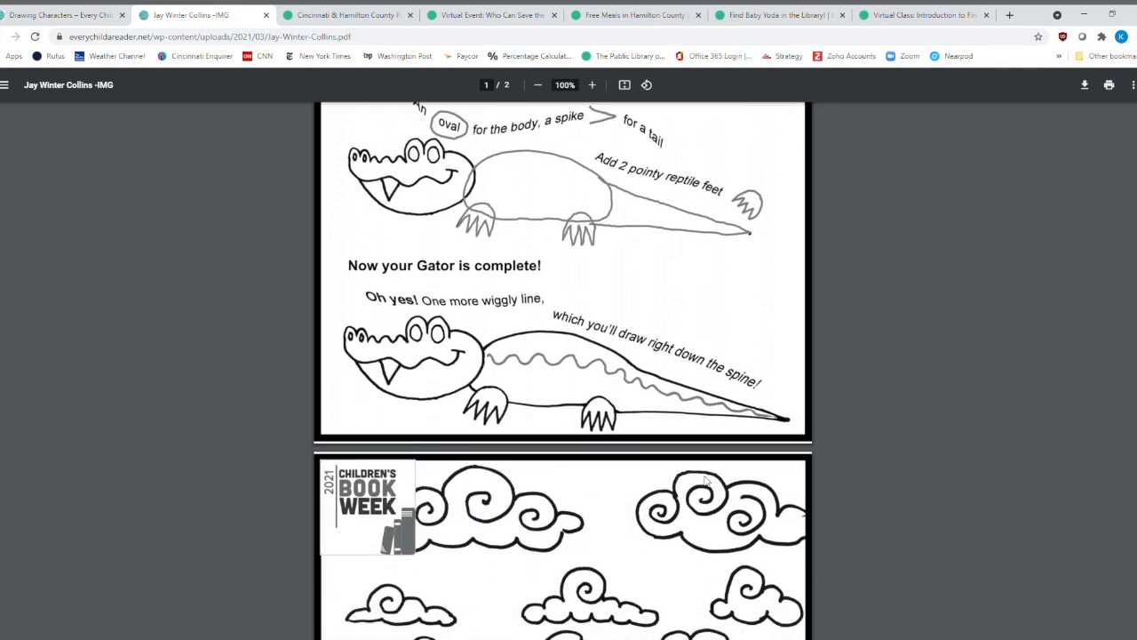
{"action": "scroll", "scroll_direction": "down", "scroll_amount": 3}
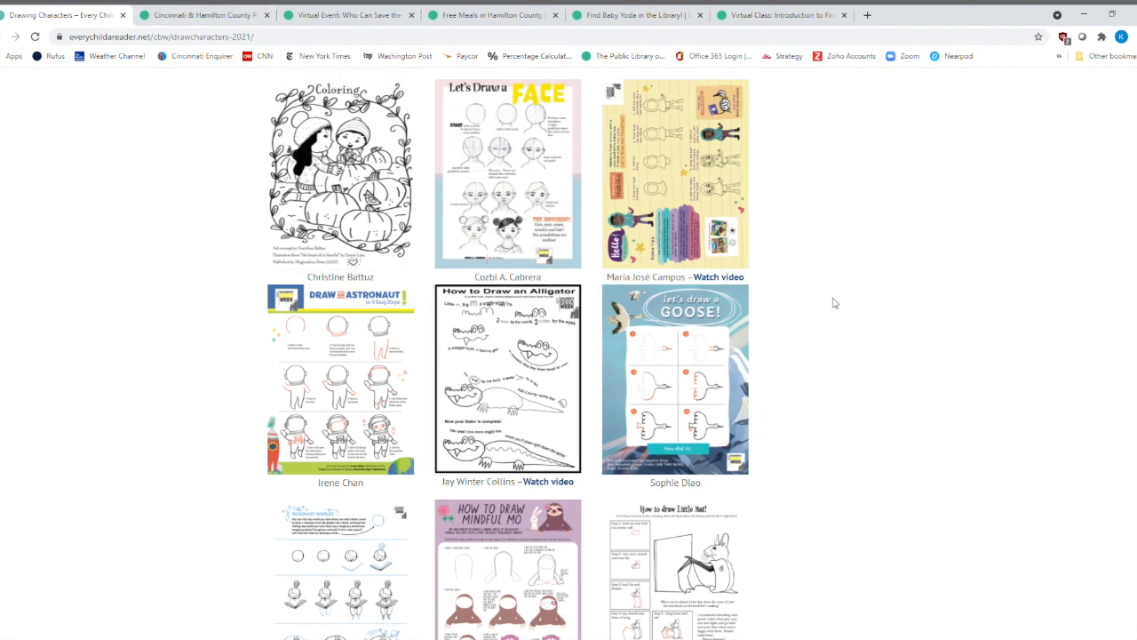
{"action": "scroll", "scroll_direction": "down", "scroll_amount": 3}
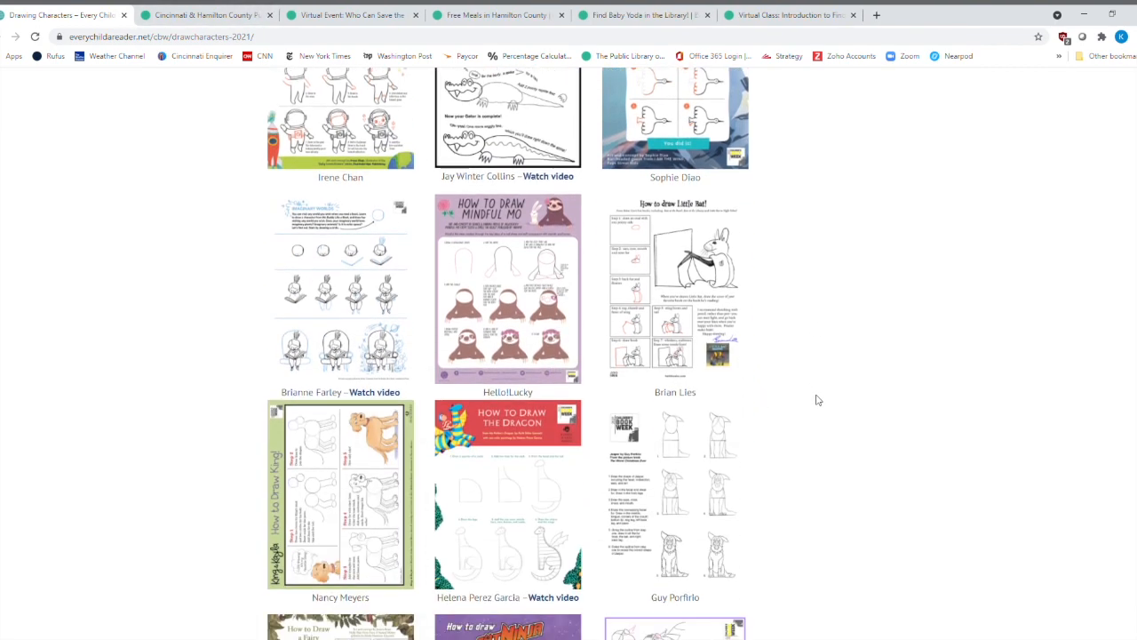
{"action": "scroll", "scroll_direction": "up", "scroll_amount": 3}
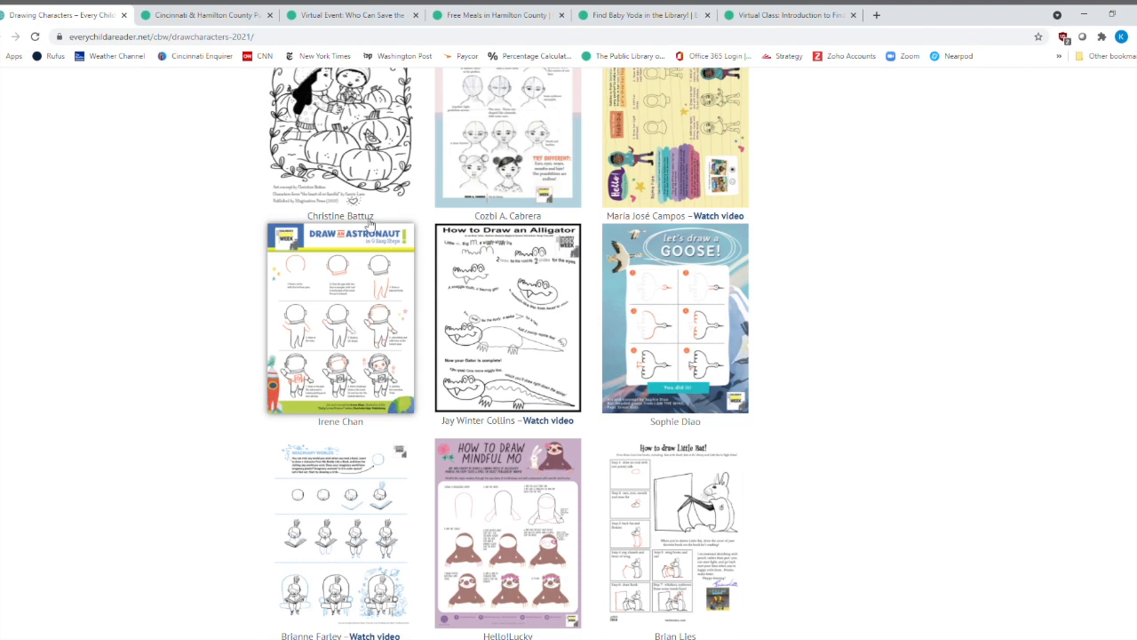
{"action": "scroll", "scroll_direction": "down", "scroll_amount": 3}
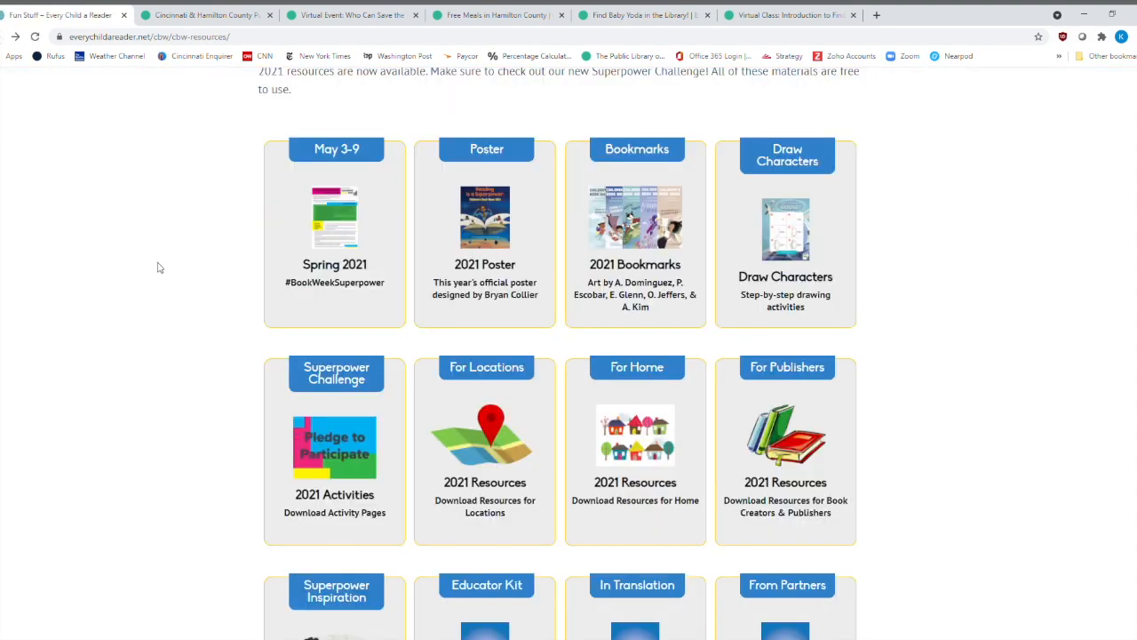
{"action": "mouse_move", "coordinate": [331, 399]}
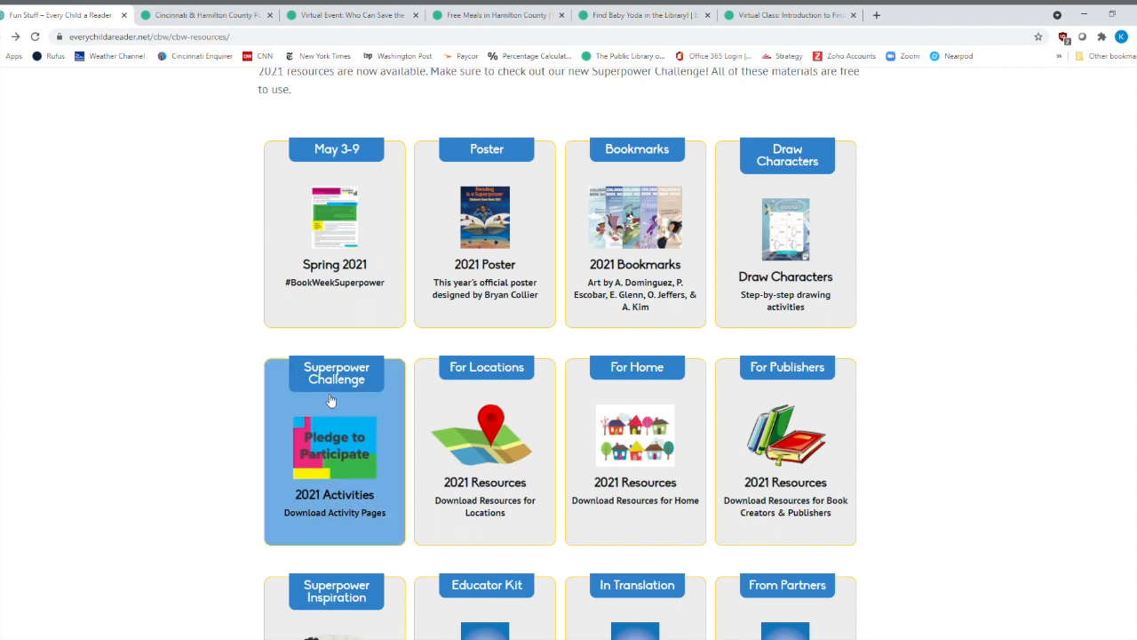
{"action": "mouse_move", "coordinate": [350, 409]}
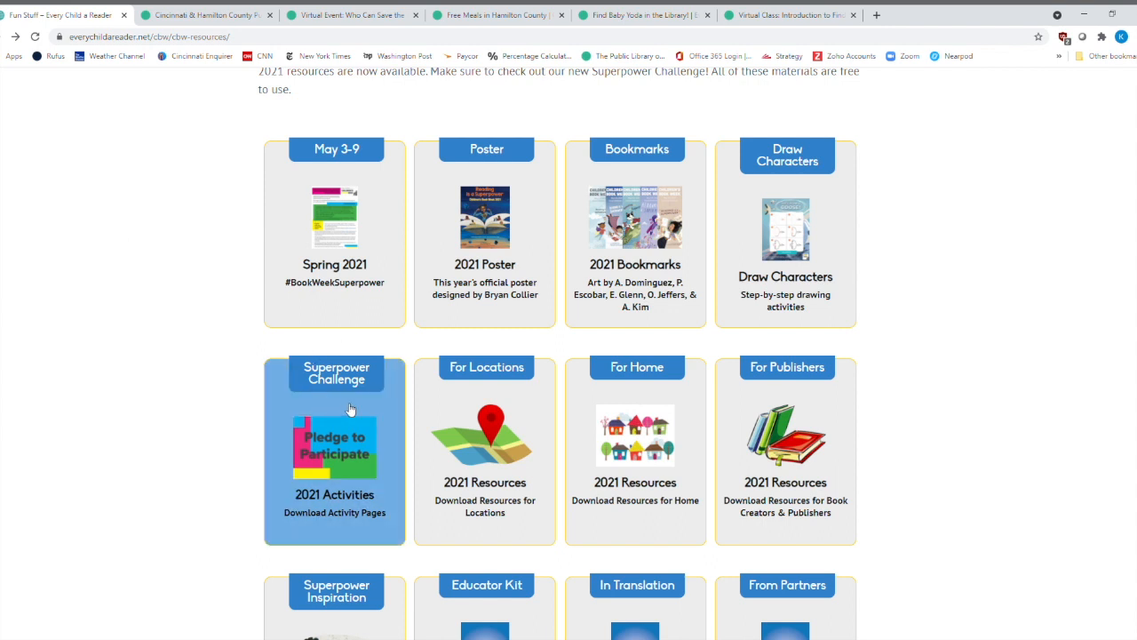
{"action": "mouse_move", "coordinate": [360, 384]}
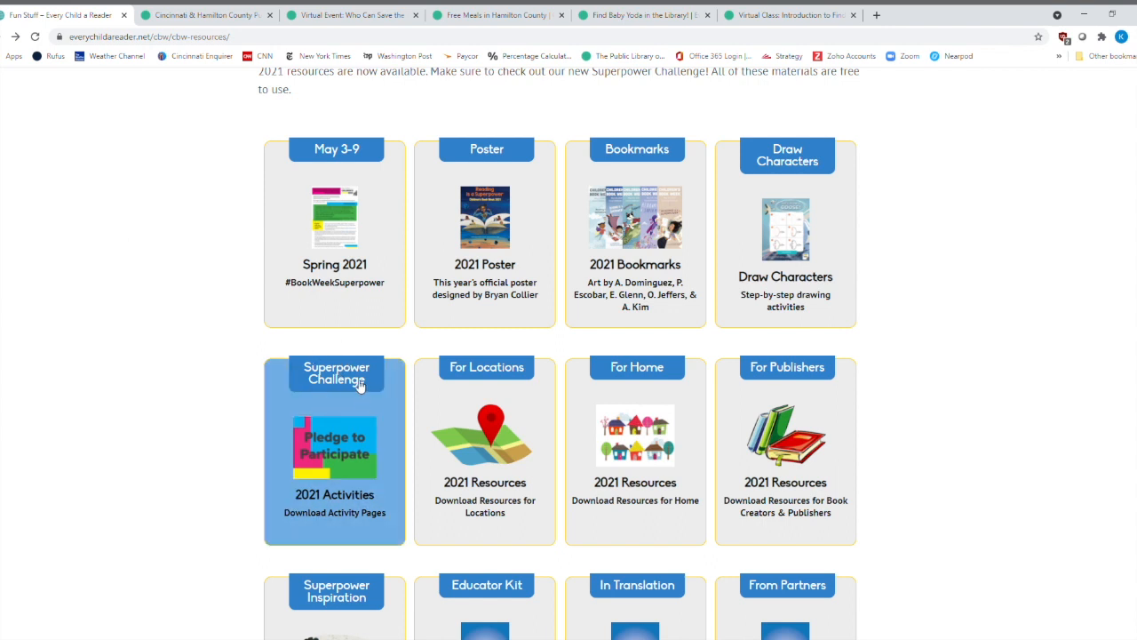
{"action": "mouse_move", "coordinate": [350, 404]}
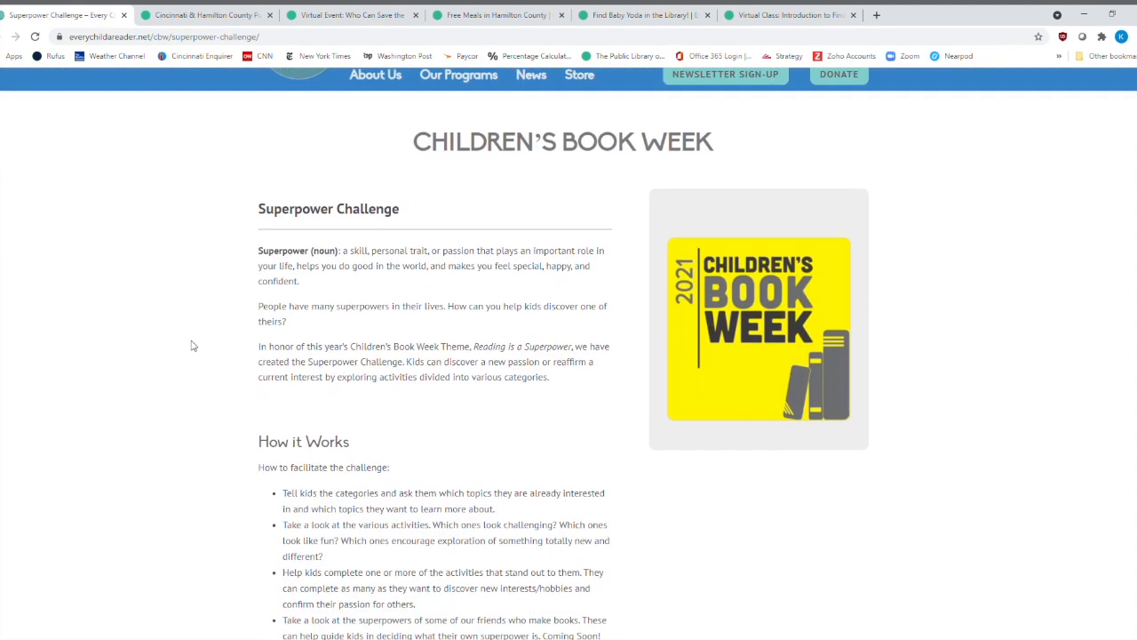
Read down to Superpower Activities and open the Science and STEM sheet.
{"action": "scroll", "scroll_direction": "down", "scroll_amount": 3}
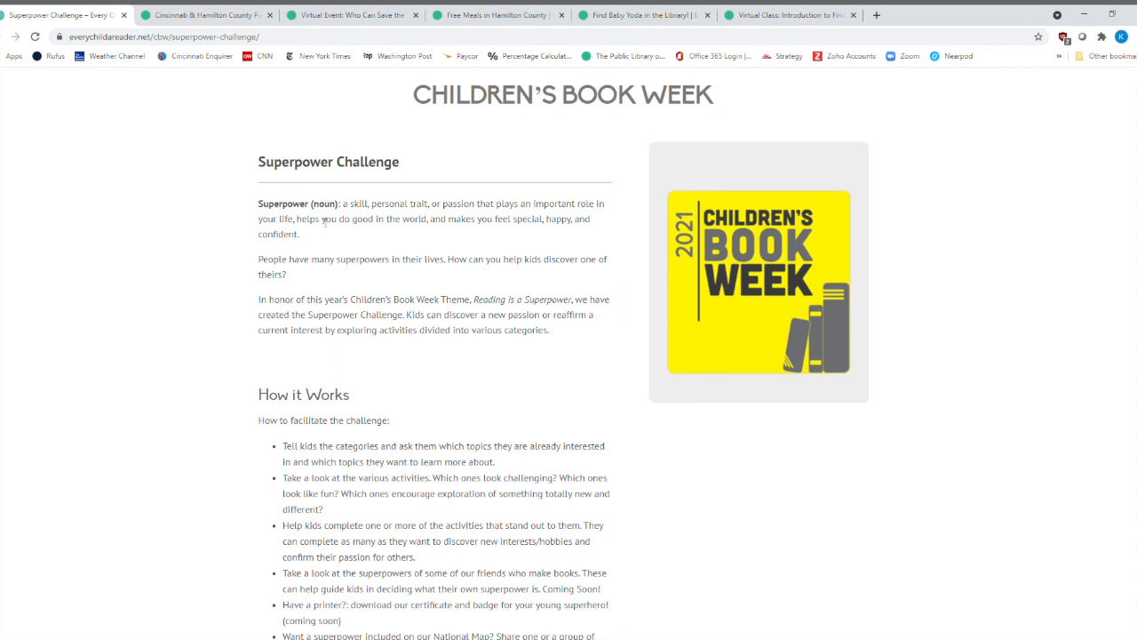
{"action": "mouse_move", "coordinate": [345, 271]}
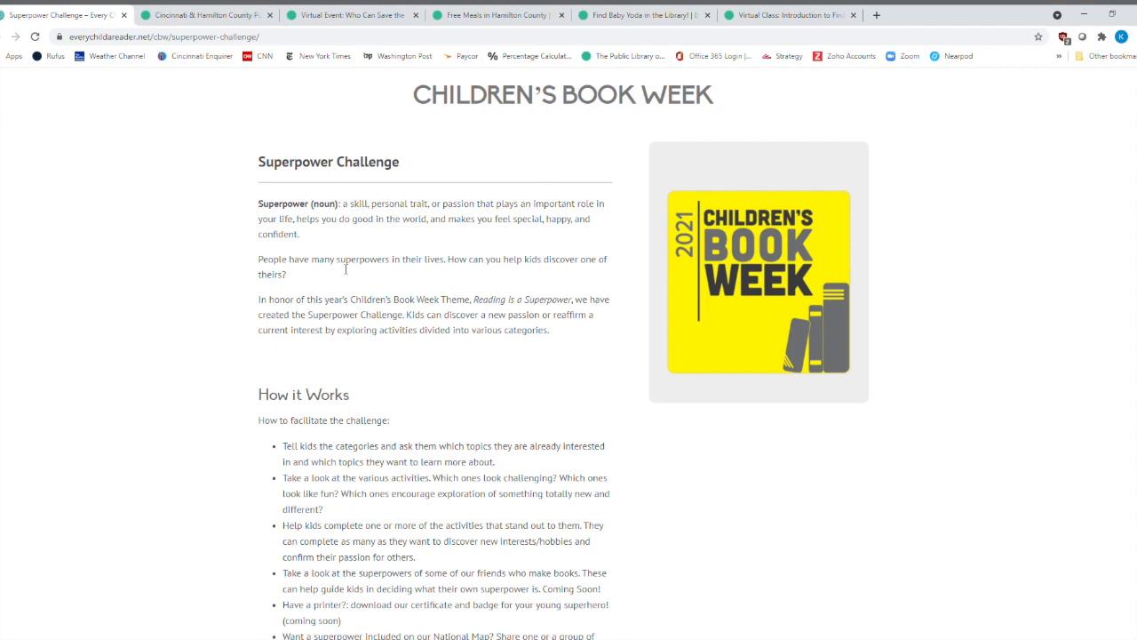
{"action": "mouse_move", "coordinate": [335, 233]}
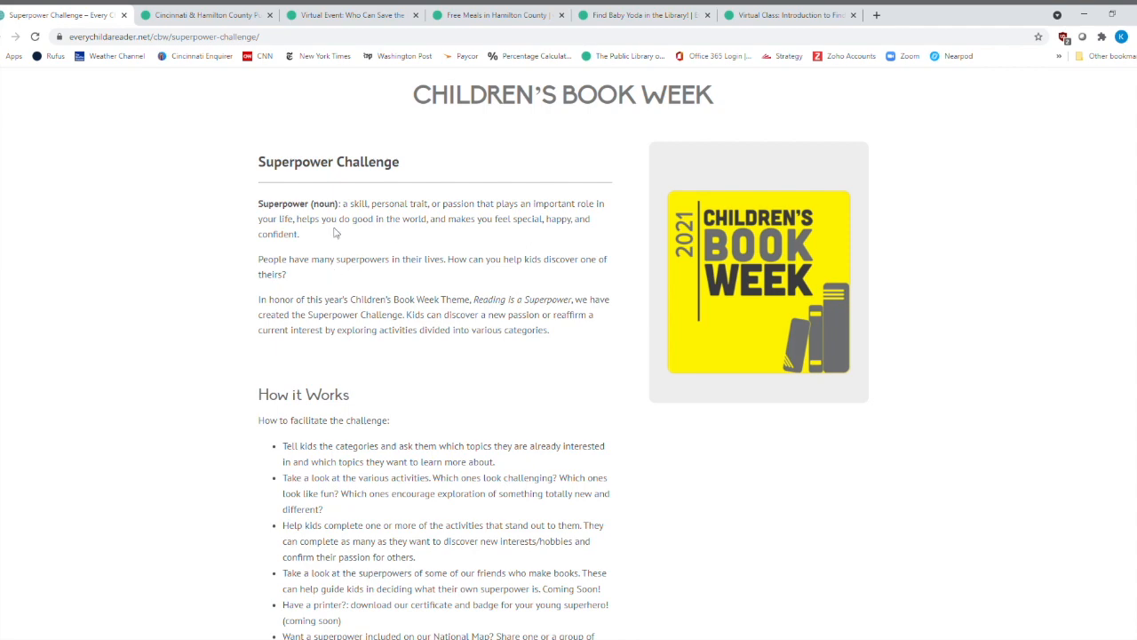
{"action": "mouse_move", "coordinate": [331, 240]}
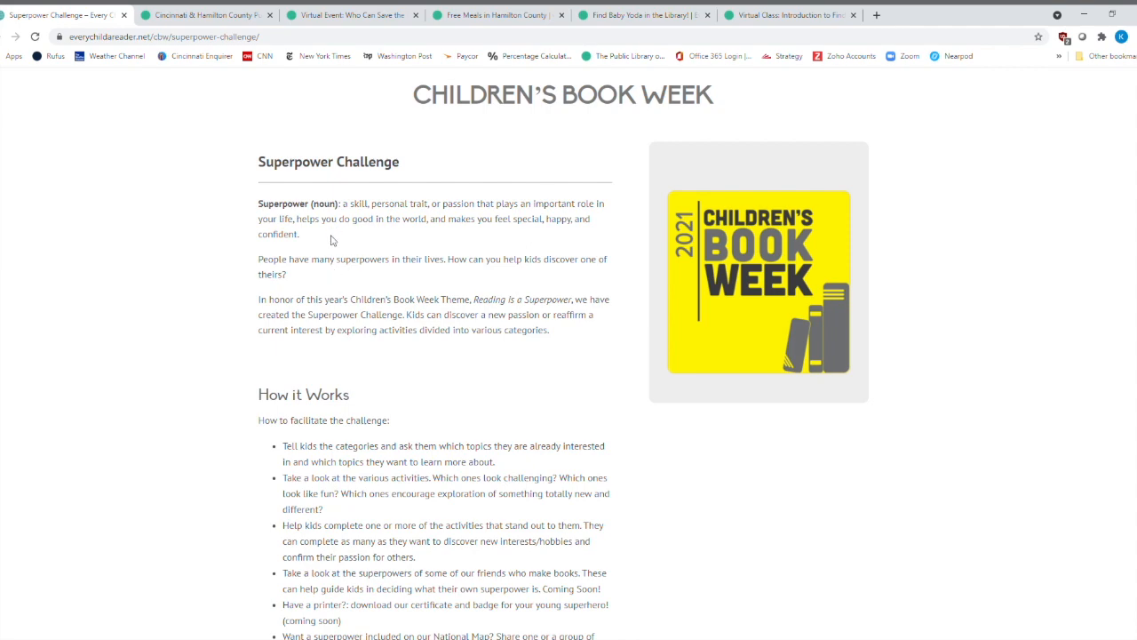
{"action": "scroll", "scroll_direction": "down", "scroll_amount": 3}
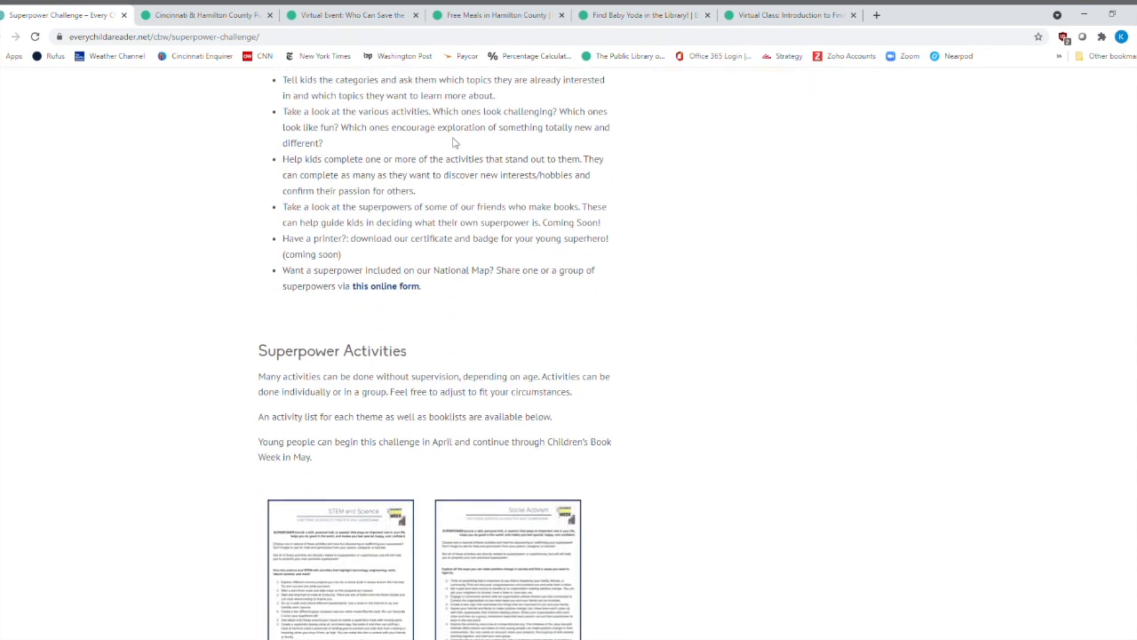
{"action": "scroll", "scroll_direction": "down", "scroll_amount": 3}
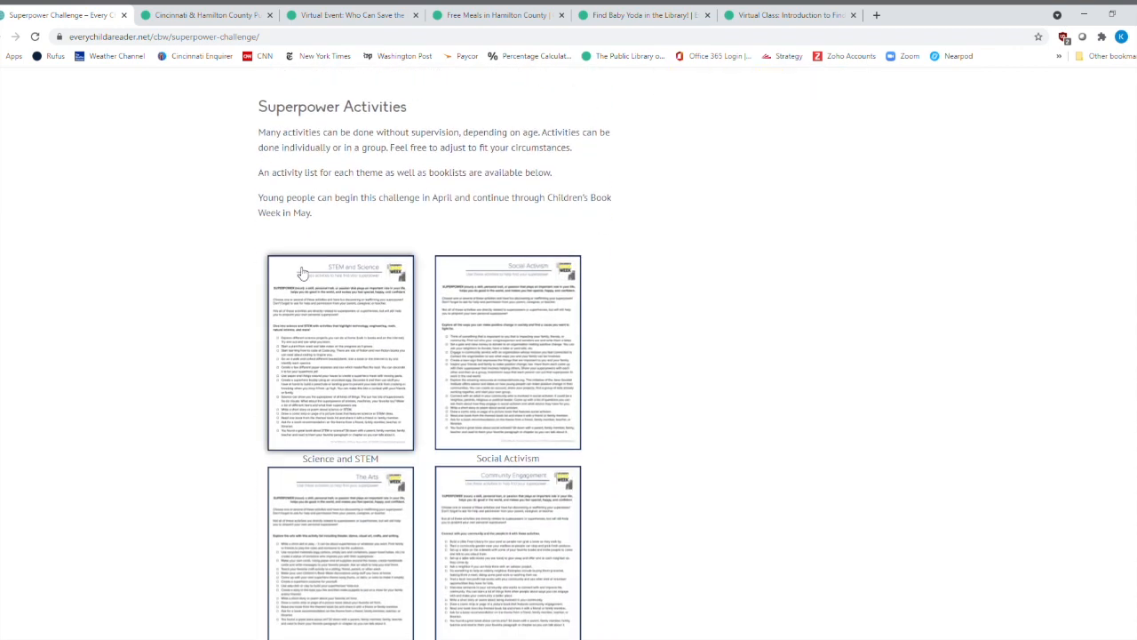
{"action": "scroll", "scroll_direction": "down", "scroll_amount": 3}
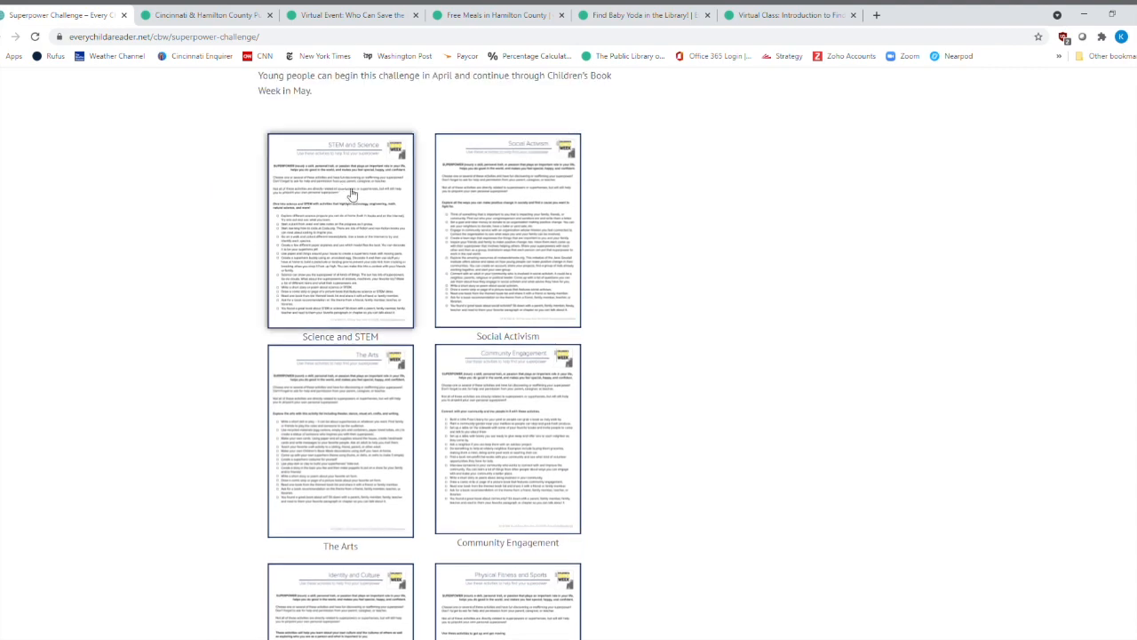
{"action": "left_click", "coordinate": [351, 249]}
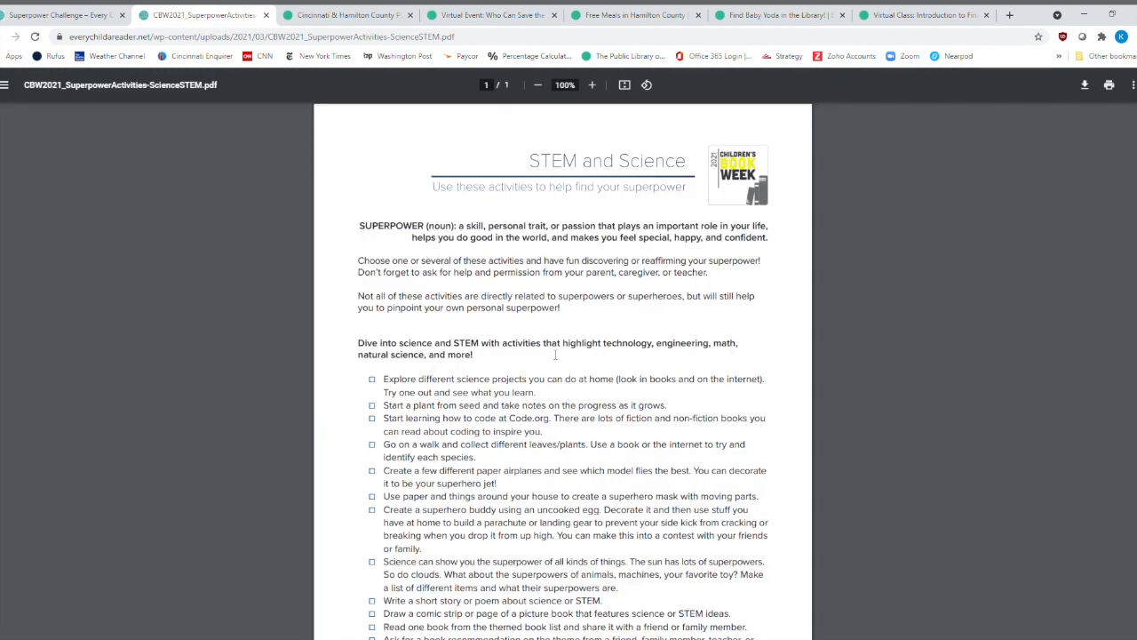
Read the STEM and Science activity list down to its last suggestions.
{"action": "scroll", "scroll_direction": "down", "scroll_amount": 3}
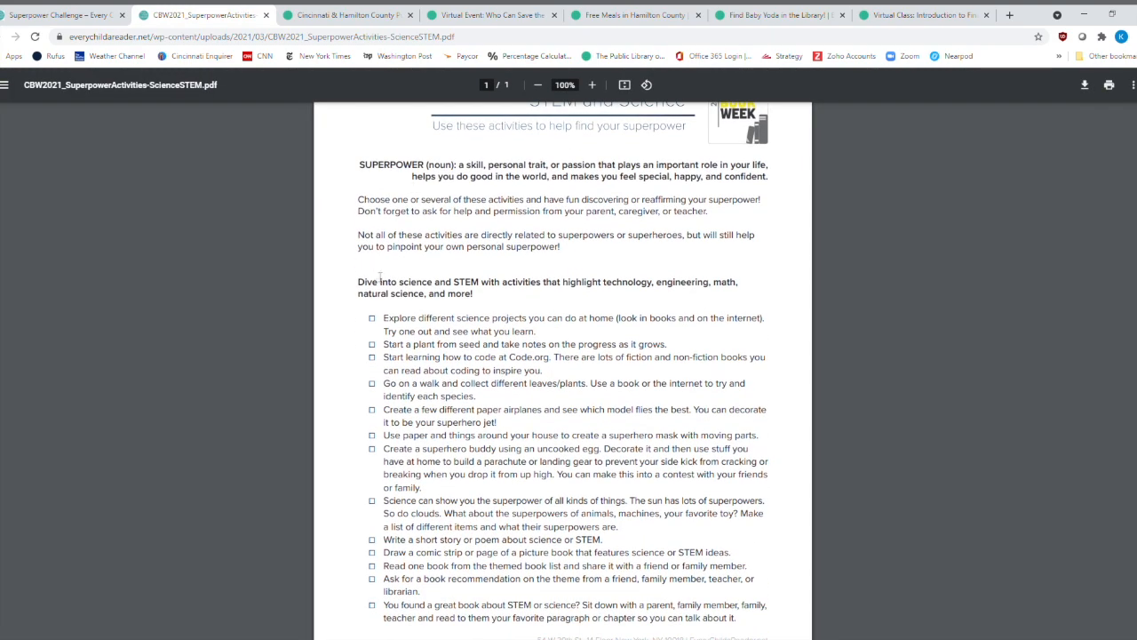
{"action": "scroll", "scroll_direction": "down", "scroll_amount": 3}
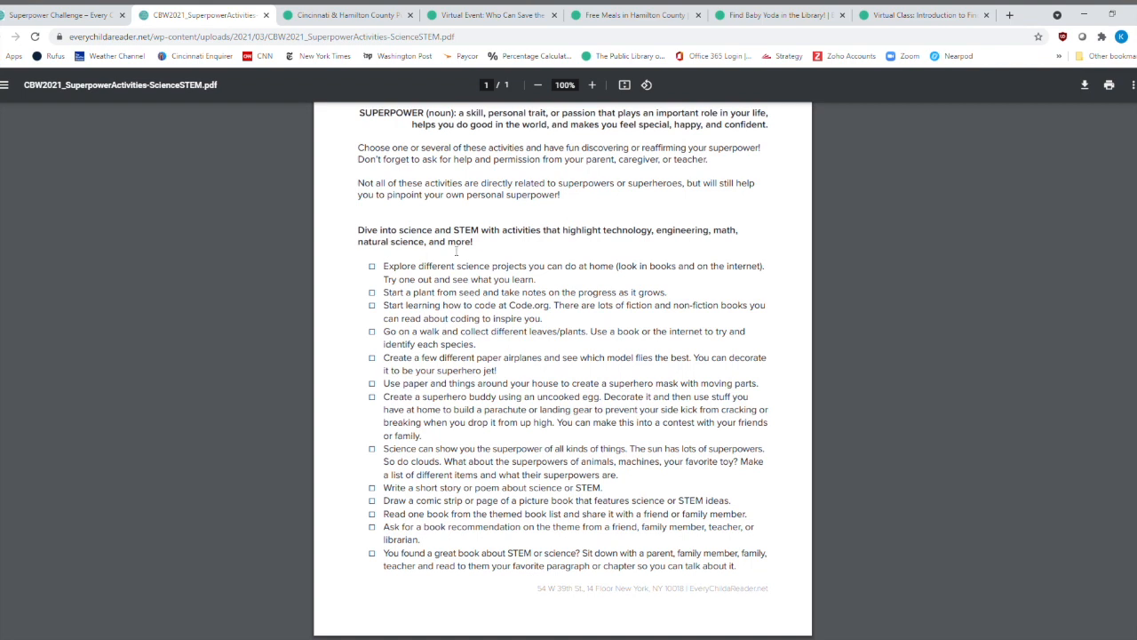
{"action": "mouse_move", "coordinate": [505, 271]}
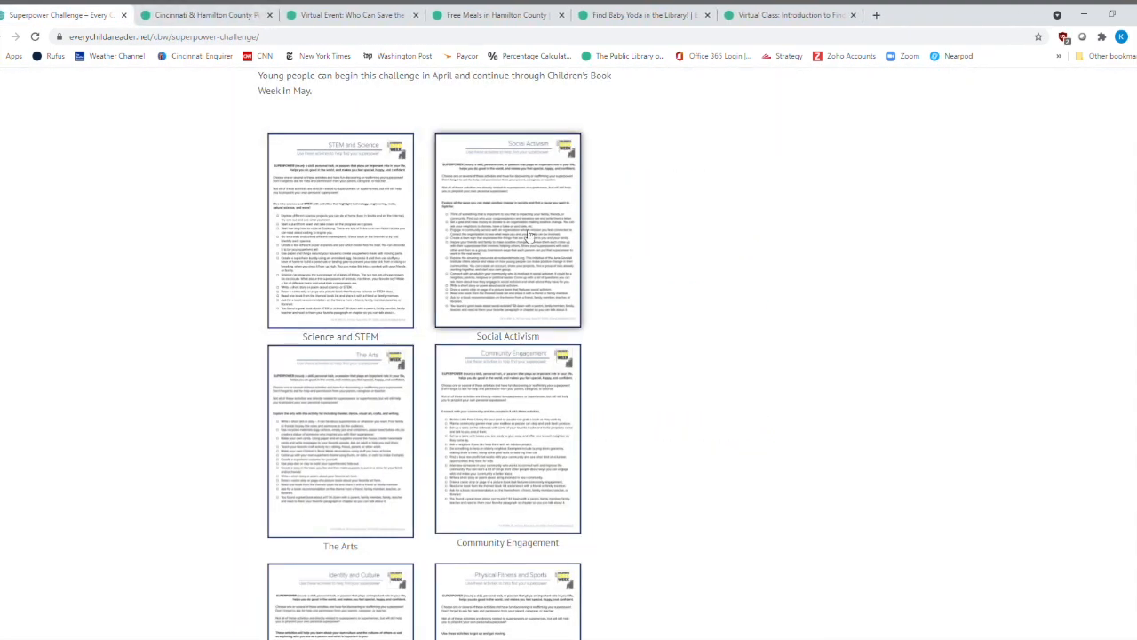
Open the Social Activism superpower activities PDF from its thumbnail.
{"action": "left_click", "coordinate": [508, 229]}
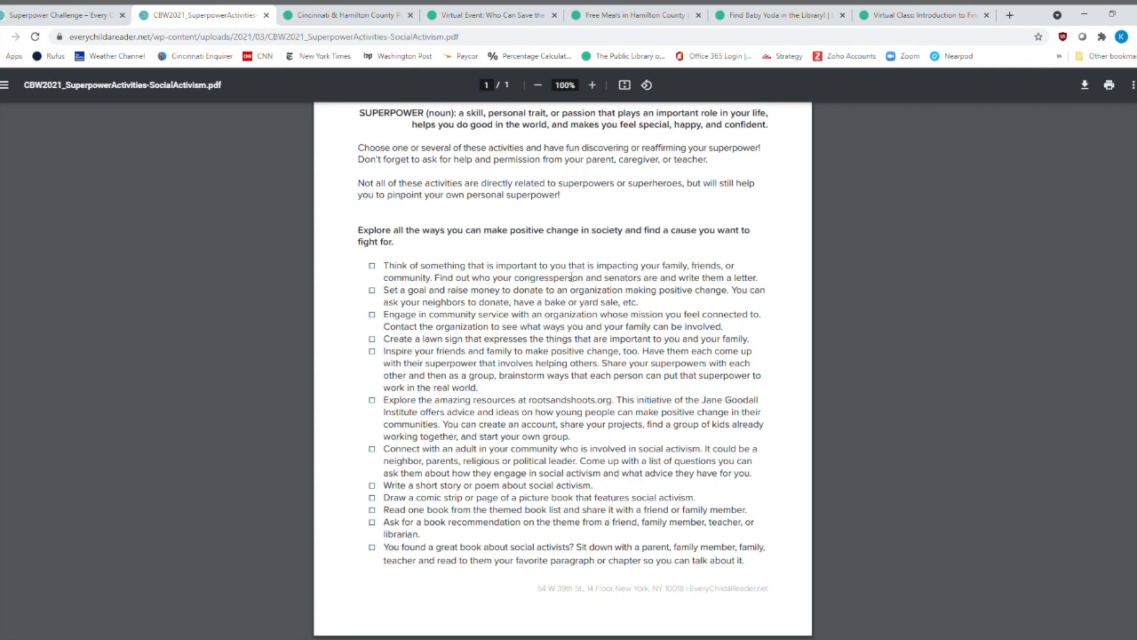
{"action": "mouse_move", "coordinate": [728, 271]}
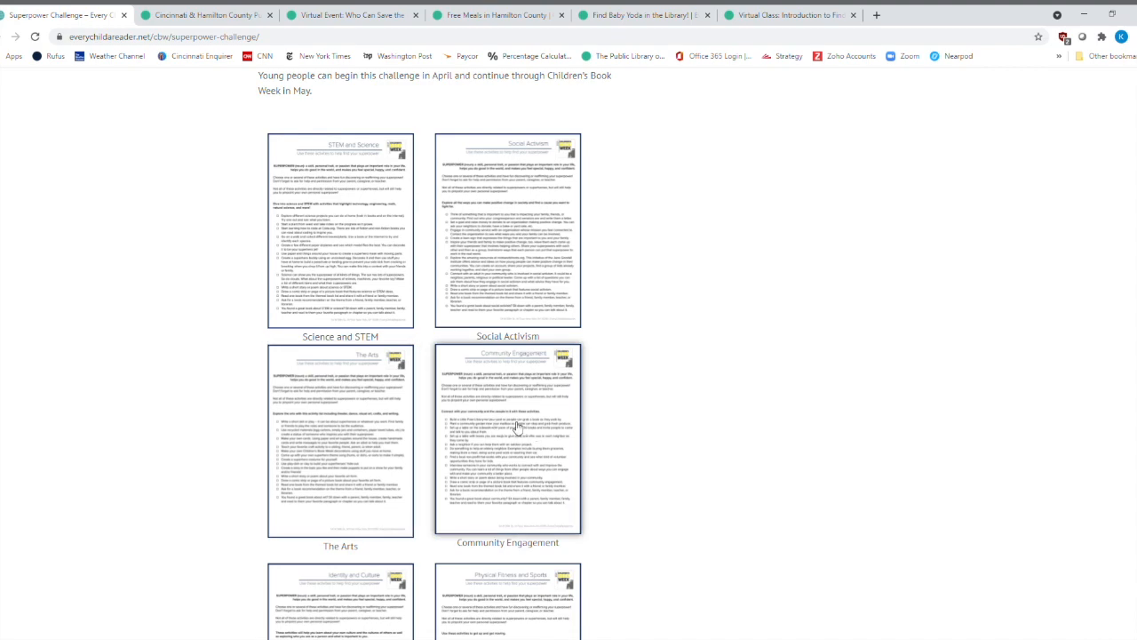
Browse down the activity thumbnails and open the Physical Fitness and Sports sheet.
{"action": "scroll", "scroll_direction": "down", "scroll_amount": 3}
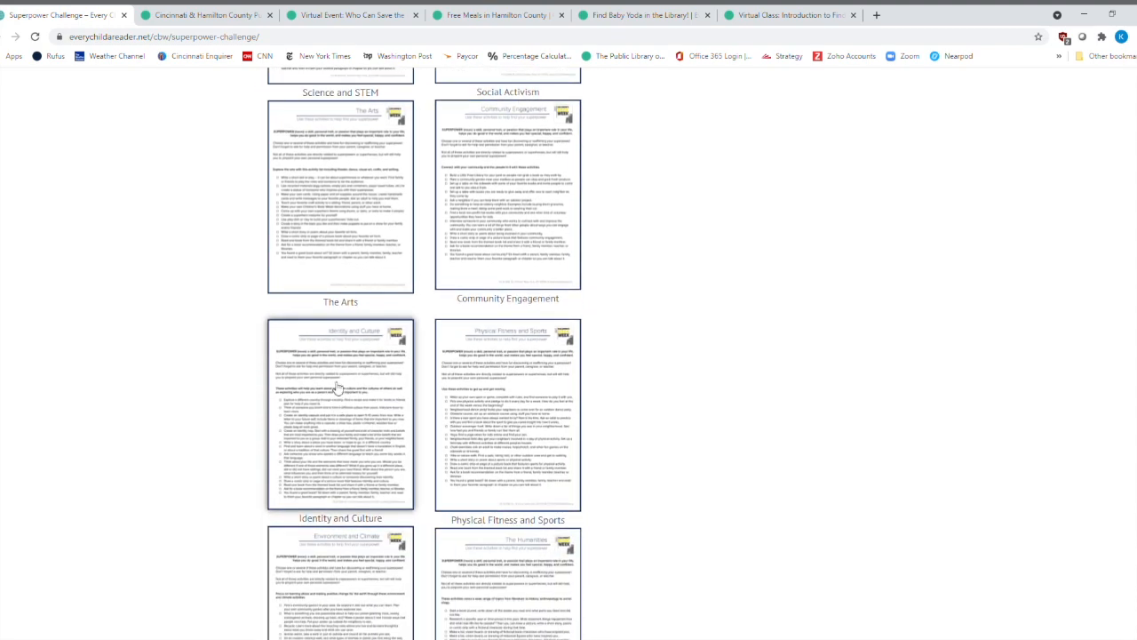
{"action": "scroll", "scroll_direction": "down", "scroll_amount": 3}
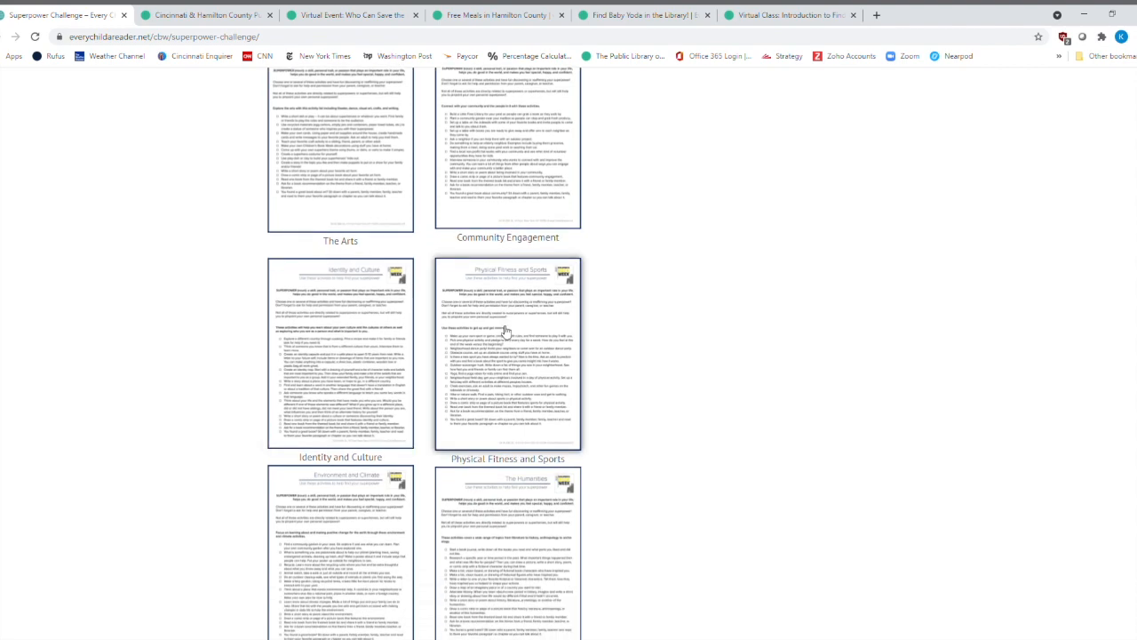
{"action": "left_click", "coordinate": [507, 353]}
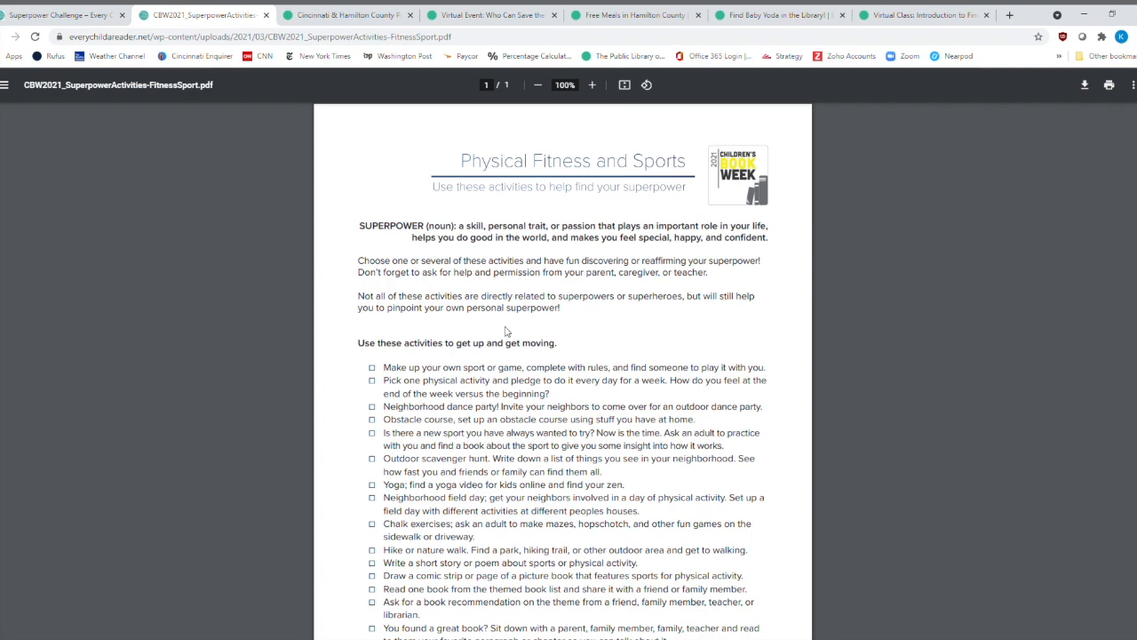
Scroll through the Physical Fitness and Sports activity PDF.
{"action": "scroll", "scroll_direction": "down", "scroll_amount": 3}
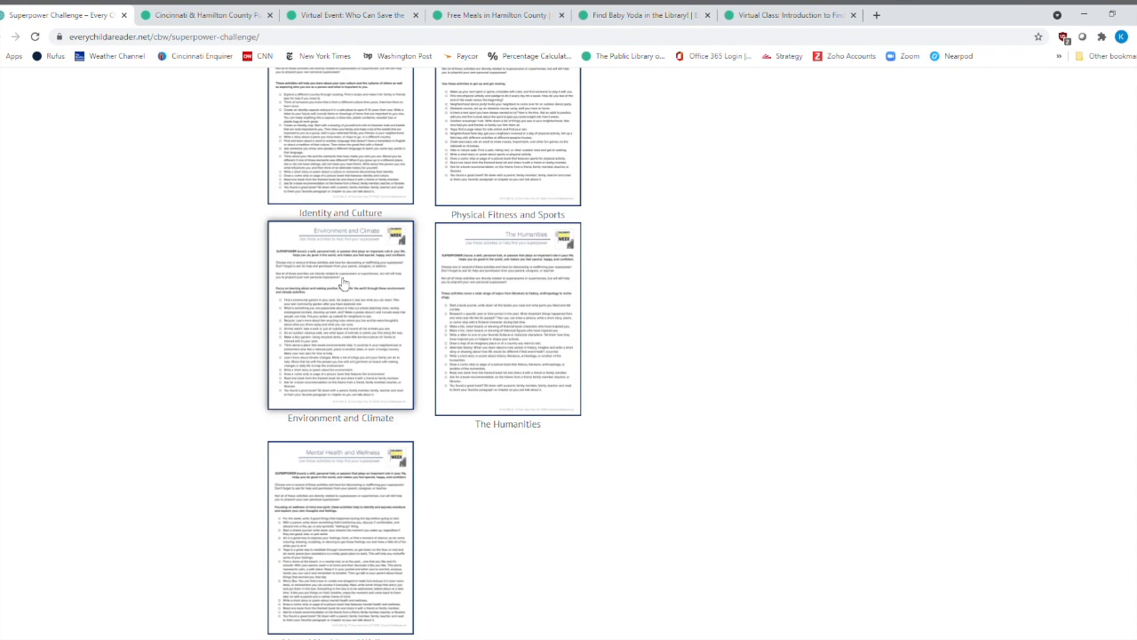
{"action": "mouse_move", "coordinate": [432, 351]}
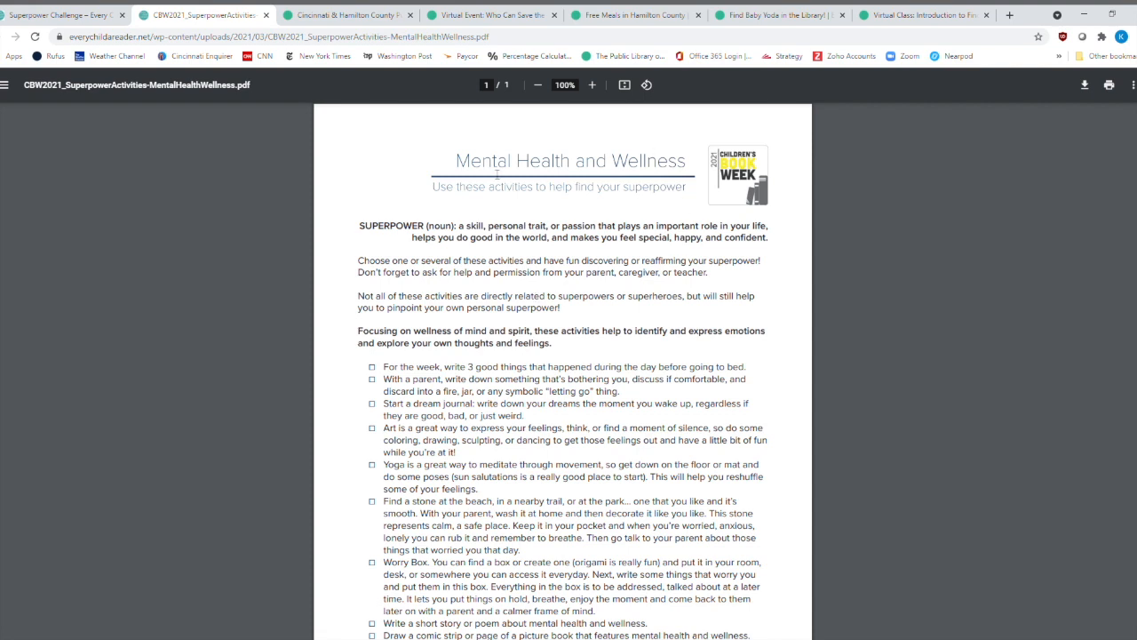
{"action": "scroll", "scroll_direction": "down", "scroll_amount": 3}
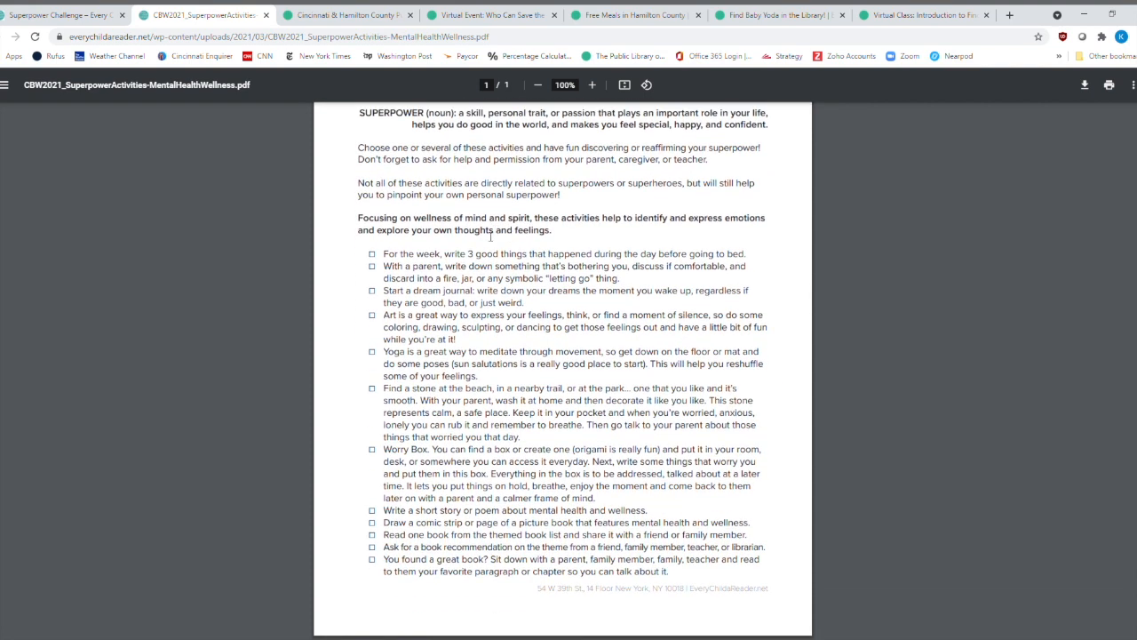
{"action": "mouse_move", "coordinate": [483, 318]}
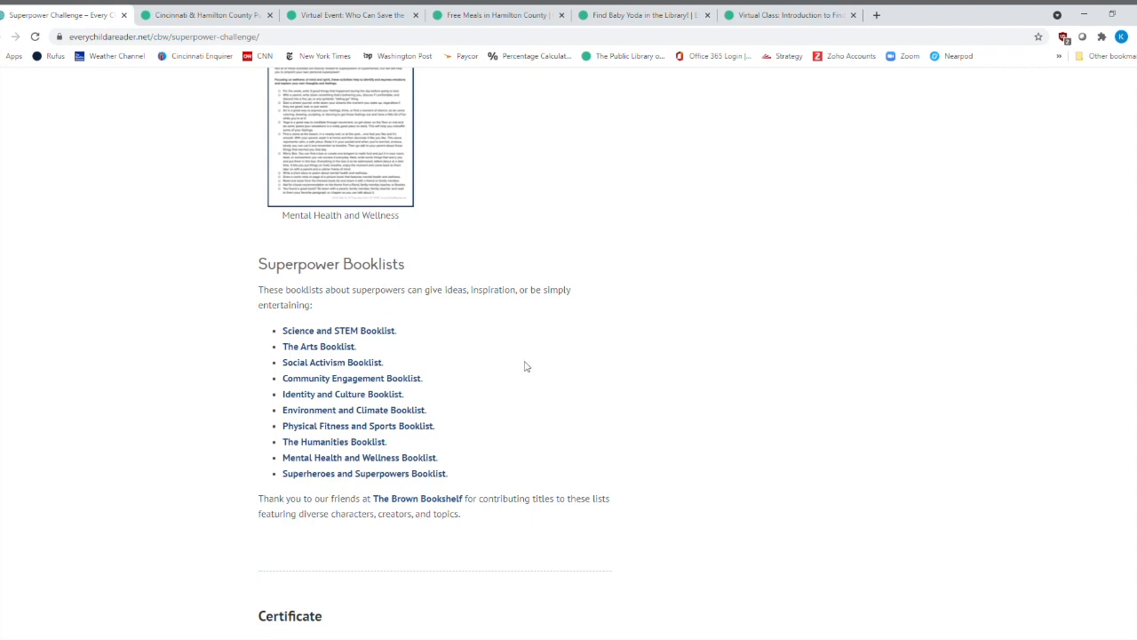
{"action": "mouse_move", "coordinate": [334, 413]}
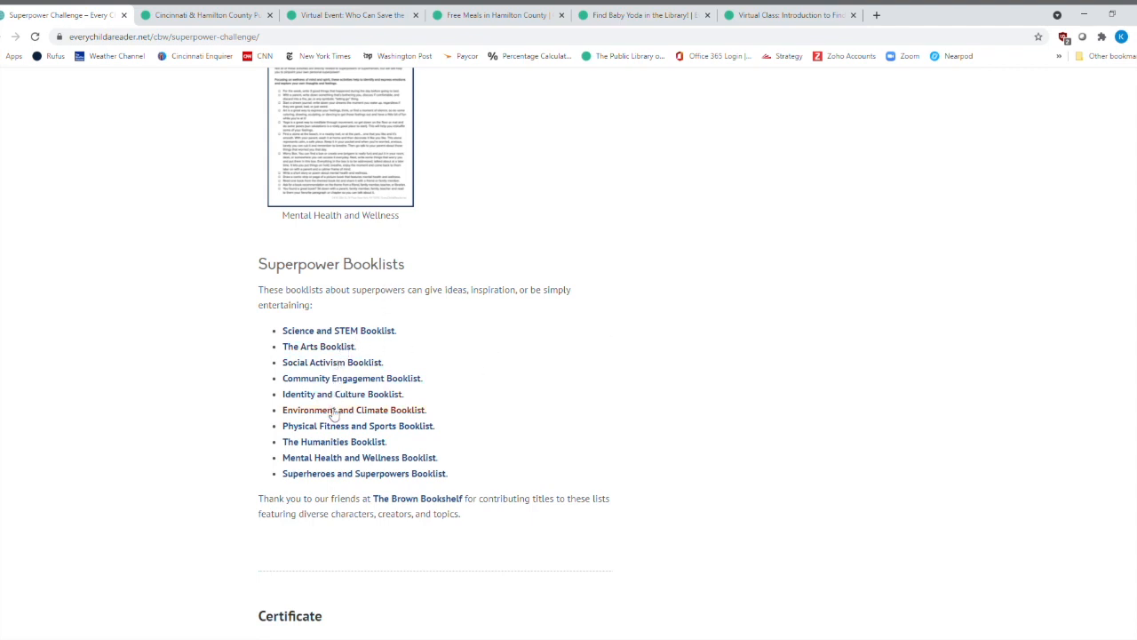
{"action": "mouse_move", "coordinate": [295, 465]}
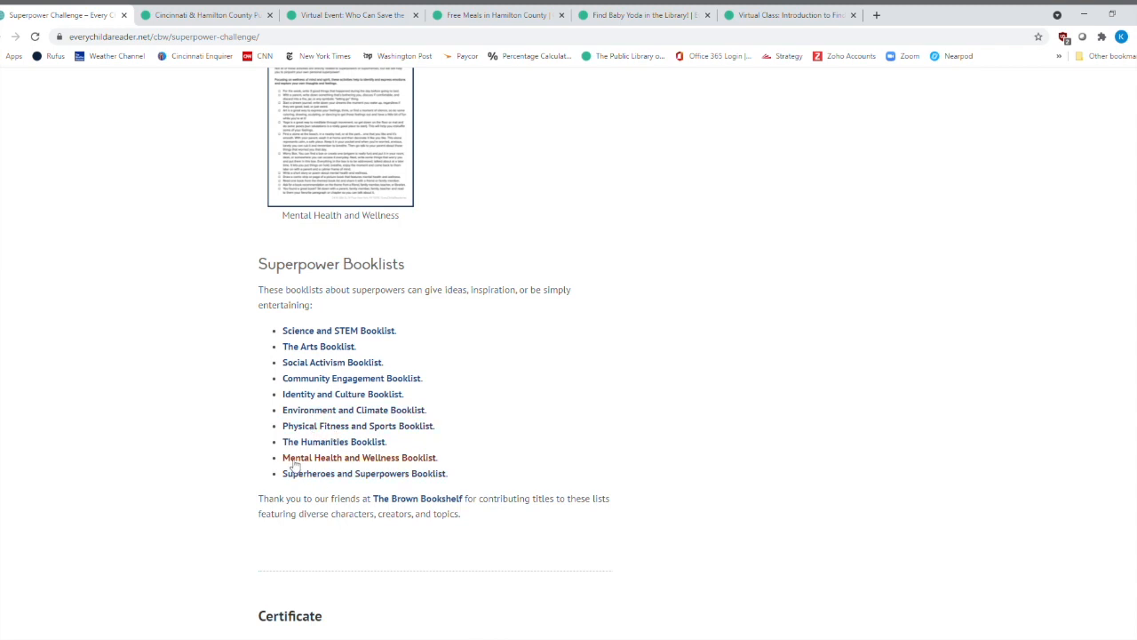
{"action": "mouse_move", "coordinate": [342, 465]}
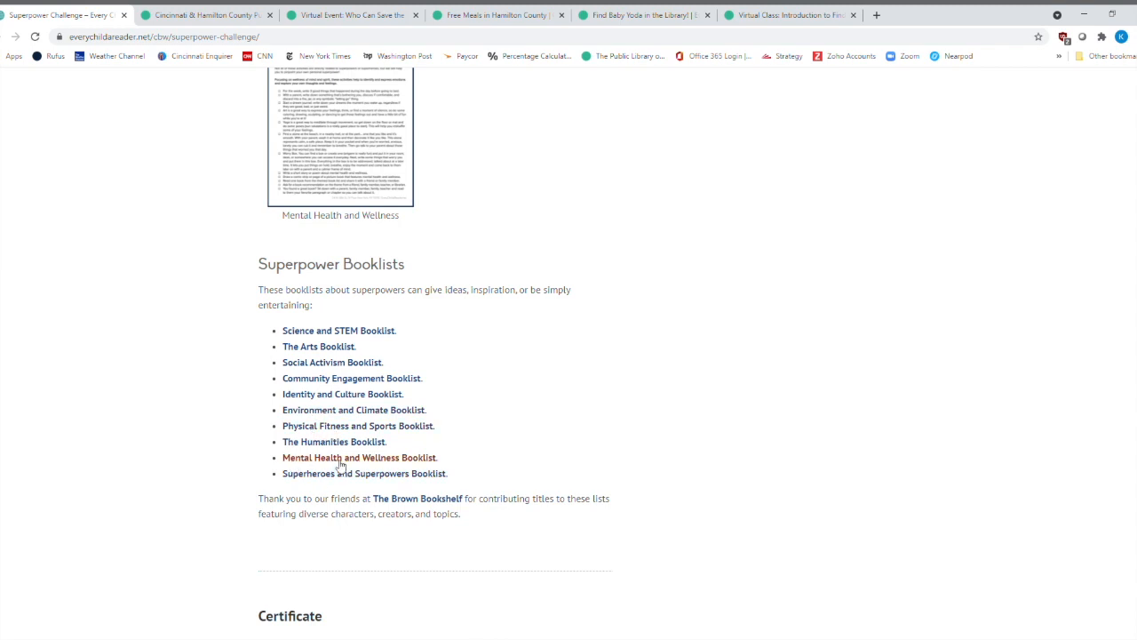
Open the four-page Mental Health and Wellness Booklist PDF under Superpower Booklists.
{"action": "left_click", "coordinate": [359, 456]}
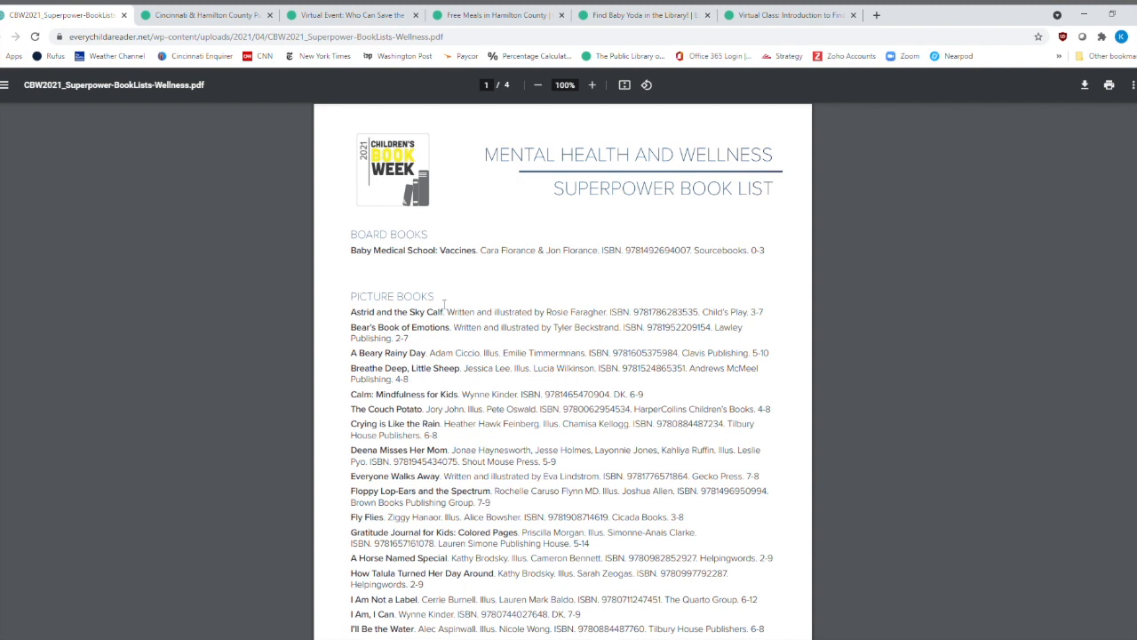
{"action": "mouse_move", "coordinate": [469, 391]}
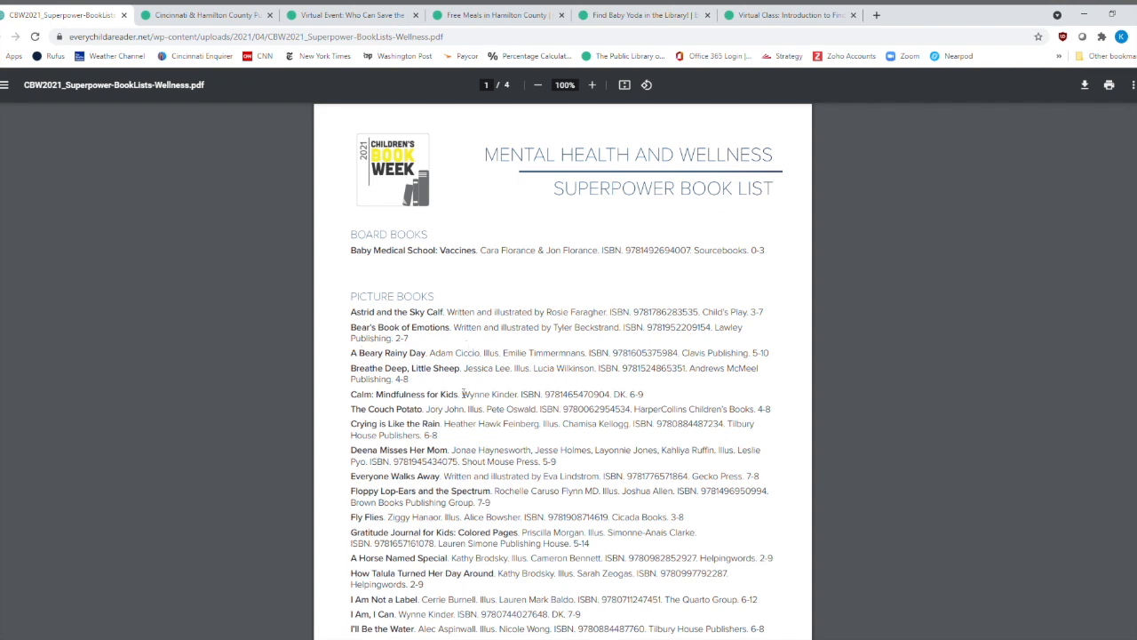
Read pages 1–3 of the Mental Health and Wellness book list through its young adult titles.
{"action": "scroll", "scroll_direction": "down", "scroll_amount": 3}
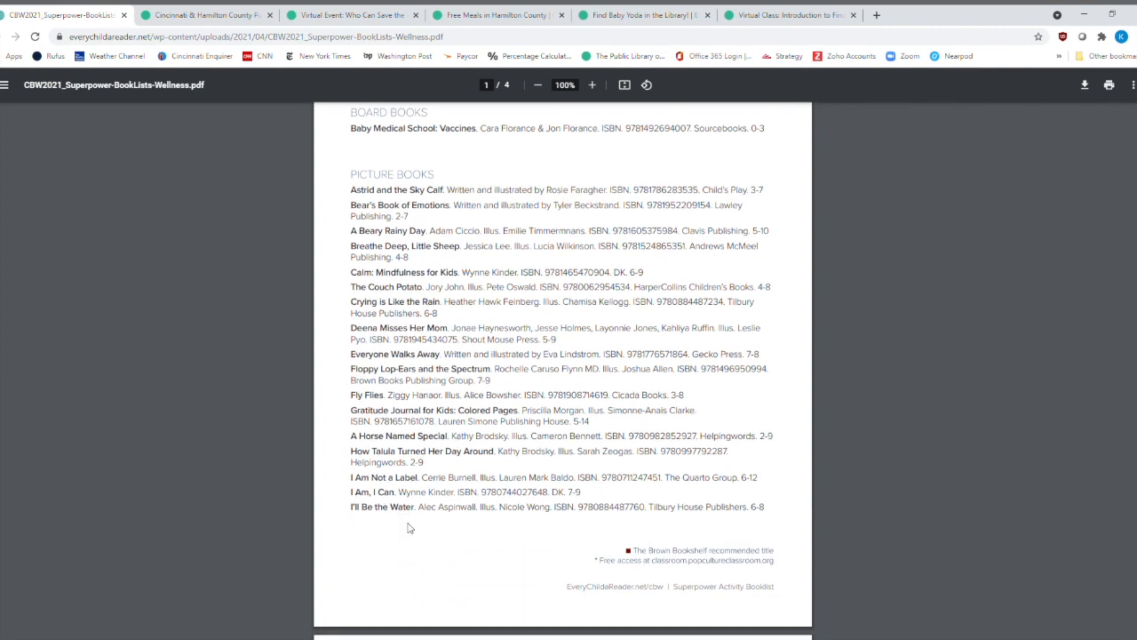
{"action": "scroll", "scroll_direction": "down", "scroll_amount": 3}
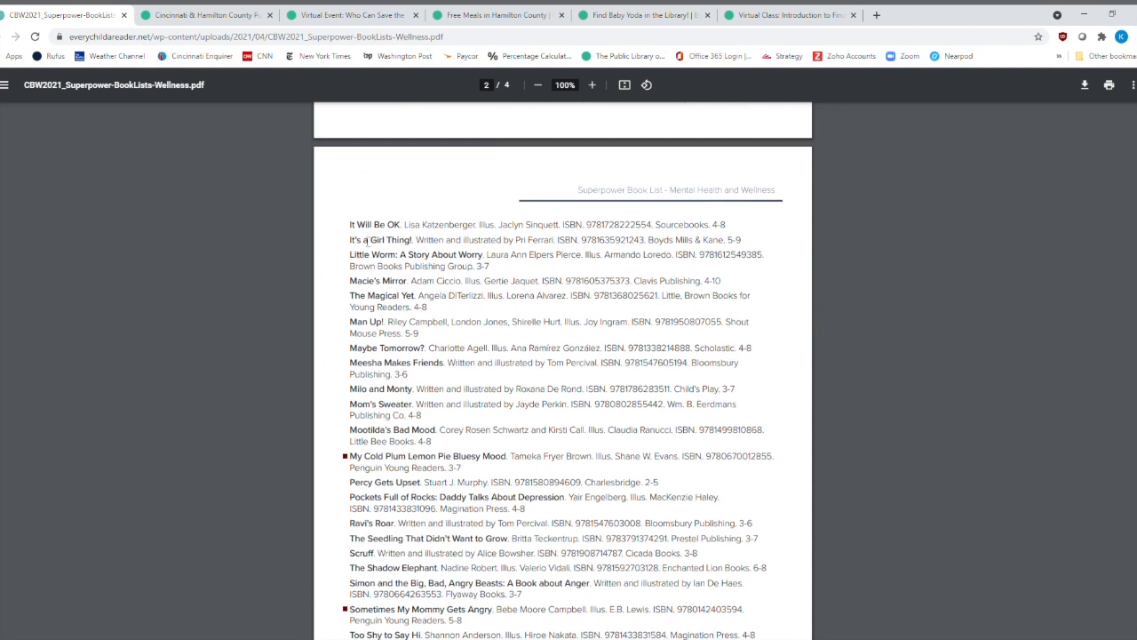
{"action": "scroll", "scroll_direction": "down", "scroll_amount": 3}
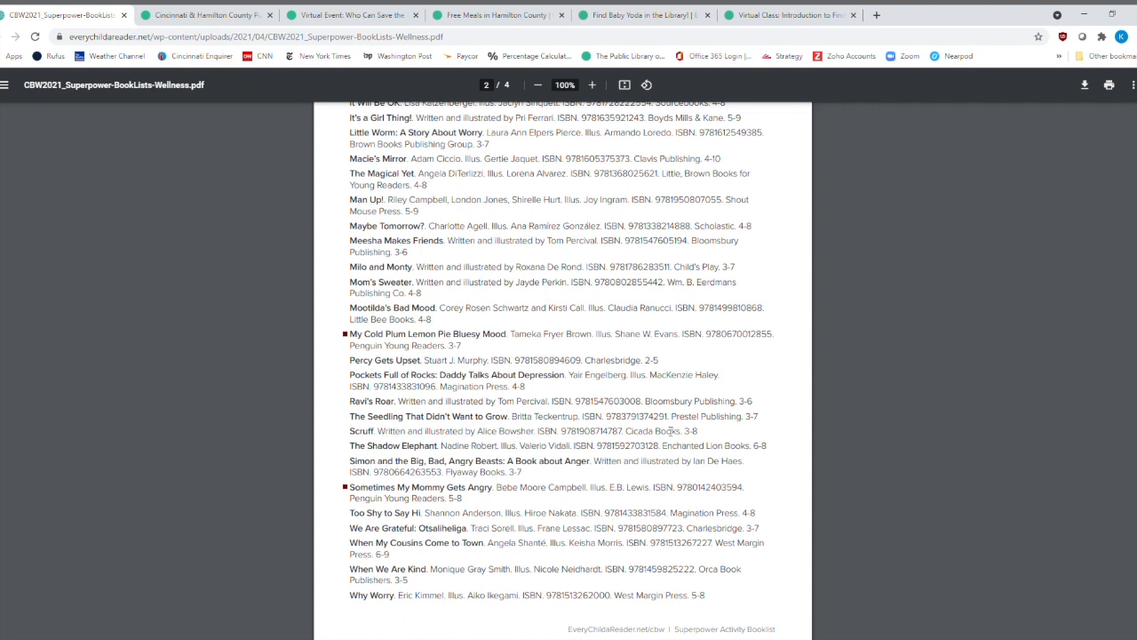
{"action": "scroll", "scroll_direction": "down", "scroll_amount": 3}
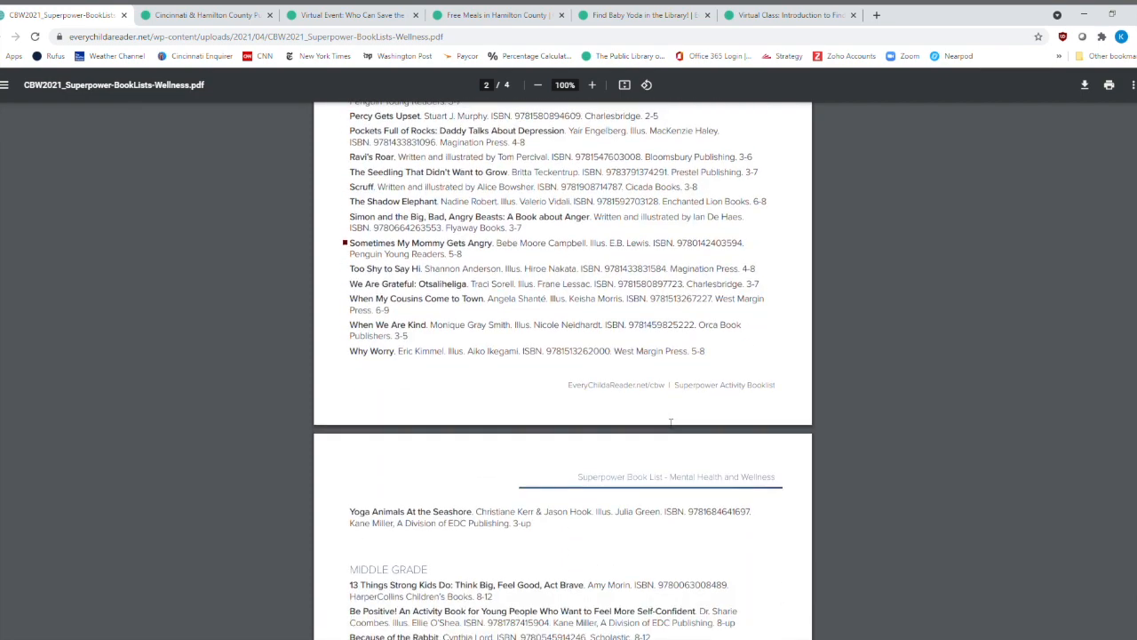
{"action": "scroll", "scroll_direction": "down", "scroll_amount": 3}
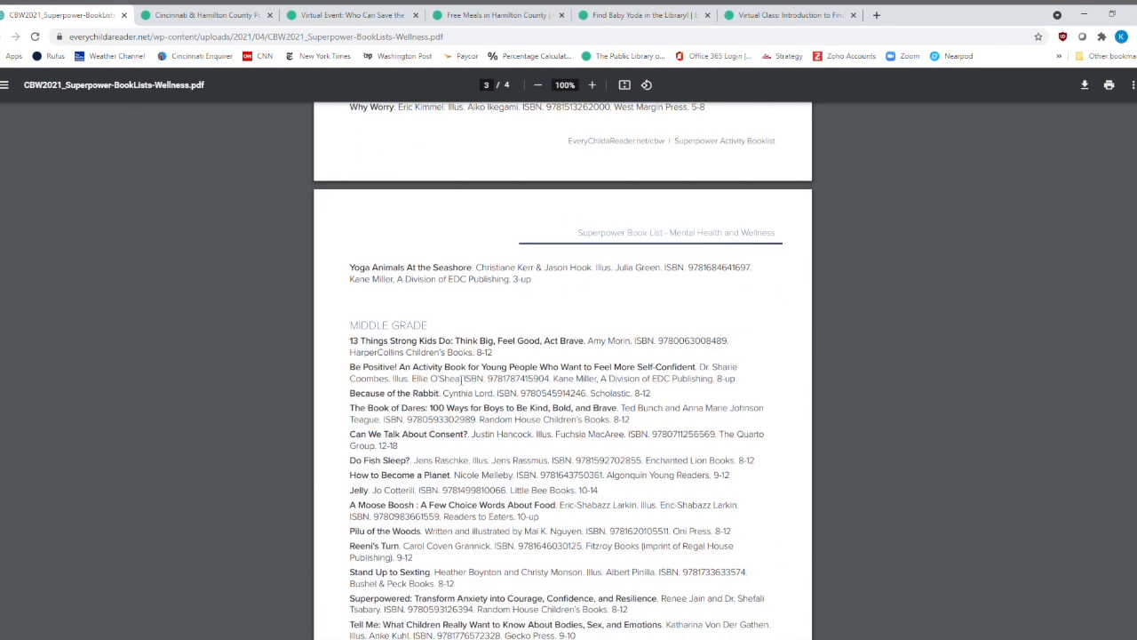
{"action": "scroll", "scroll_direction": "down", "scroll_amount": 3}
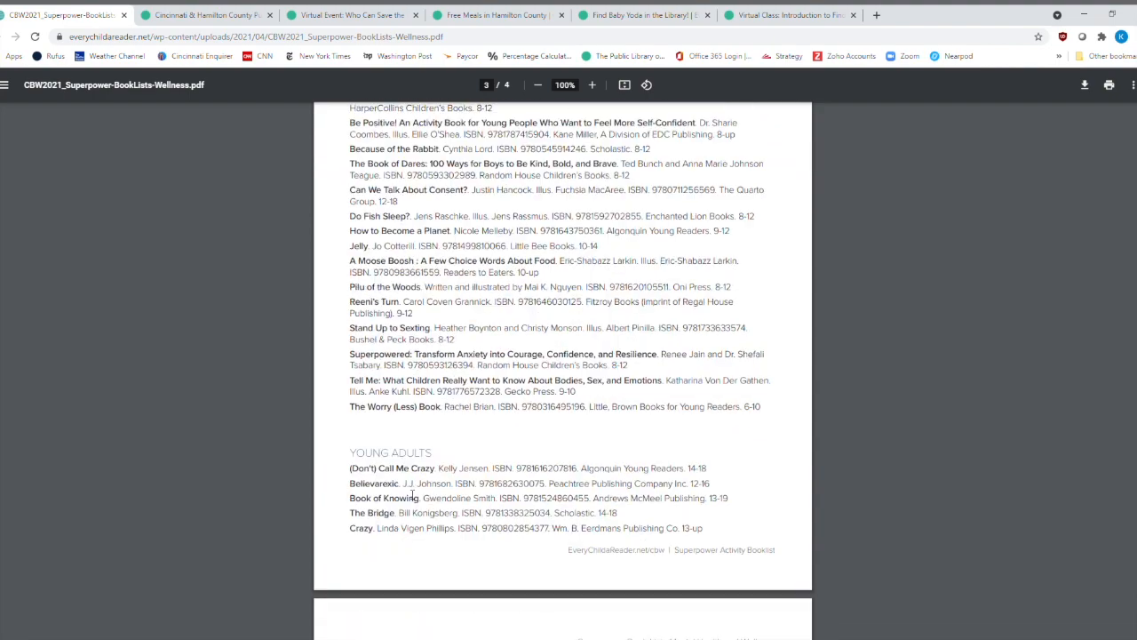
{"action": "scroll", "scroll_direction": "down", "scroll_amount": 3}
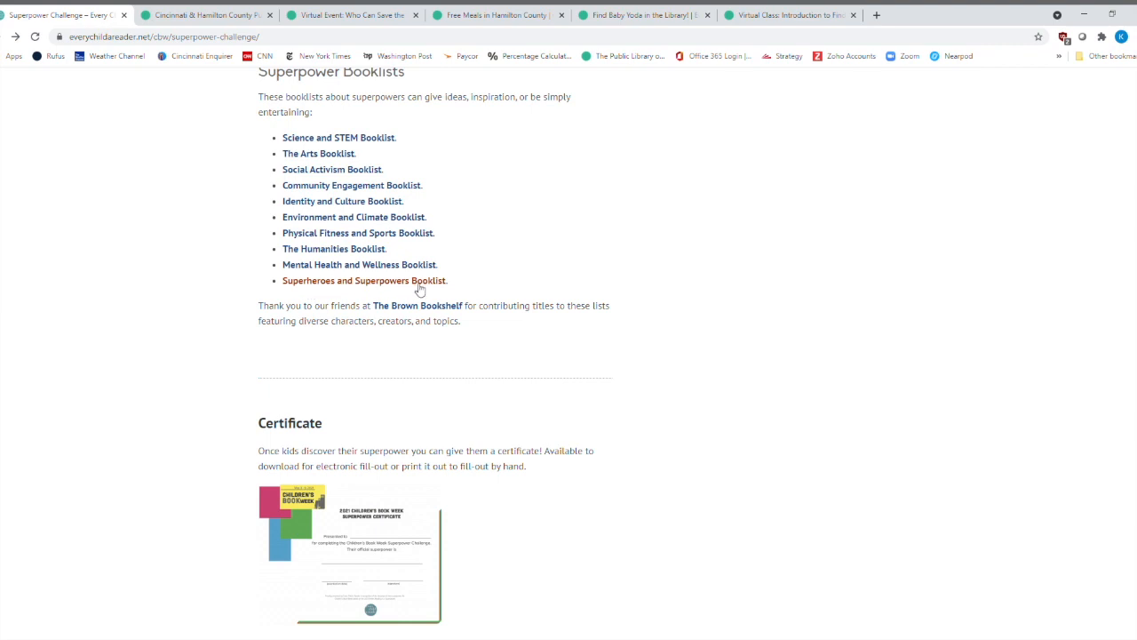
Open the 2021 Children's Book Week Superpower Certificate PDF from the Certificate section.
{"action": "scroll", "scroll_direction": "down", "scroll_amount": 3}
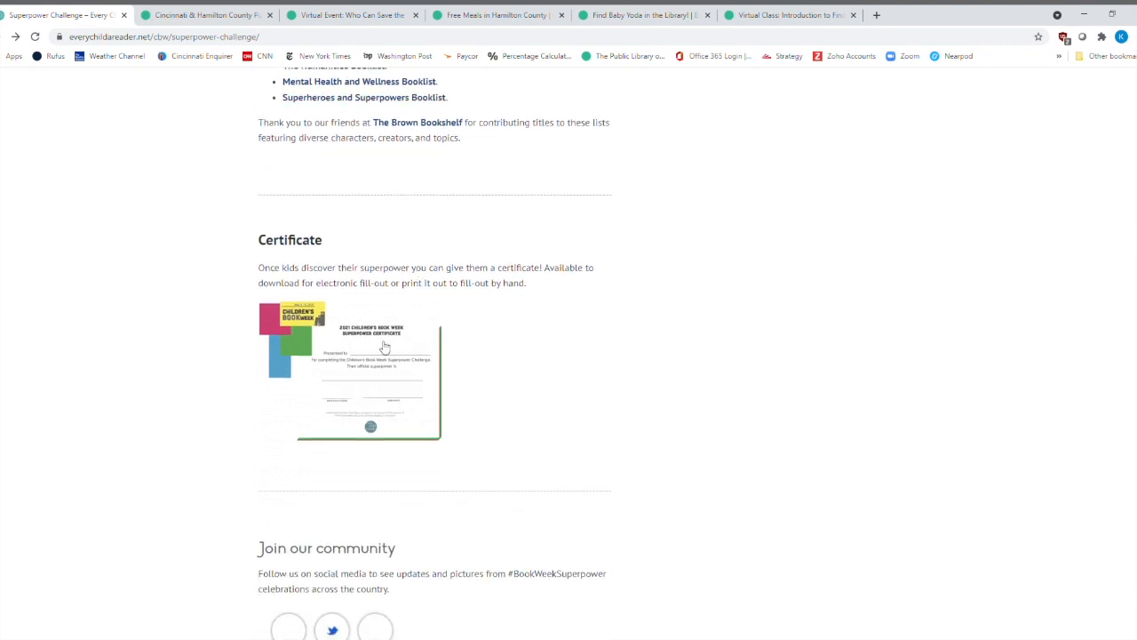
{"action": "left_click", "coordinate": [378, 351]}
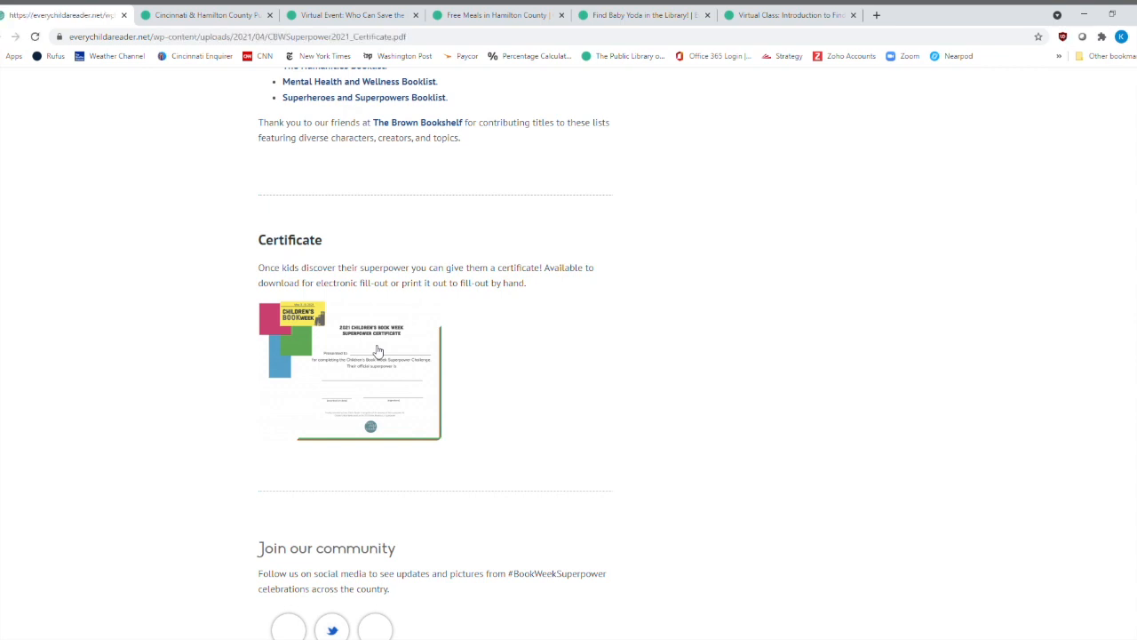
{"action": "left_click", "coordinate": [375, 350]}
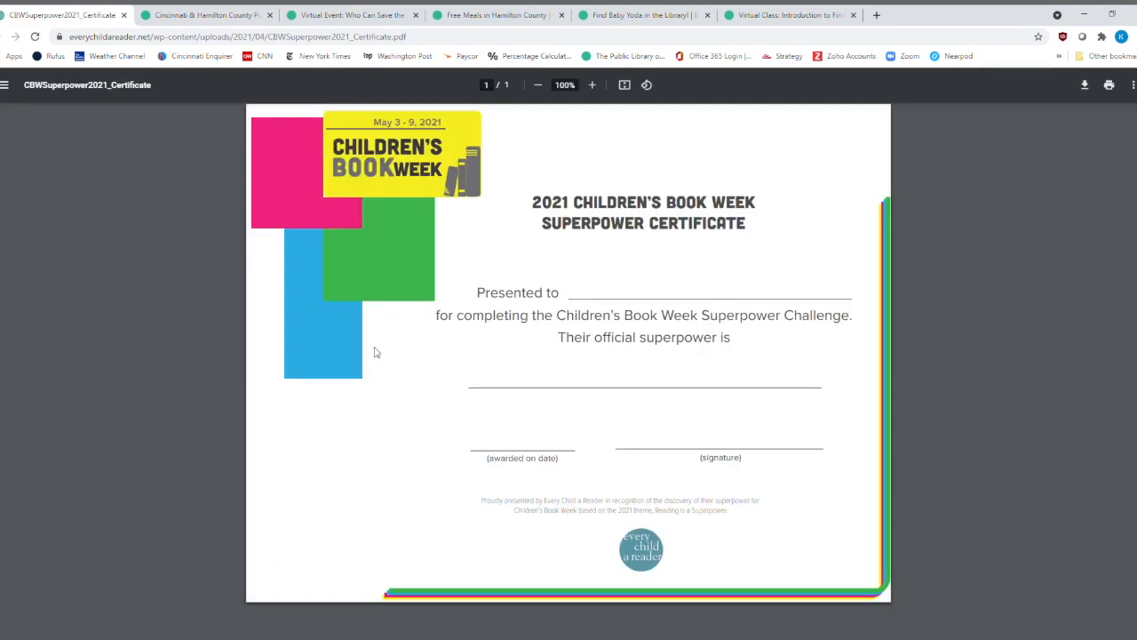
{"action": "mouse_move", "coordinate": [560, 336]}
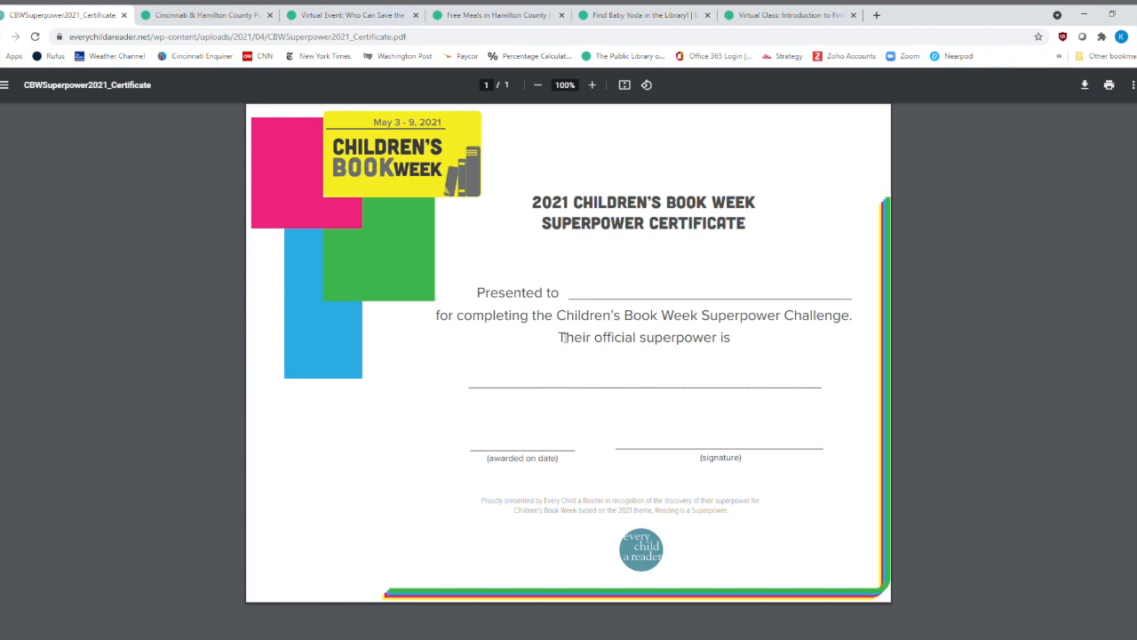
{"action": "mouse_move", "coordinate": [415, 271]}
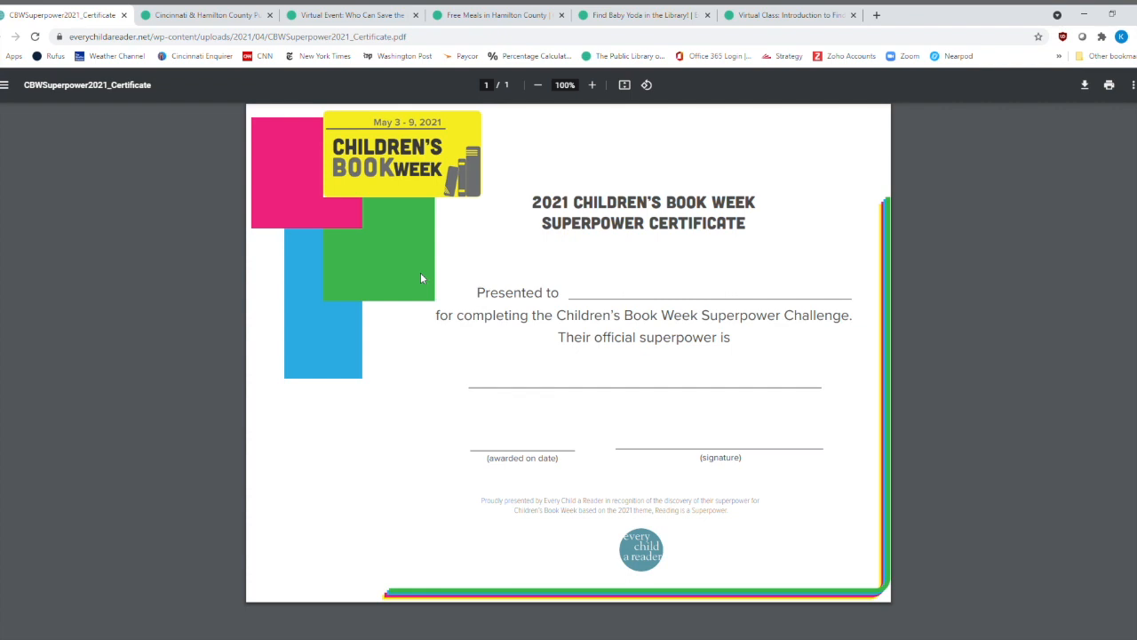
{"action": "mouse_move", "coordinate": [181, 7]}
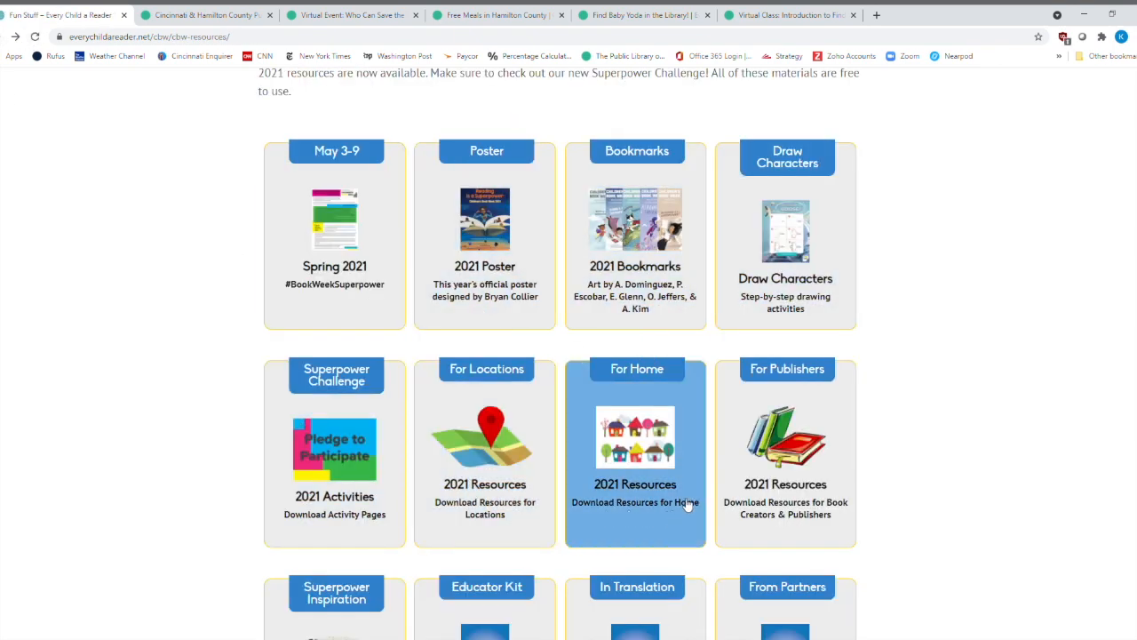
{"action": "mouse_move", "coordinate": [784, 449]}
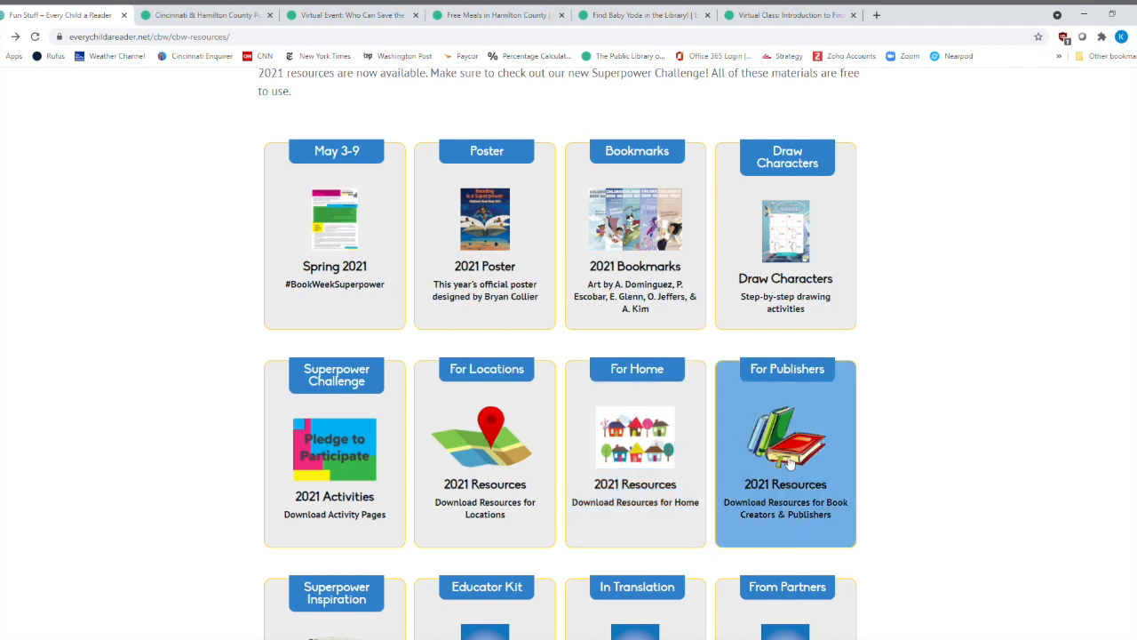
{"action": "mouse_move", "coordinate": [648, 449]}
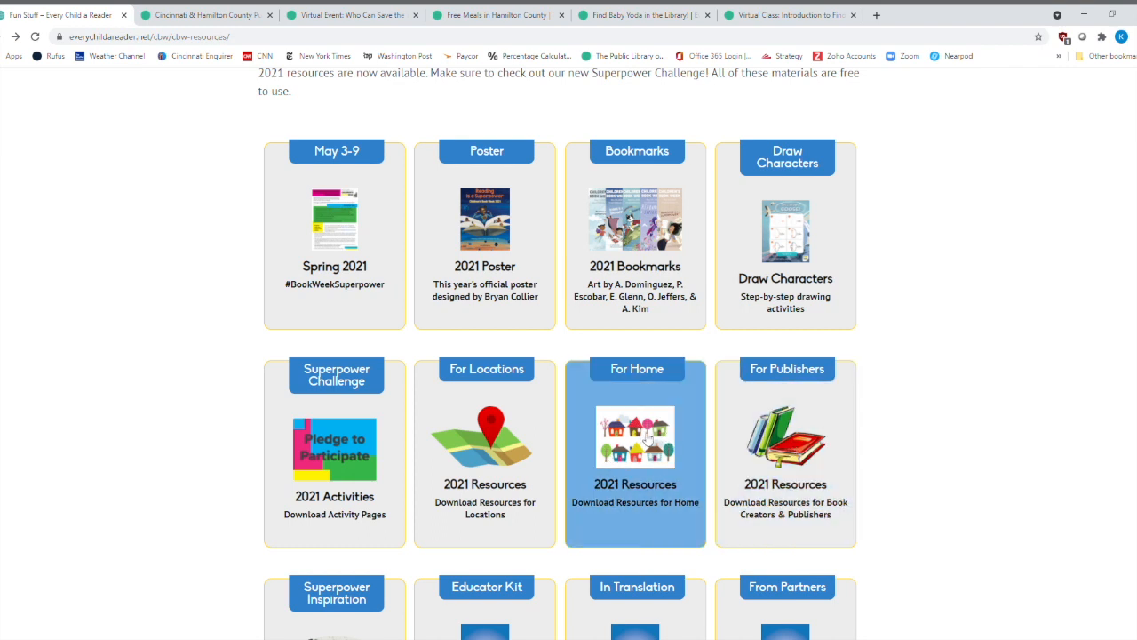
{"action": "mouse_move", "coordinate": [635, 442]}
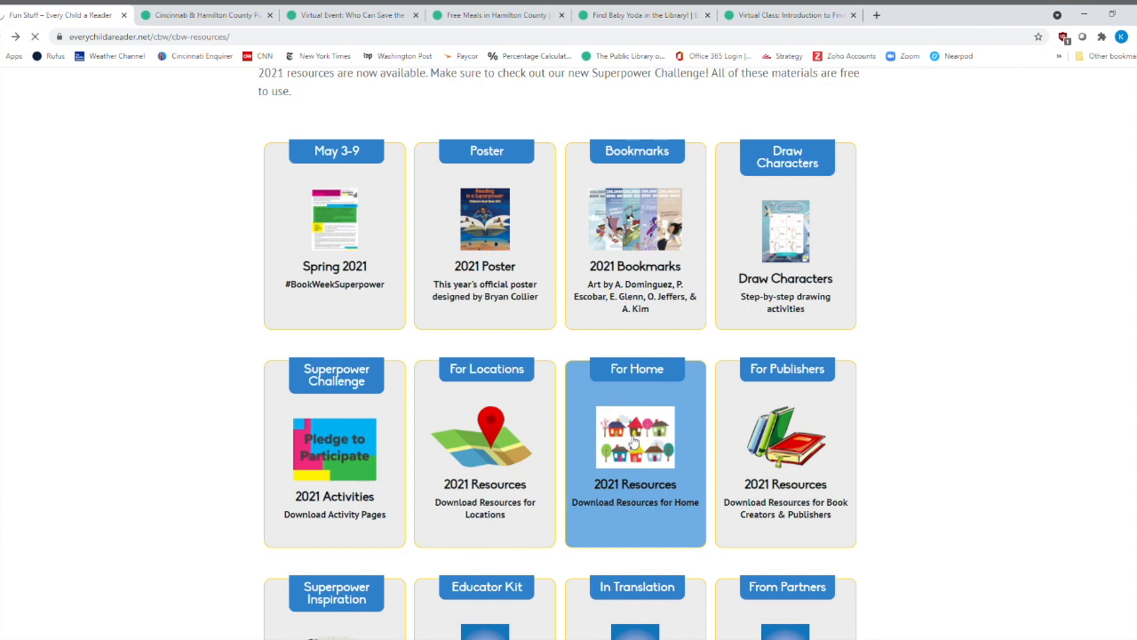
Open the For Home page and read the 'Celebrate At Home and Online' flyer.
{"action": "left_click", "coordinate": [635, 438]}
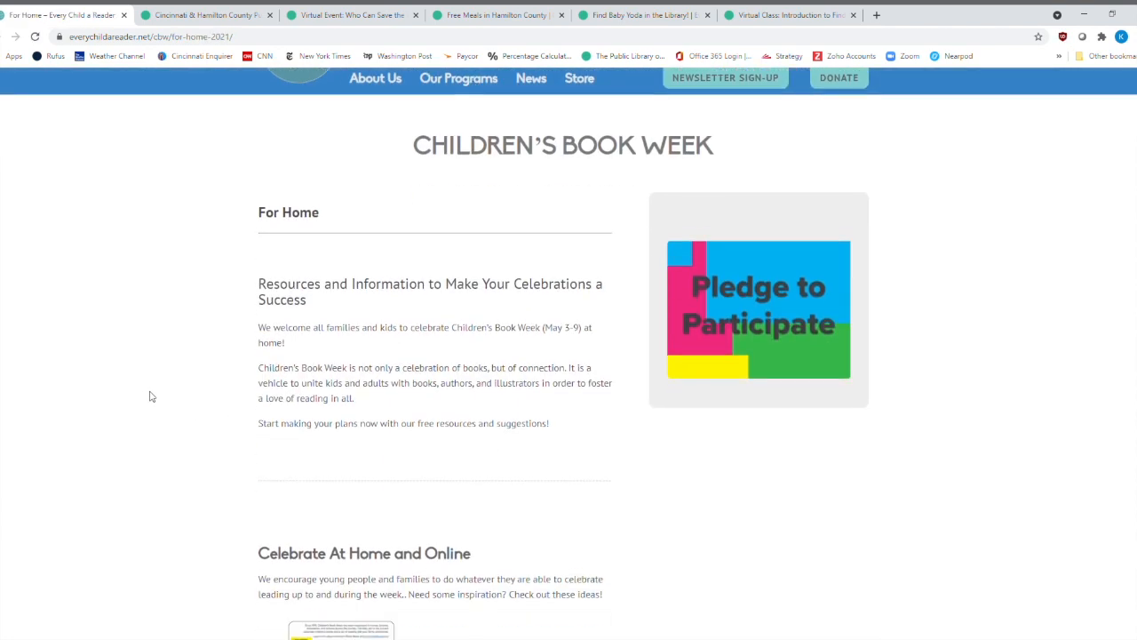
{"action": "scroll", "scroll_direction": "down", "scroll_amount": 3}
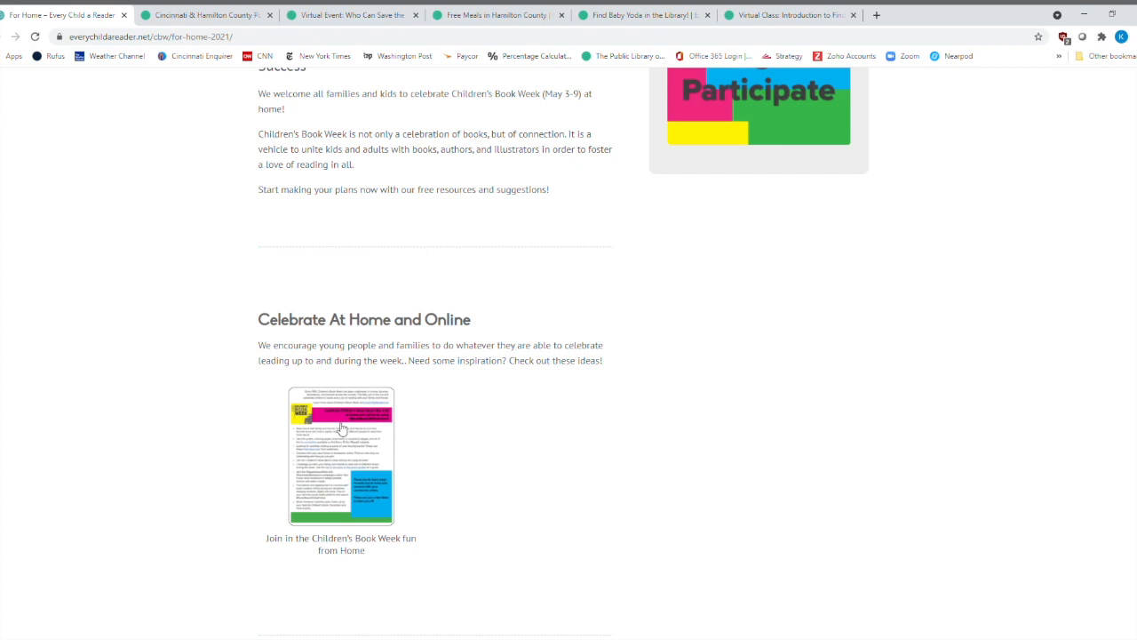
{"action": "mouse_move", "coordinate": [347, 455]}
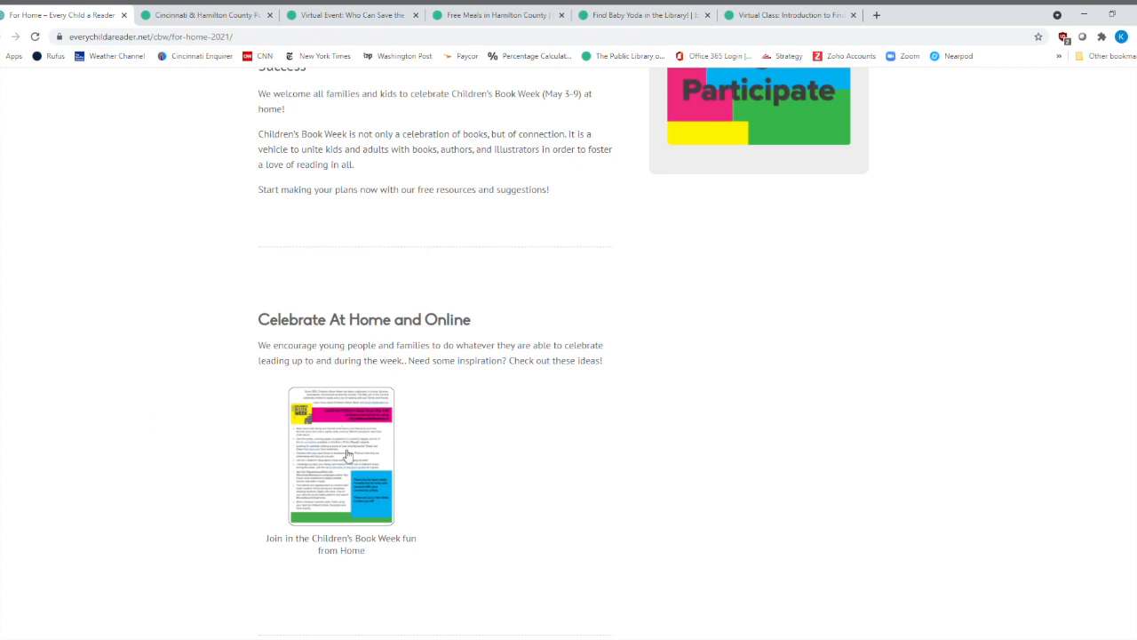
{"action": "left_click", "coordinate": [340, 454]}
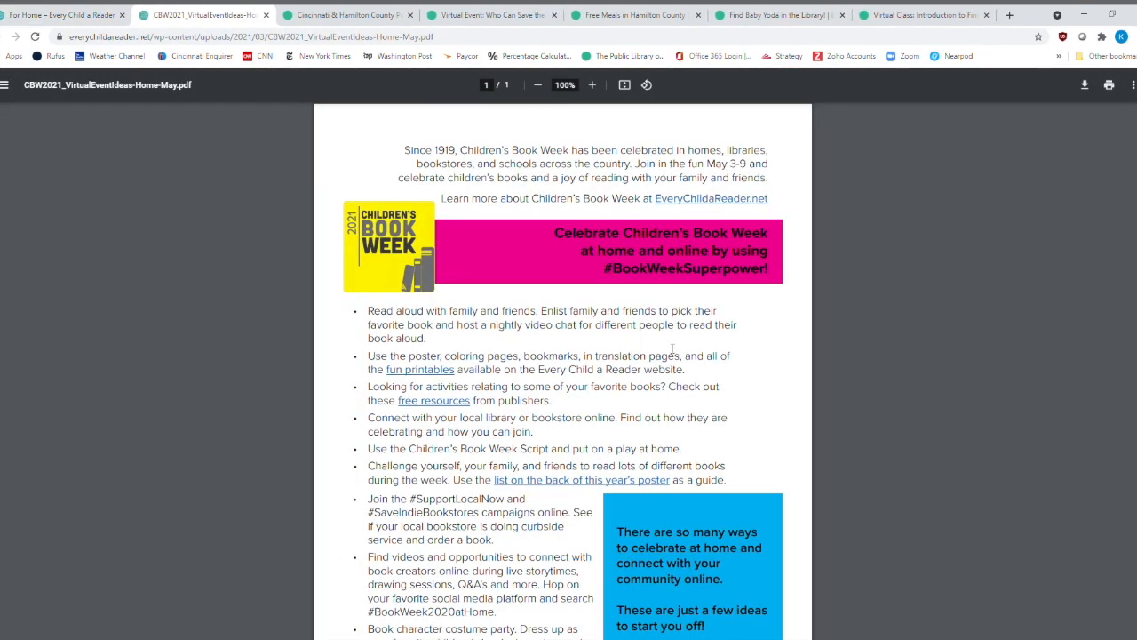
{"action": "scroll", "scroll_direction": "down", "scroll_amount": 3}
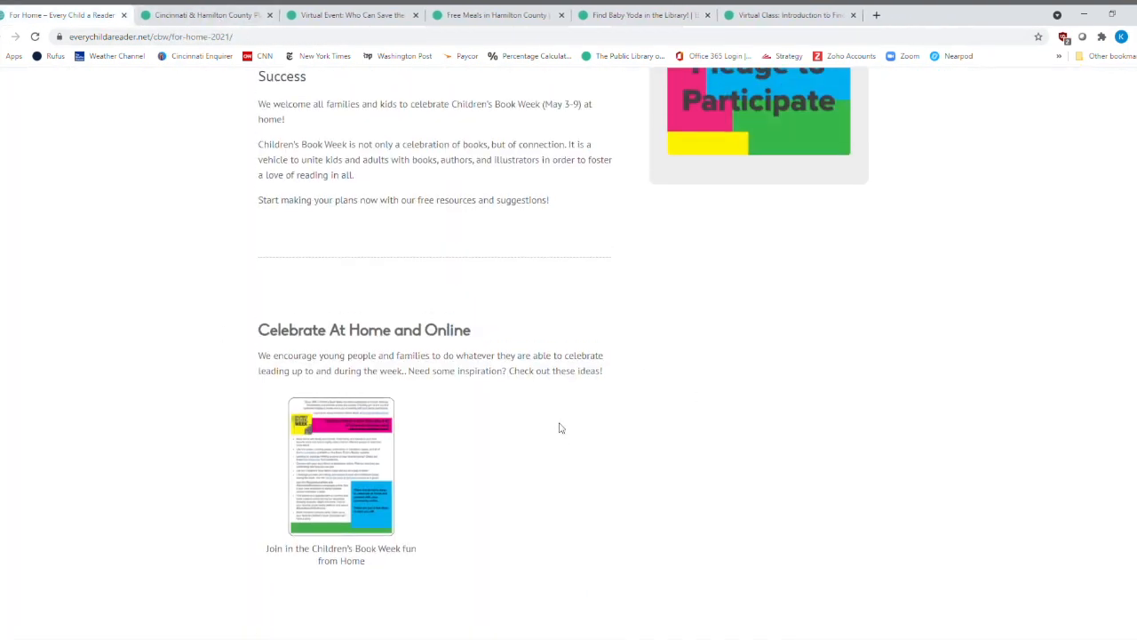
{"action": "scroll", "scroll_direction": "up", "scroll_amount": 3}
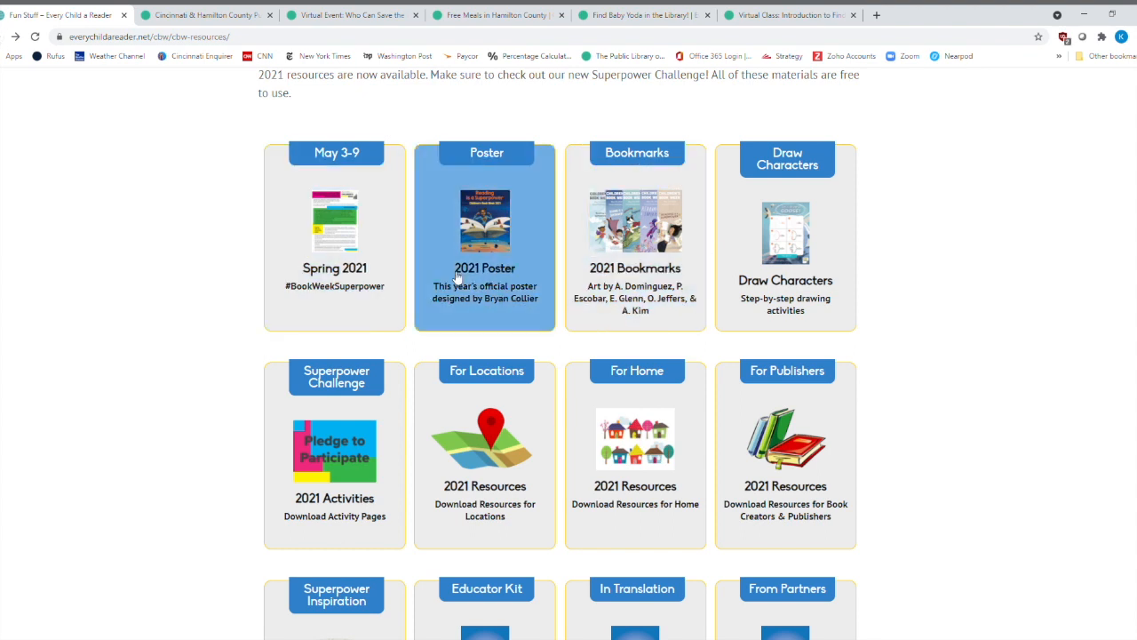
{"action": "scroll", "scroll_direction": "down", "scroll_amount": 3}
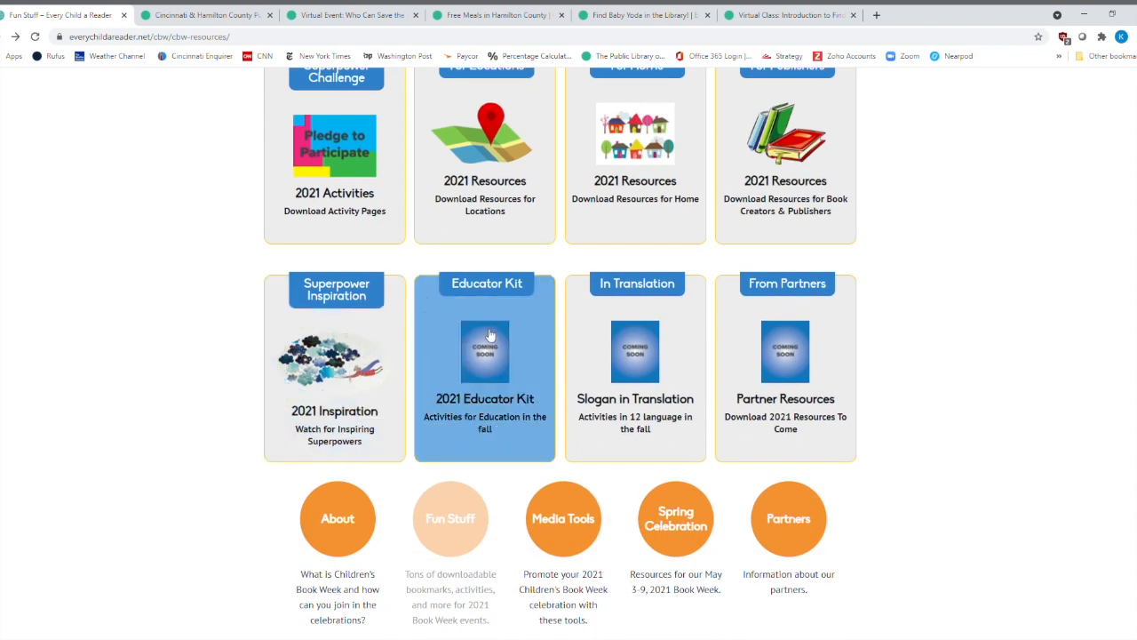
{"action": "mouse_move", "coordinate": [637, 309]}
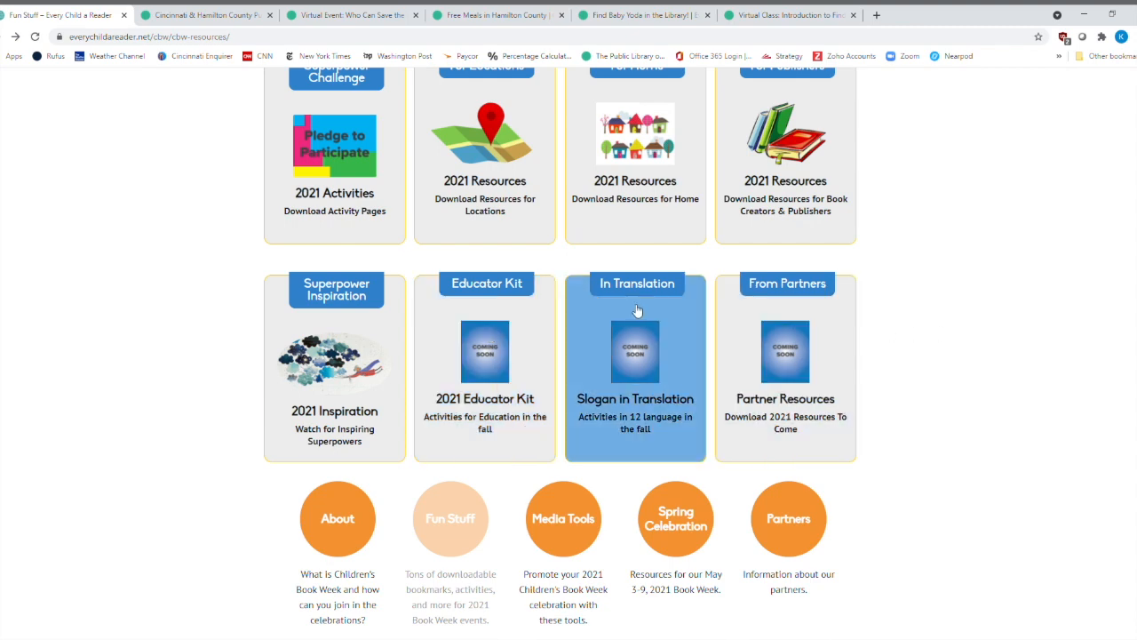
{"action": "mouse_move", "coordinate": [155, 350]}
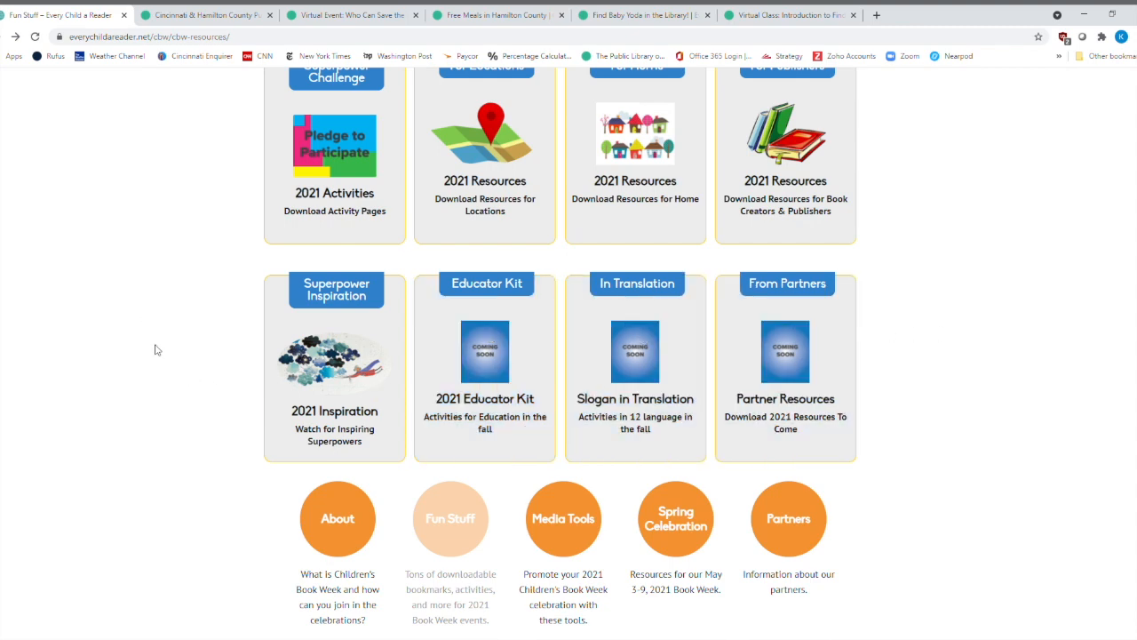
{"action": "scroll", "scroll_direction": "up", "scroll_amount": 3}
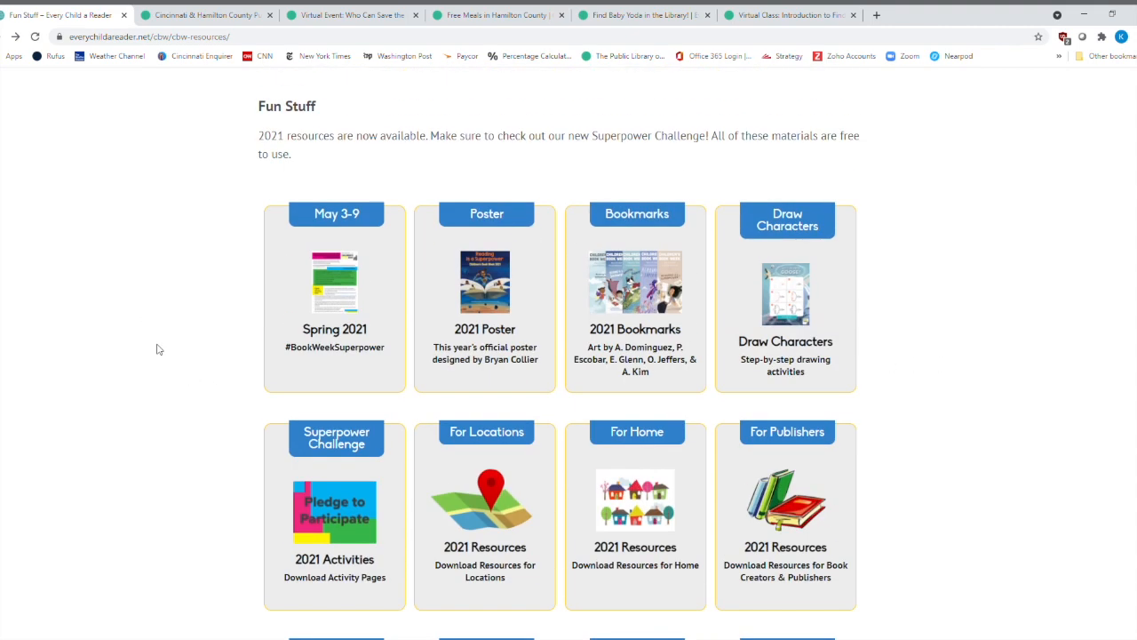
{"action": "scroll", "scroll_direction": "up", "scroll_amount": 3}
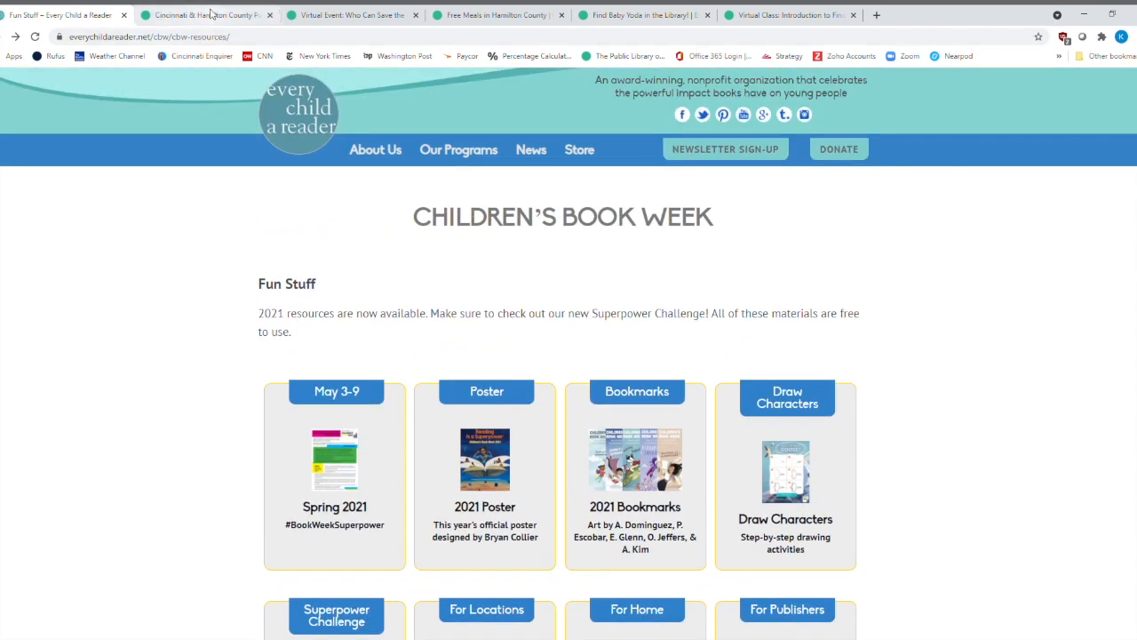
Go to Kids · Families under By Audience in the Books and Media menu.
{"action": "left_click", "coordinate": [214, 15]}
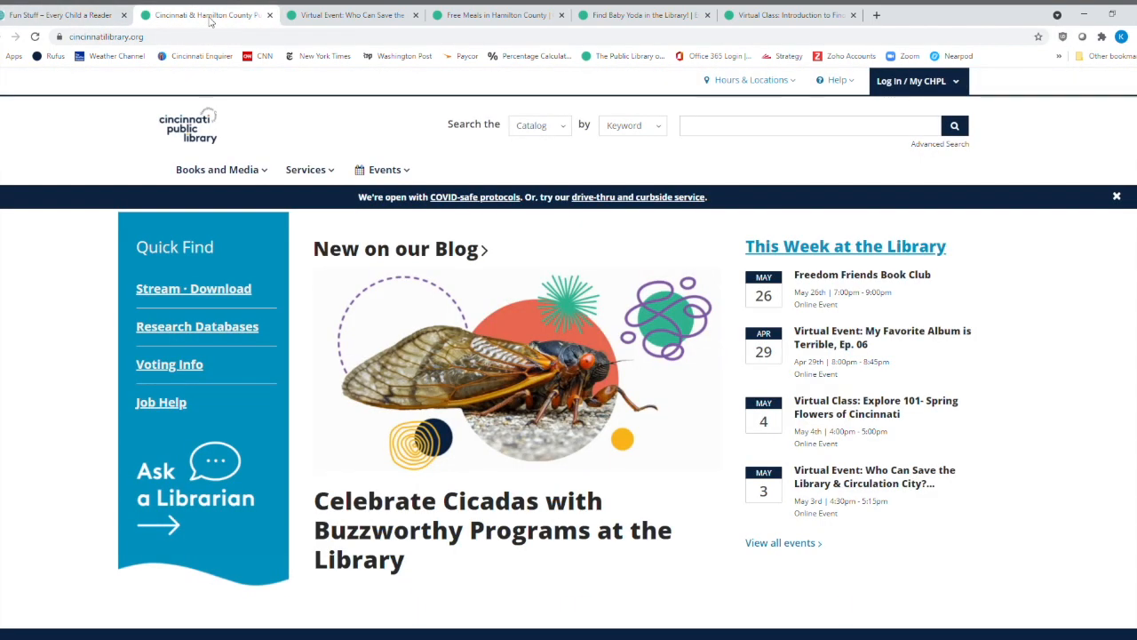
{"action": "mouse_move", "coordinate": [228, 169]}
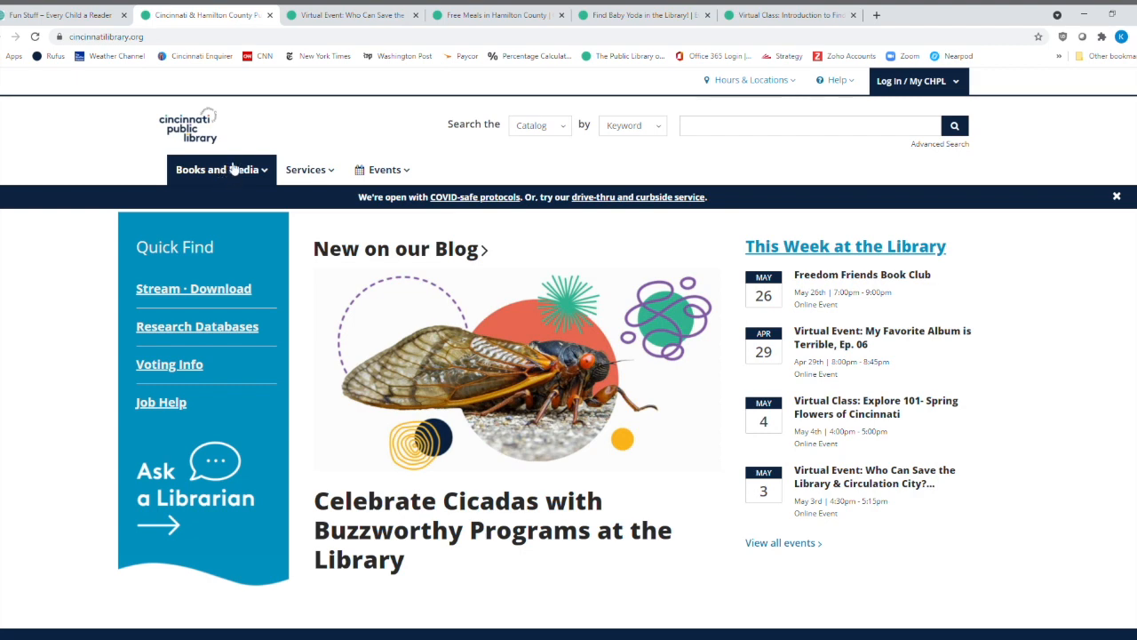
{"action": "left_click", "coordinate": [222, 169]}
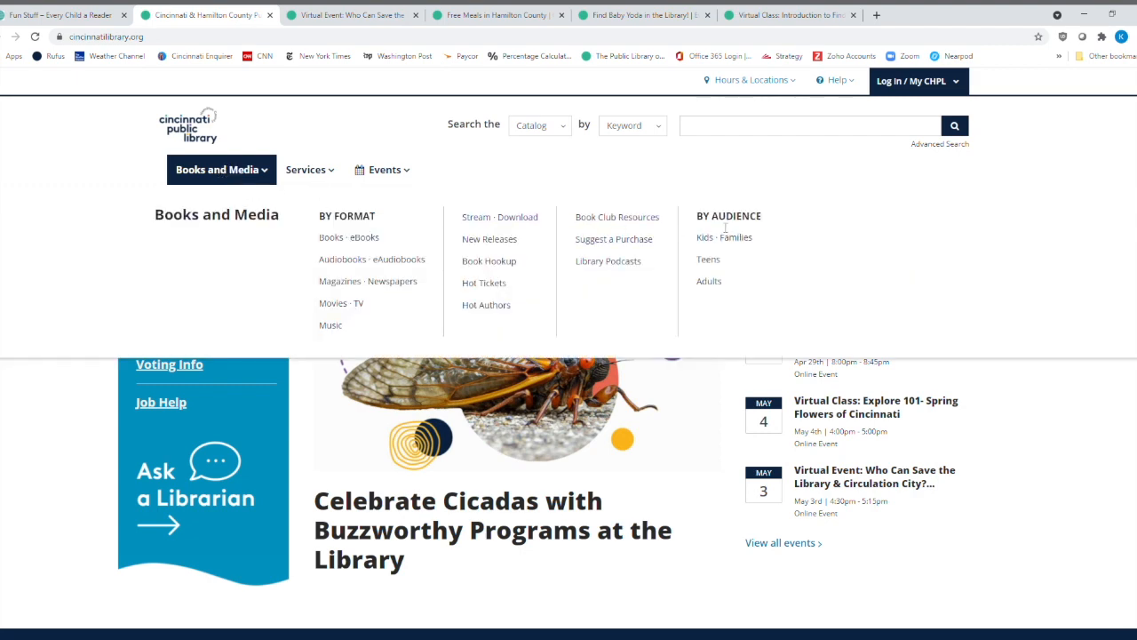
{"action": "mouse_move", "coordinate": [737, 243]}
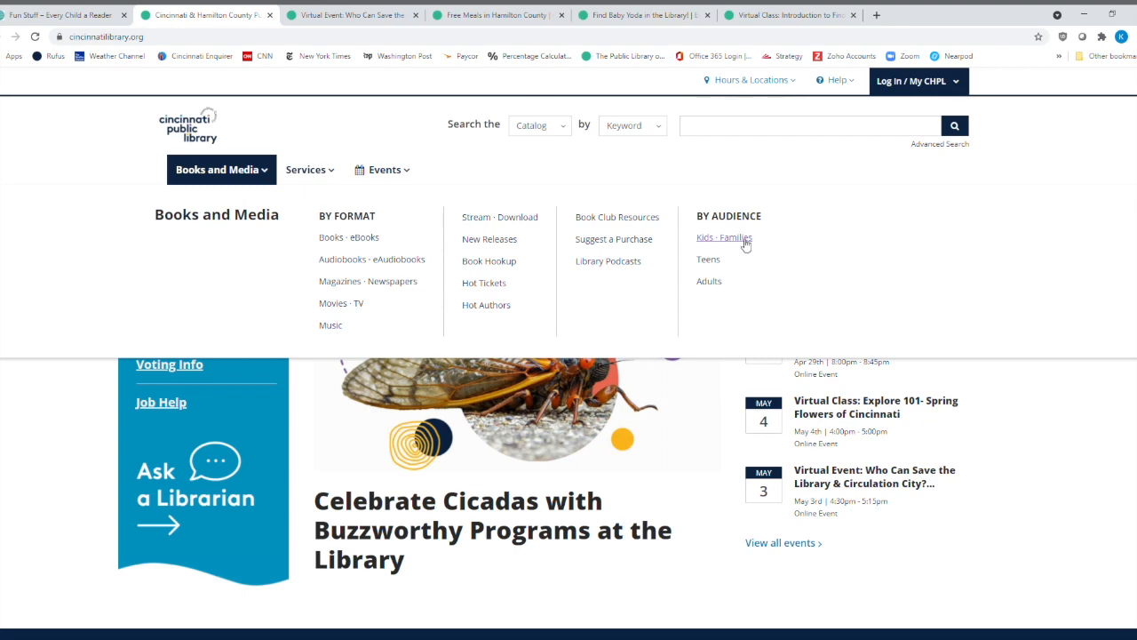
{"action": "left_click", "coordinate": [723, 238]}
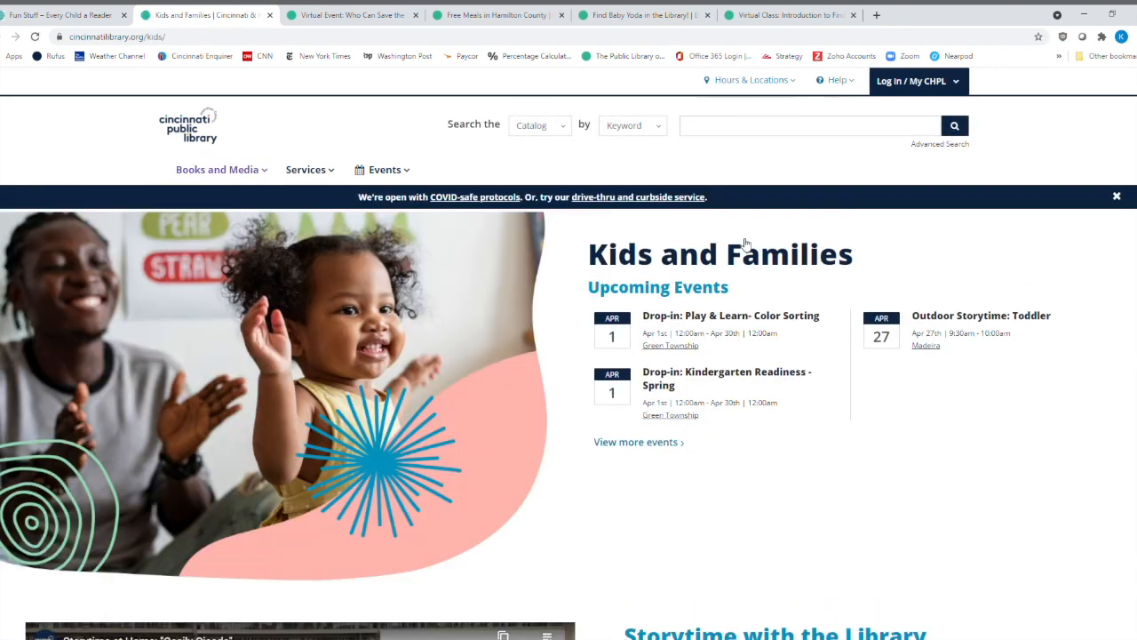
{"action": "mouse_move", "coordinate": [809, 439]}
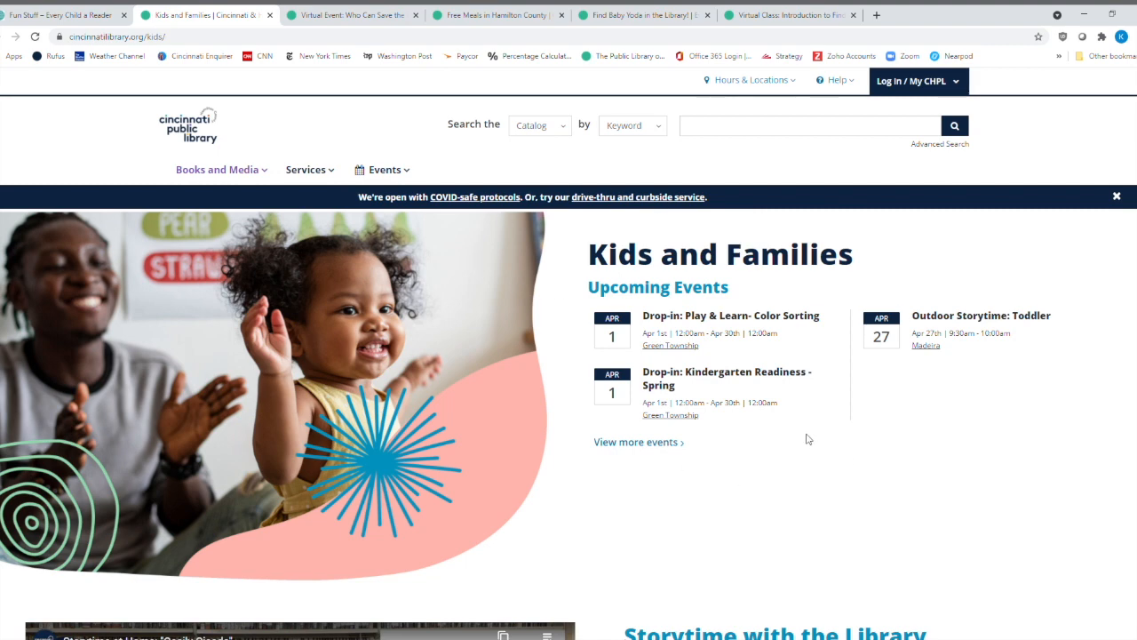
Scroll past the events and storytime video to the Favorite Kids Books carousel.
{"action": "scroll", "scroll_direction": "down", "scroll_amount": 3}
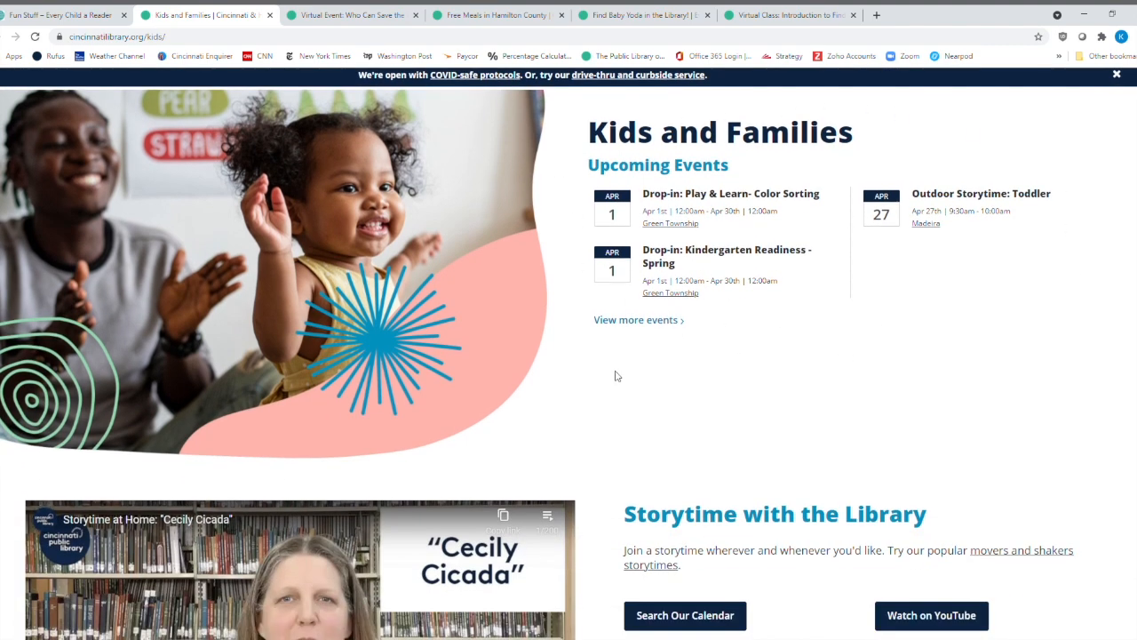
{"action": "mouse_move", "coordinate": [1011, 200]}
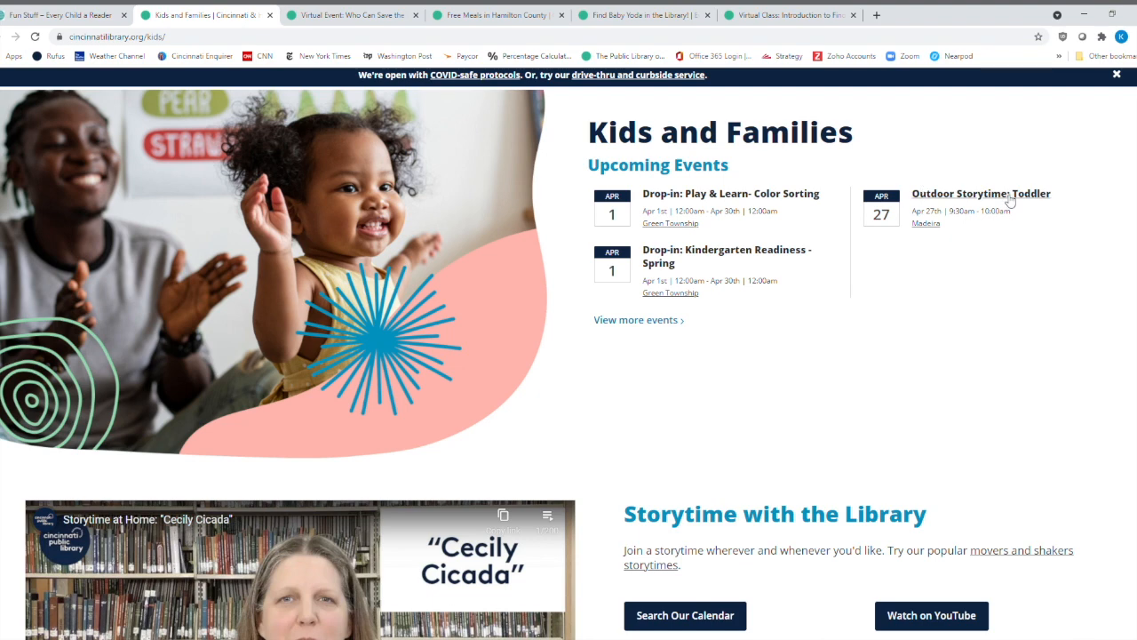
{"action": "mouse_move", "coordinate": [943, 244]}
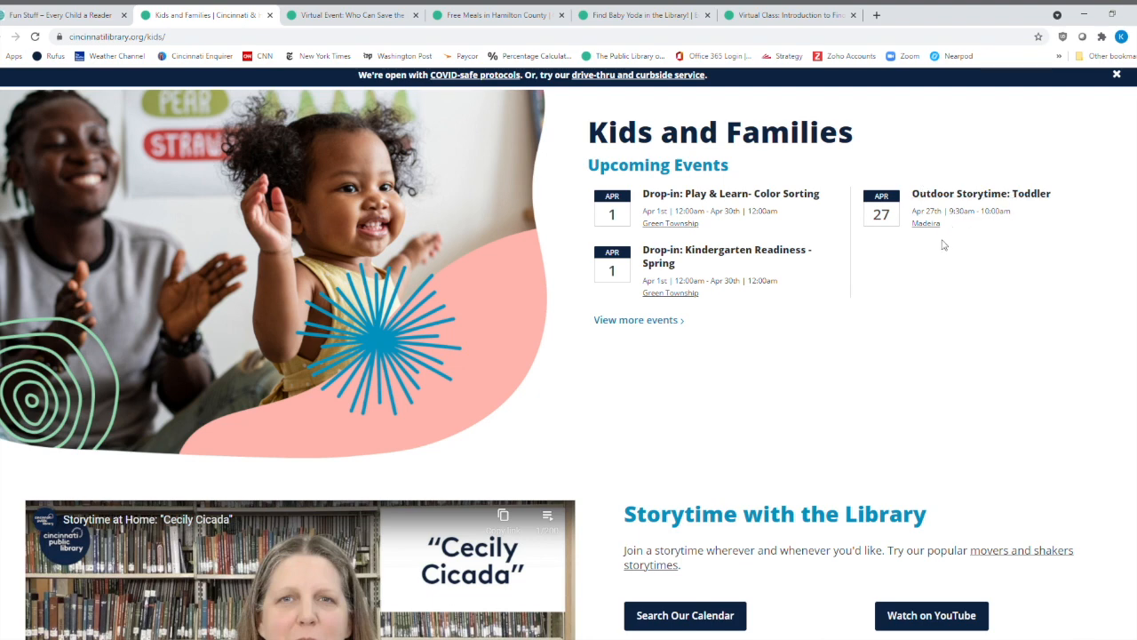
{"action": "mouse_move", "coordinate": [614, 258]}
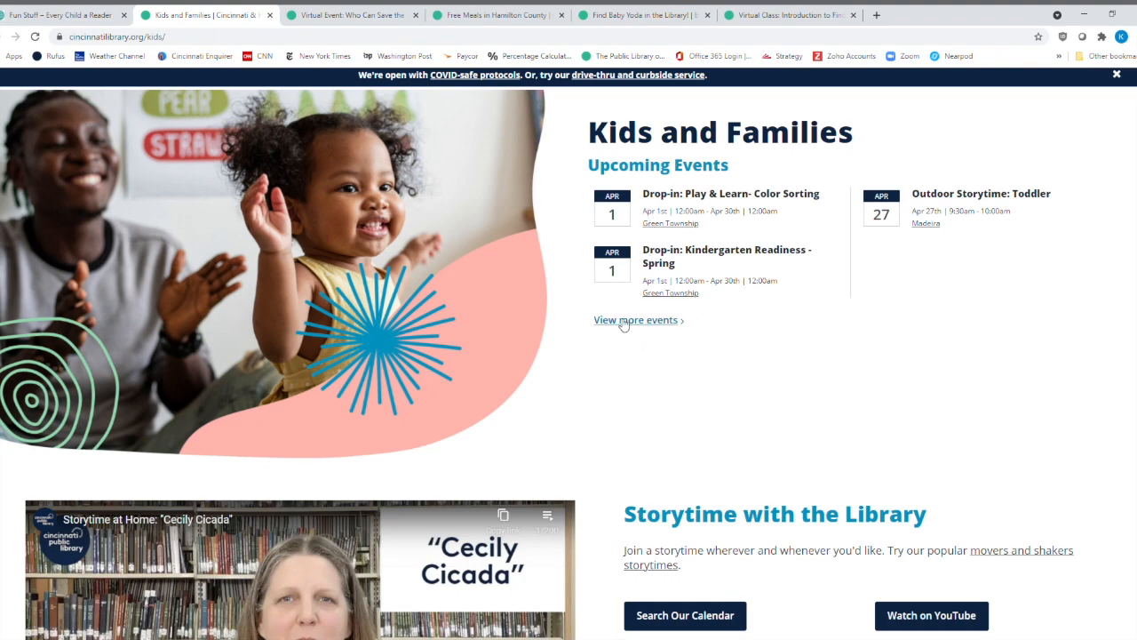
{"action": "scroll", "scroll_direction": "down", "scroll_amount": 3}
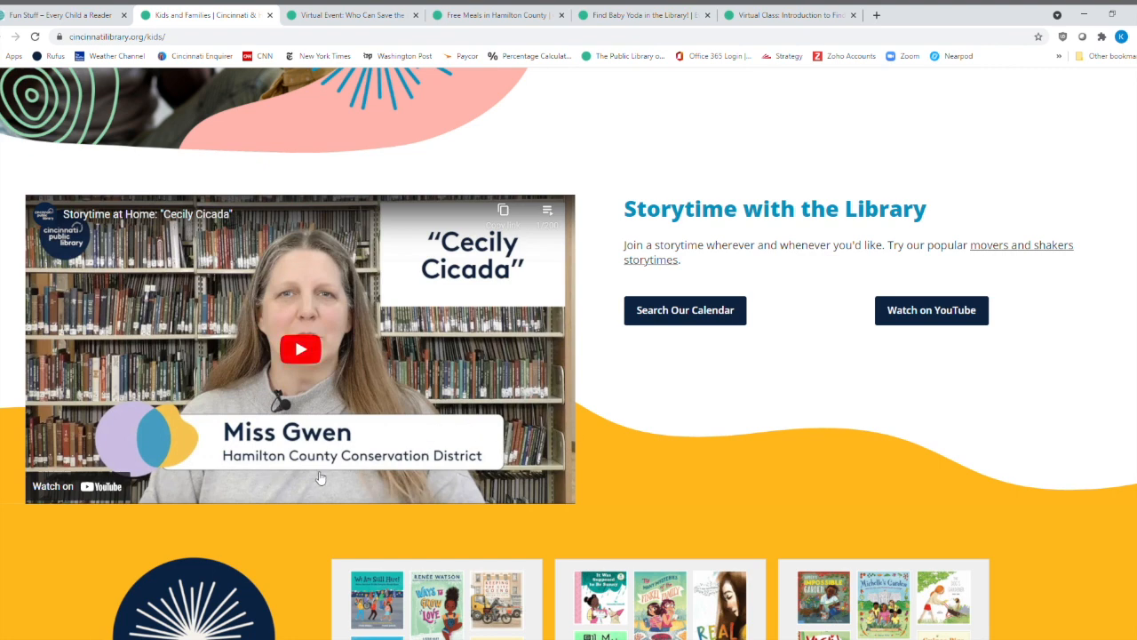
{"action": "mouse_move", "coordinate": [465, 466]}
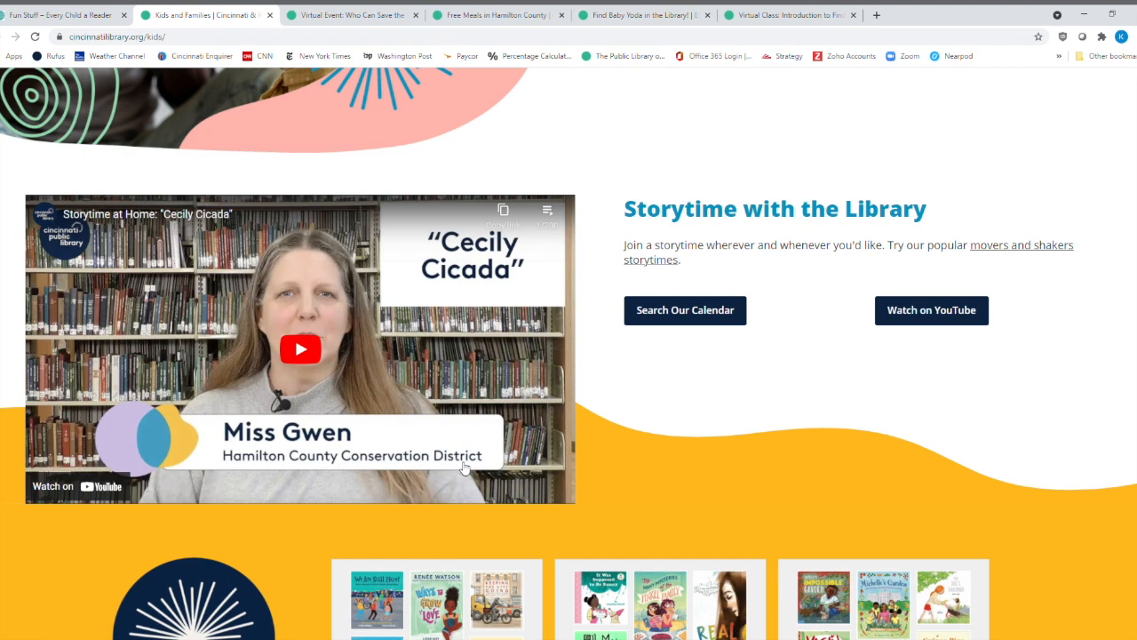
{"action": "mouse_move", "coordinate": [428, 397]}
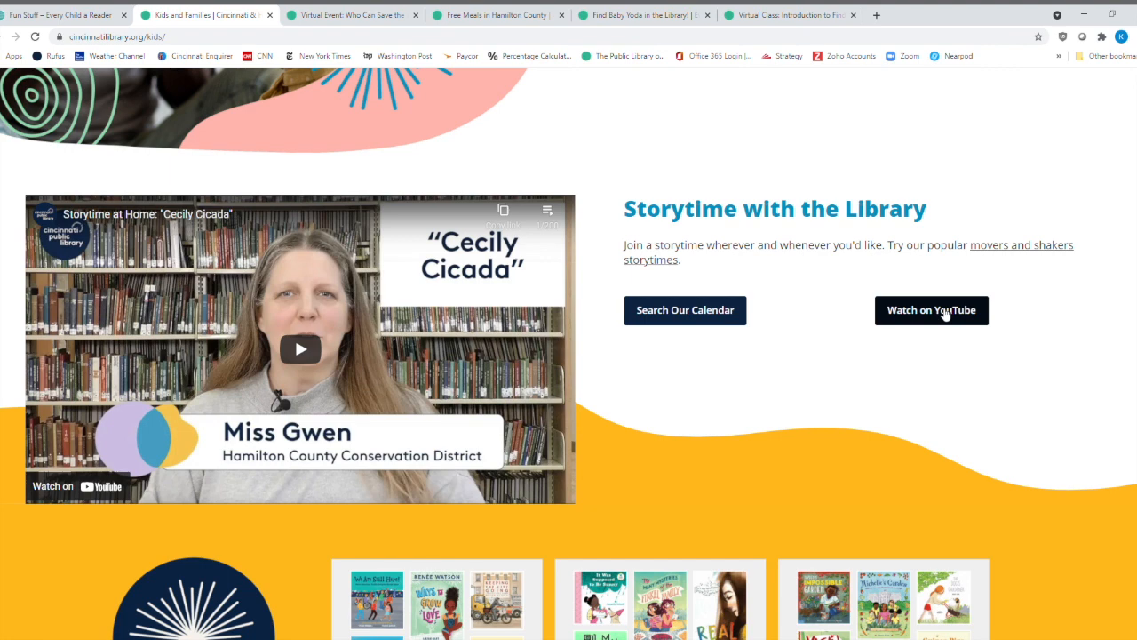
{"action": "mouse_move", "coordinate": [816, 357]}
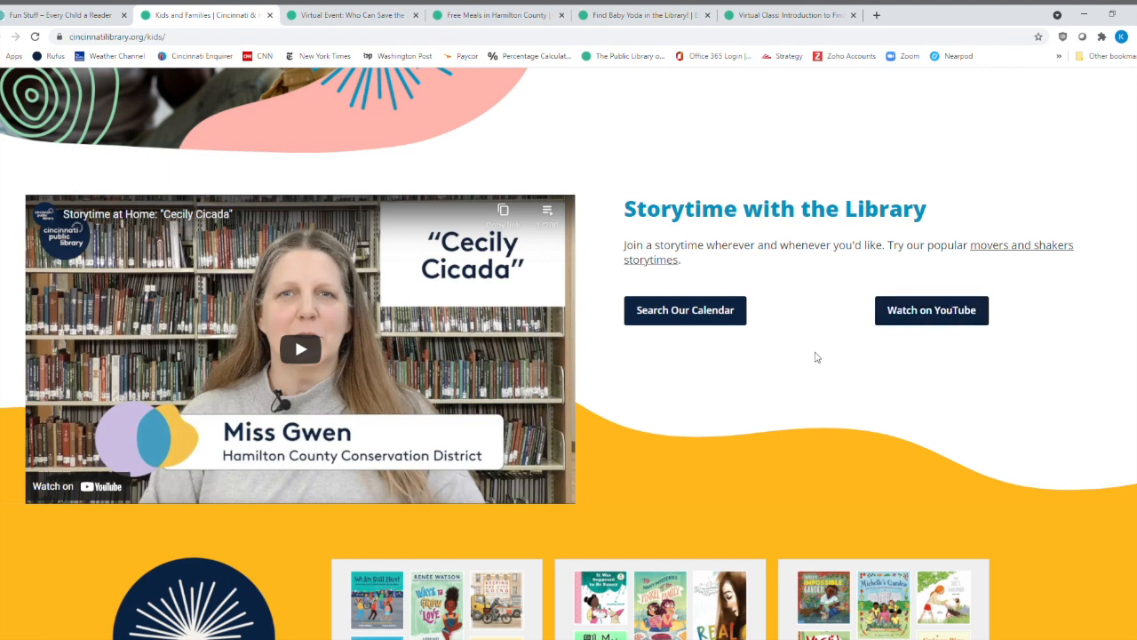
{"action": "mouse_move", "coordinate": [679, 309]}
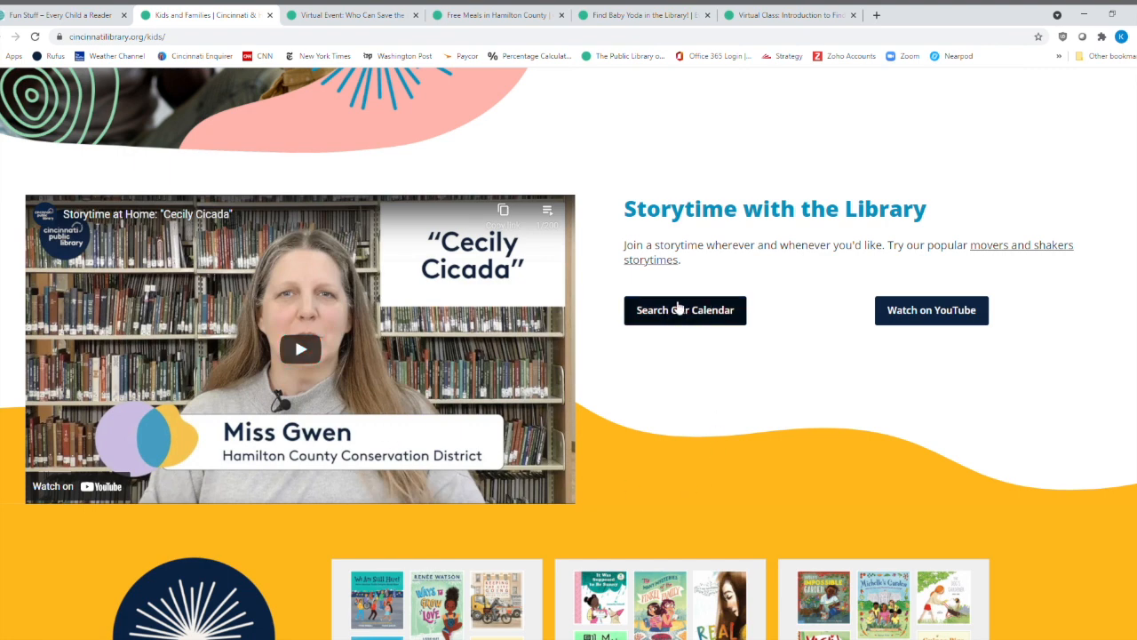
{"action": "scroll", "scroll_direction": "down", "scroll_amount": 3}
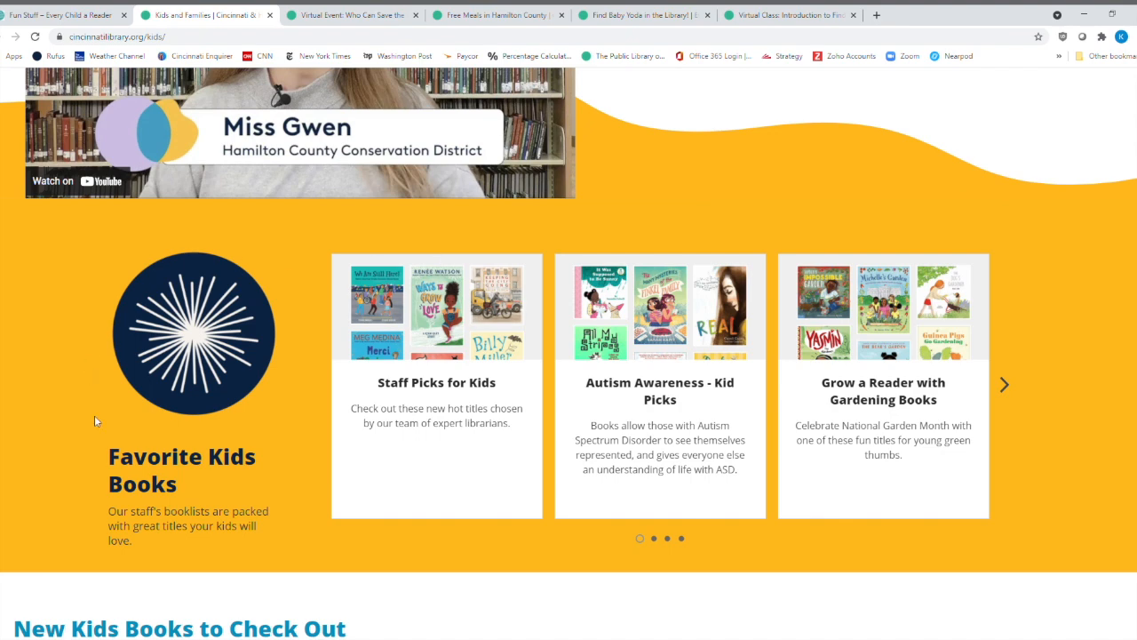
{"action": "mouse_move", "coordinate": [40, 312]}
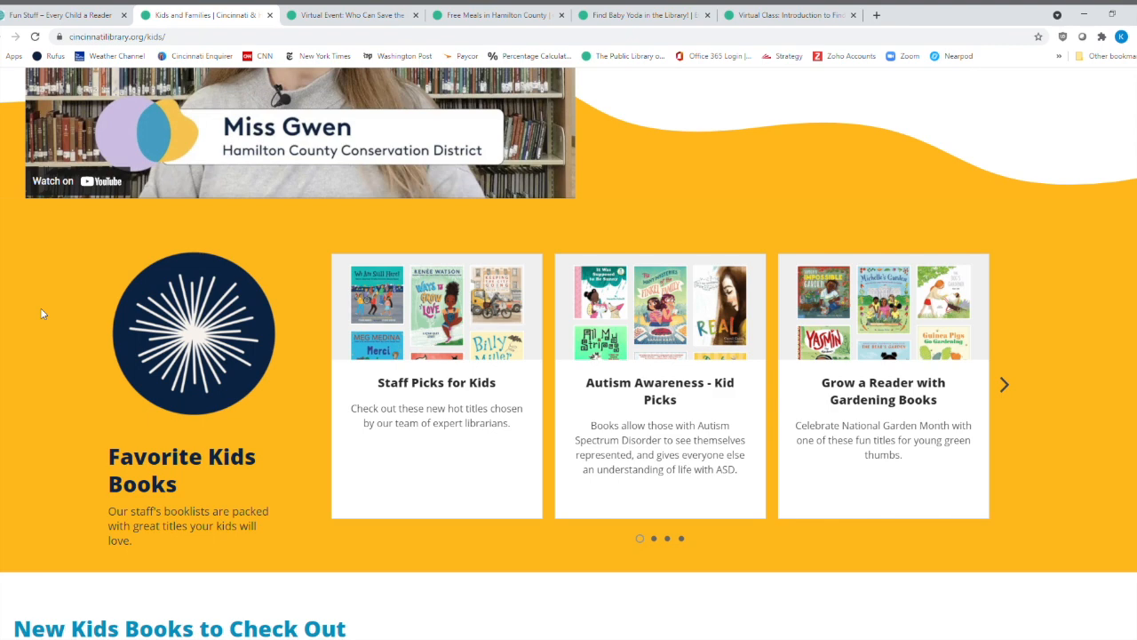
{"action": "mouse_move", "coordinate": [314, 491]}
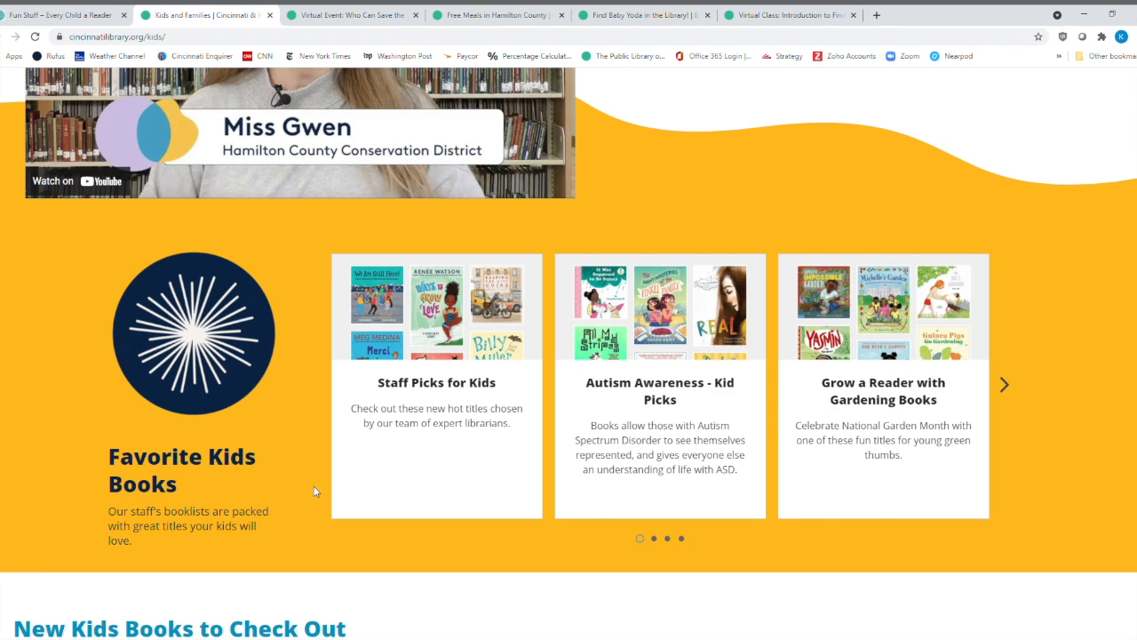
{"action": "mouse_move", "coordinate": [290, 445]}
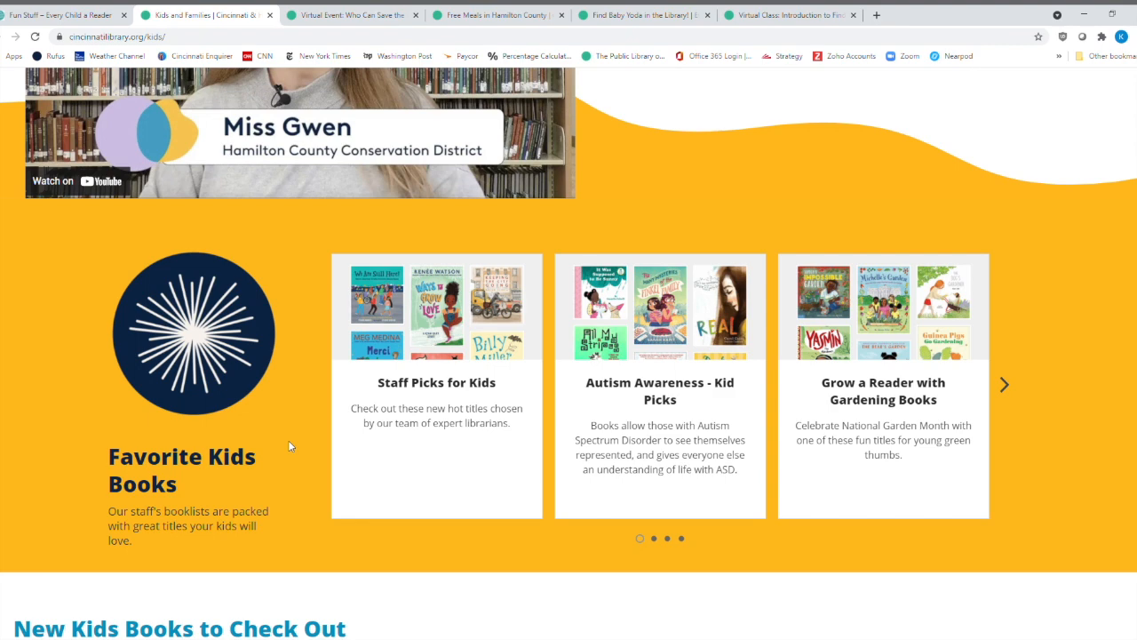
{"action": "mouse_move", "coordinate": [438, 392]}
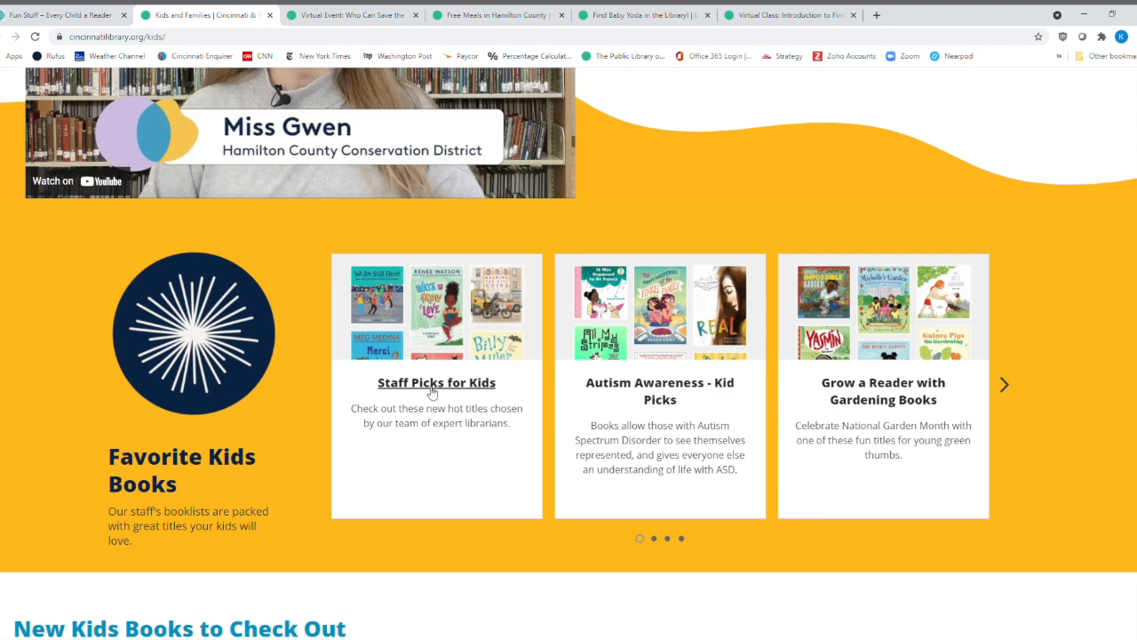
Browse the titles in the Staff Picks for Kids - April 2021 booklist.
{"action": "left_click", "coordinate": [436, 382]}
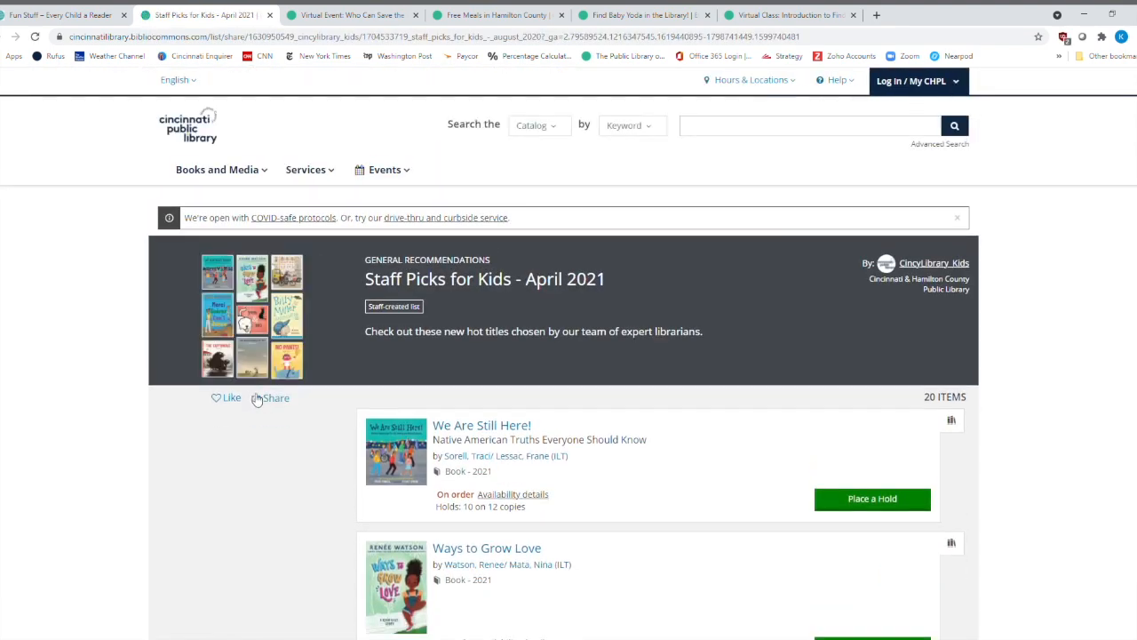
{"action": "scroll", "scroll_direction": "down", "scroll_amount": 3}
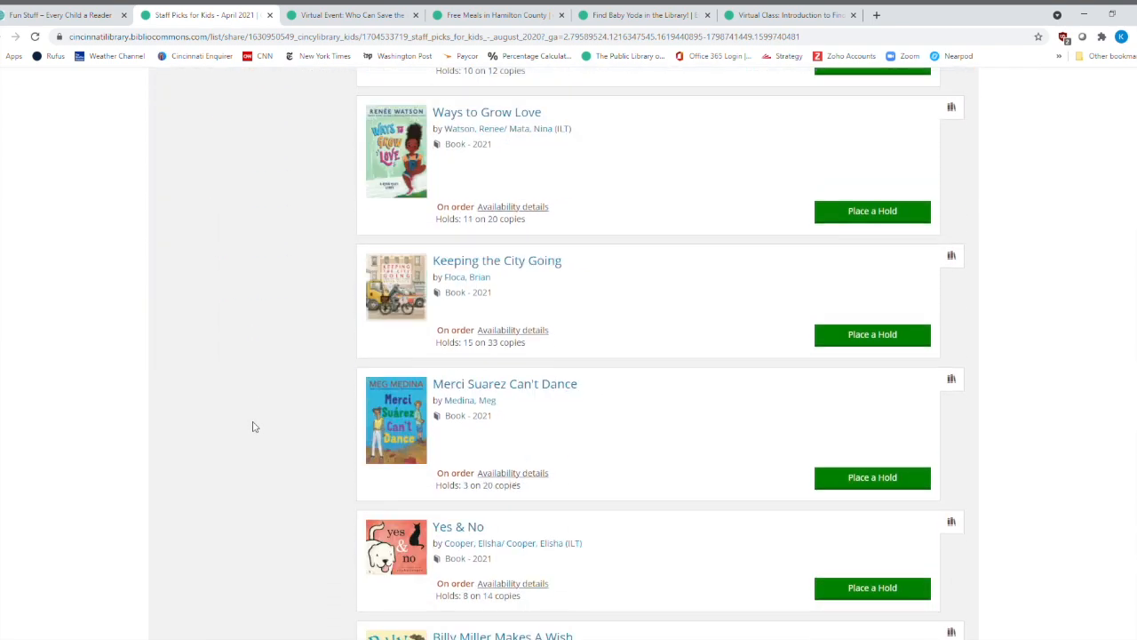
{"action": "scroll", "scroll_direction": "down", "scroll_amount": 3}
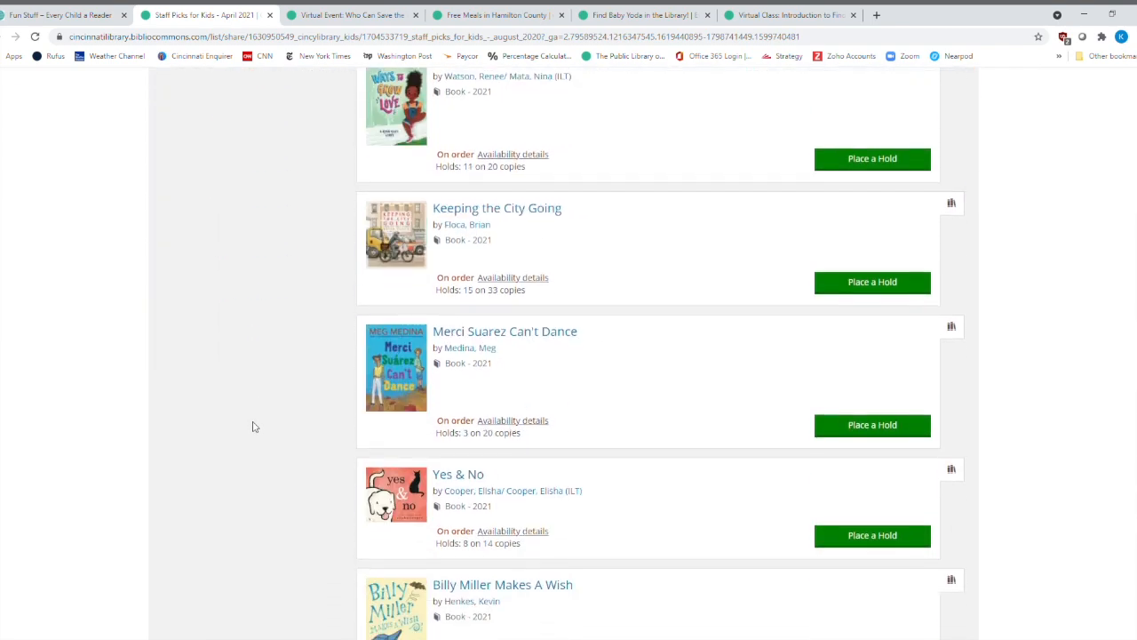
{"action": "scroll", "scroll_direction": "down", "scroll_amount": 3}
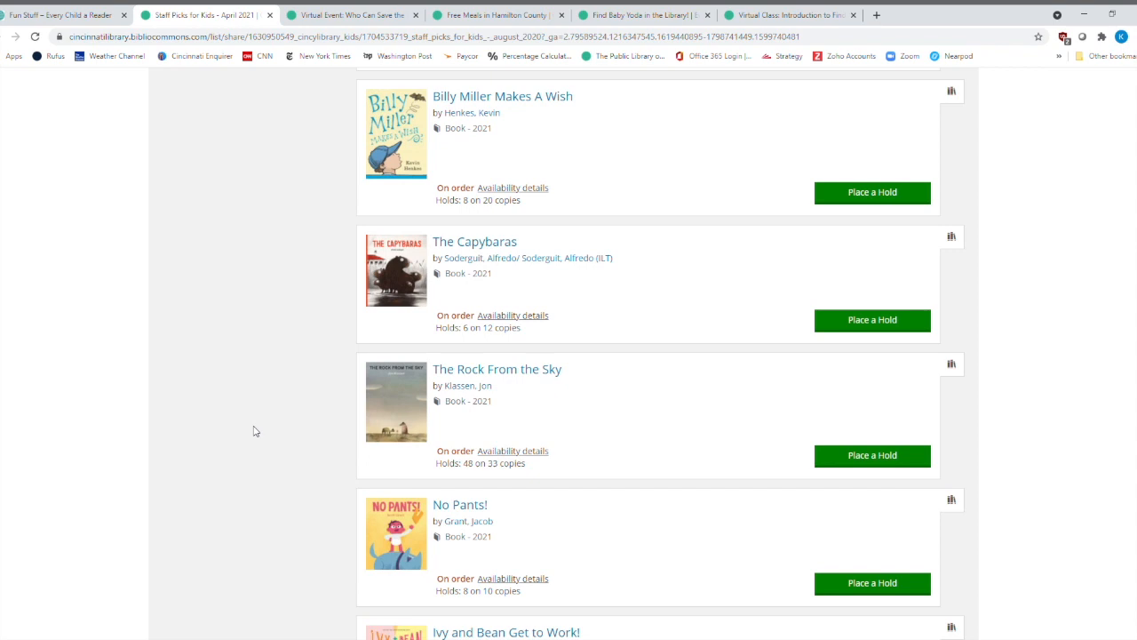
{"action": "scroll", "scroll_direction": "up", "scroll_amount": 3}
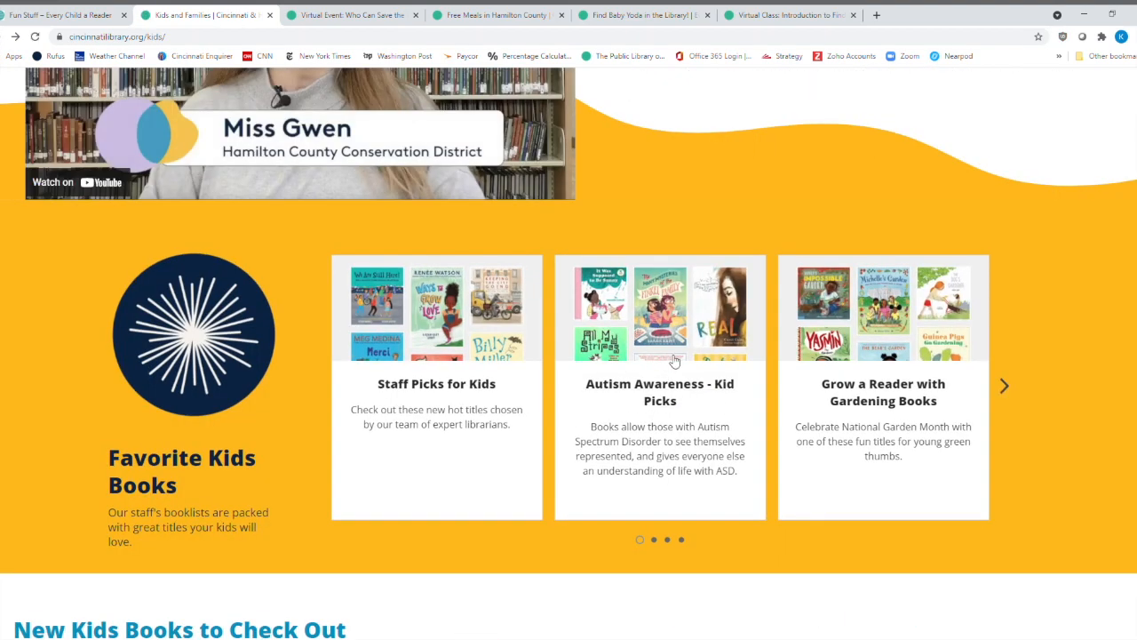
{"action": "mouse_move", "coordinate": [977, 387]}
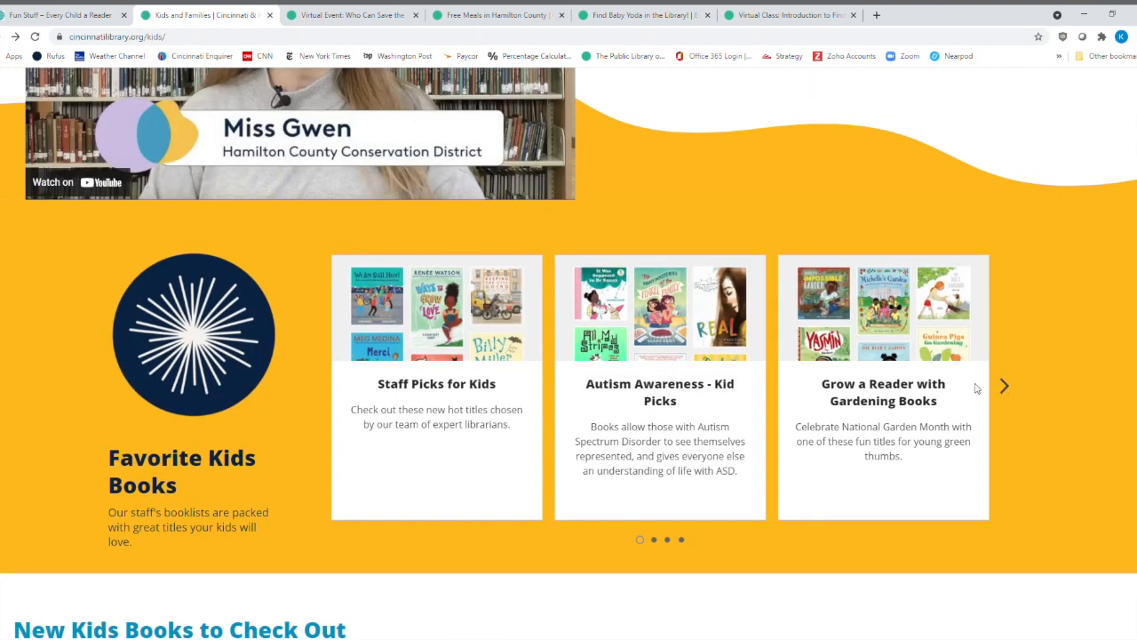
{"action": "mouse_move", "coordinate": [1015, 394]}
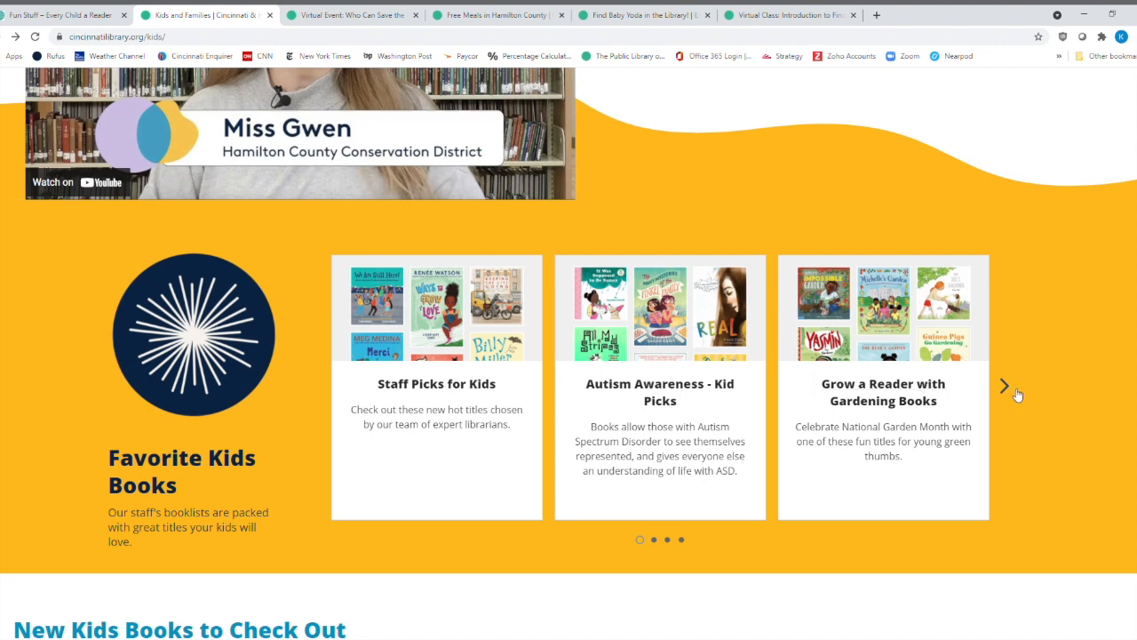
Page the booklists forward and scroll to the New Kids Books picture books.
{"action": "left_click", "coordinate": [1004, 386]}
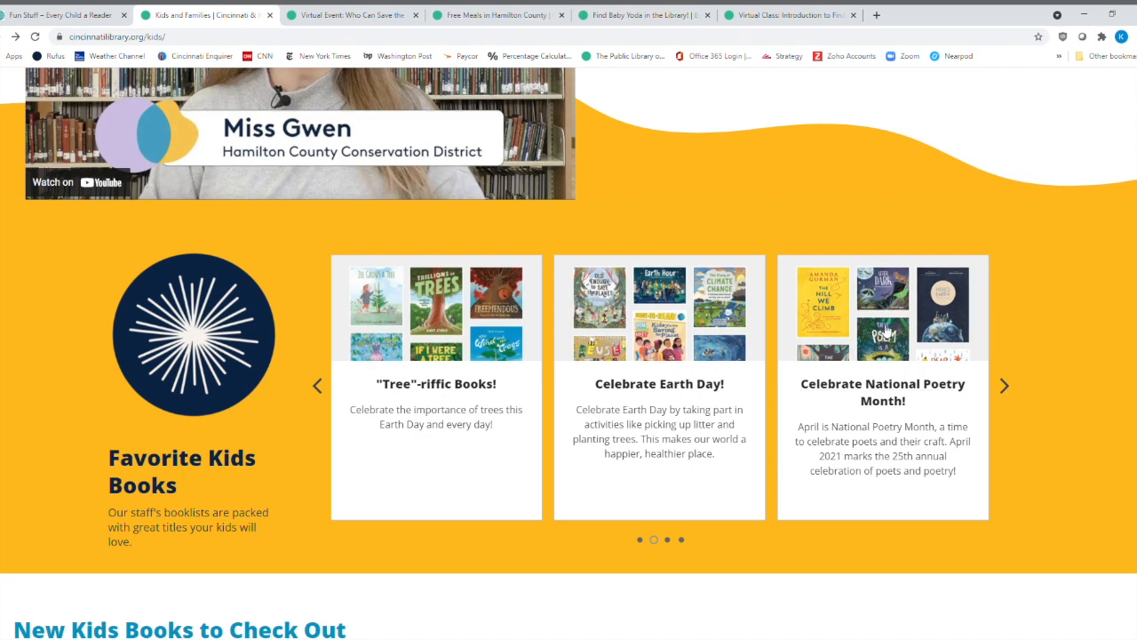
{"action": "scroll", "scroll_direction": "down", "scroll_amount": 3}
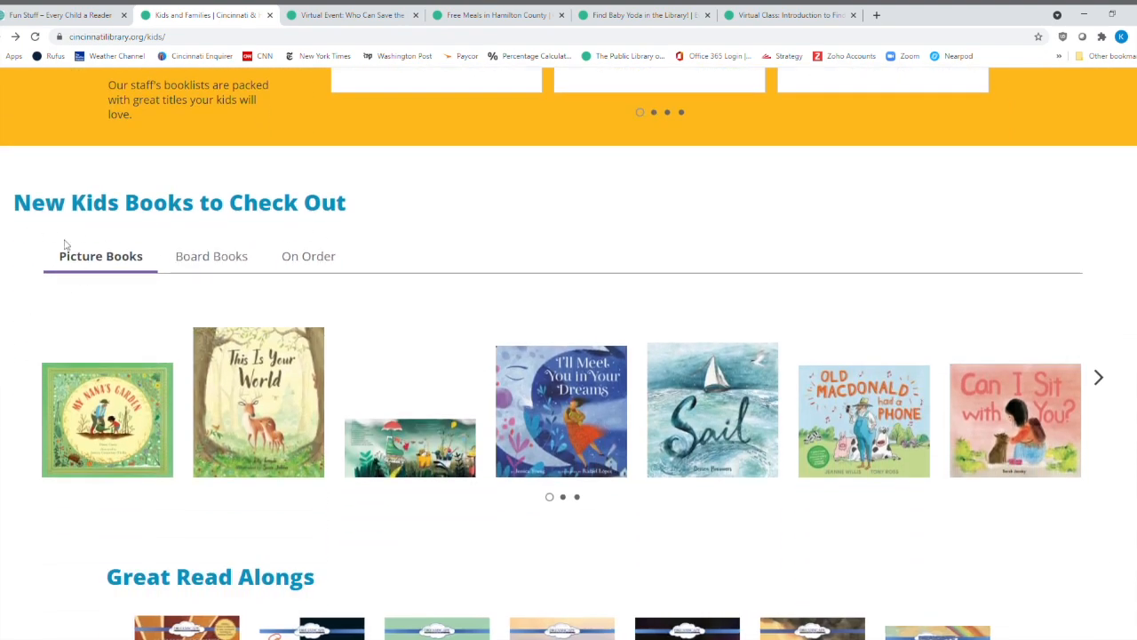
{"action": "mouse_move", "coordinate": [44, 378]}
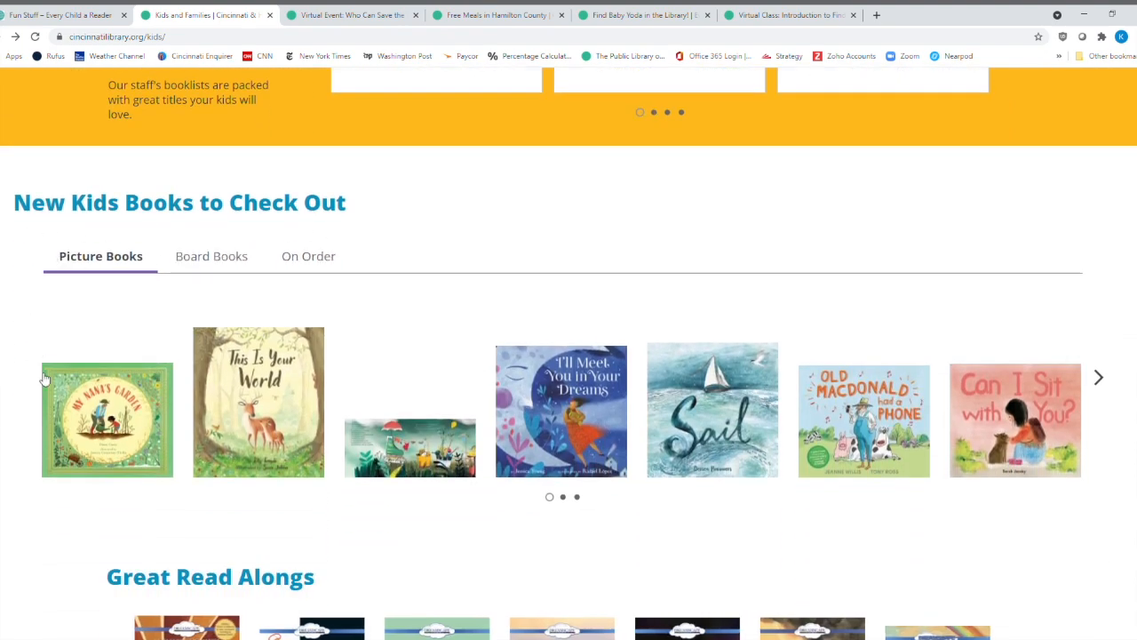
{"action": "mouse_move", "coordinate": [1103, 392]}
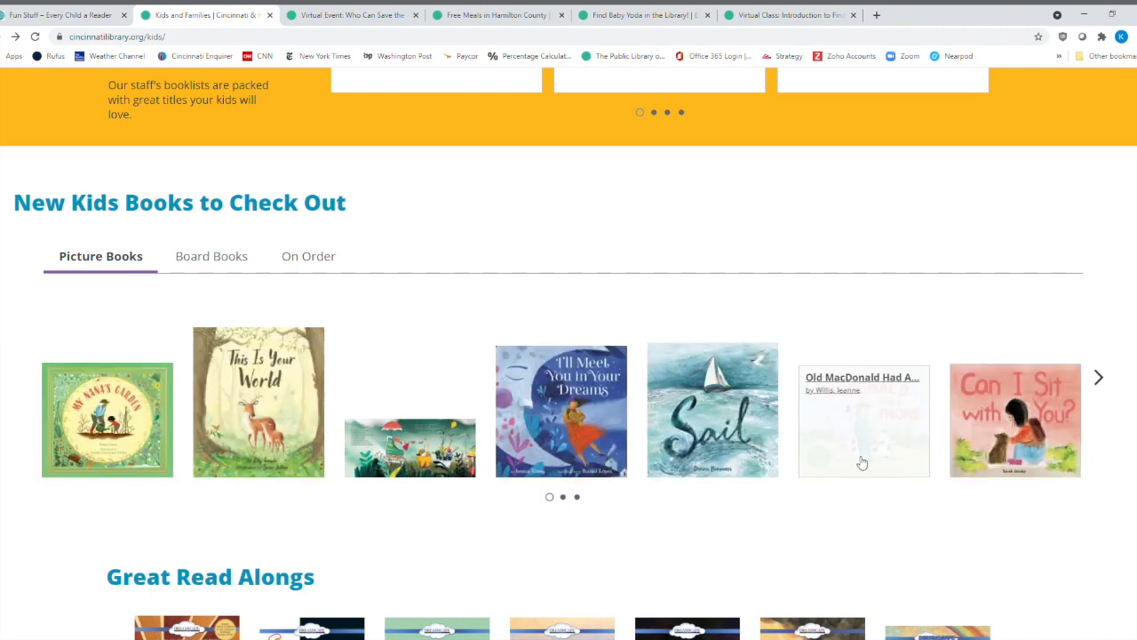
Check Old MacDonald Had A Phone's availability by location, 13 of 15 copies.
{"action": "left_click", "coordinate": [862, 421]}
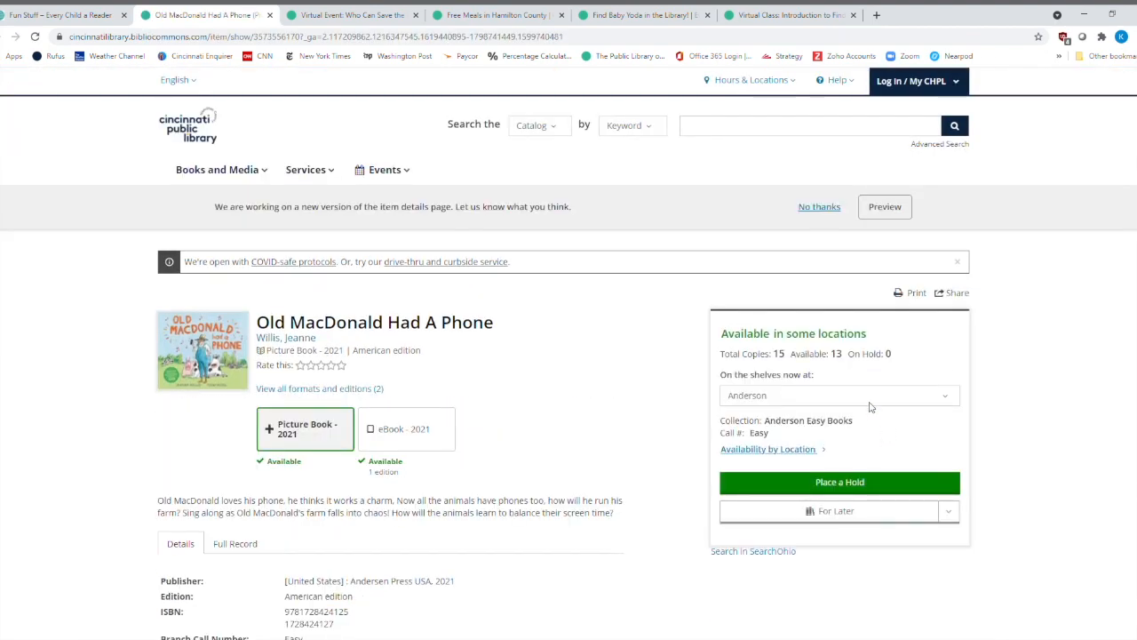
{"action": "scroll", "scroll_direction": "down", "scroll_amount": 3}
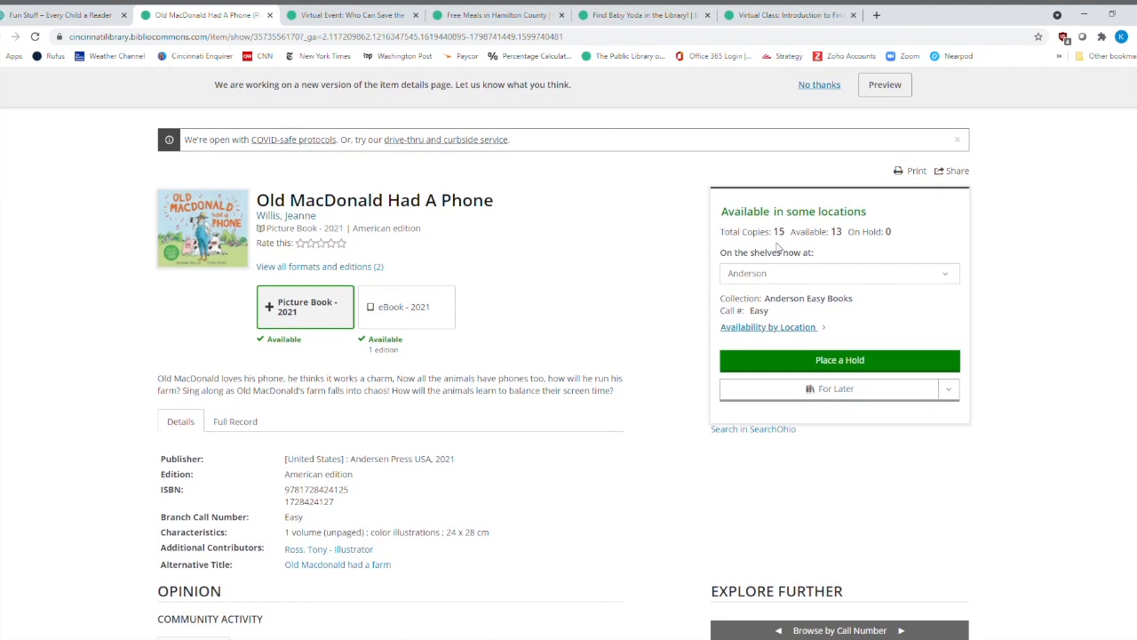
{"action": "mouse_move", "coordinate": [840, 247]}
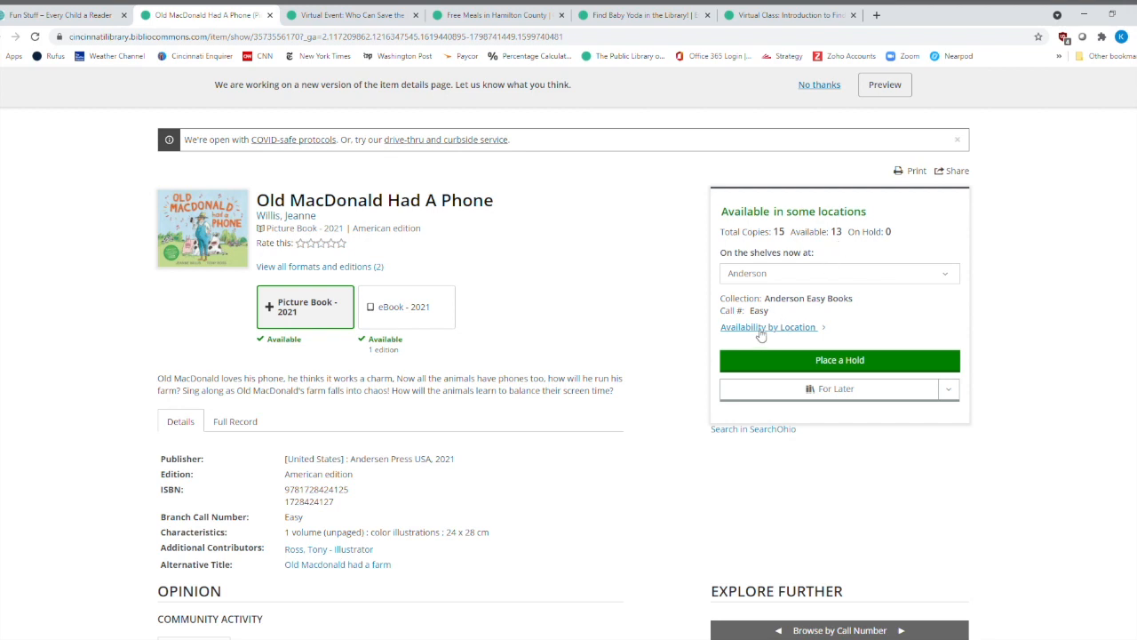
{"action": "left_click", "coordinate": [767, 326]}
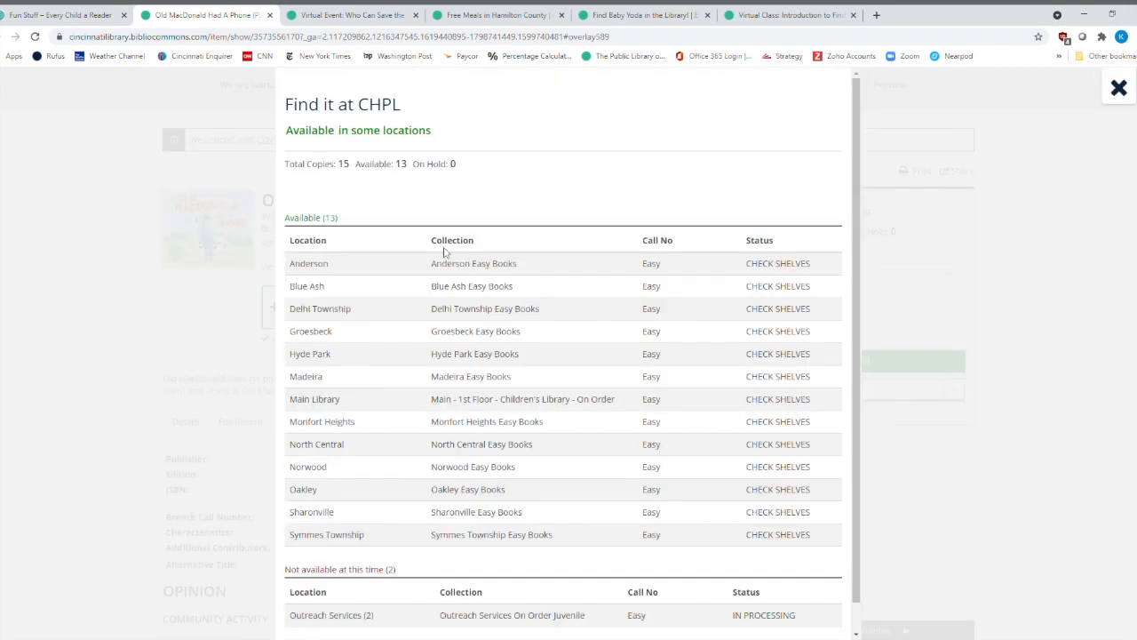
{"action": "scroll", "scroll_direction": "down", "scroll_amount": 3}
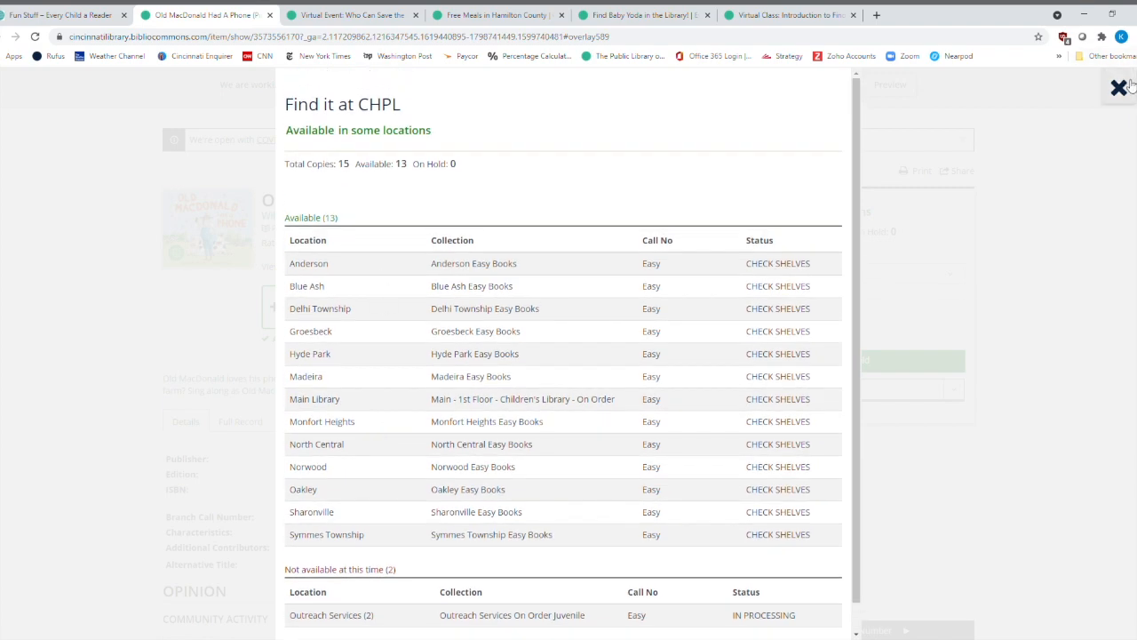
{"action": "left_click", "coordinate": [1113, 89]}
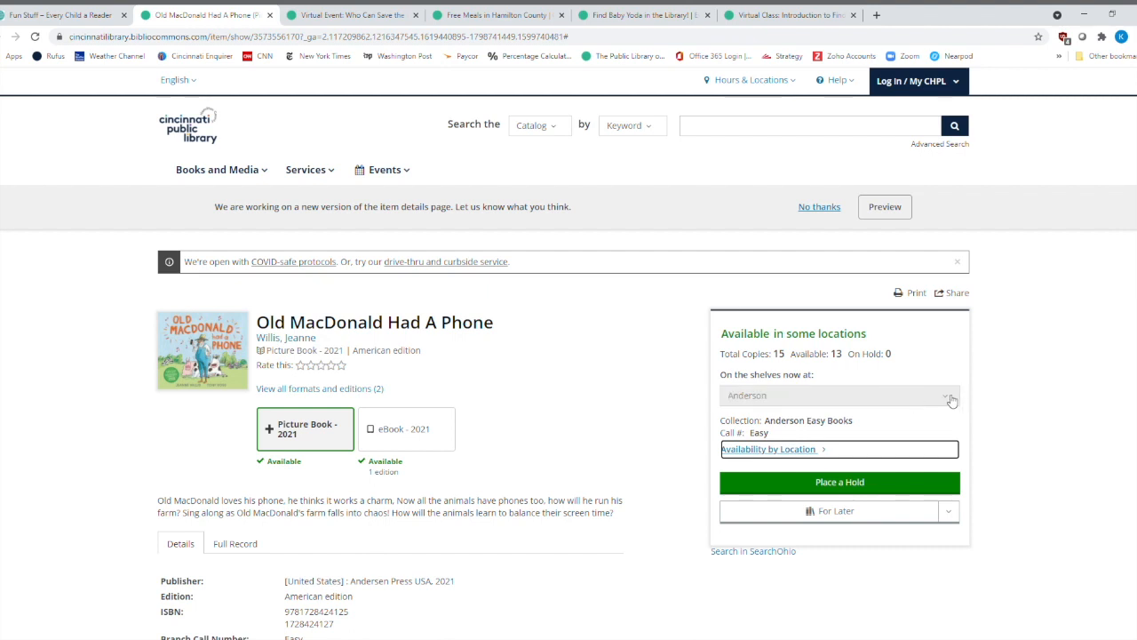
{"action": "left_click", "coordinate": [947, 395]}
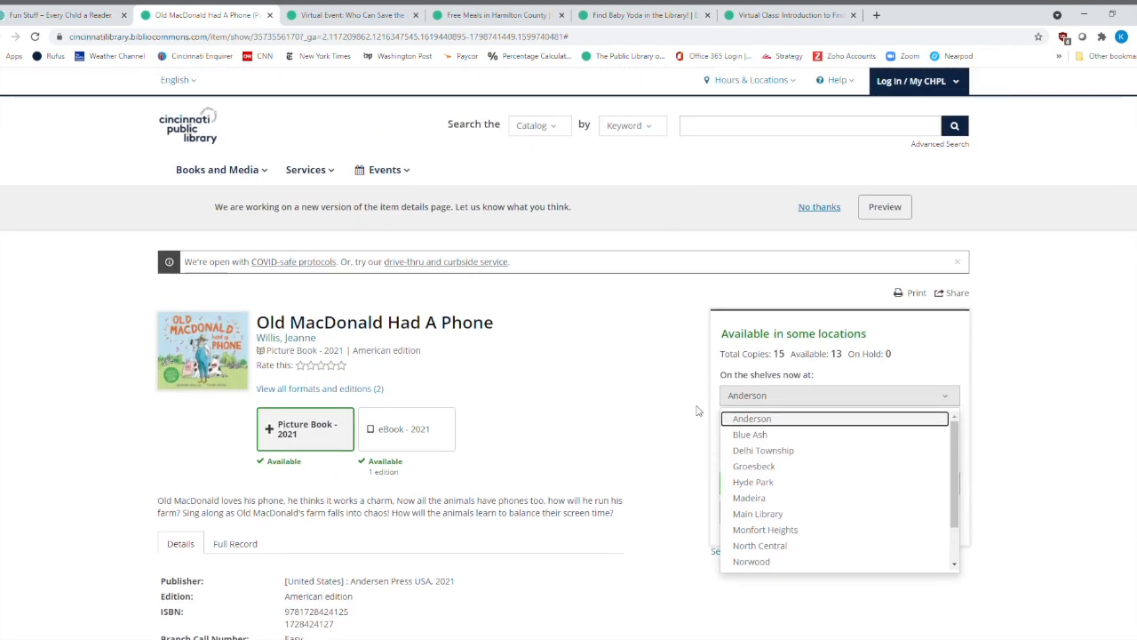
{"action": "left_click", "coordinate": [753, 418]}
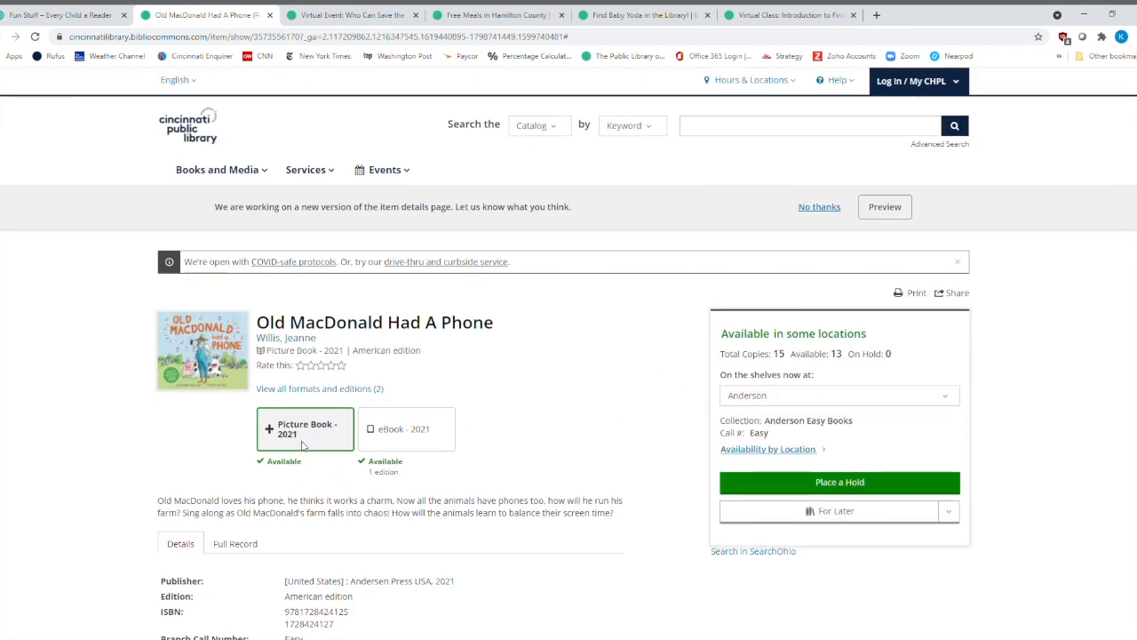
{"action": "mouse_move", "coordinate": [395, 434]}
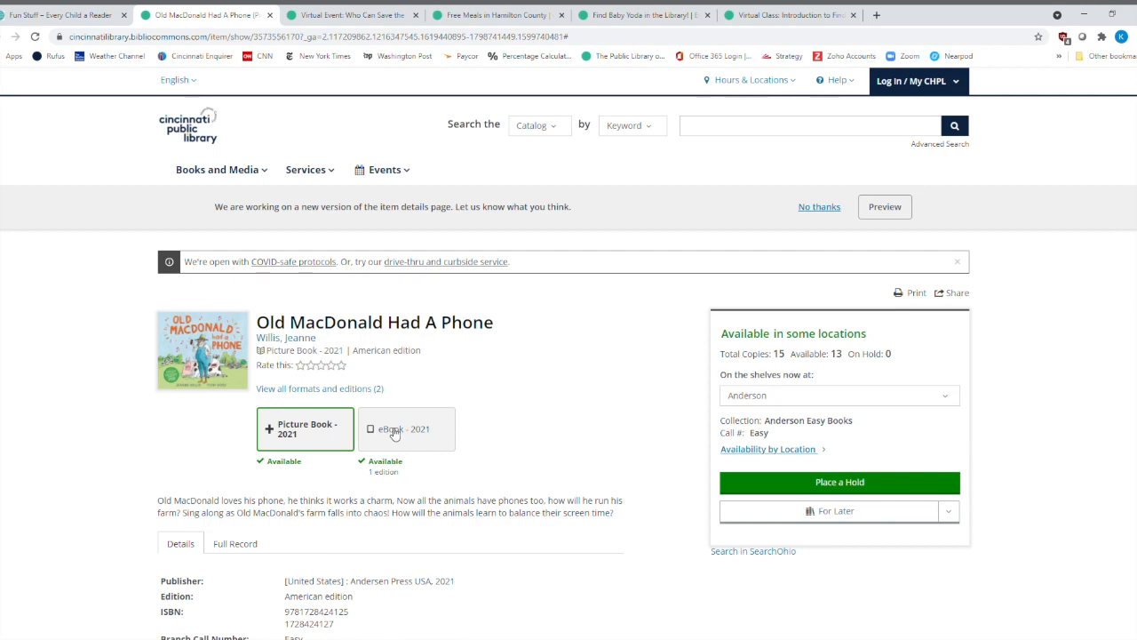
View the 2021 Hoopla eBook edition, then return to the kids page.
{"action": "left_click", "coordinate": [407, 429]}
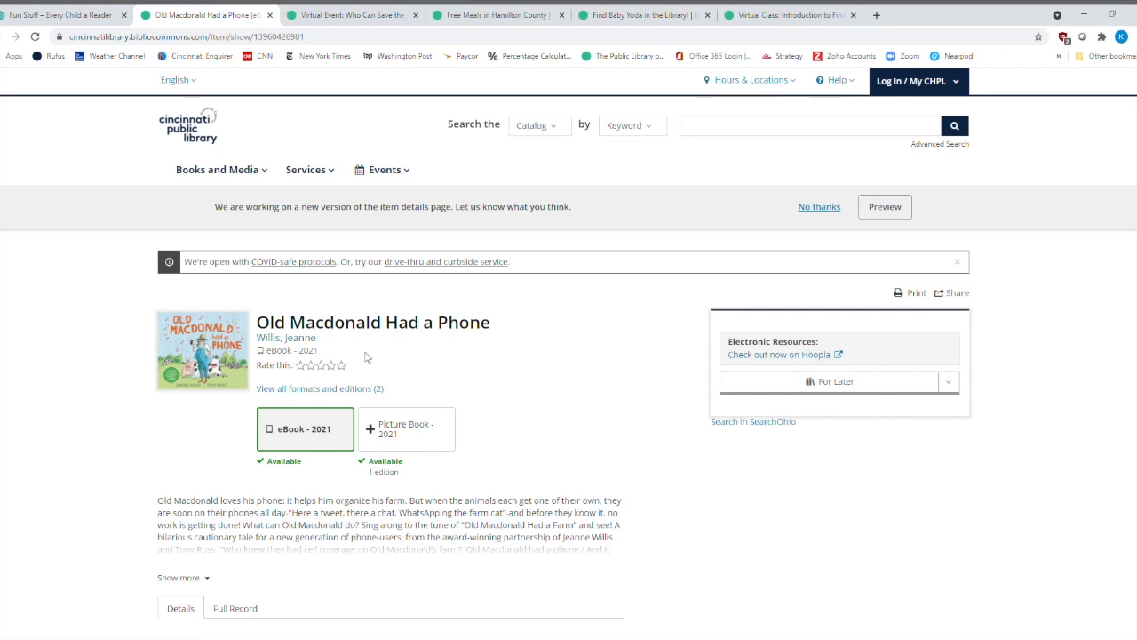
{"action": "mouse_move", "coordinate": [113, 437]}
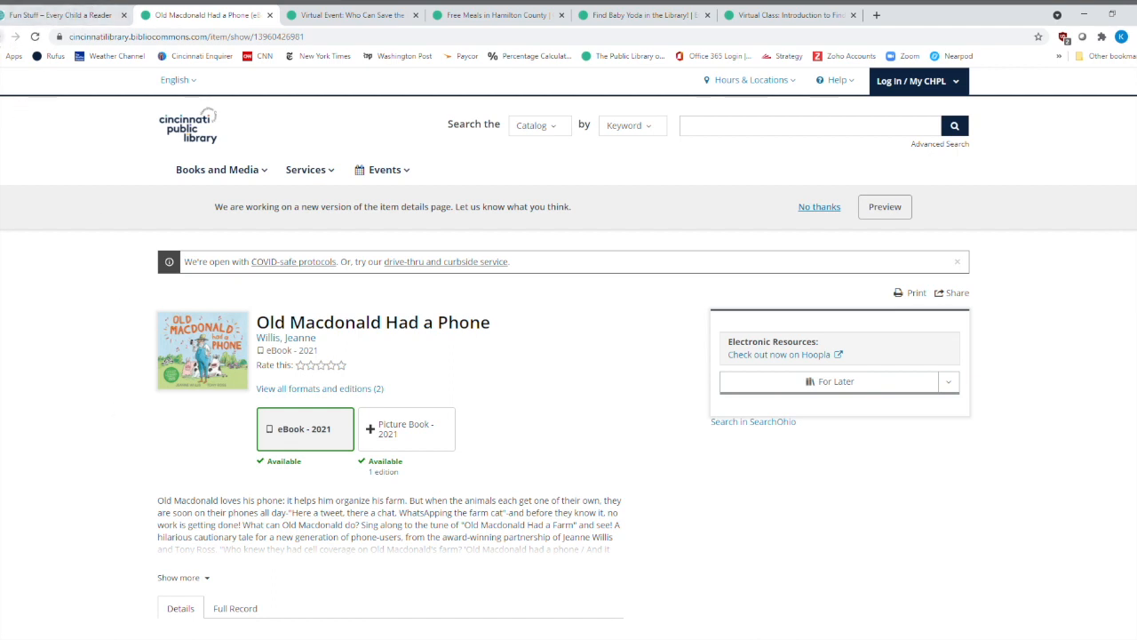
{"action": "left_click", "coordinate": [406, 428]}
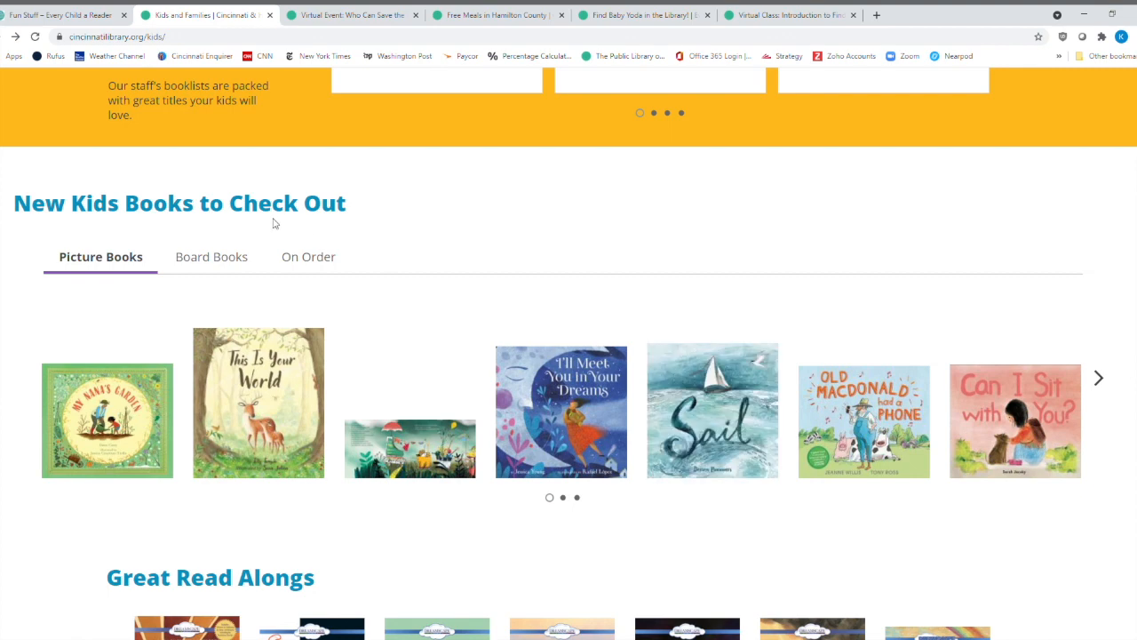
{"action": "mouse_move", "coordinate": [1122, 389]}
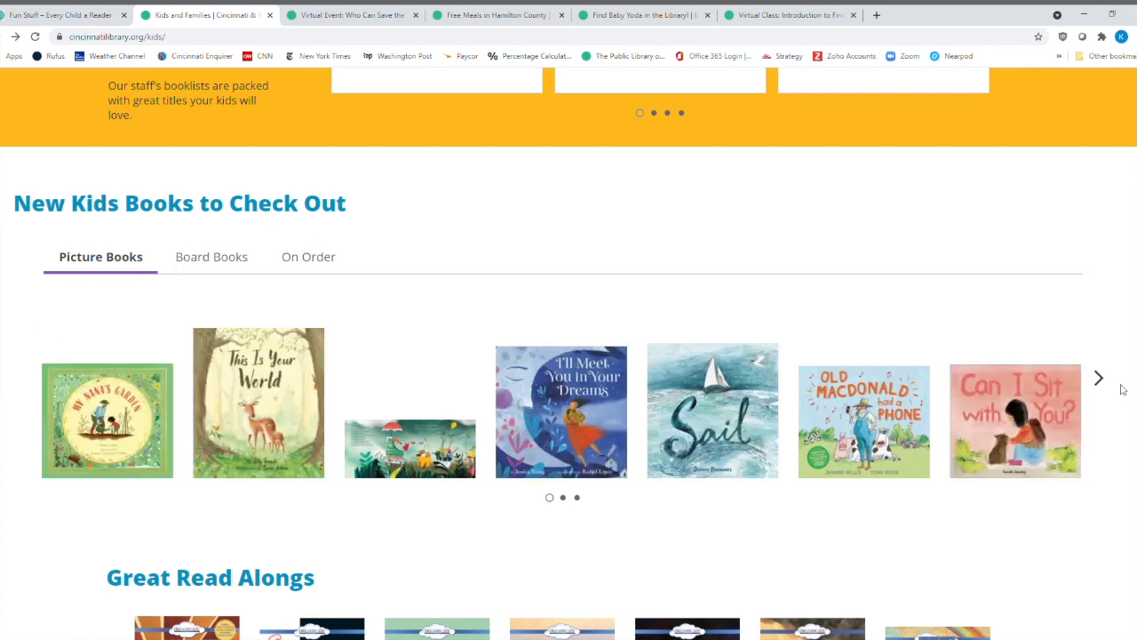
Show the Board Books tab and page through to its last set of titles.
{"action": "left_click", "coordinate": [1098, 377]}
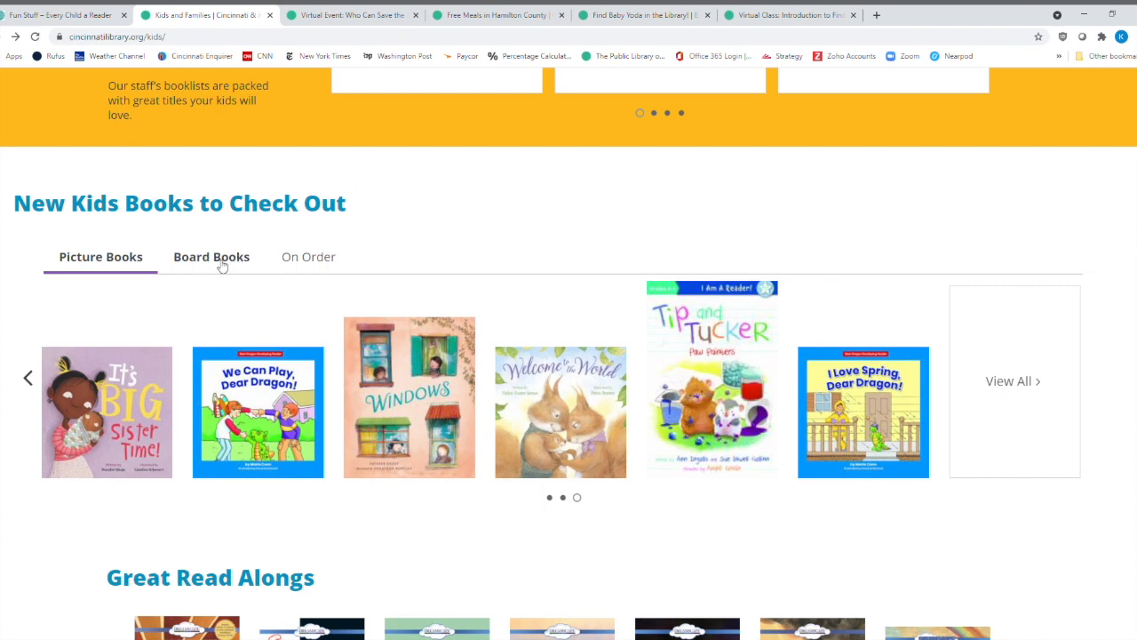
{"action": "left_click", "coordinate": [211, 257]}
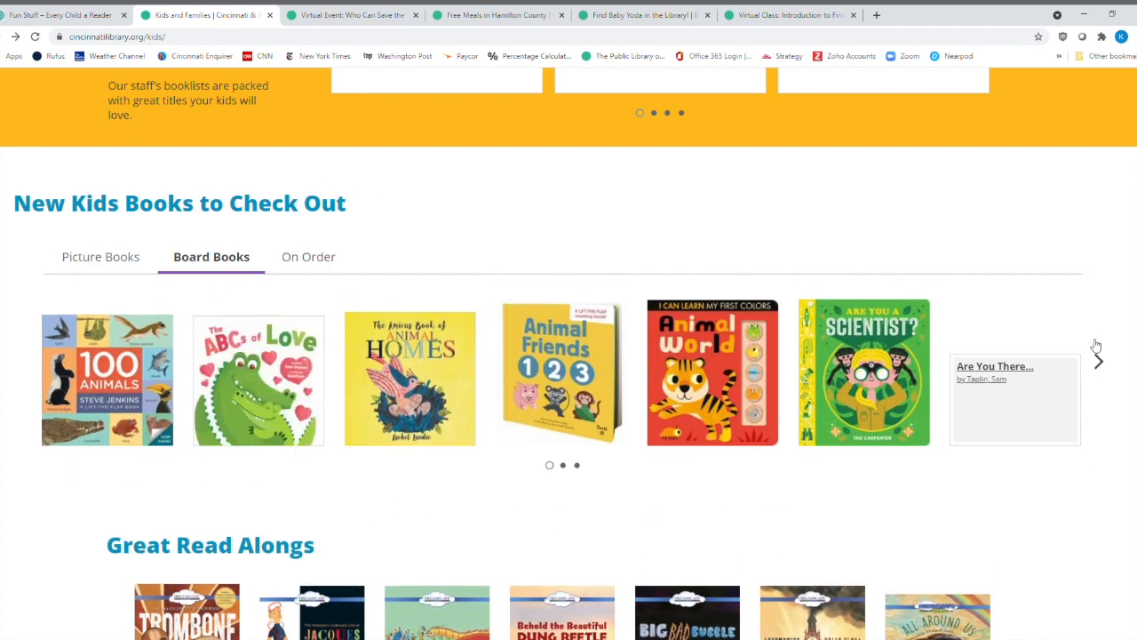
{"action": "left_click", "coordinate": [1099, 363]}
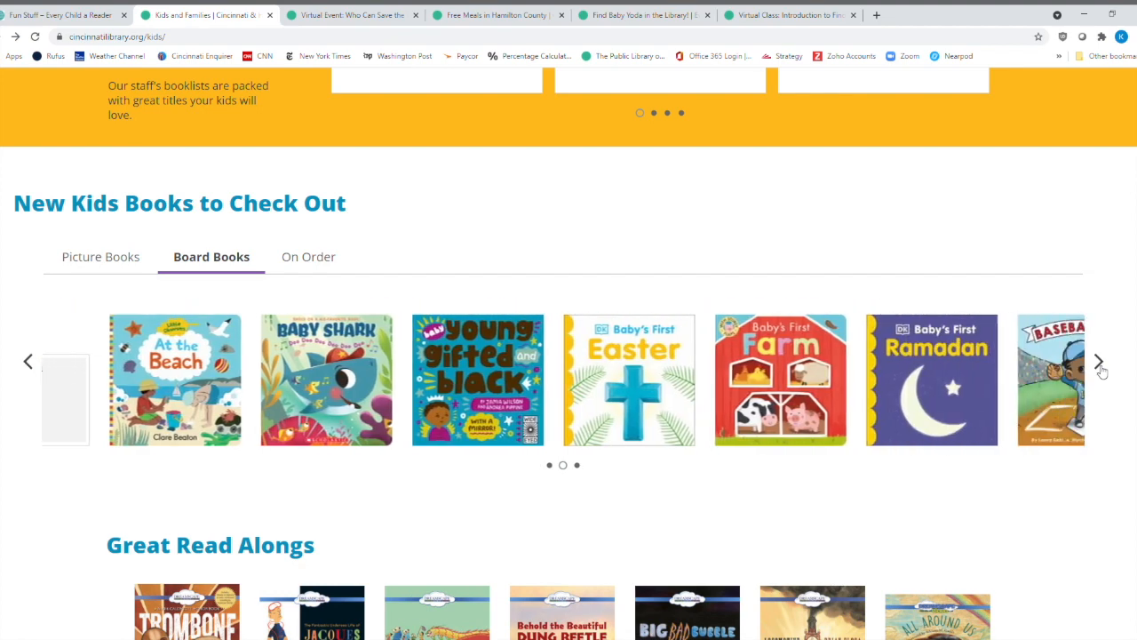
{"action": "left_click", "coordinate": [1100, 370]}
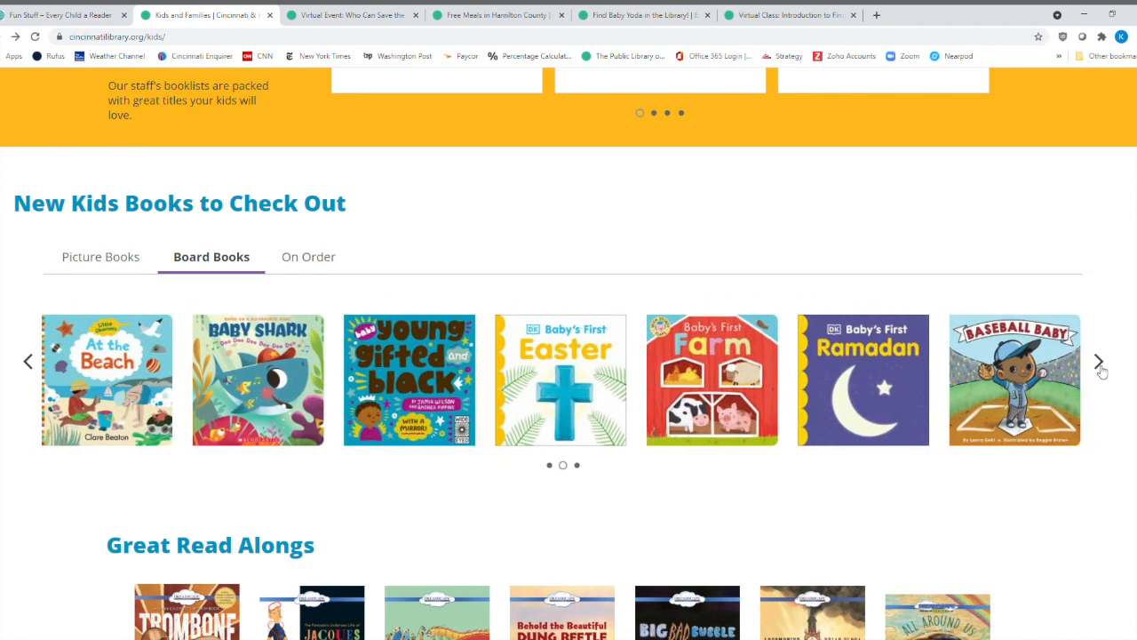
{"action": "left_click", "coordinate": [1099, 362]}
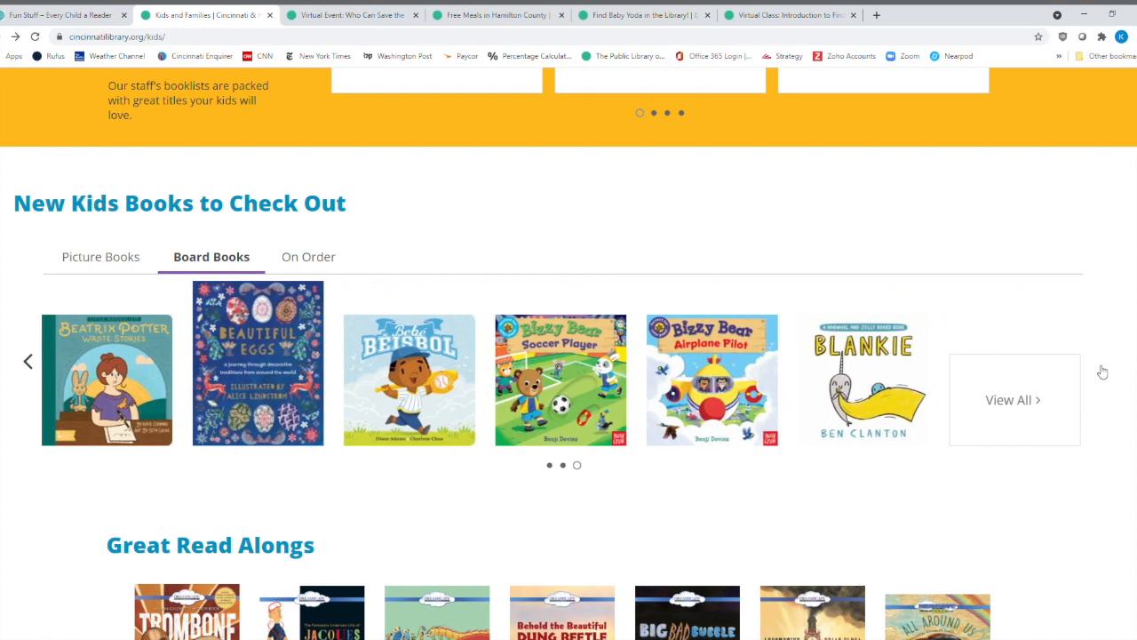
{"action": "mouse_move", "coordinate": [1103, 356]}
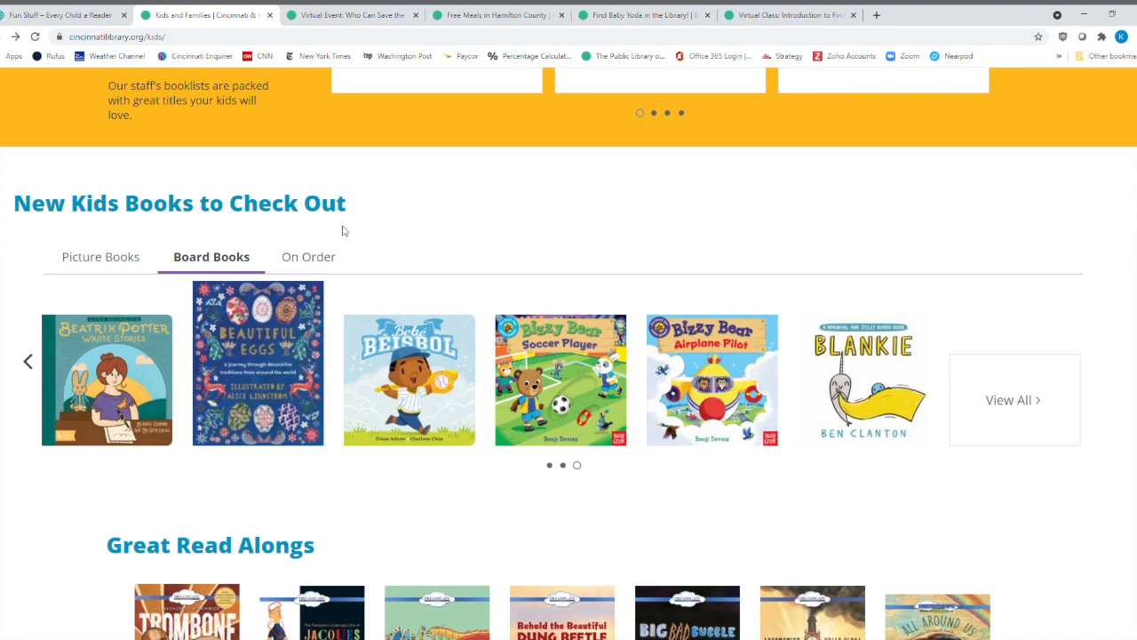
Switch New Kids Books to On Order and page to its last titles.
{"action": "left_click", "coordinate": [308, 256]}
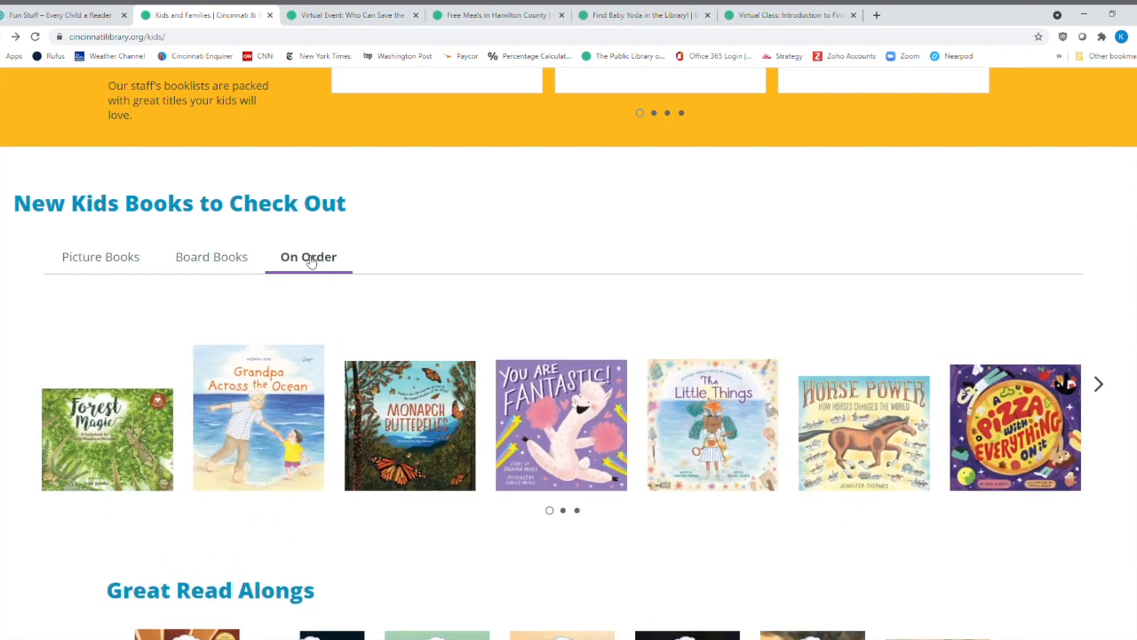
{"action": "scroll", "scroll_direction": "down", "scroll_amount": 3}
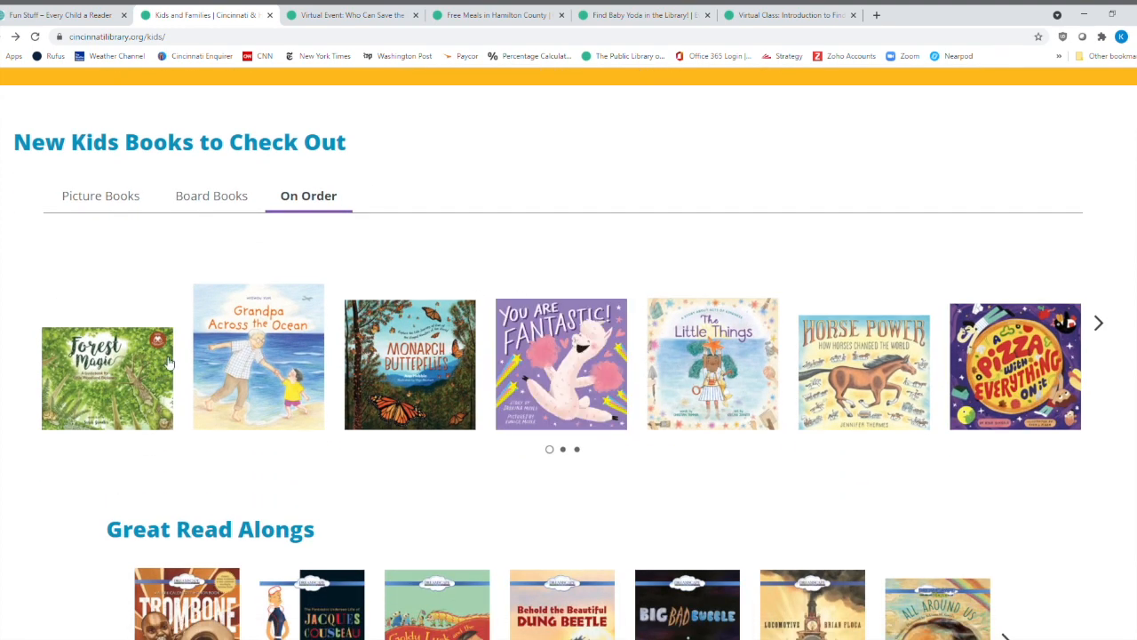
{"action": "mouse_move", "coordinate": [269, 481]}
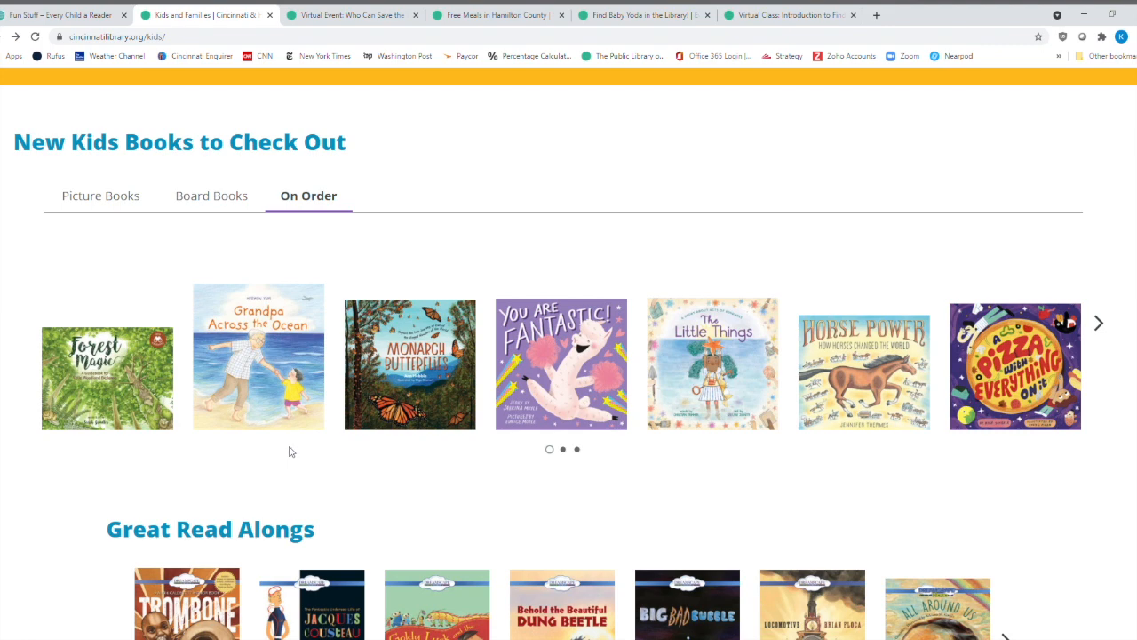
{"action": "mouse_move", "coordinate": [396, 374]}
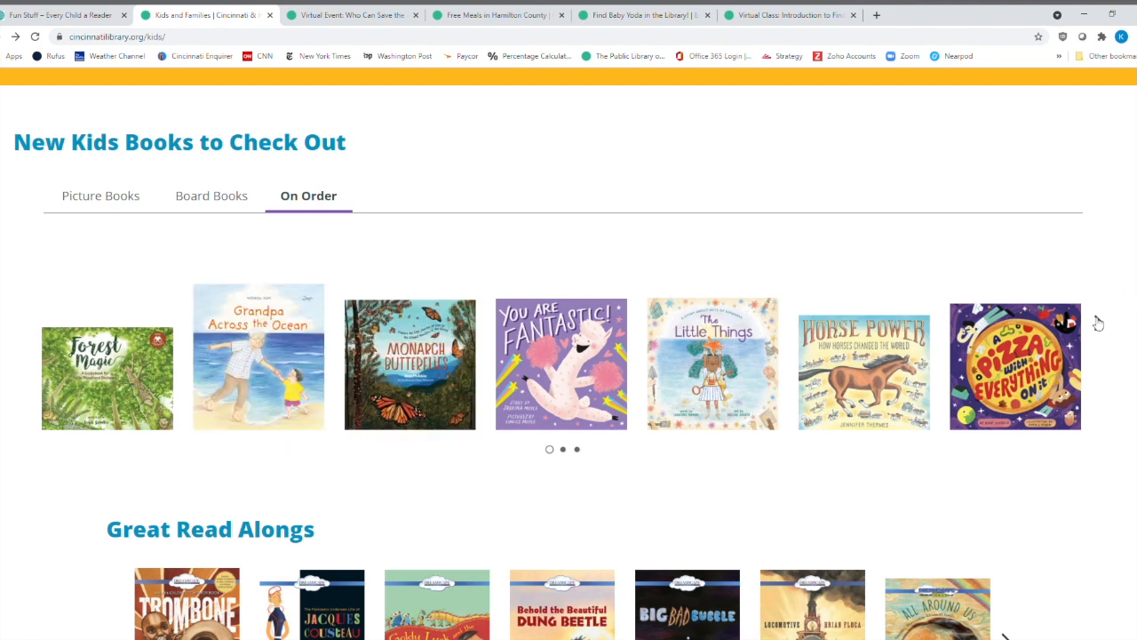
{"action": "left_click", "coordinate": [1097, 324]}
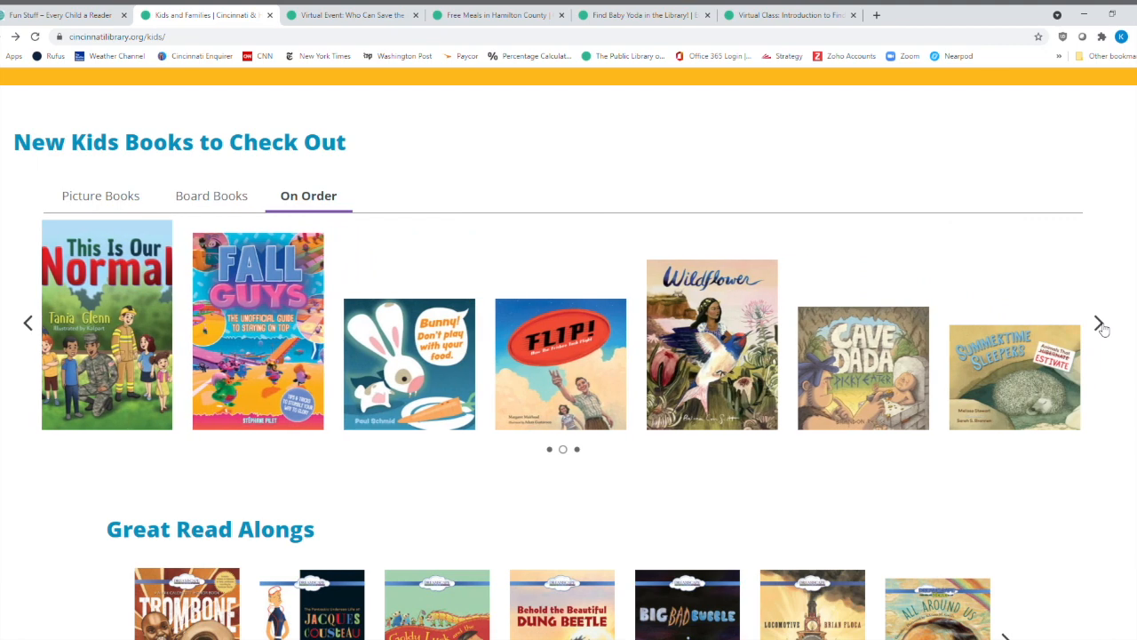
{"action": "left_click", "coordinate": [1101, 324]}
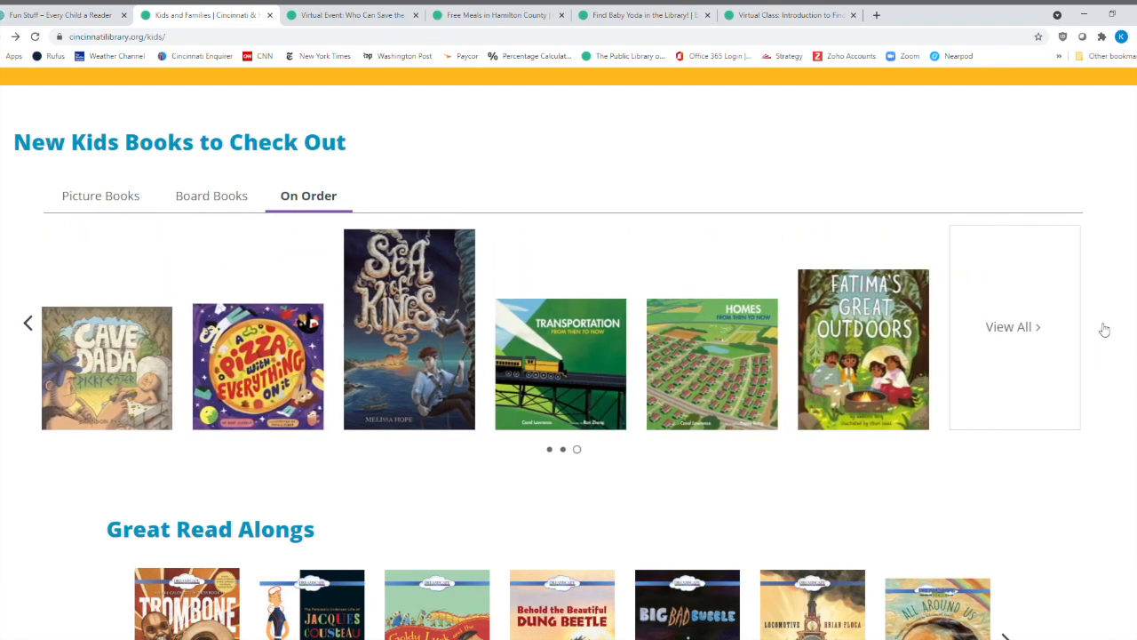
Scroll past Great Read Alongs and blog posts to Parents and Educators resources.
{"action": "scroll", "scroll_direction": "down", "scroll_amount": 3}
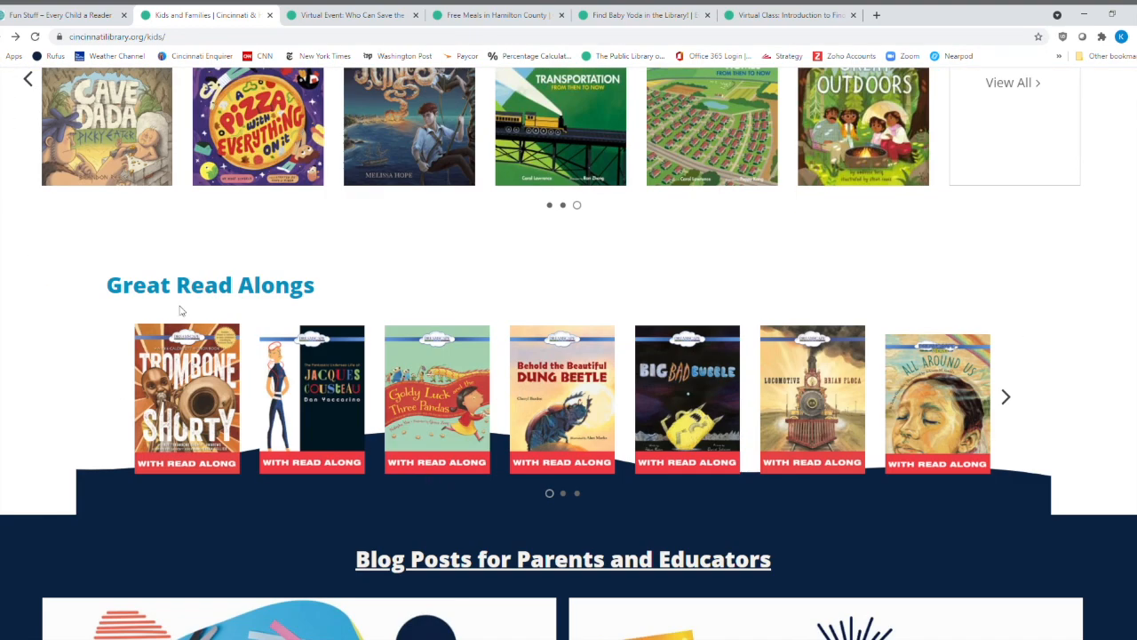
{"action": "scroll", "scroll_direction": "down", "scroll_amount": 3}
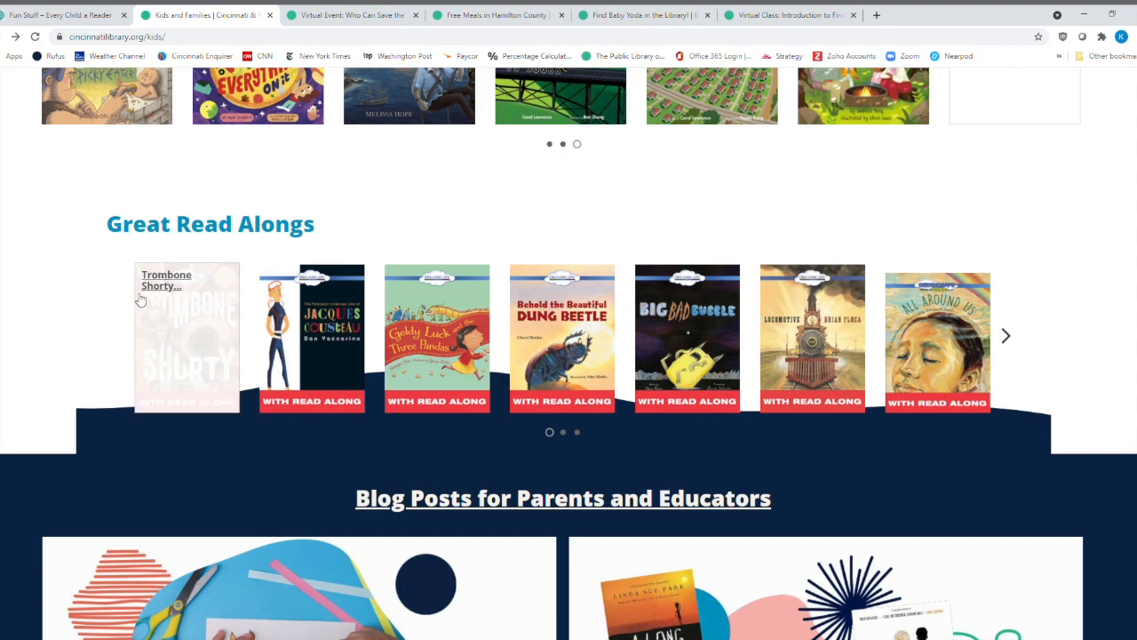
{"action": "scroll", "scroll_direction": "down", "scroll_amount": 3}
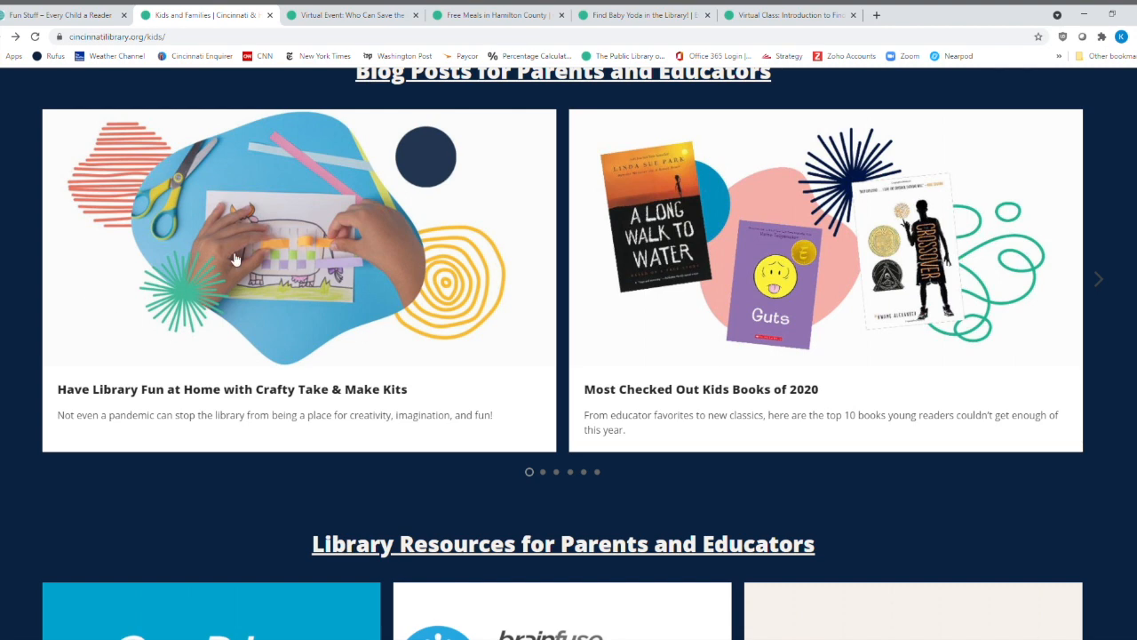
{"action": "scroll", "scroll_direction": "down", "scroll_amount": 3}
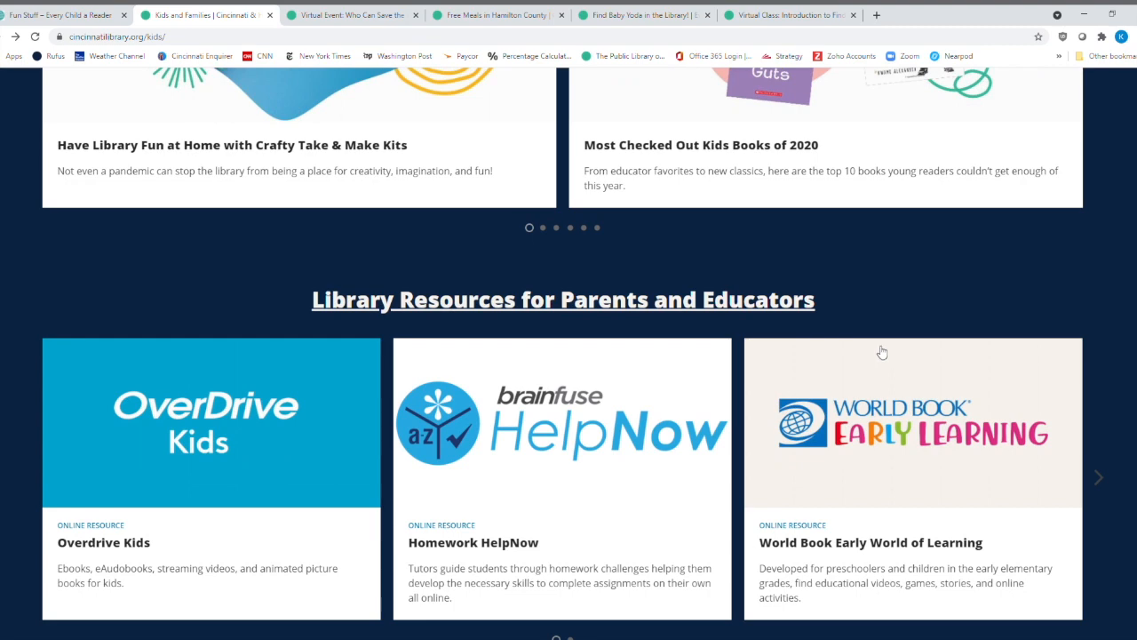
{"action": "scroll", "scroll_direction": "down", "scroll_amount": 3}
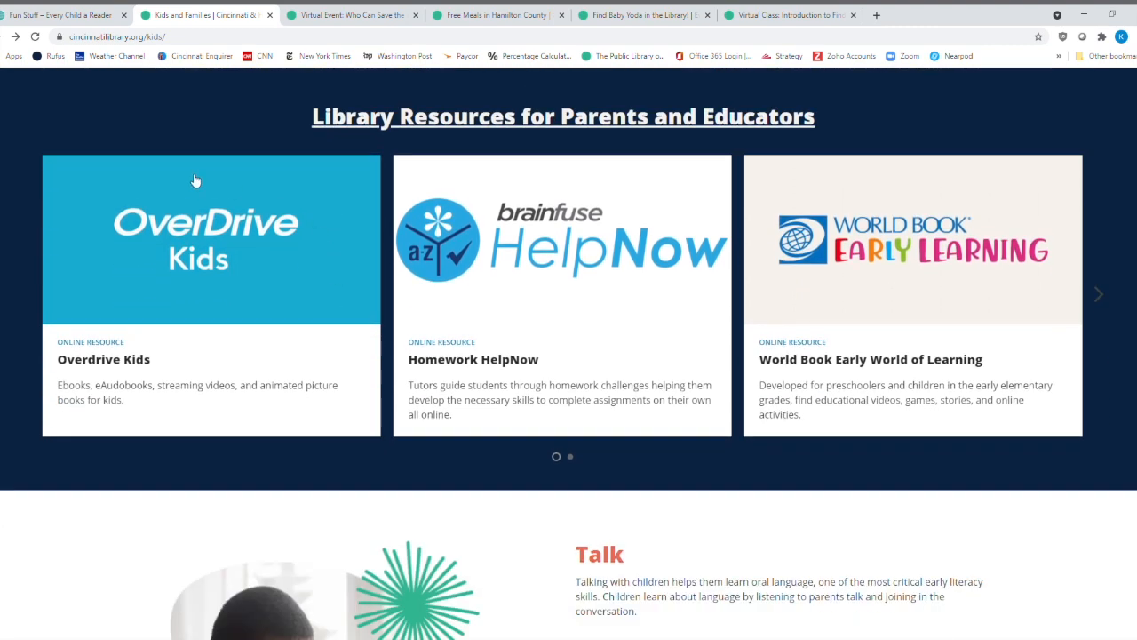
{"action": "mouse_move", "coordinate": [175, 277]}
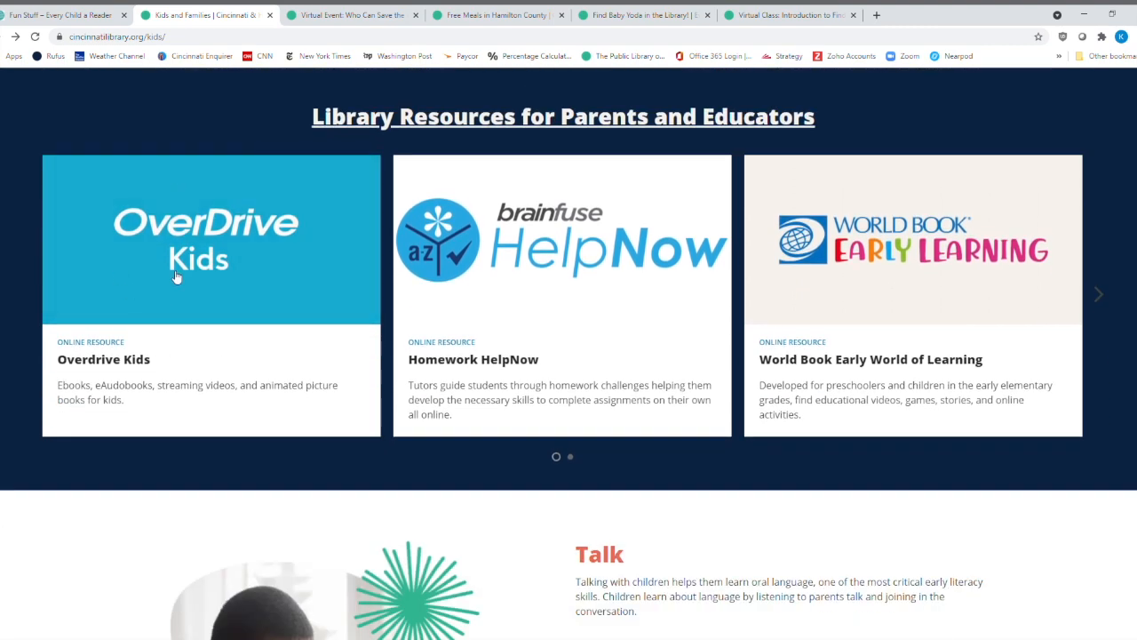
{"action": "mouse_move", "coordinate": [635, 267]}
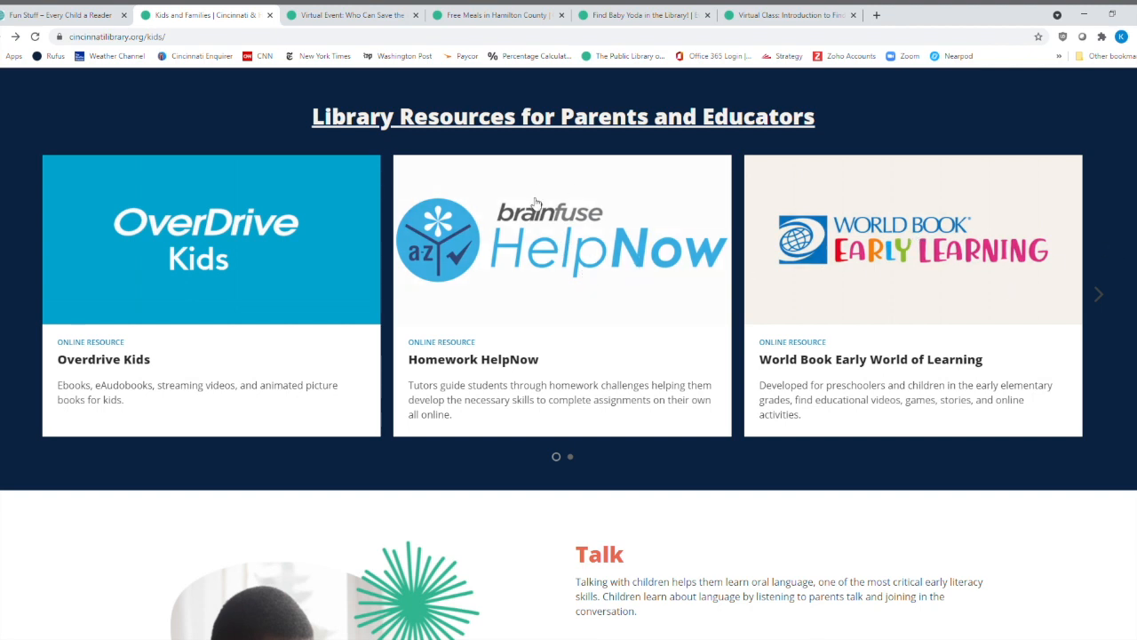
{"action": "mouse_move", "coordinate": [598, 262]}
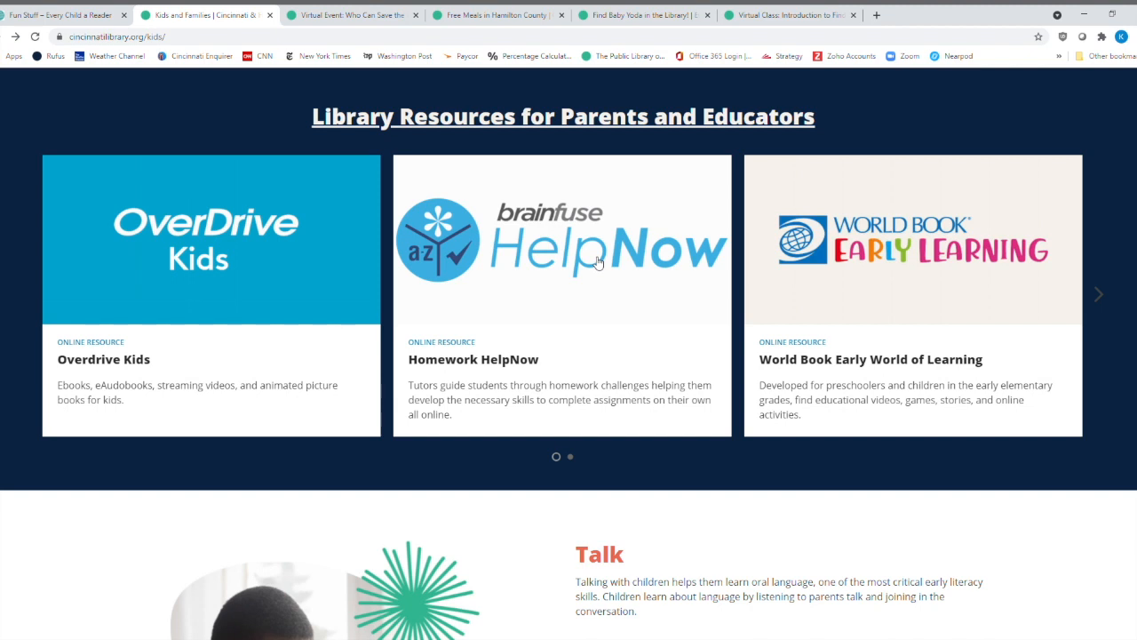
{"action": "mouse_move", "coordinate": [577, 262]}
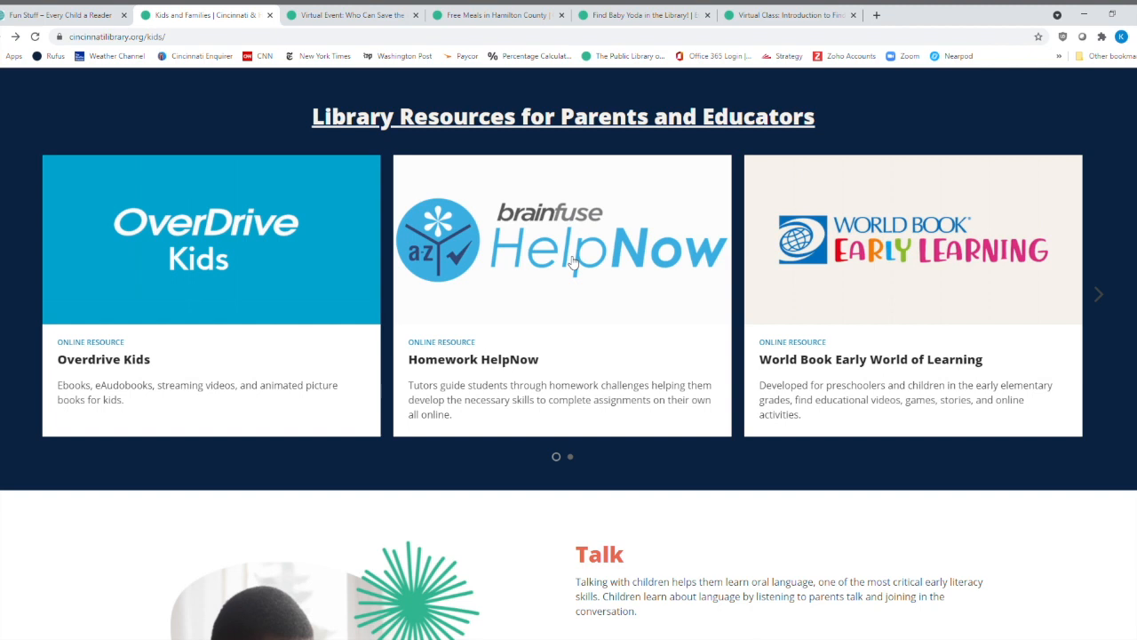
{"action": "mouse_move", "coordinate": [1041, 218]}
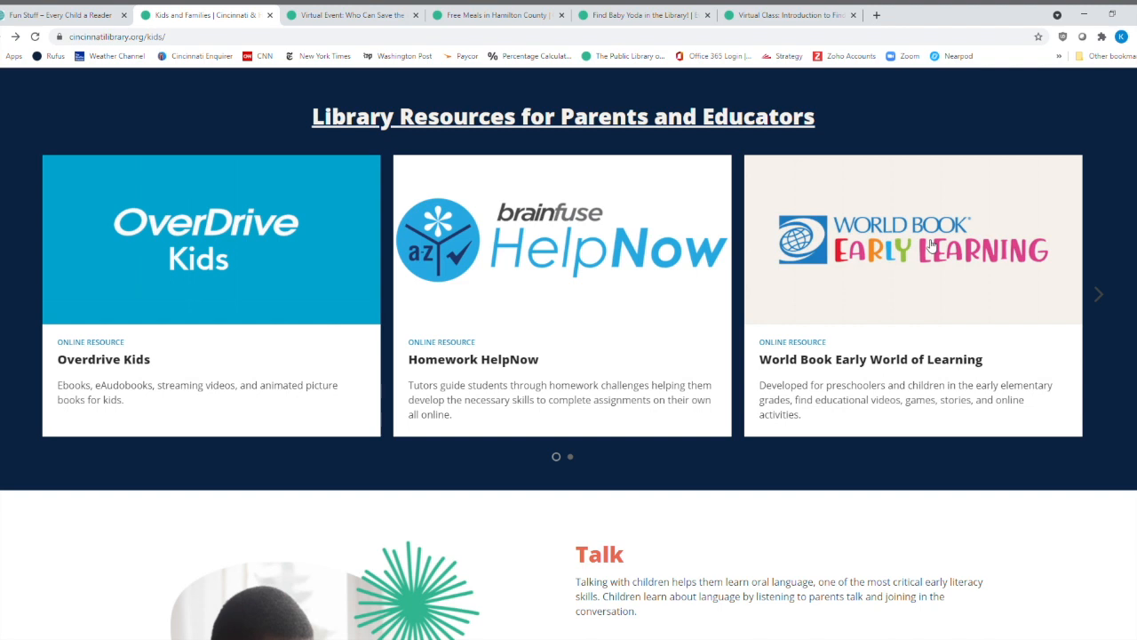
{"action": "mouse_move", "coordinate": [875, 253]}
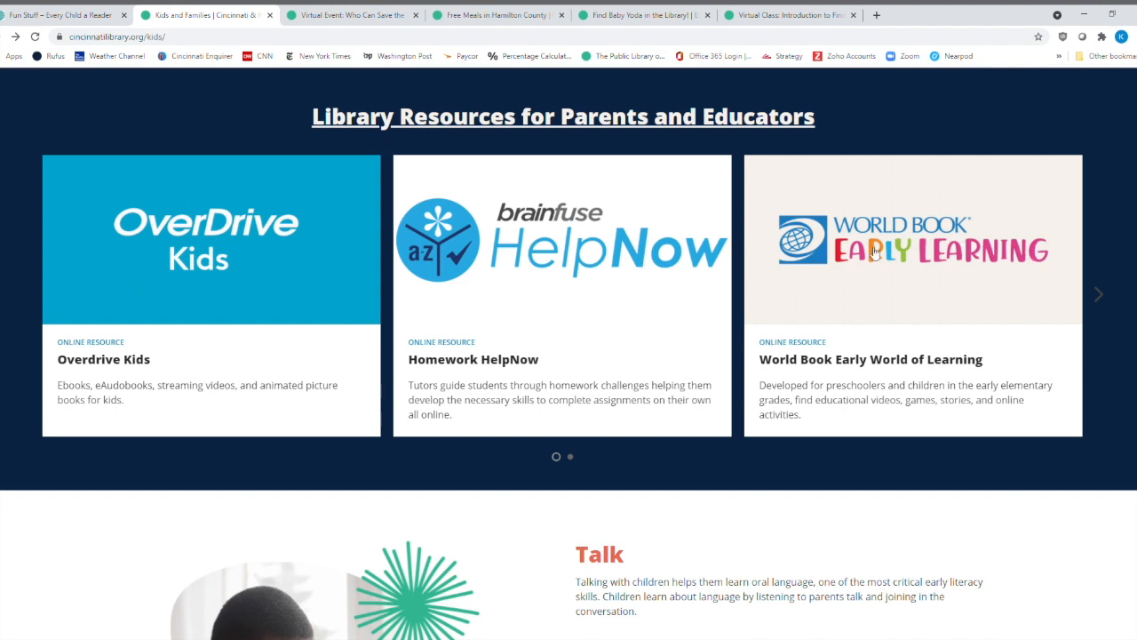
Show the next resources: Tumblebooks, ABCmouse and Scholastic Bookflix.
{"action": "left_click", "coordinate": [1099, 294]}
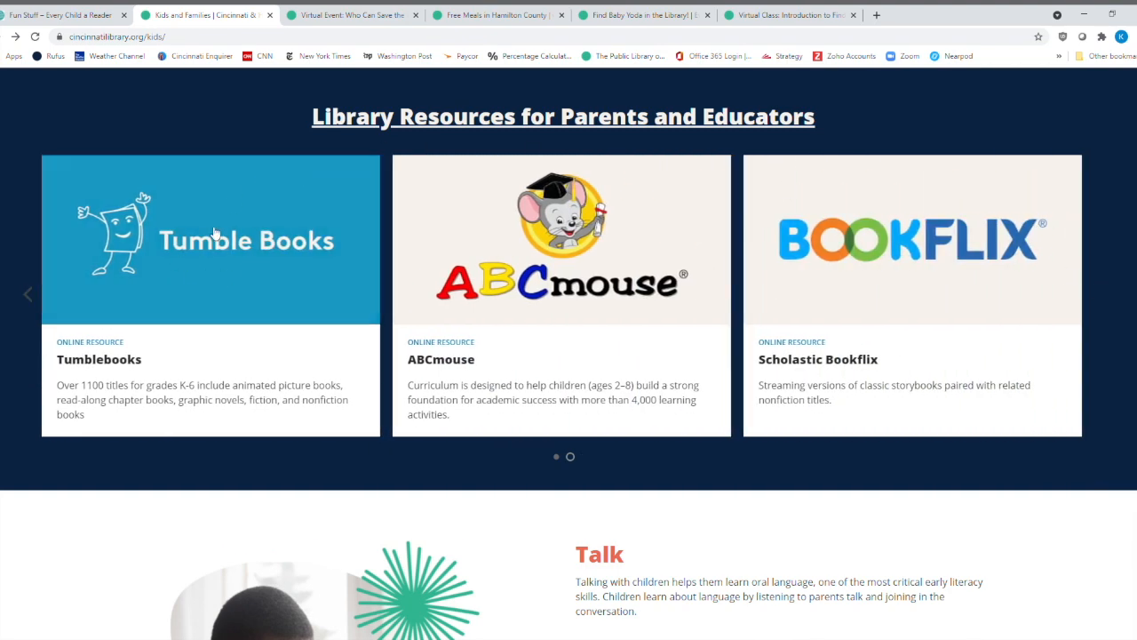
{"action": "mouse_move", "coordinate": [555, 265]}
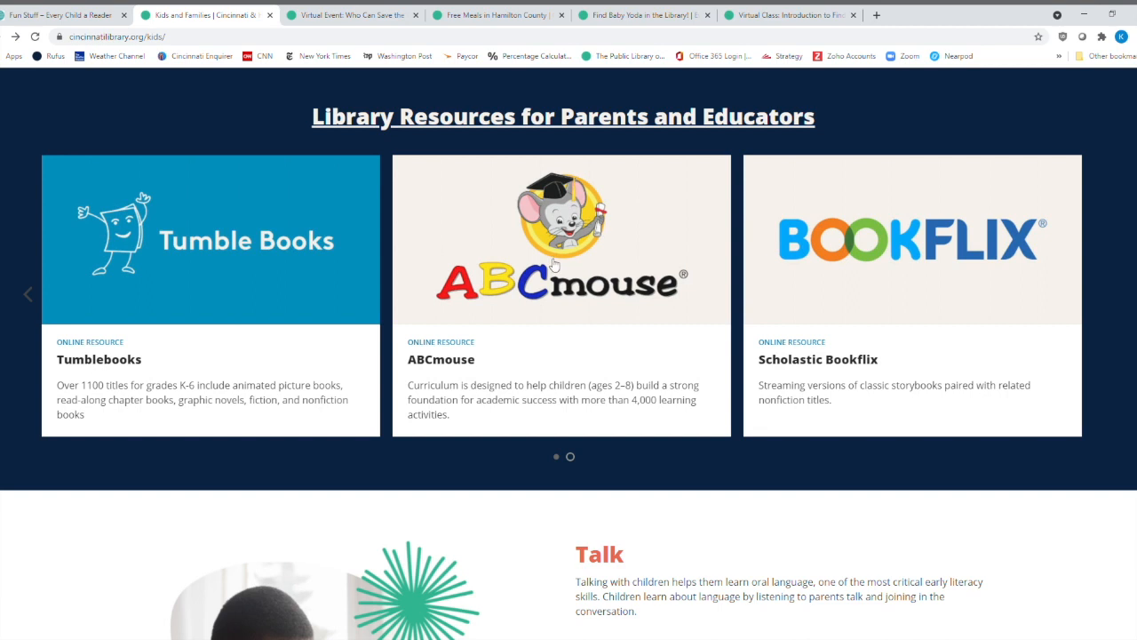
{"action": "mouse_move", "coordinate": [549, 293]}
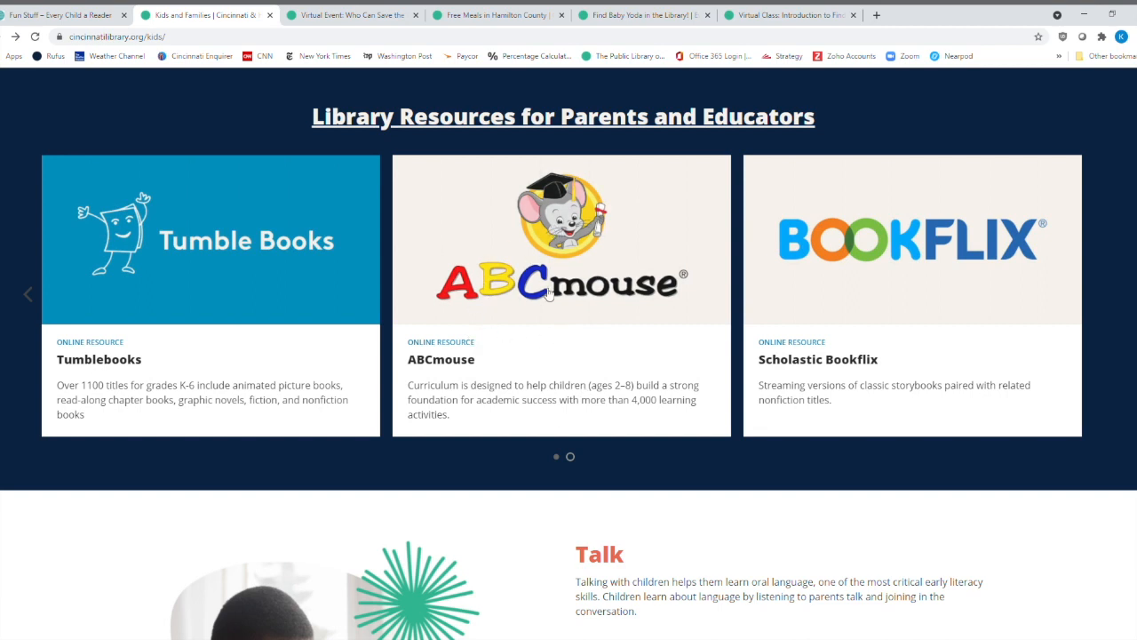
{"action": "mouse_move", "coordinate": [922, 238]}
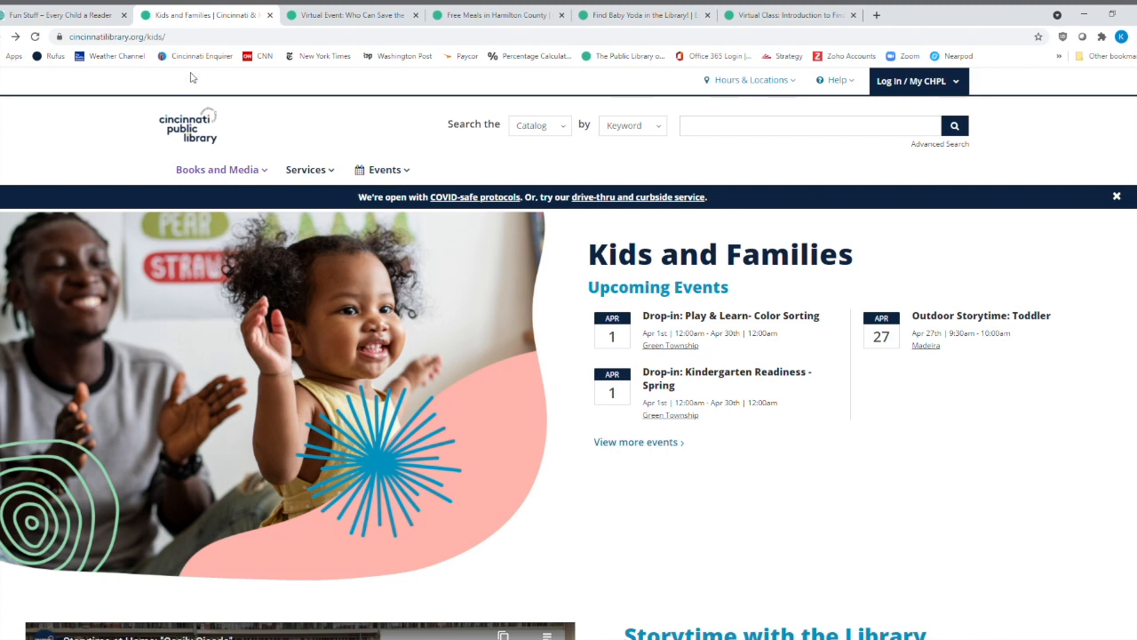
Go to Books and Media's Stream · Download page and scroll to eBooks & eAudiobooks.
{"action": "left_click", "coordinate": [218, 170]}
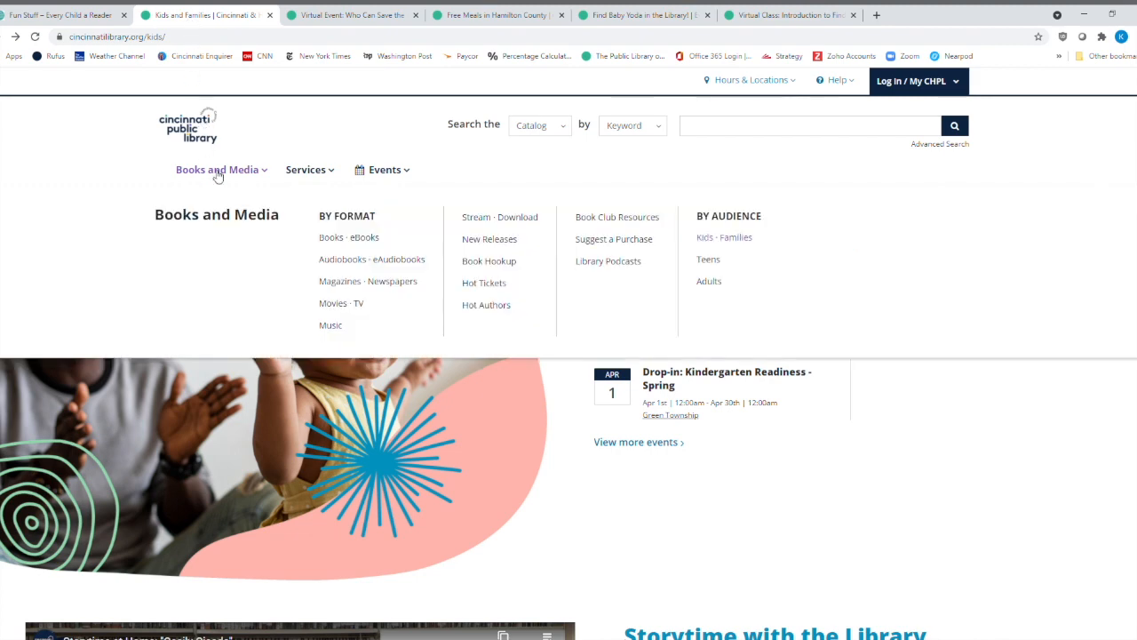
{"action": "mouse_move", "coordinate": [359, 237]}
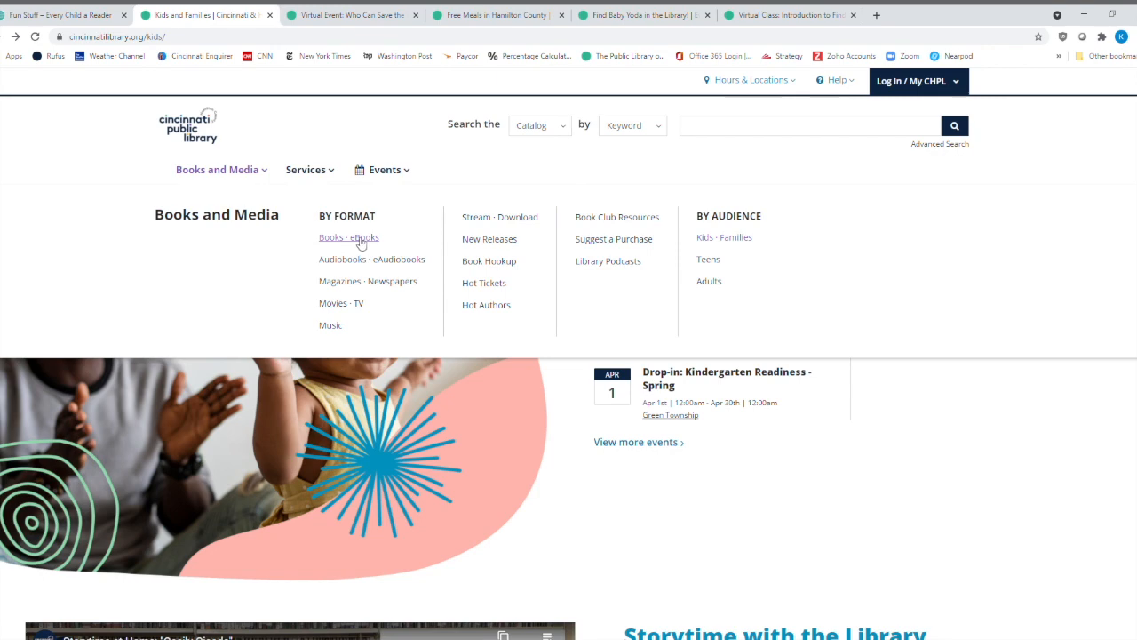
{"action": "mouse_move", "coordinate": [496, 217]}
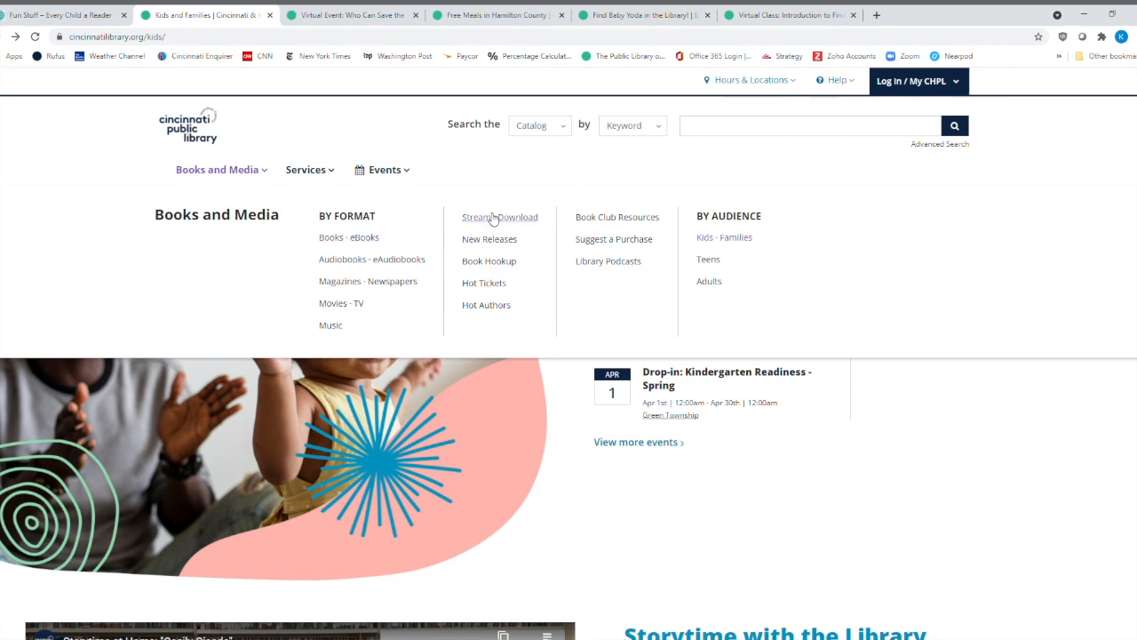
{"action": "left_click", "coordinate": [499, 217]}
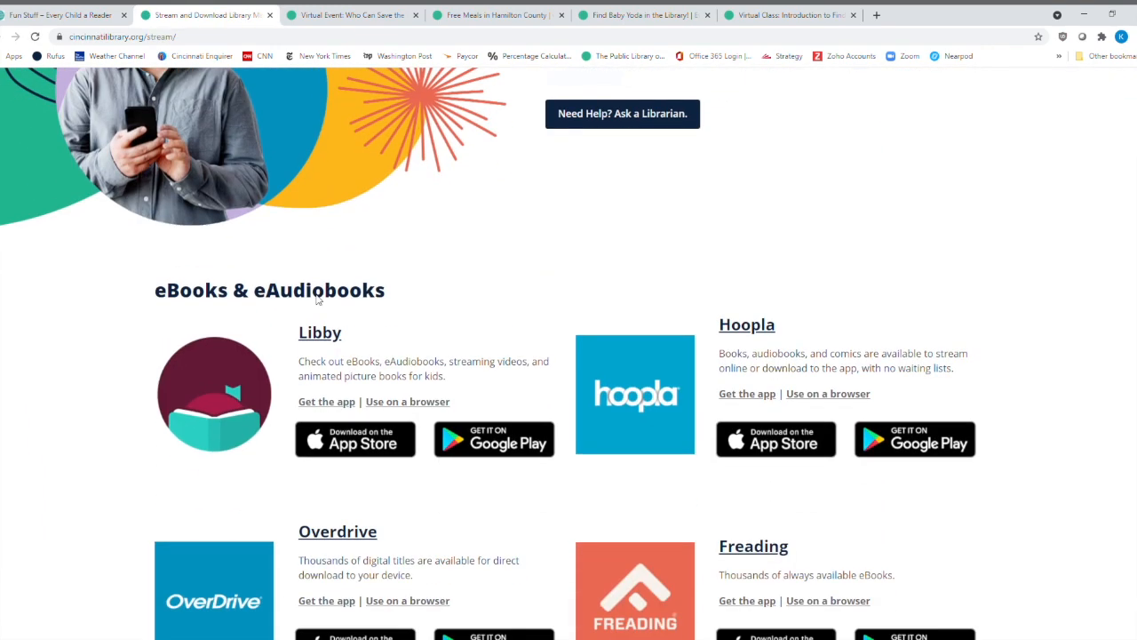
{"action": "scroll", "scroll_direction": "down", "scroll_amount": 3}
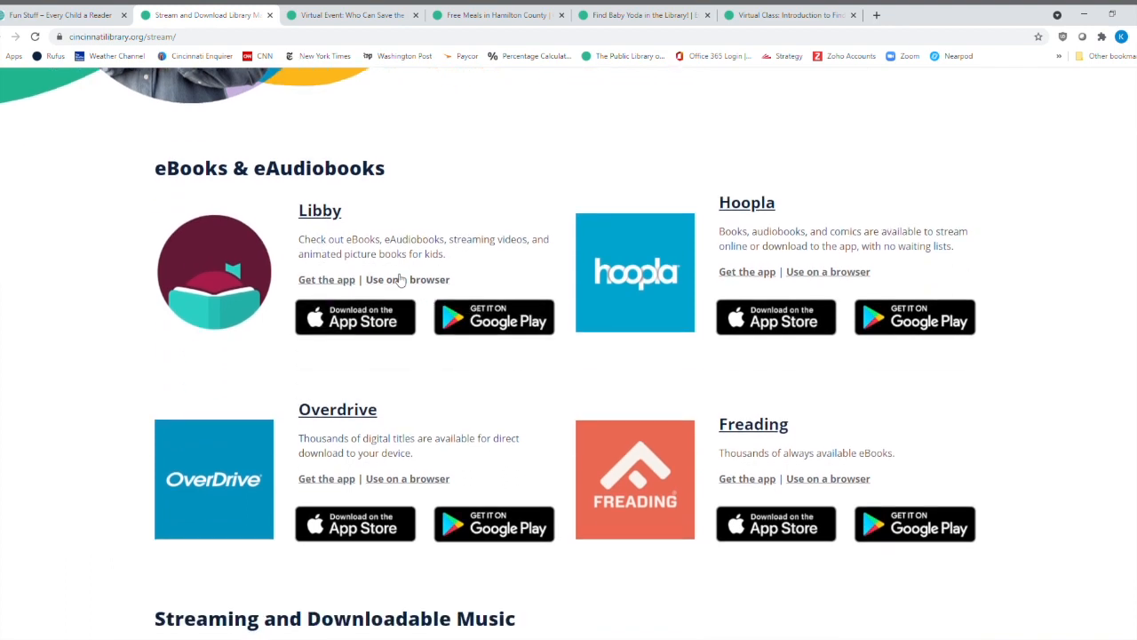
{"action": "mouse_move", "coordinate": [851, 276]}
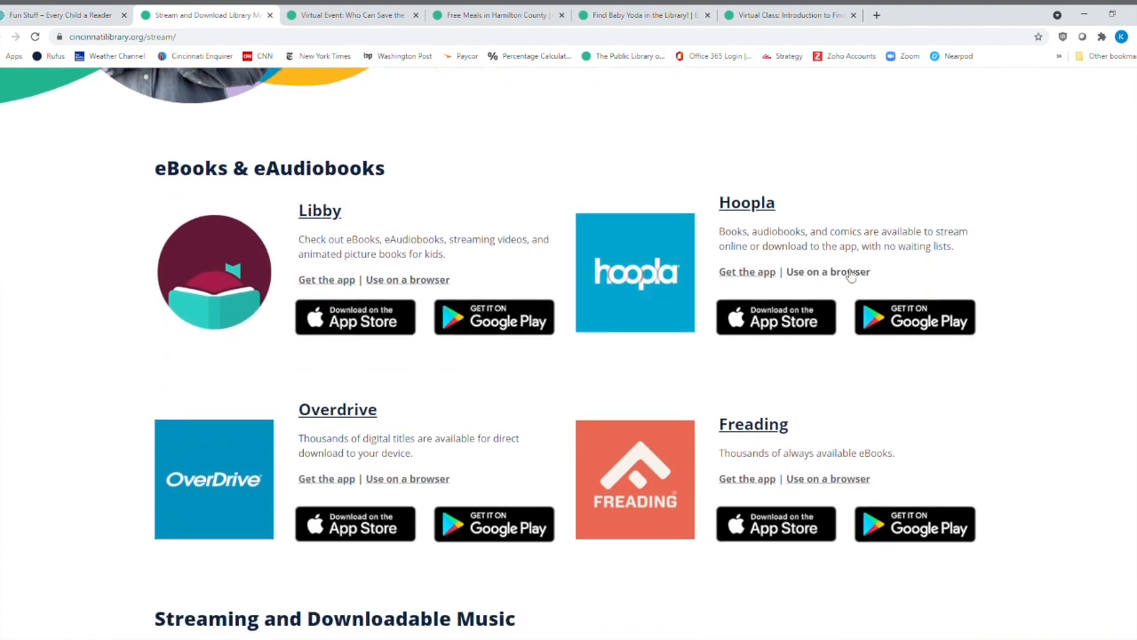
{"action": "mouse_move", "coordinate": [408, 289]}
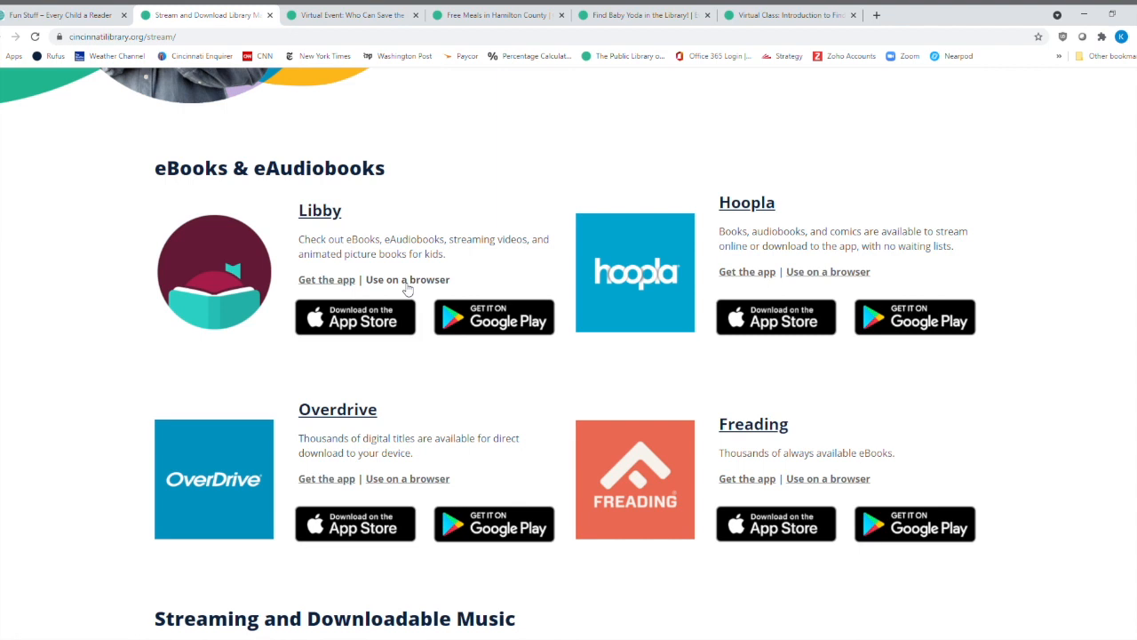
Open OverDrive Kids via Overdrive's 'Use on a browser' link and scroll to Fun in the Garden.
{"action": "left_click", "coordinate": [407, 478]}
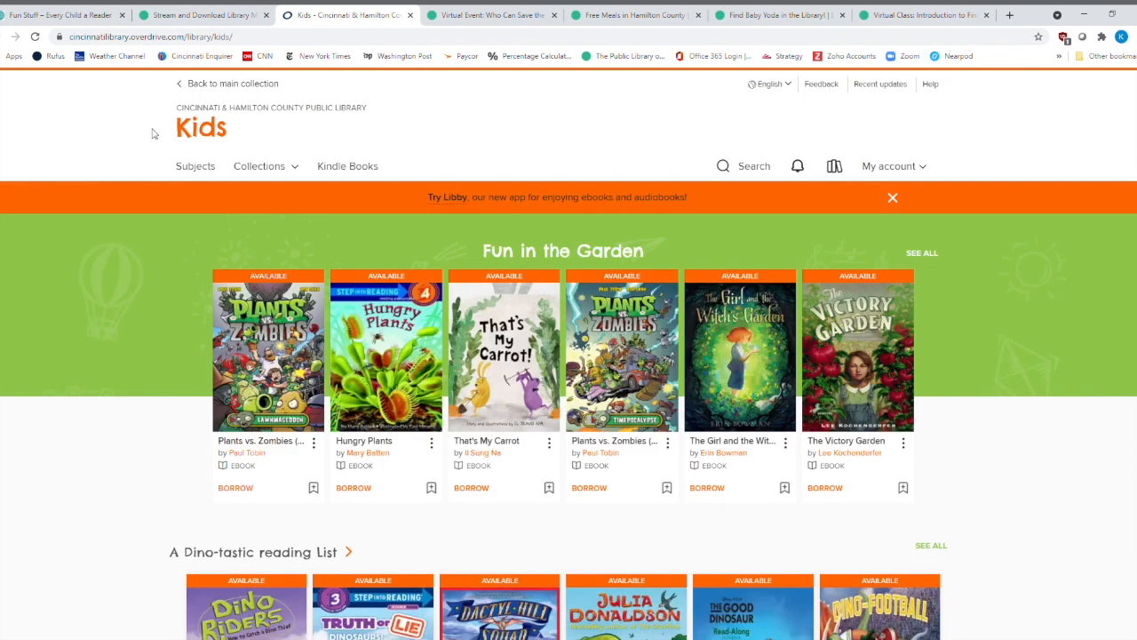
{"action": "mouse_move", "coordinate": [529, 94]}
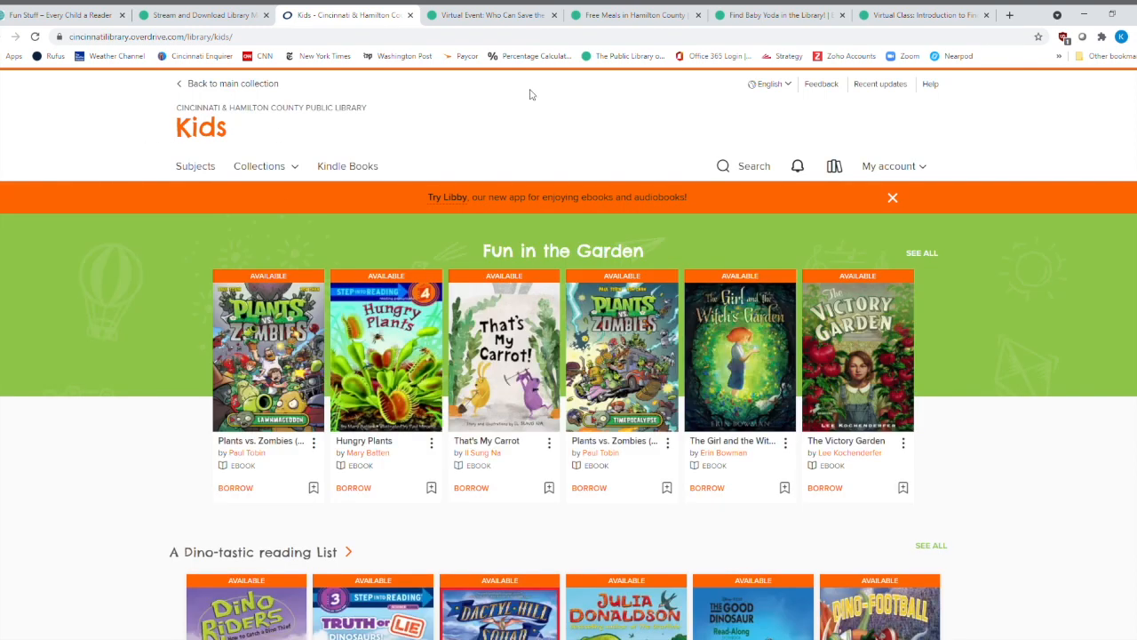
{"action": "mouse_move", "coordinate": [415, 169]}
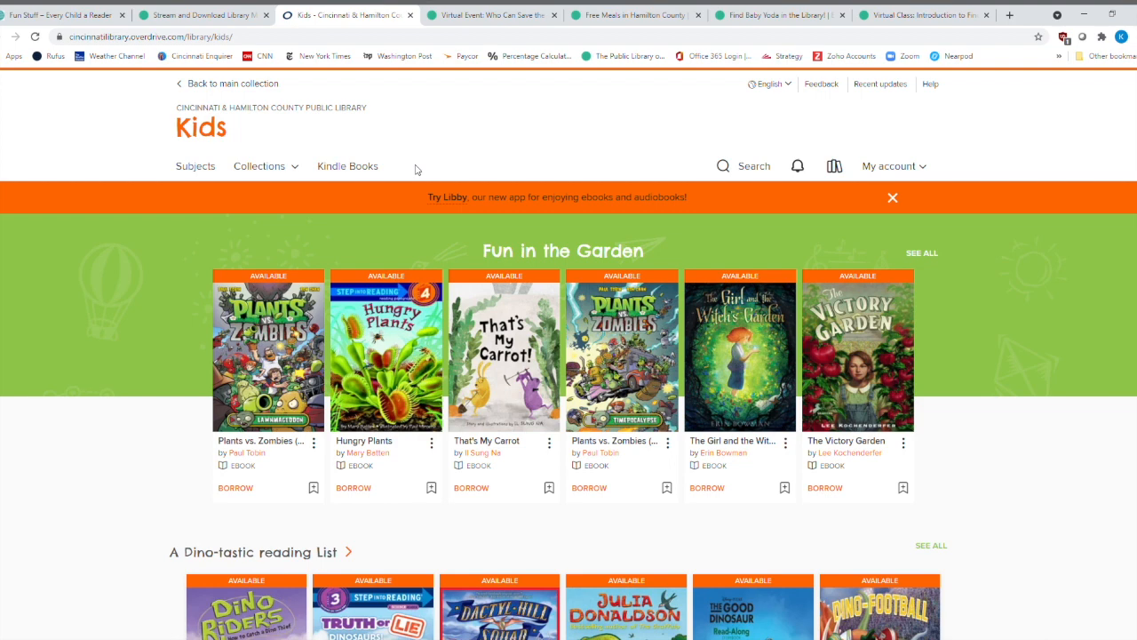
{"action": "mouse_move", "coordinate": [186, 187]}
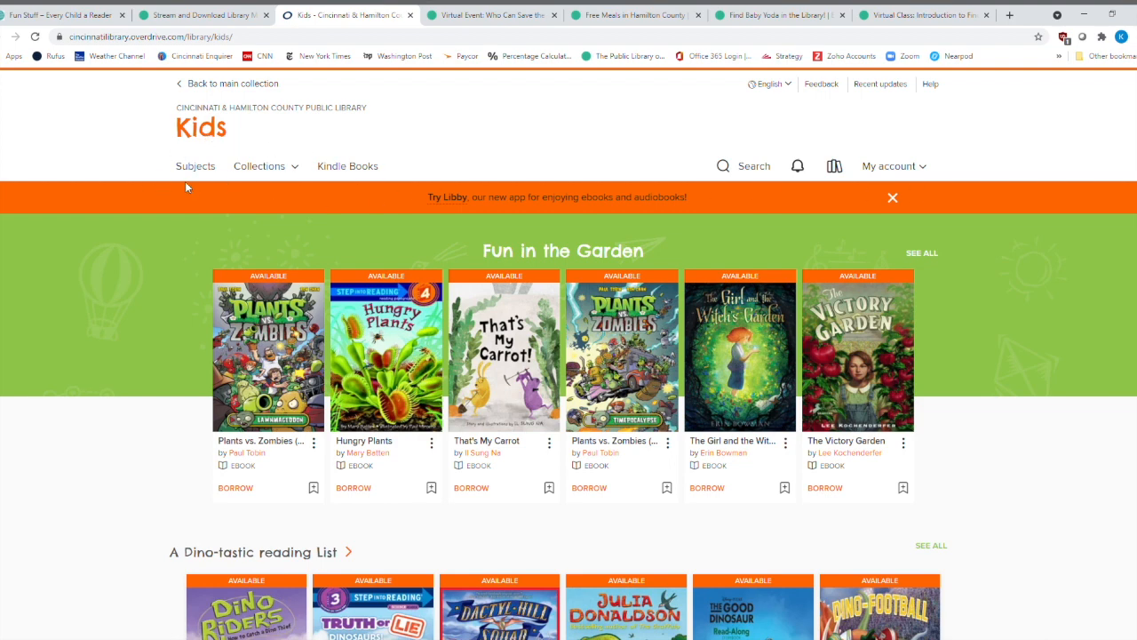
{"action": "mouse_move", "coordinate": [179, 144]}
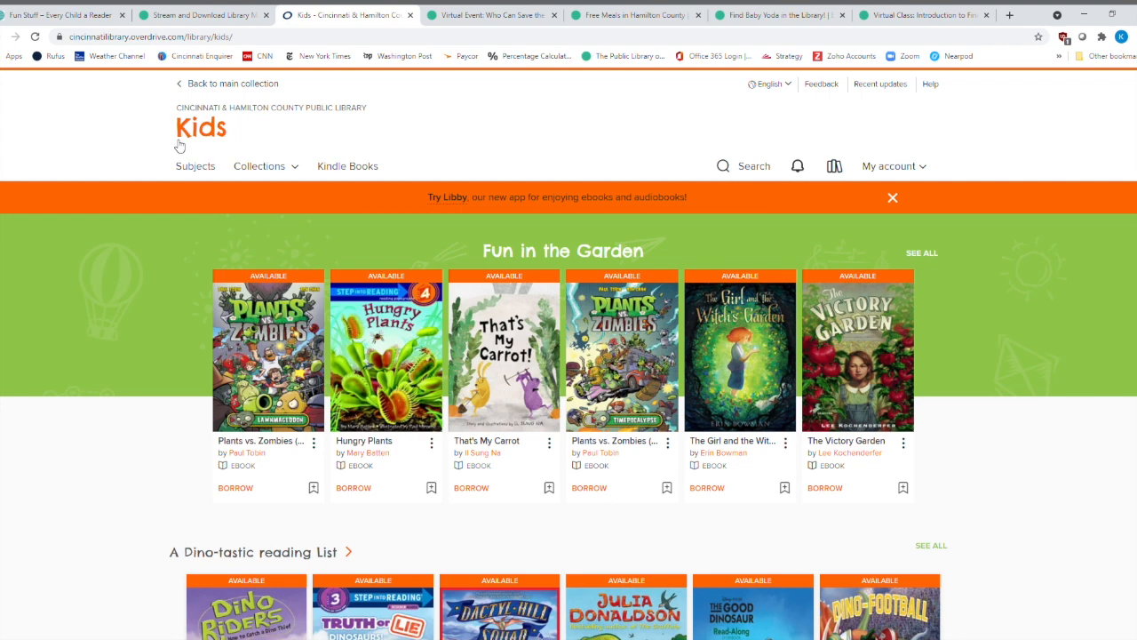
{"action": "mouse_move", "coordinate": [237, 142]}
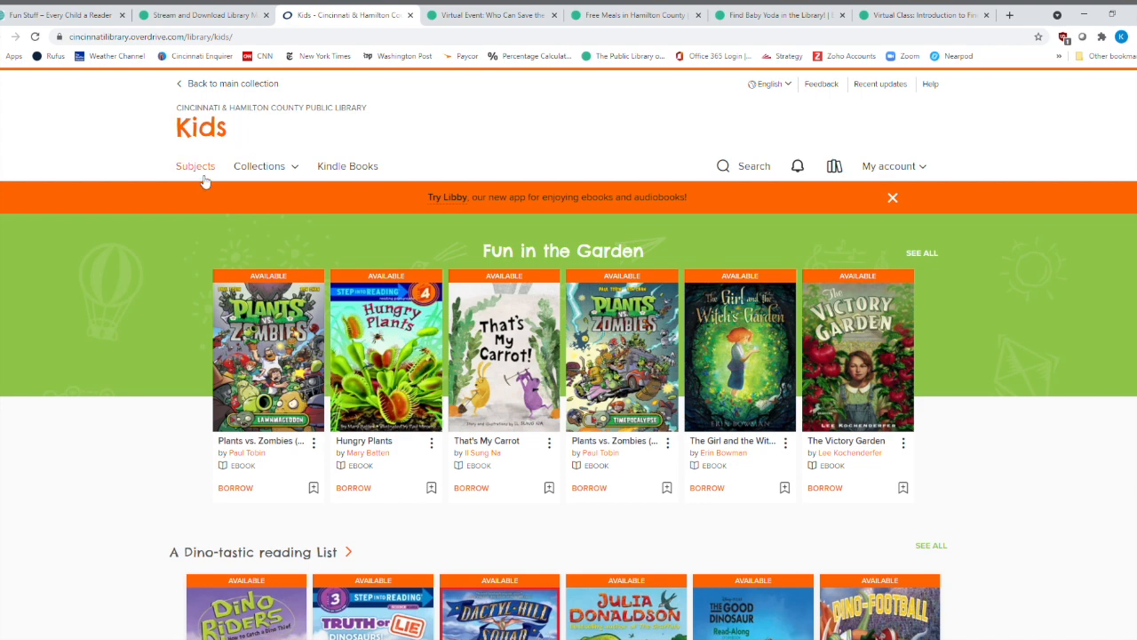
{"action": "scroll", "scroll_direction": "down", "scroll_amount": 3}
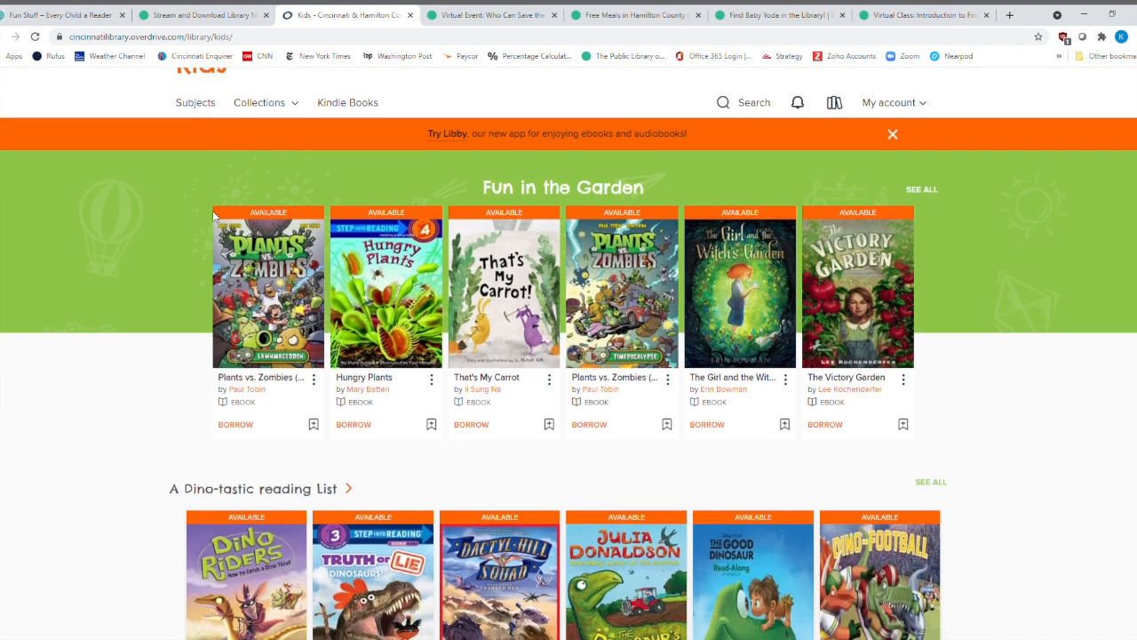
{"action": "scroll", "scroll_direction": "down", "scroll_amount": 3}
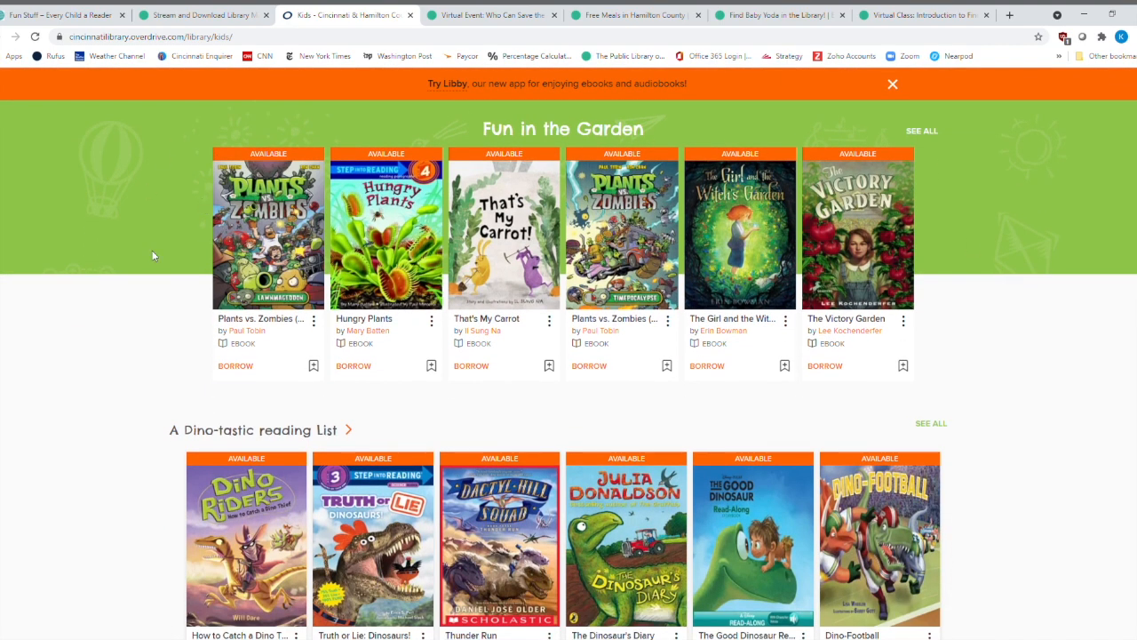
{"action": "mouse_move", "coordinate": [397, 205]}
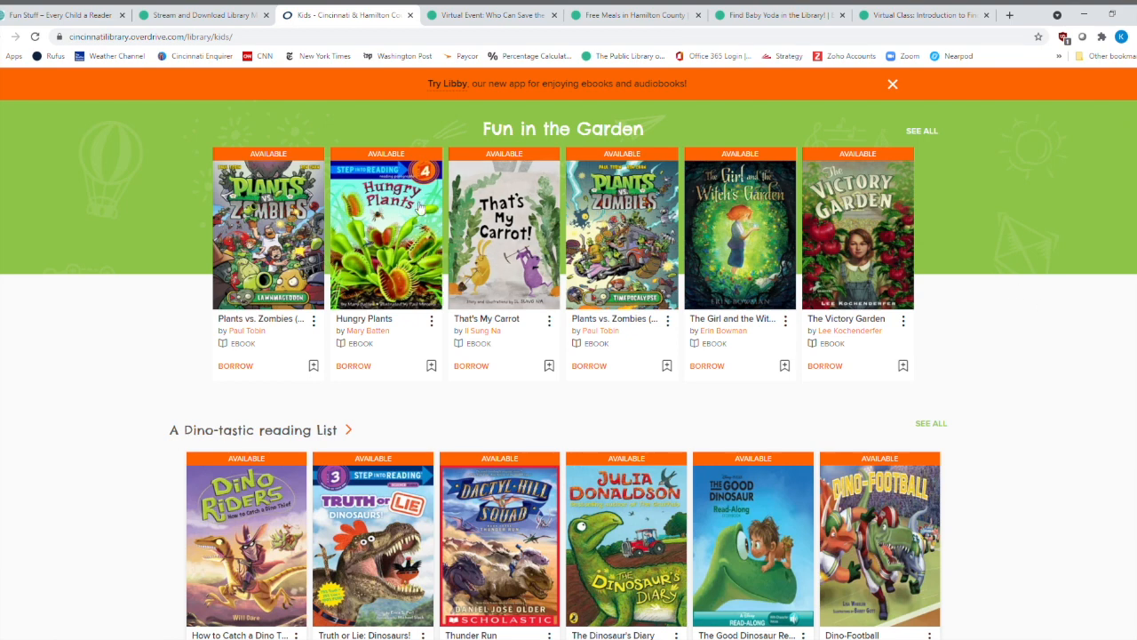
{"action": "mouse_move", "coordinate": [264, 161]}
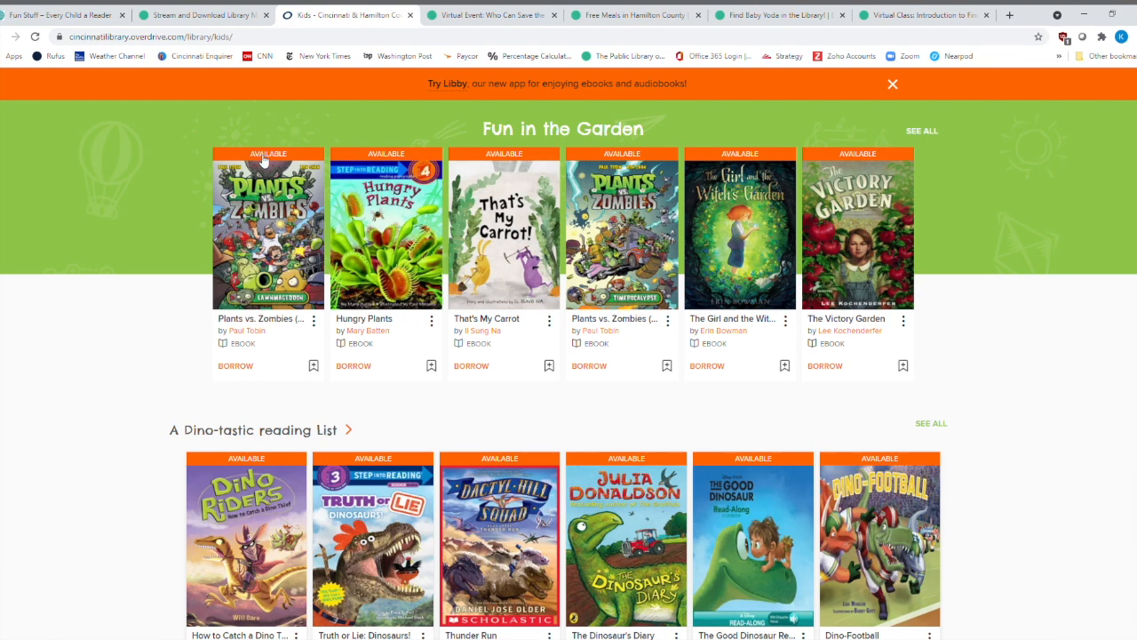
{"action": "mouse_move", "coordinate": [714, 362]}
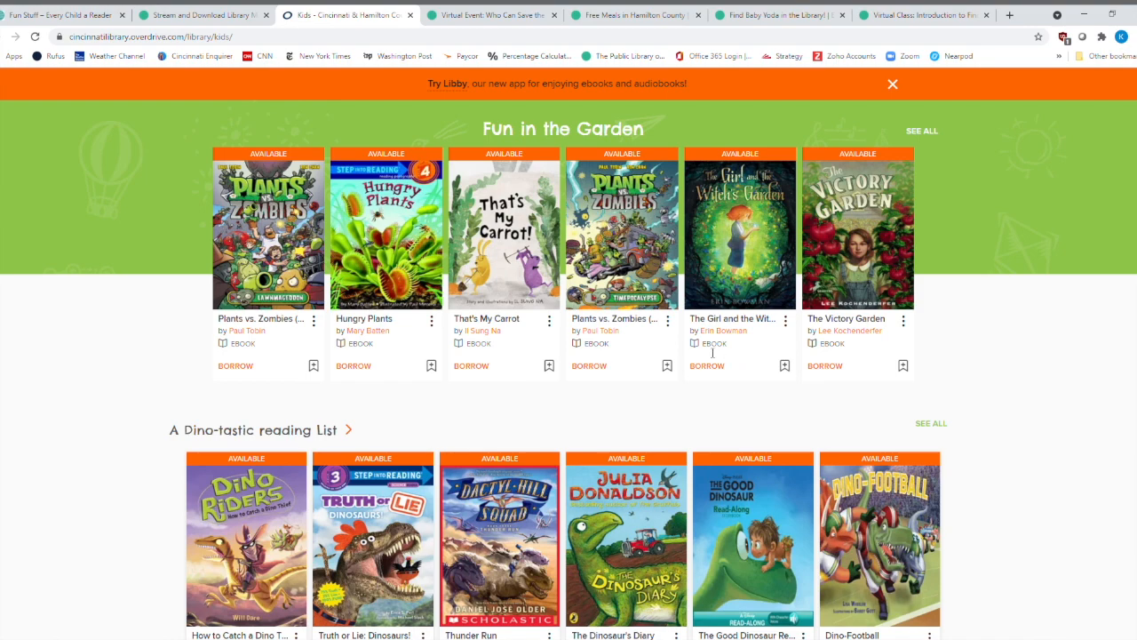
Scroll past Score with a Good Book and Kindness Matters to Favorite Chapter Book Characters.
{"action": "scroll", "scroll_direction": "down", "scroll_amount": 3}
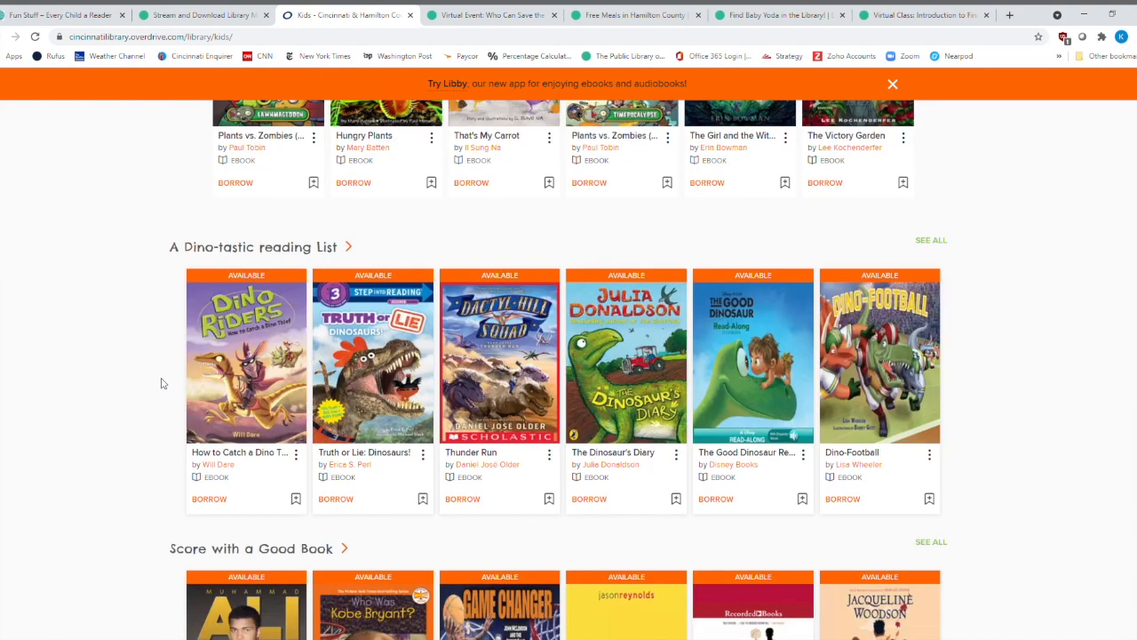
{"action": "mouse_move", "coordinate": [144, 376]}
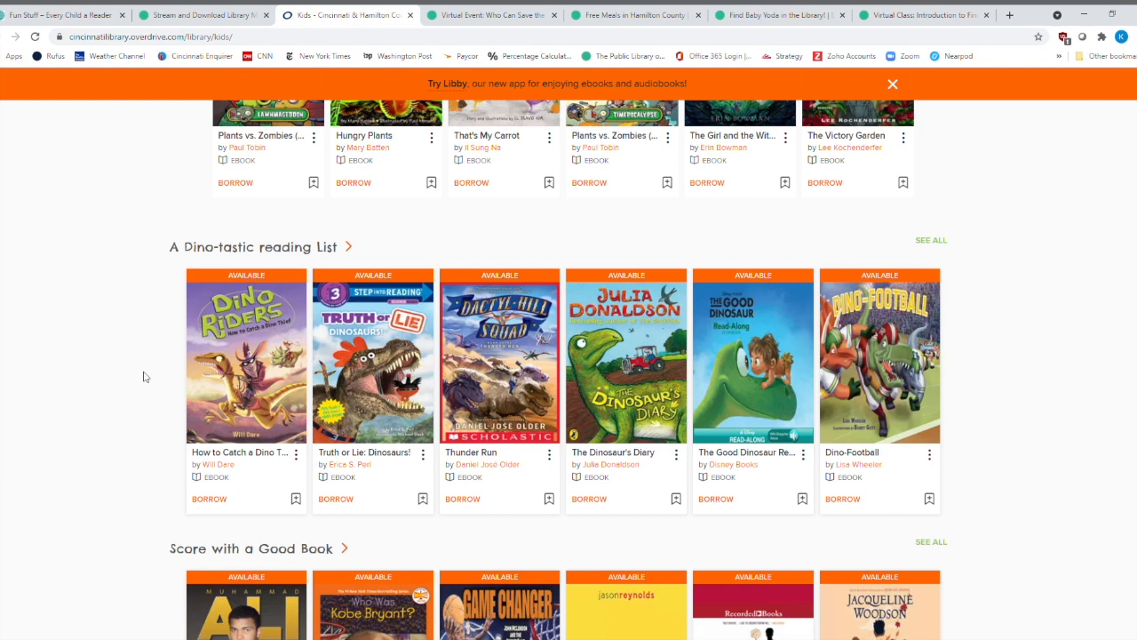
{"action": "mouse_move", "coordinate": [118, 370]}
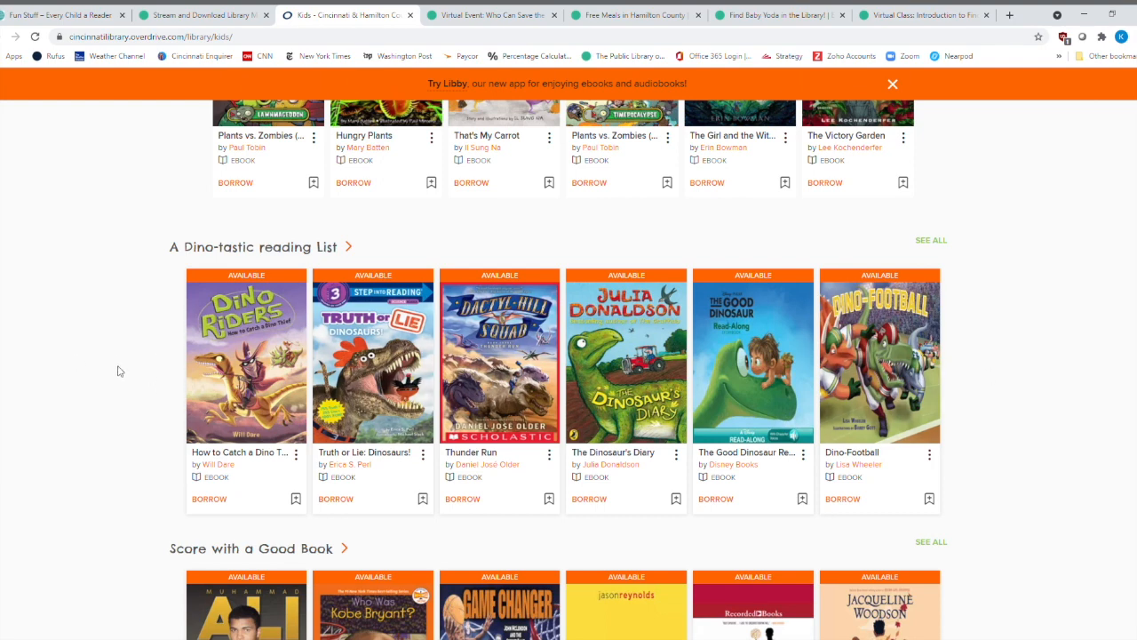
{"action": "scroll", "scroll_direction": "down", "scroll_amount": 3}
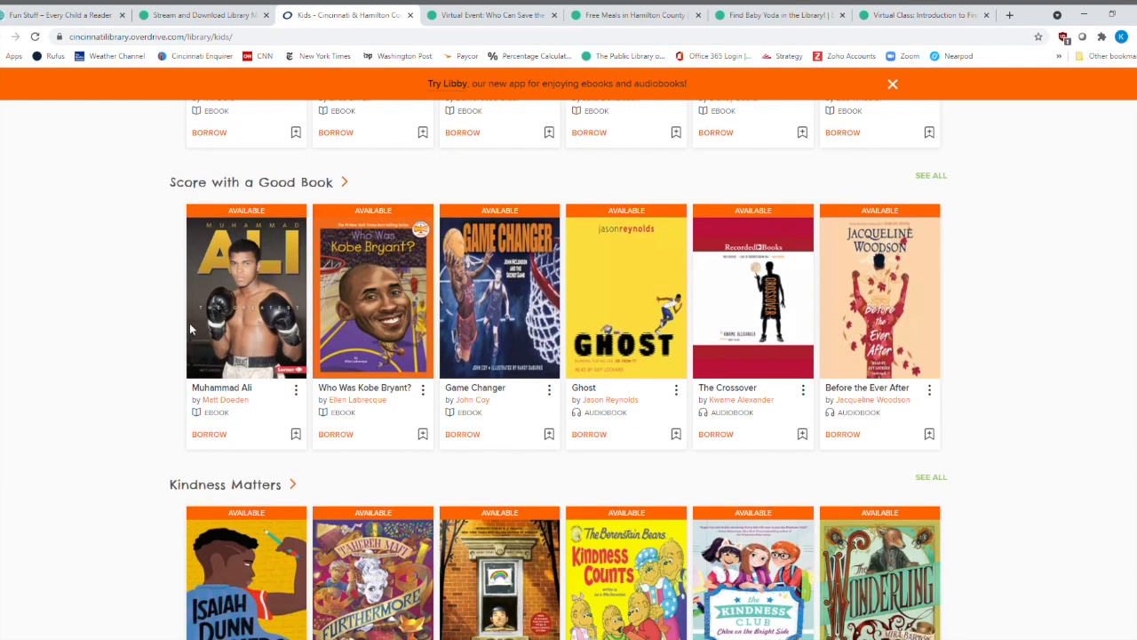
{"action": "mouse_move", "coordinate": [59, 317]}
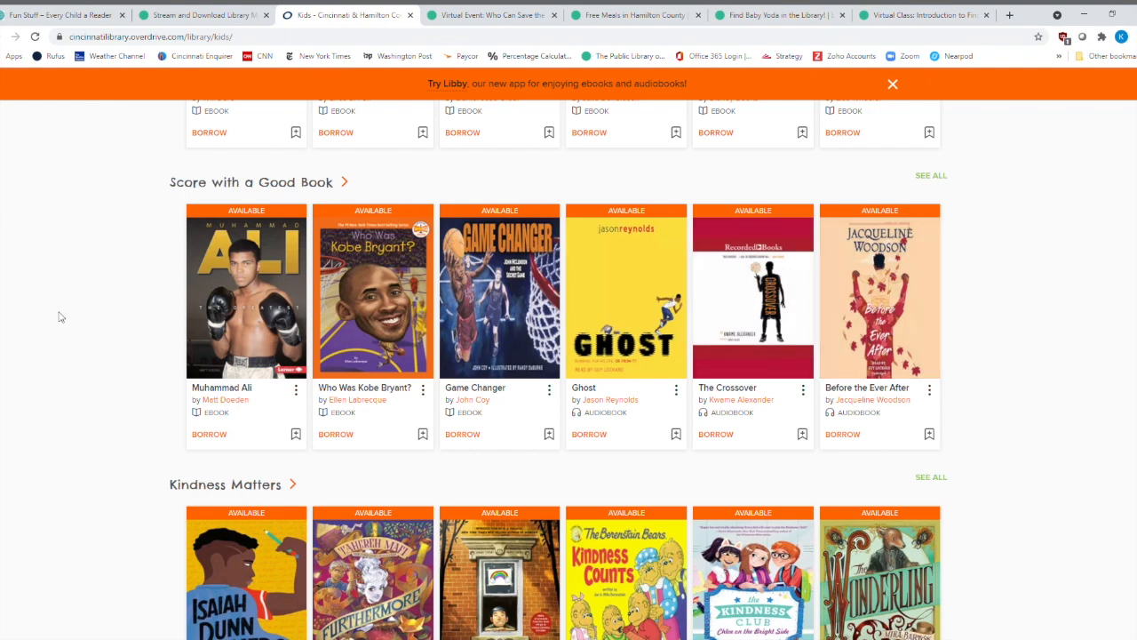
{"action": "mouse_move", "coordinate": [217, 328]}
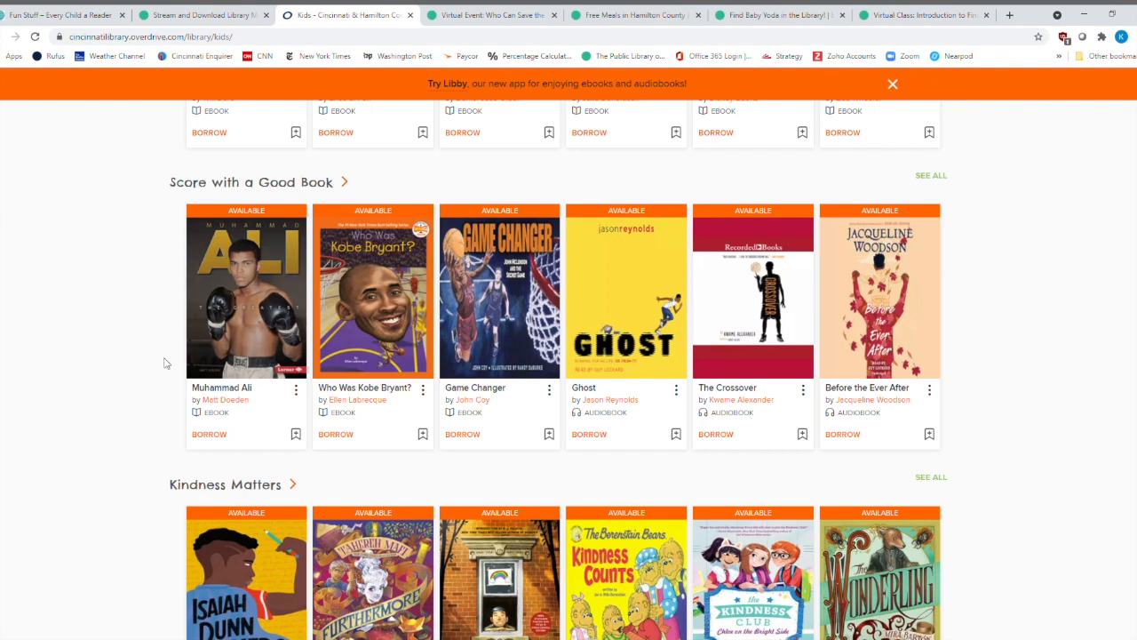
{"action": "scroll", "scroll_direction": "down", "scroll_amount": 3}
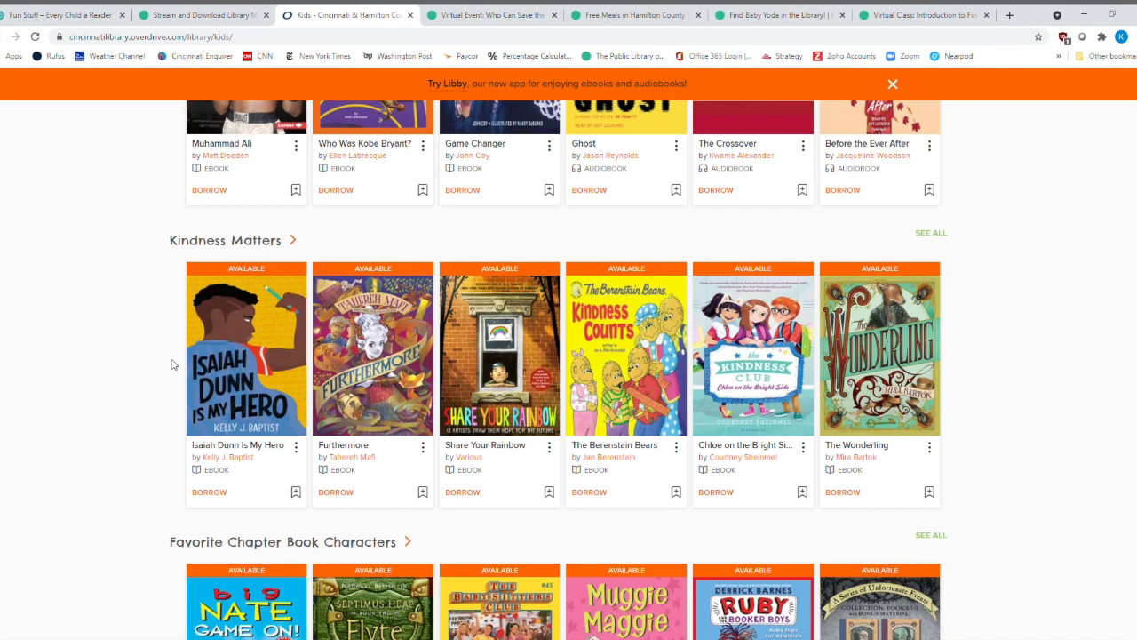
{"action": "mouse_move", "coordinate": [105, 345]}
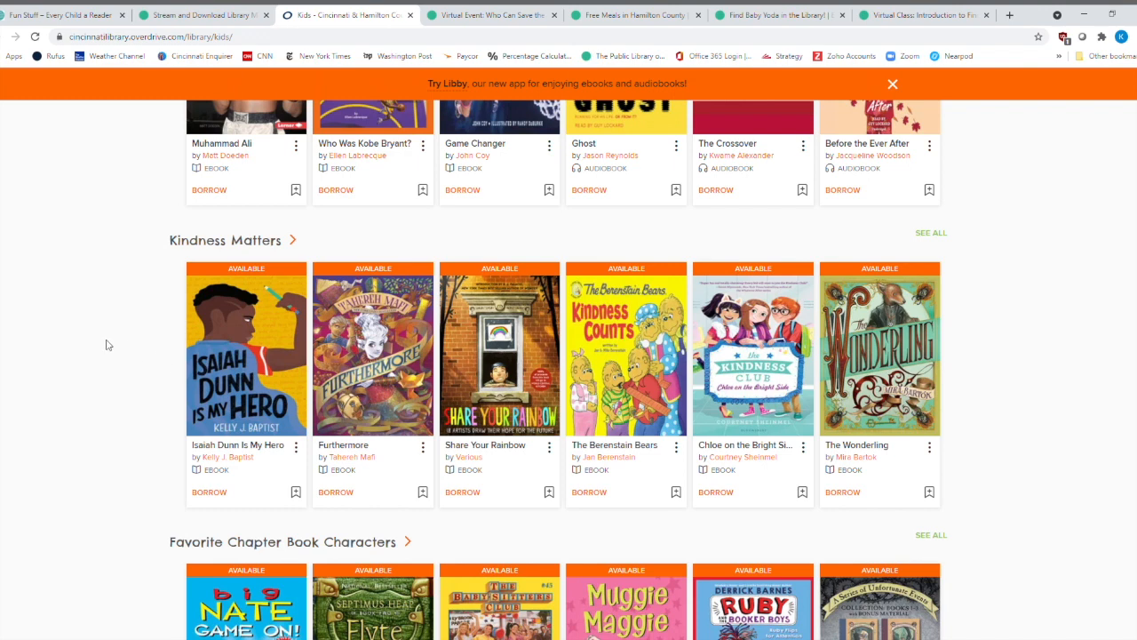
{"action": "scroll", "scroll_direction": "down", "scroll_amount": 3}
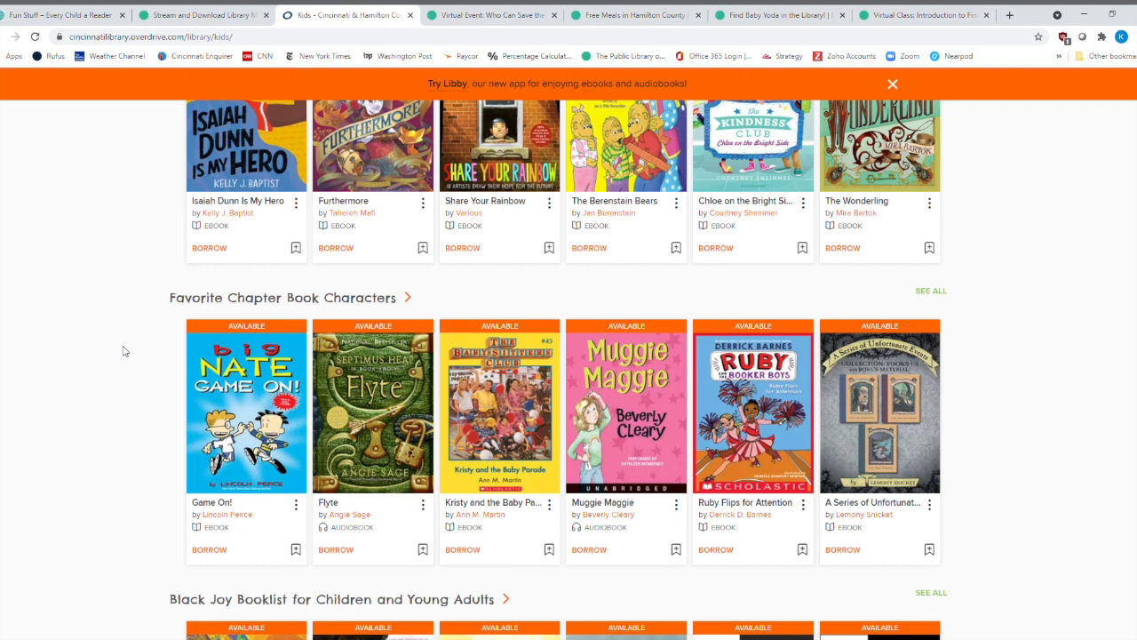
{"action": "mouse_move", "coordinate": [15, 428]}
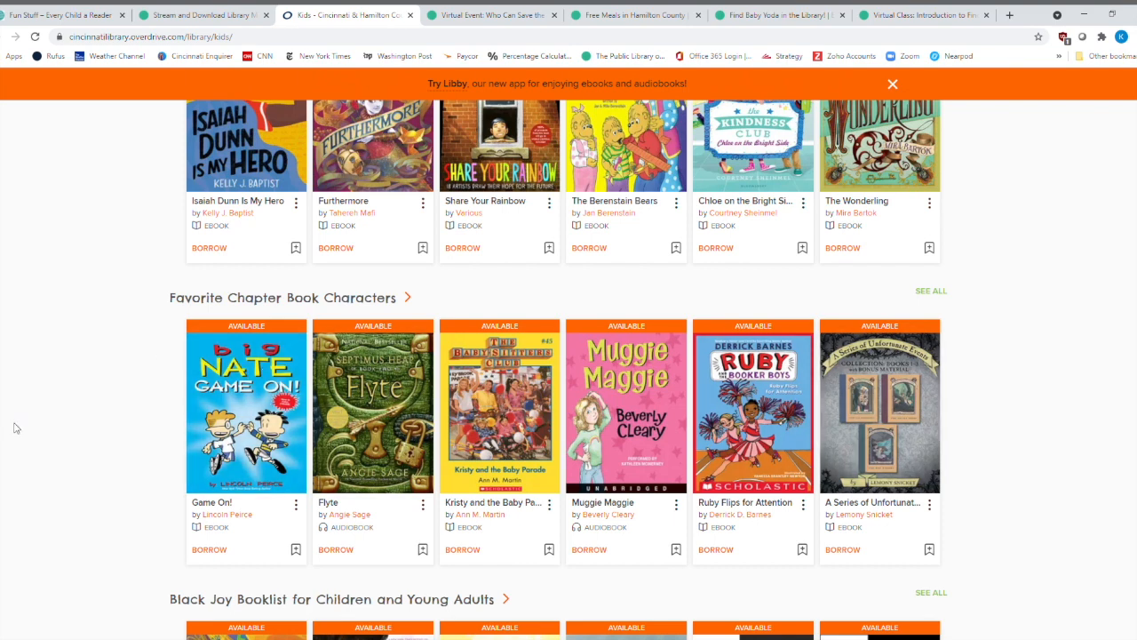
{"action": "scroll", "scroll_direction": "down", "scroll_amount": 3}
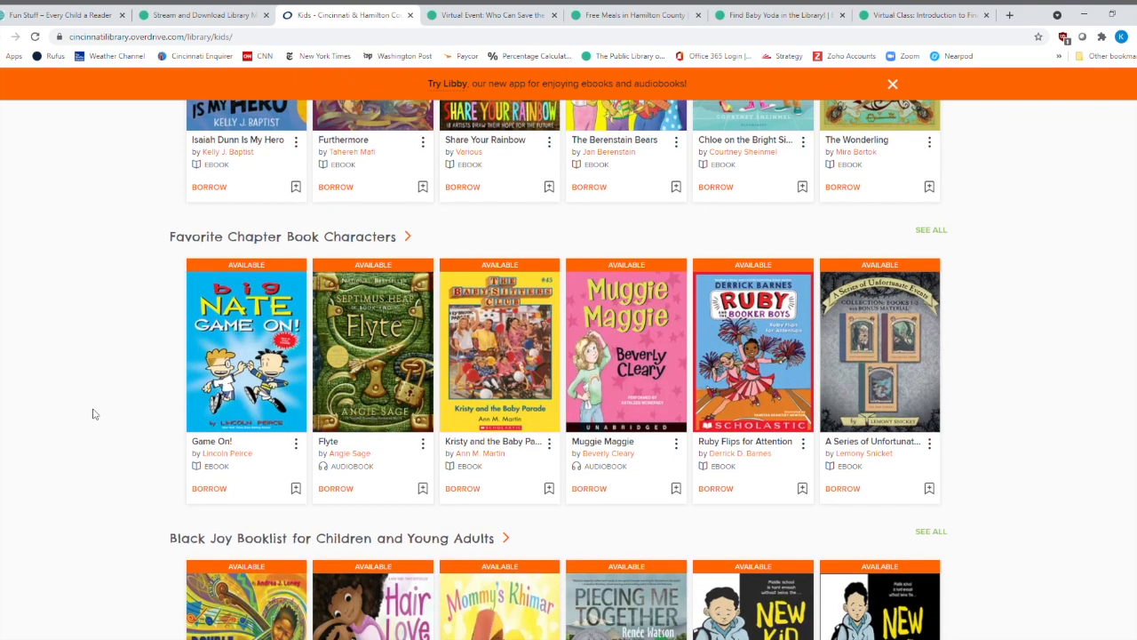
{"action": "mouse_move", "coordinate": [931, 229]}
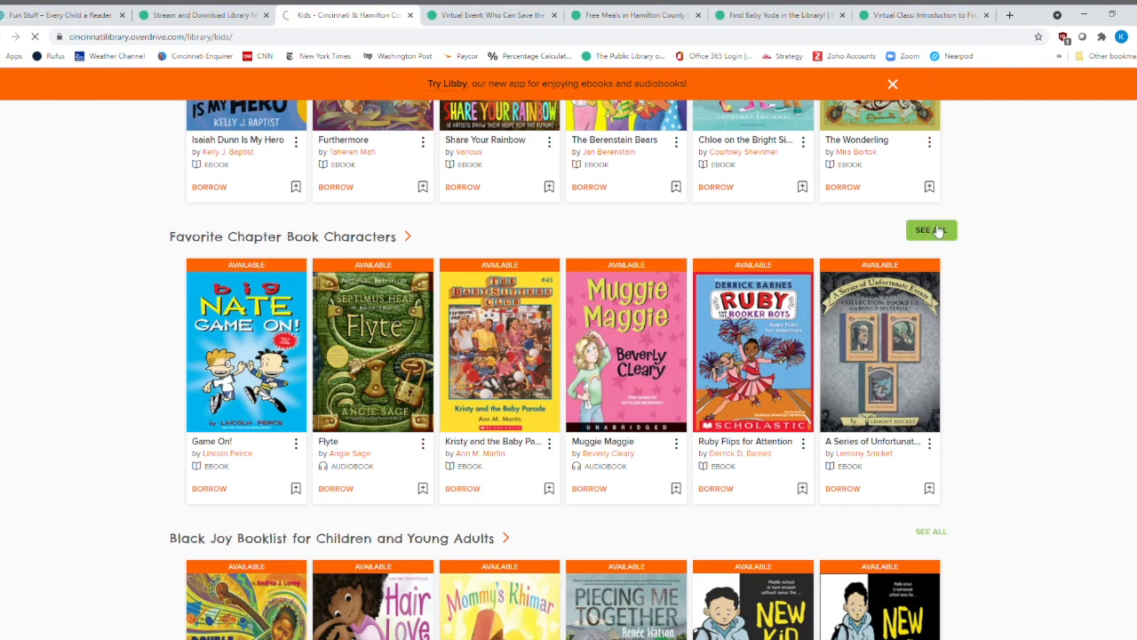
Show all 1,773 Favorite Chapter Book Characters titles and scroll through the results grid.
{"action": "left_click", "coordinate": [931, 230]}
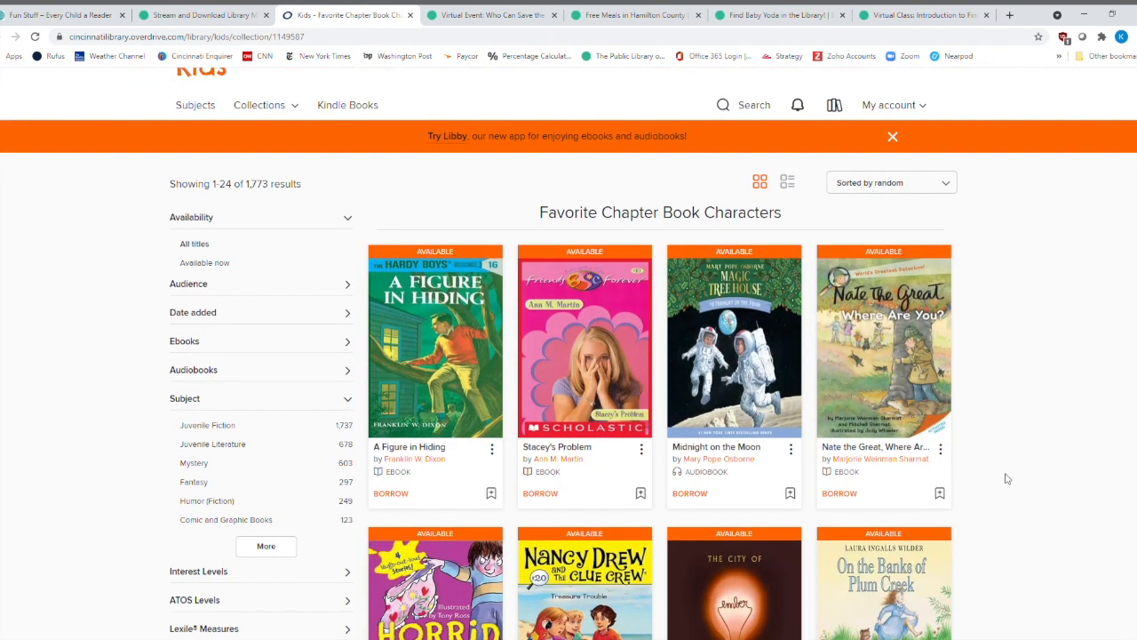
{"action": "scroll", "scroll_direction": "down", "scroll_amount": 3}
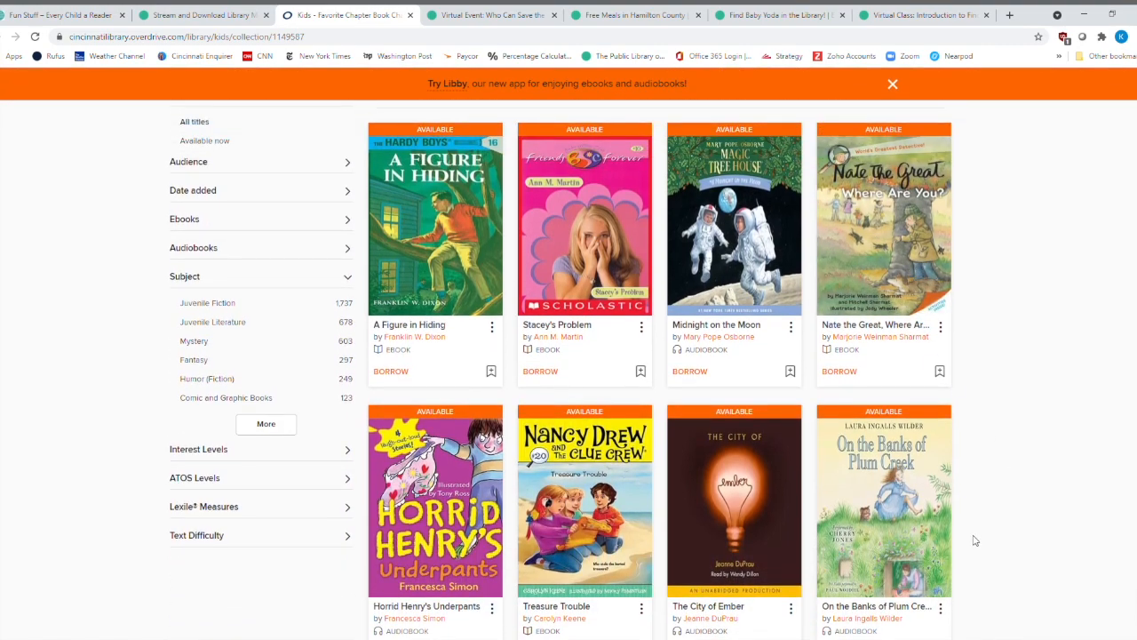
{"action": "scroll", "scroll_direction": "down", "scroll_amount": 3}
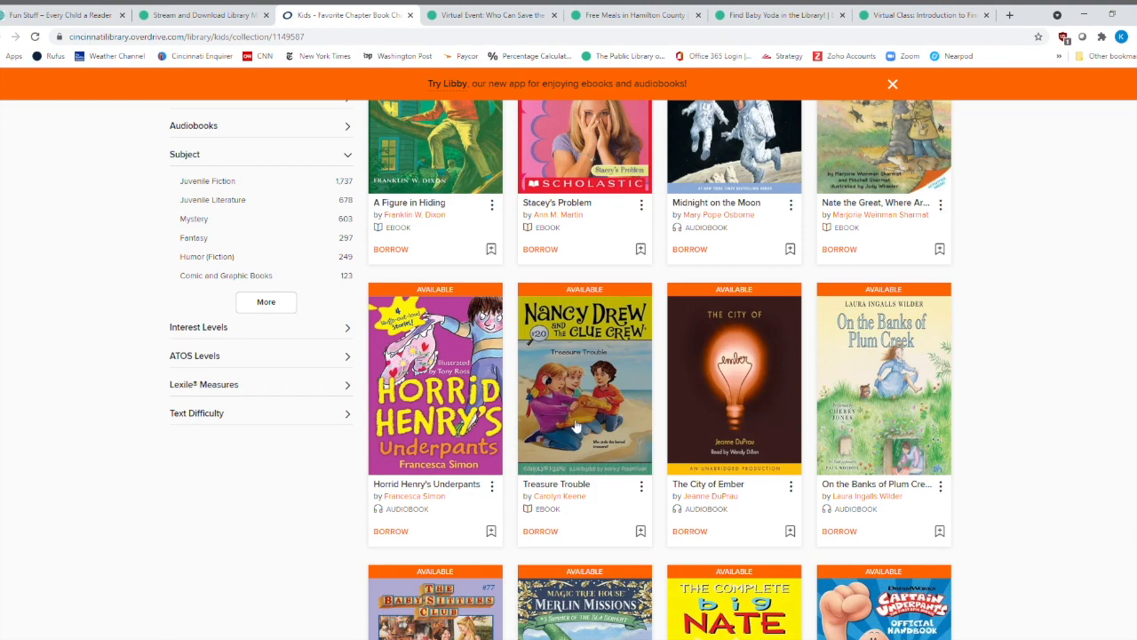
{"action": "mouse_move", "coordinate": [593, 422]}
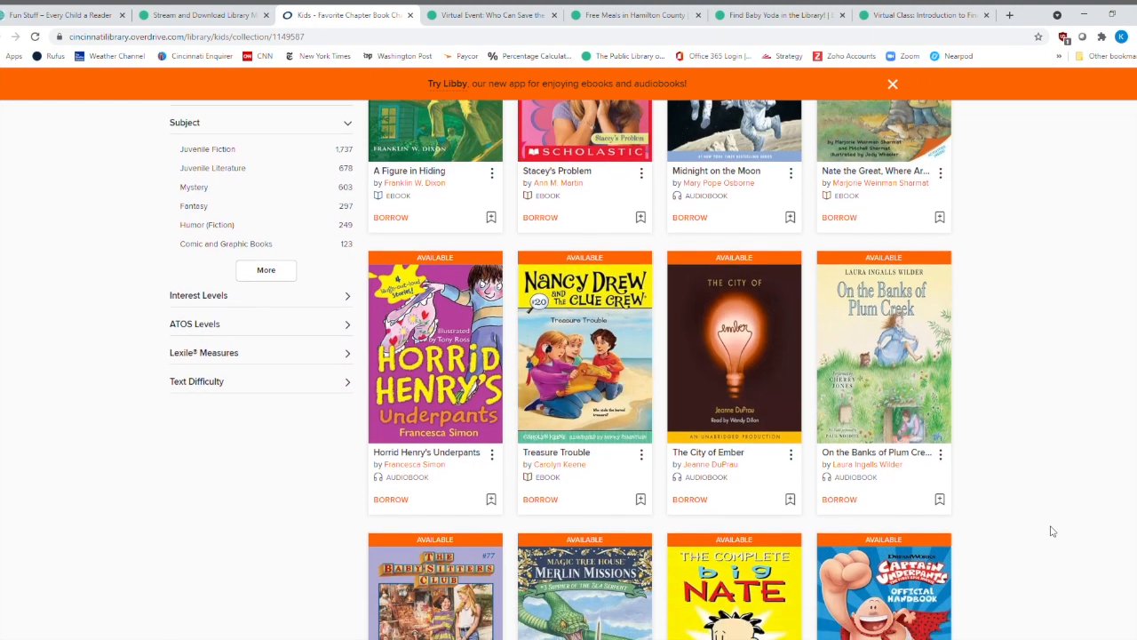
{"action": "scroll", "scroll_direction": "down", "scroll_amount": 3}
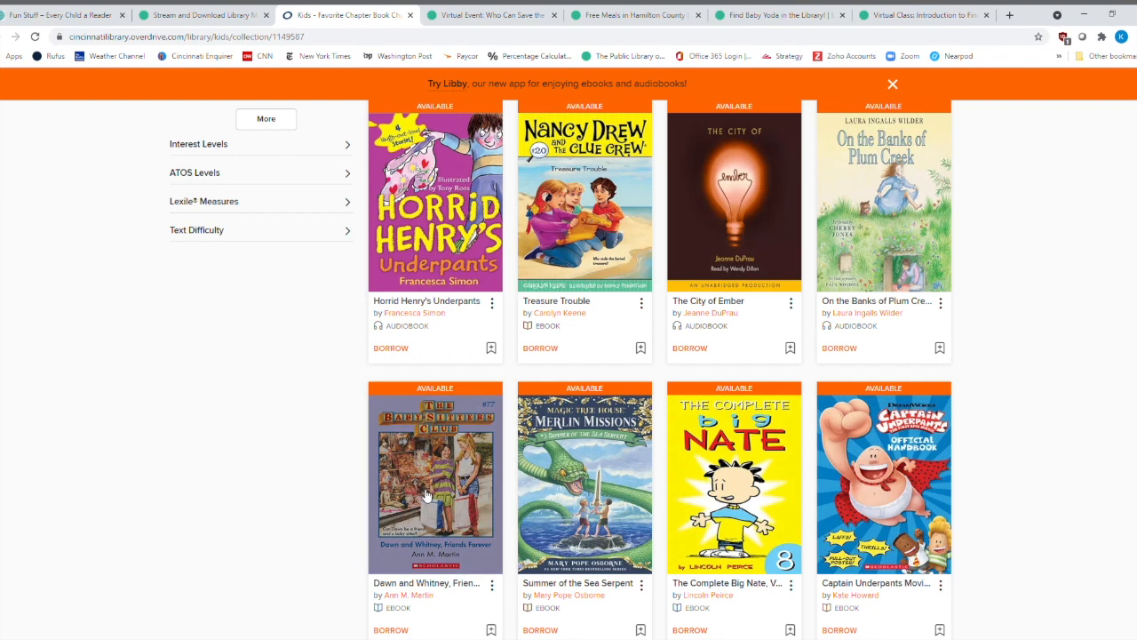
{"action": "scroll", "scroll_direction": "down", "scroll_amount": 3}
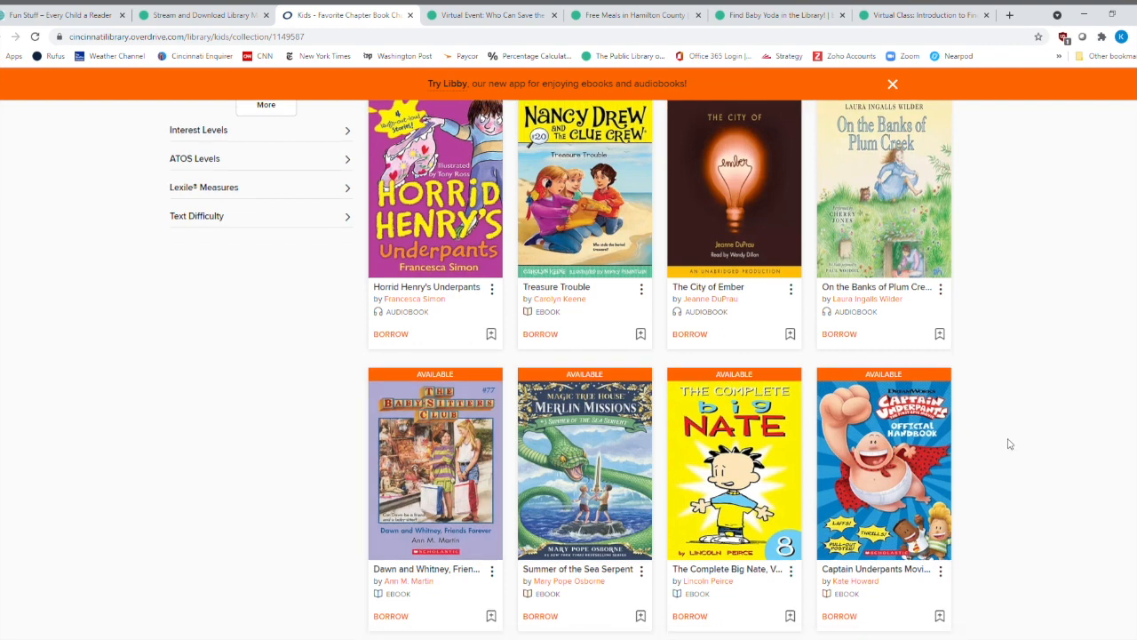
{"action": "scroll", "scroll_direction": "down", "scroll_amount": 3}
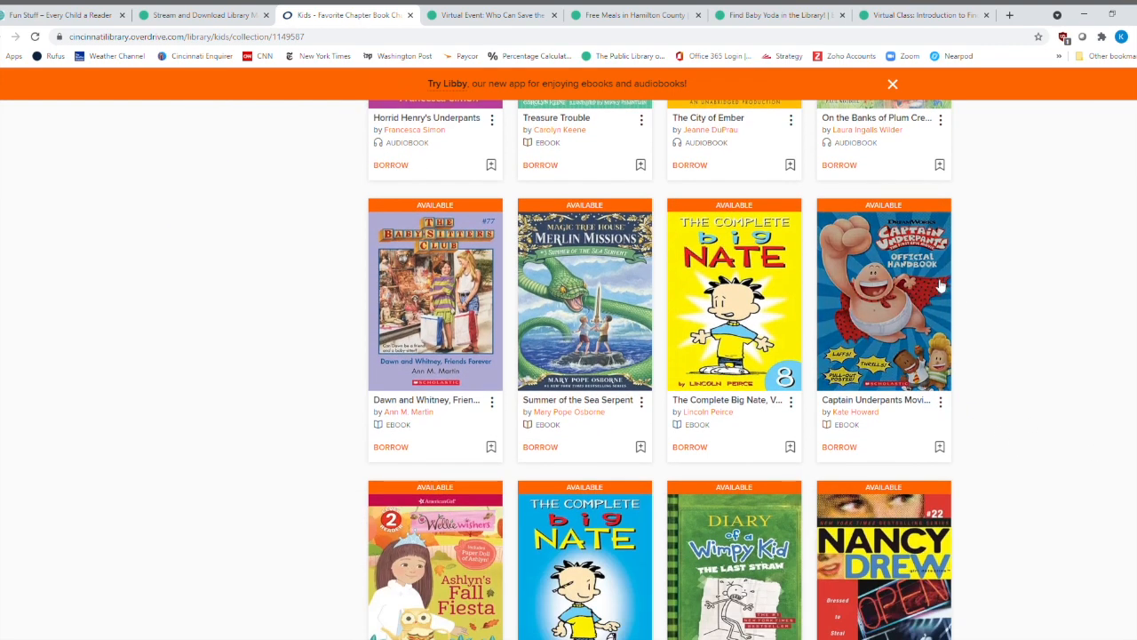
{"action": "scroll", "scroll_direction": "down", "scroll_amount": 3}
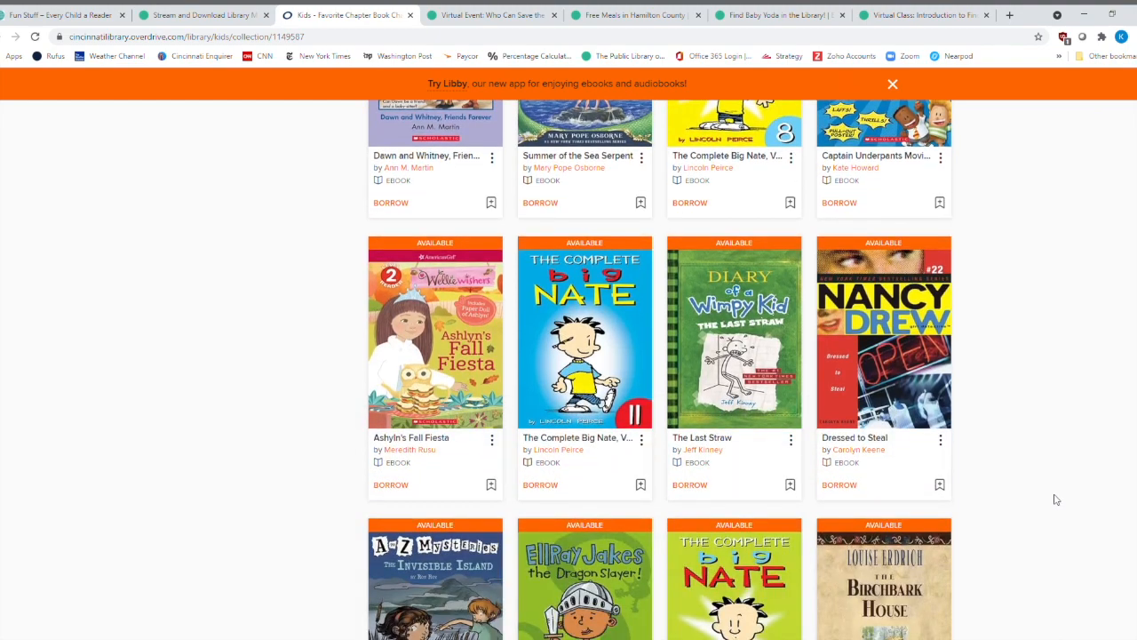
{"action": "scroll", "scroll_direction": "down", "scroll_amount": 3}
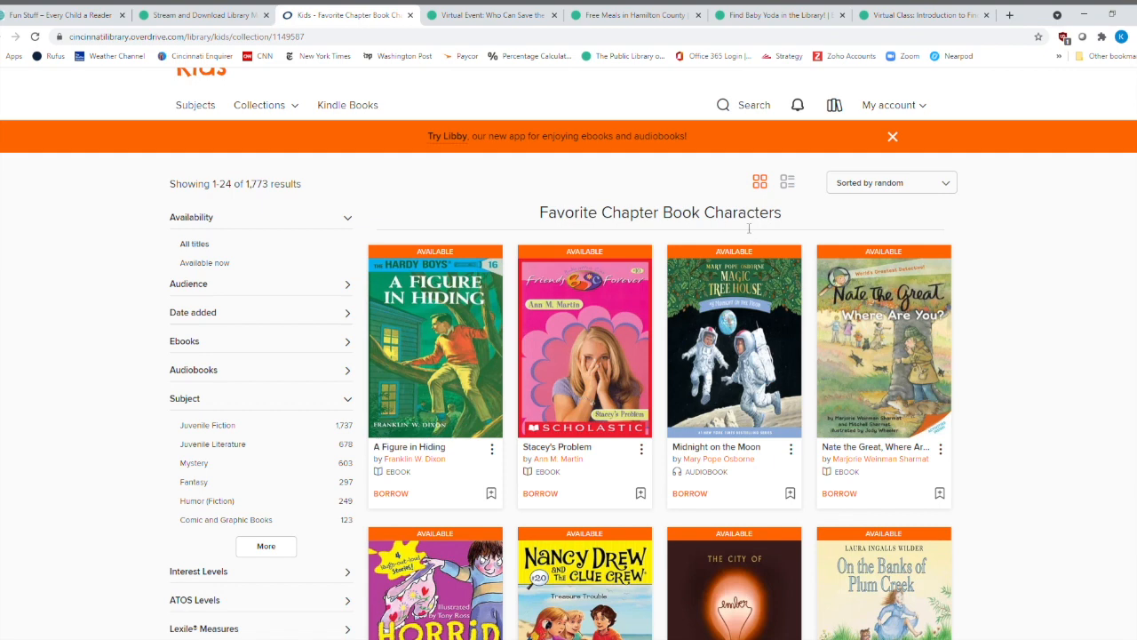
{"action": "mouse_move", "coordinate": [264, 200]}
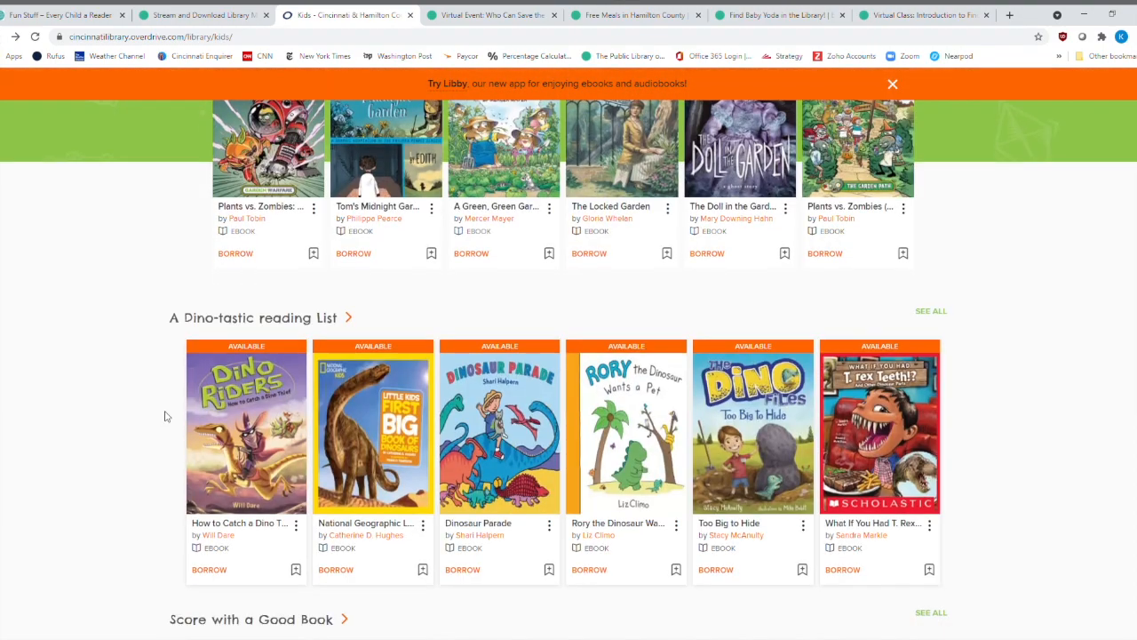
{"action": "scroll", "scroll_direction": "down", "scroll_amount": 3}
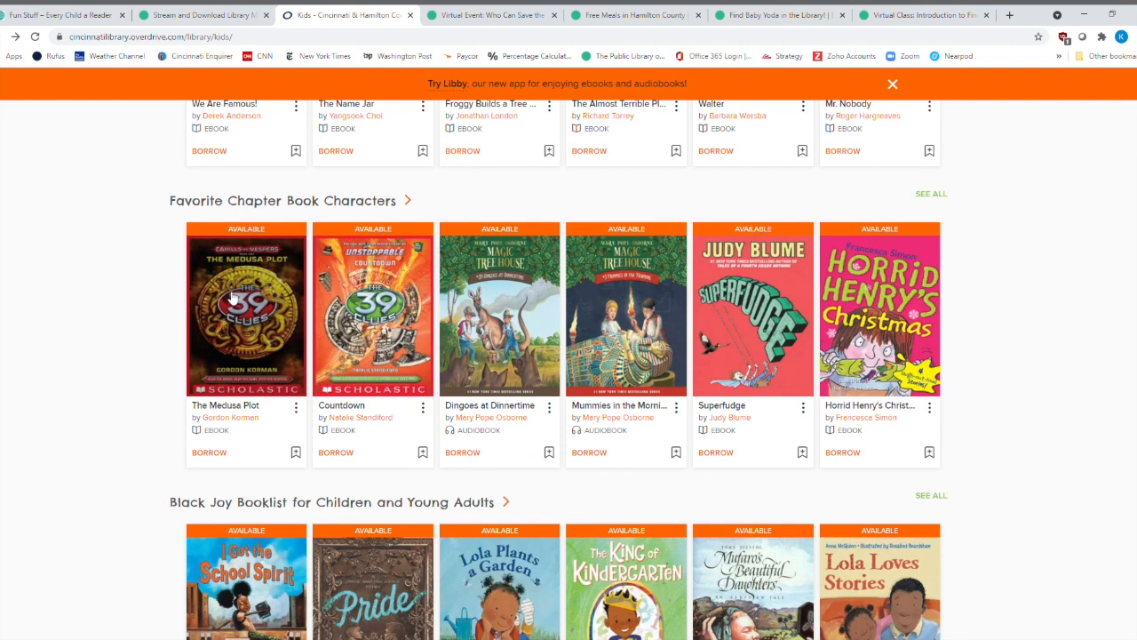
{"action": "scroll", "scroll_direction": "down", "scroll_amount": 3}
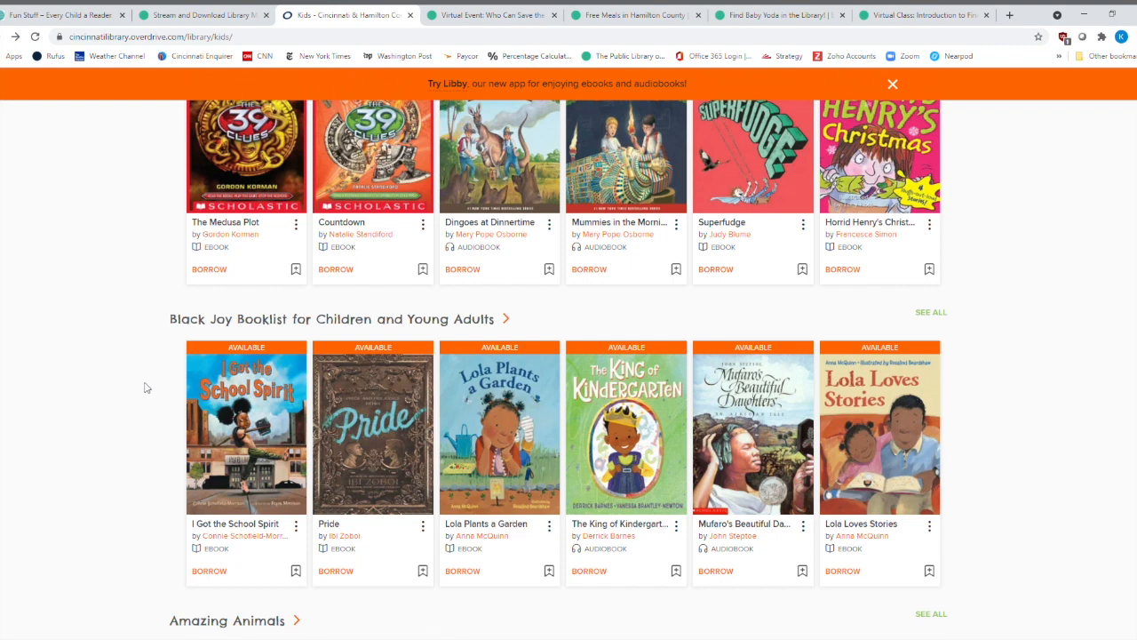
{"action": "mouse_move", "coordinate": [150, 443]}
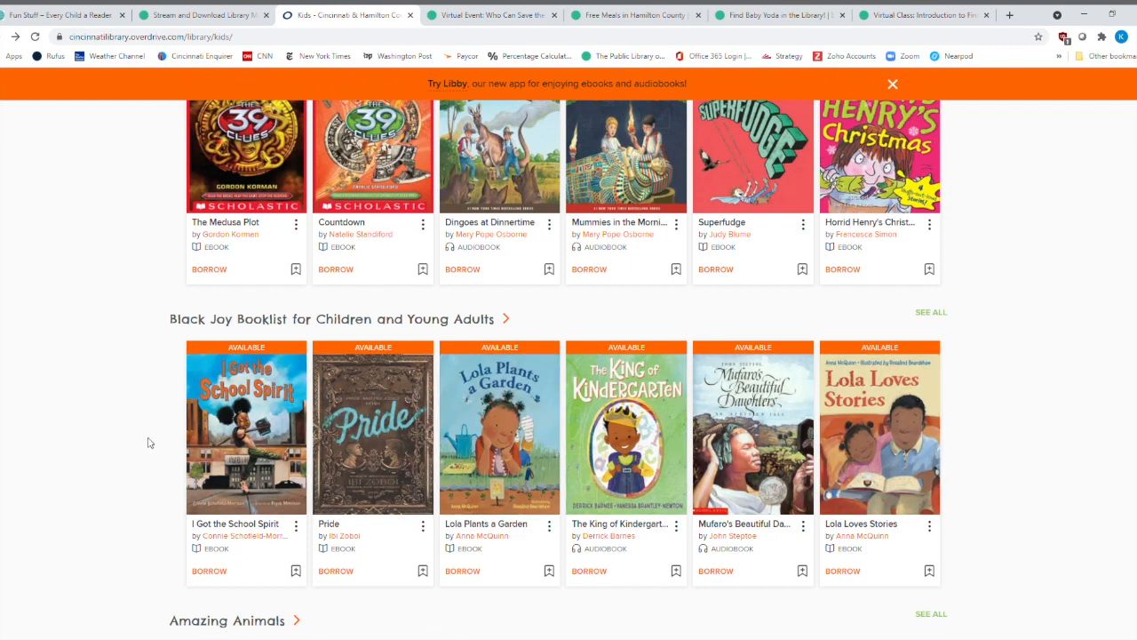
{"action": "scroll", "scroll_direction": "down", "scroll_amount": 3}
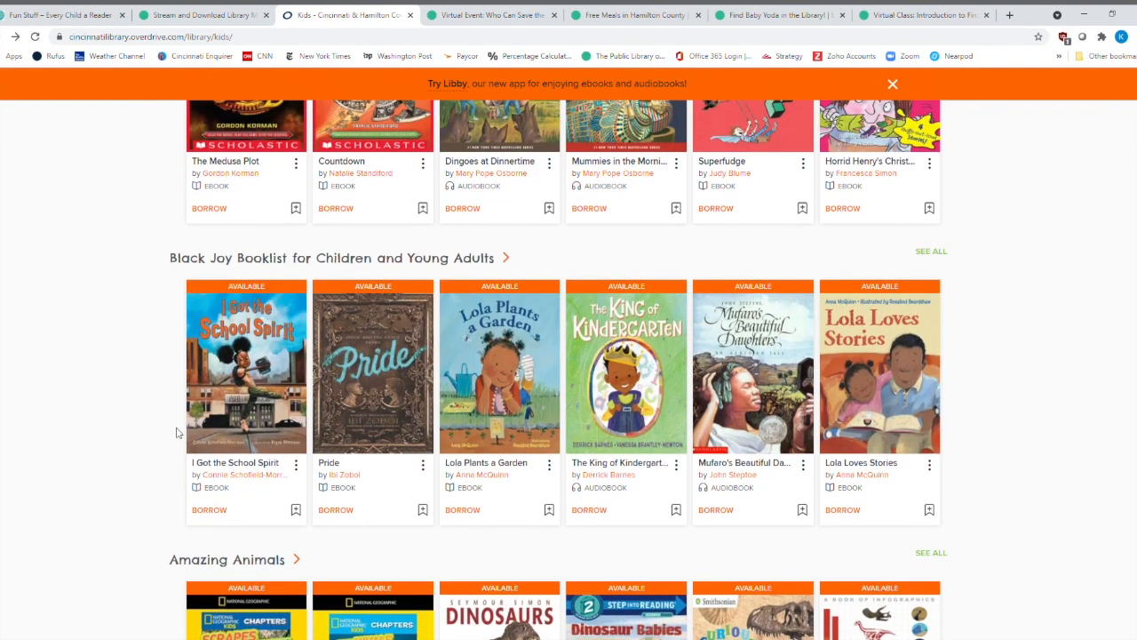
{"action": "left_click", "coordinate": [930, 251]}
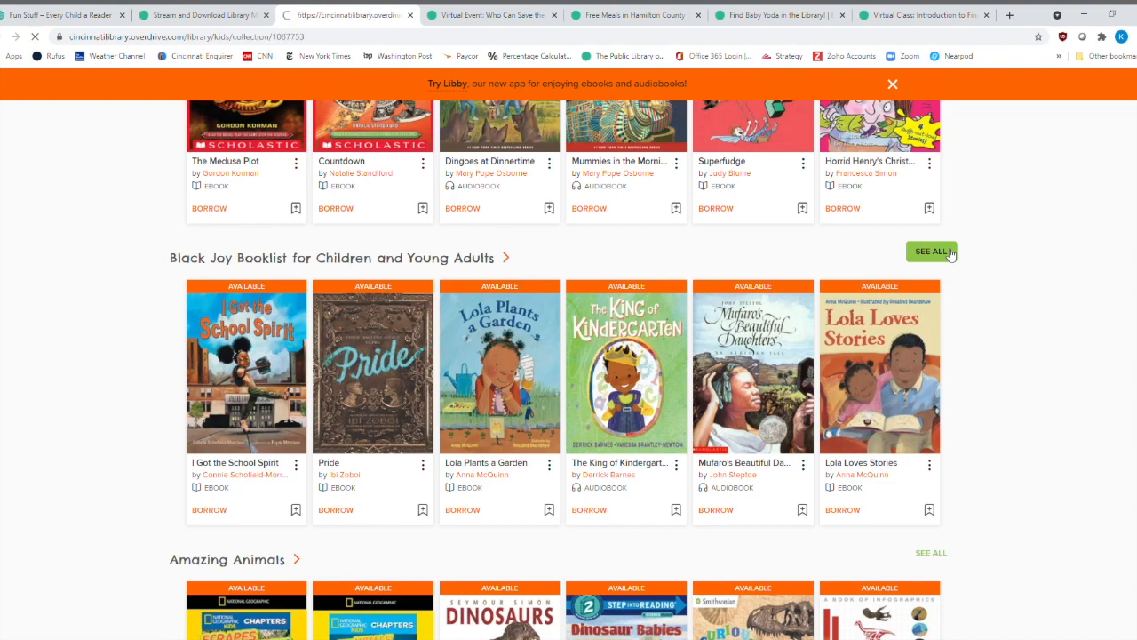
{"action": "left_click", "coordinate": [931, 251]}
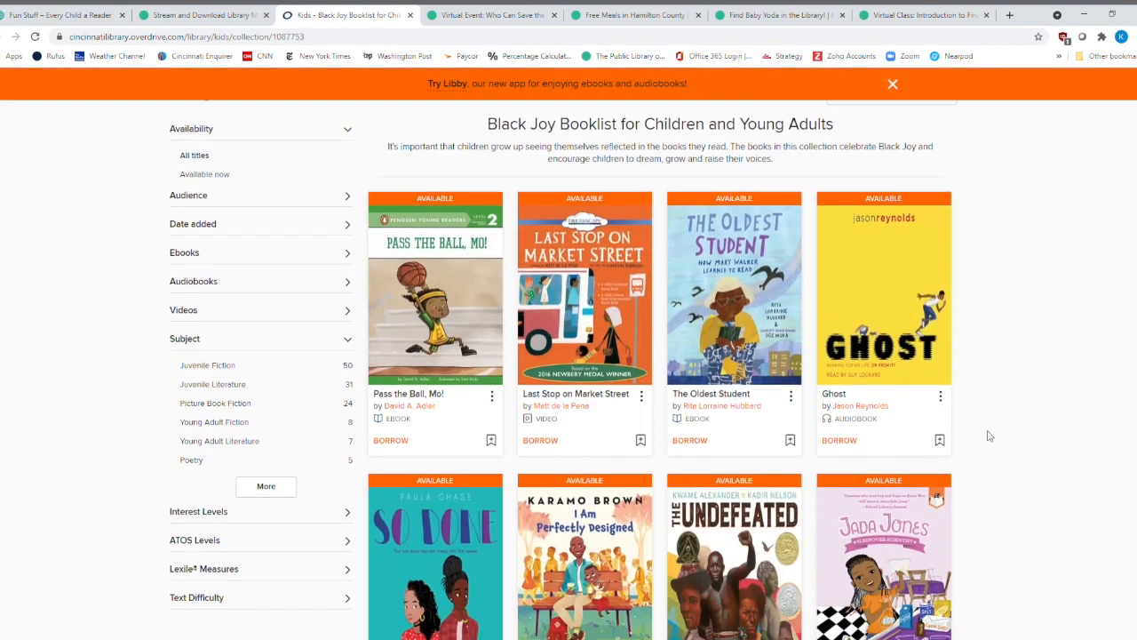
{"action": "scroll", "scroll_direction": "down", "scroll_amount": 3}
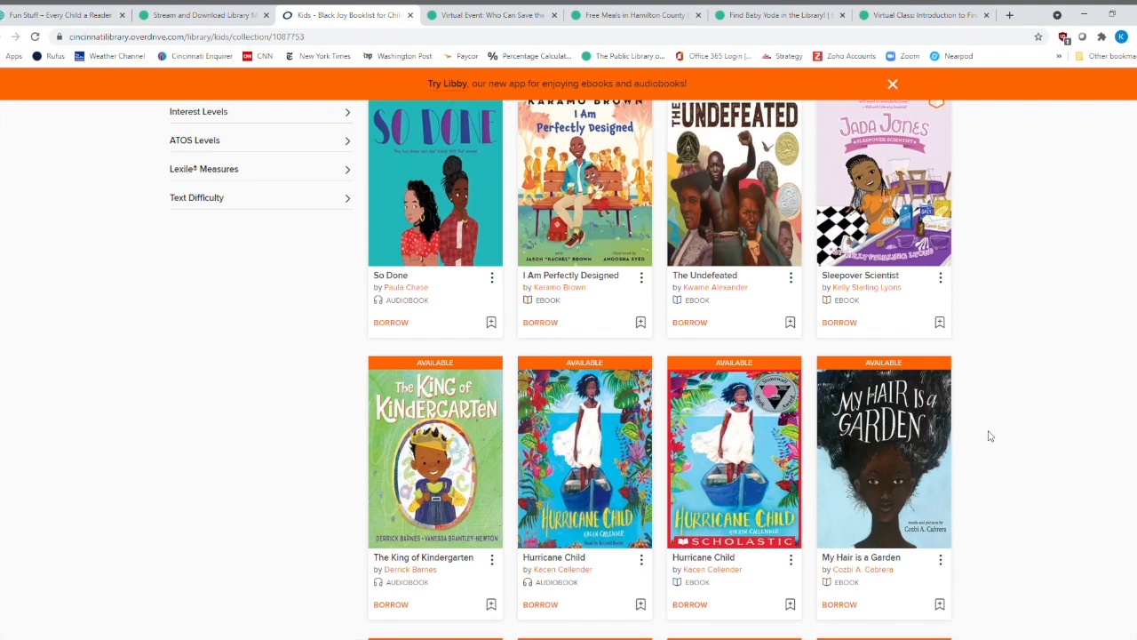
{"action": "scroll", "scroll_direction": "down", "scroll_amount": 3}
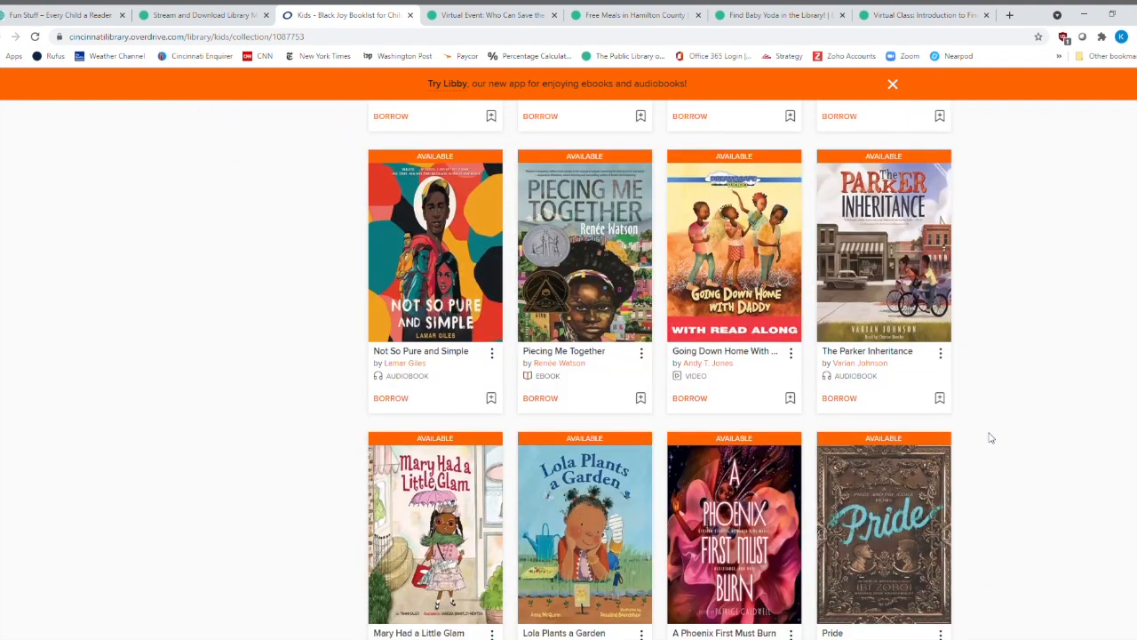
{"action": "scroll", "scroll_direction": "down", "scroll_amount": 3}
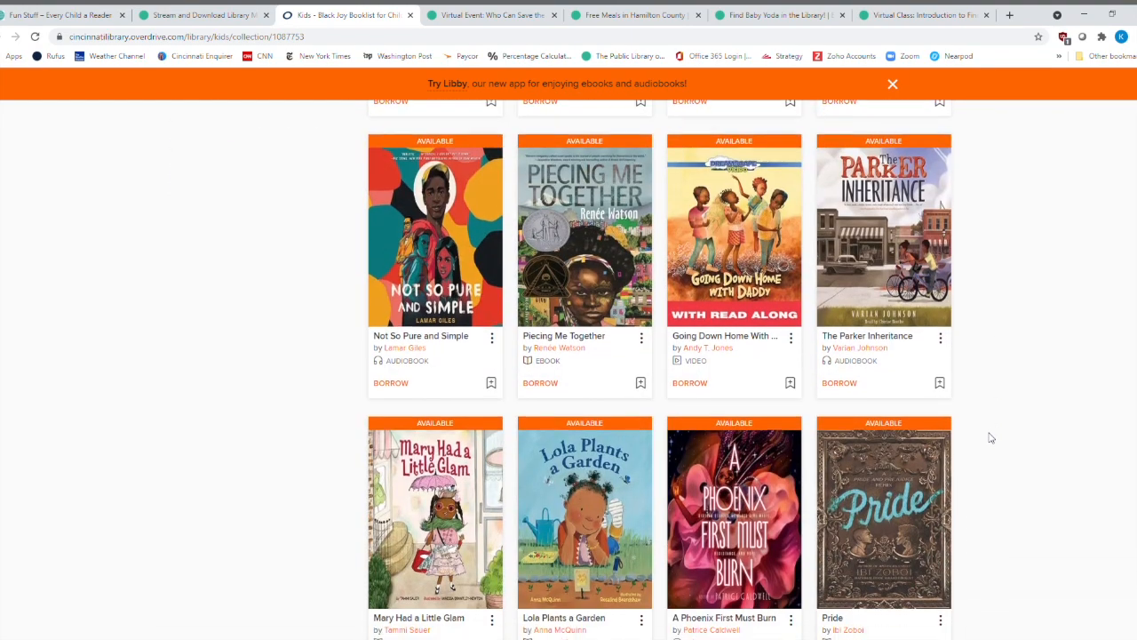
{"action": "scroll", "scroll_direction": "down", "scroll_amount": 3}
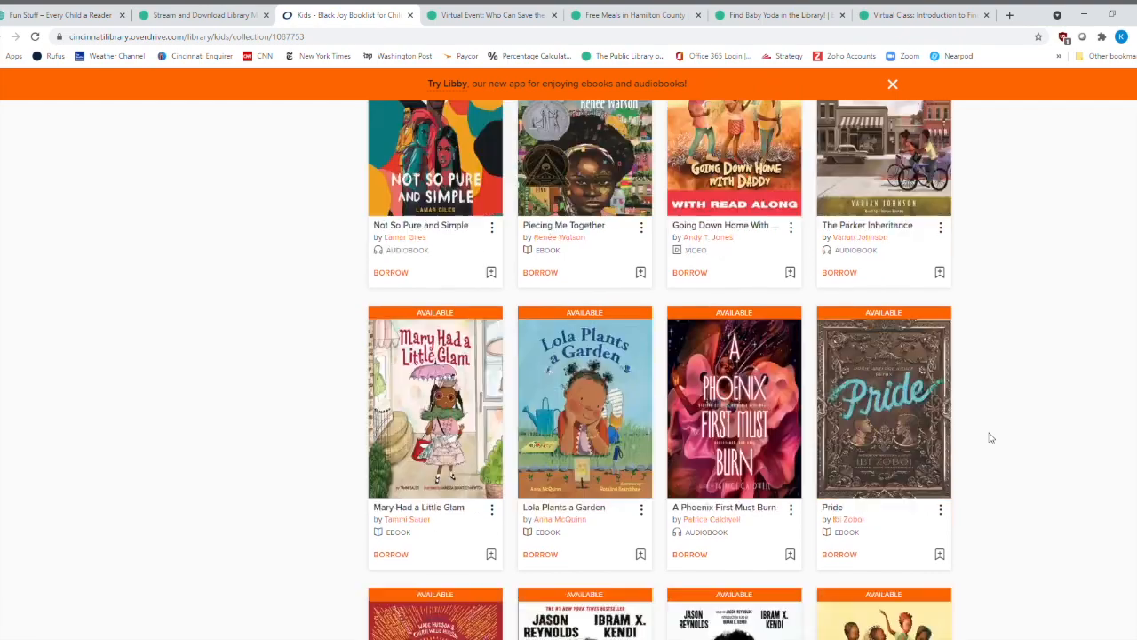
{"action": "scroll", "scroll_direction": "up", "scroll_amount": 3}
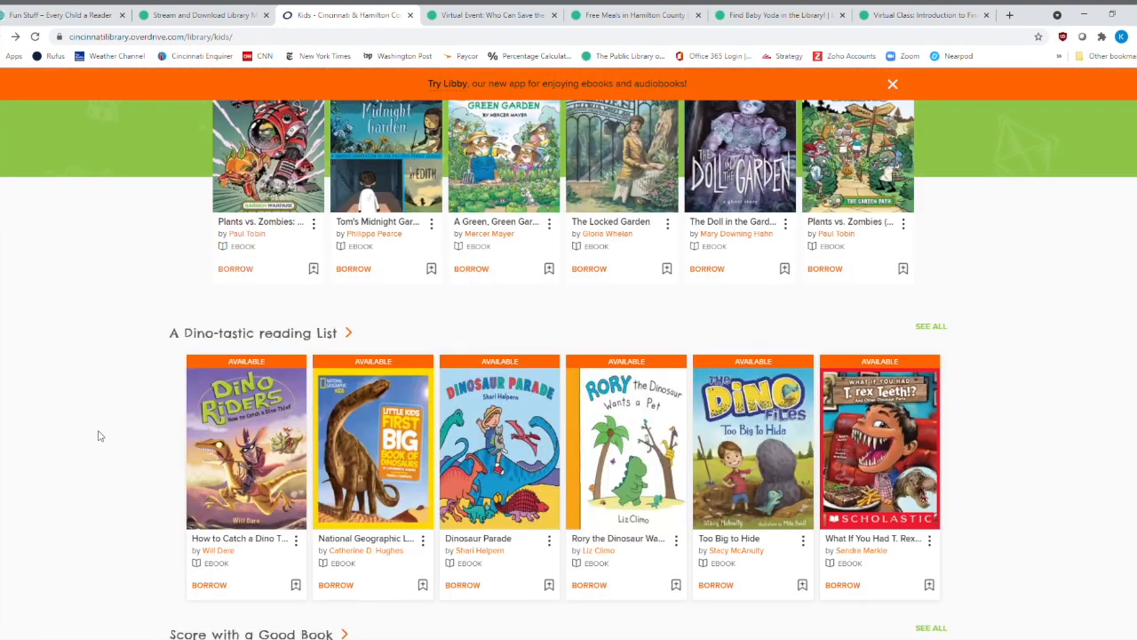
Scroll down past Amazing Animals to the Graphic Novels for Young Readers row.
{"action": "scroll", "scroll_direction": "down", "scroll_amount": 3}
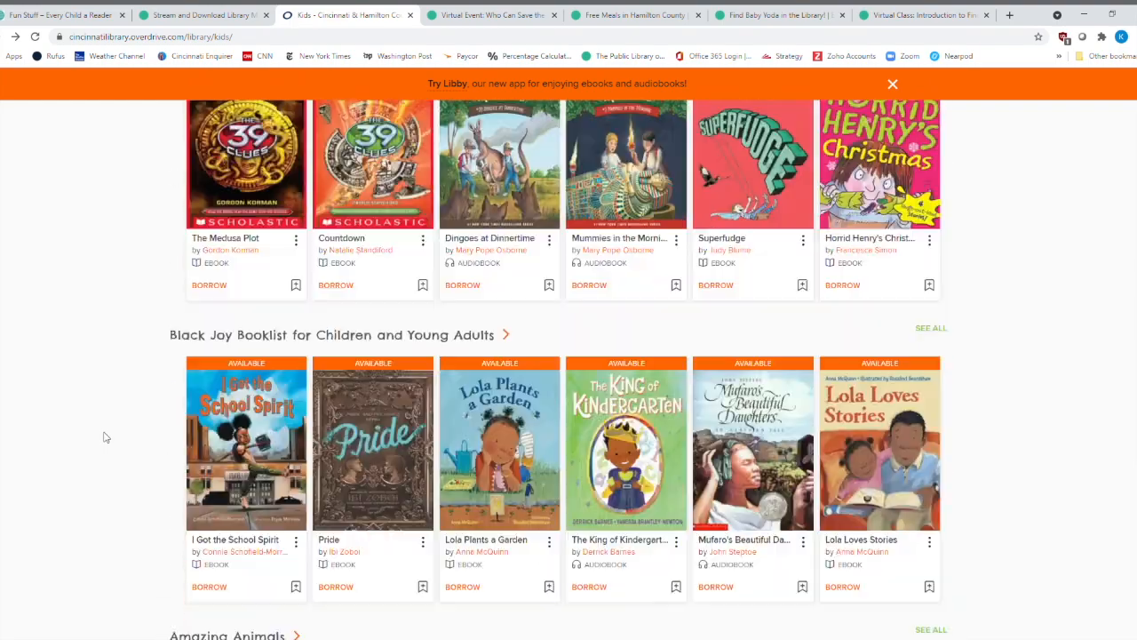
{"action": "scroll", "scroll_direction": "down", "scroll_amount": 3}
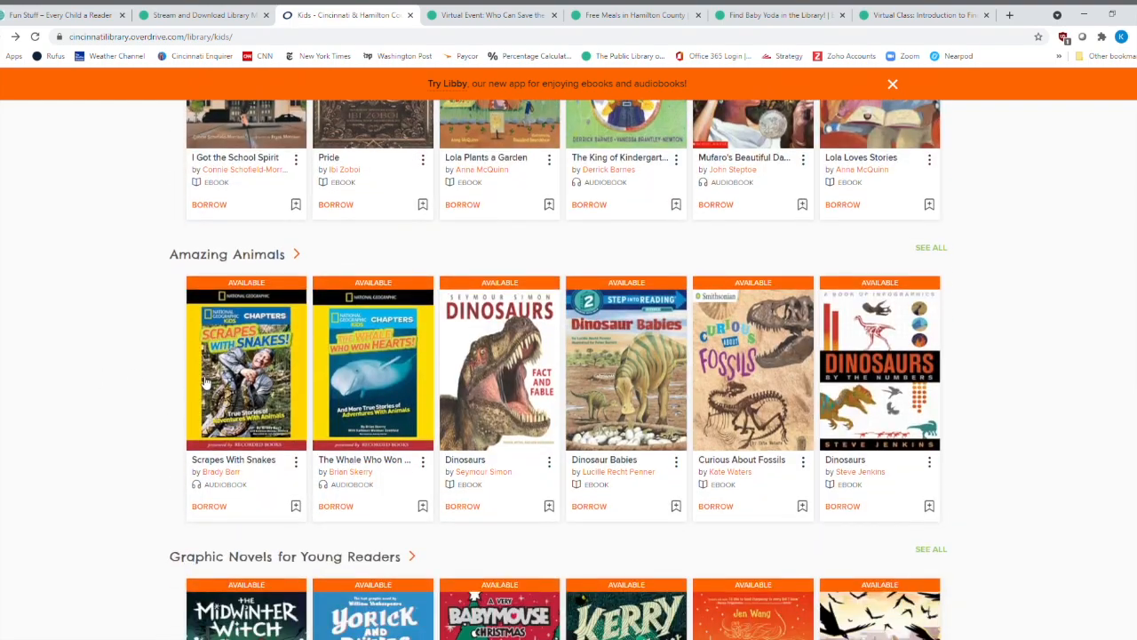
{"action": "mouse_move", "coordinate": [65, 356]}
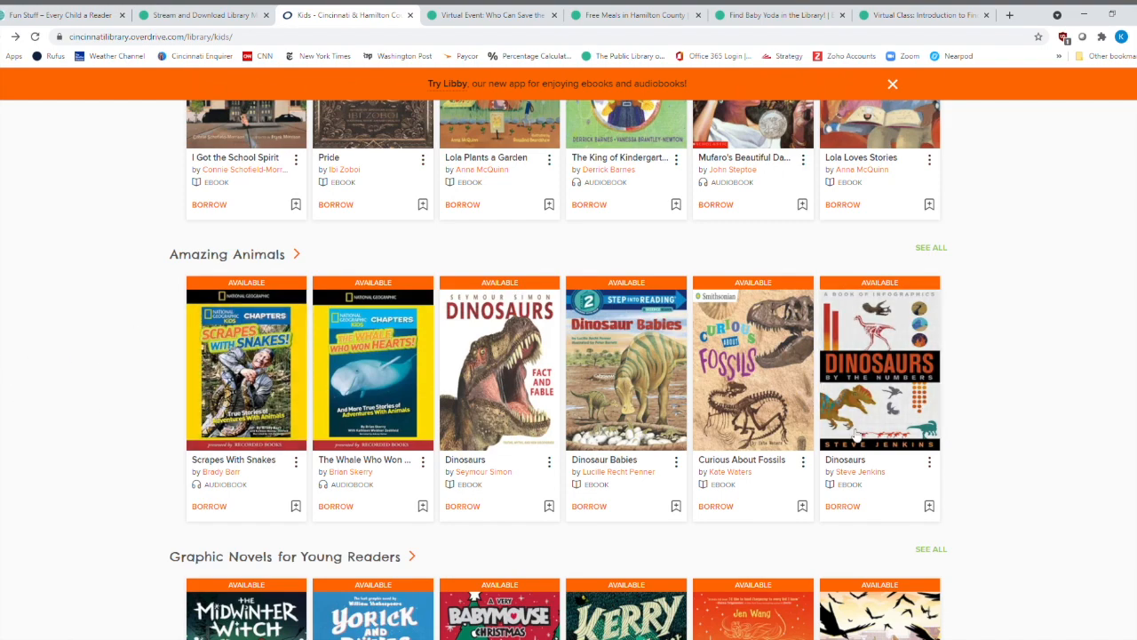
{"action": "scroll", "scroll_direction": "down", "scroll_amount": 3}
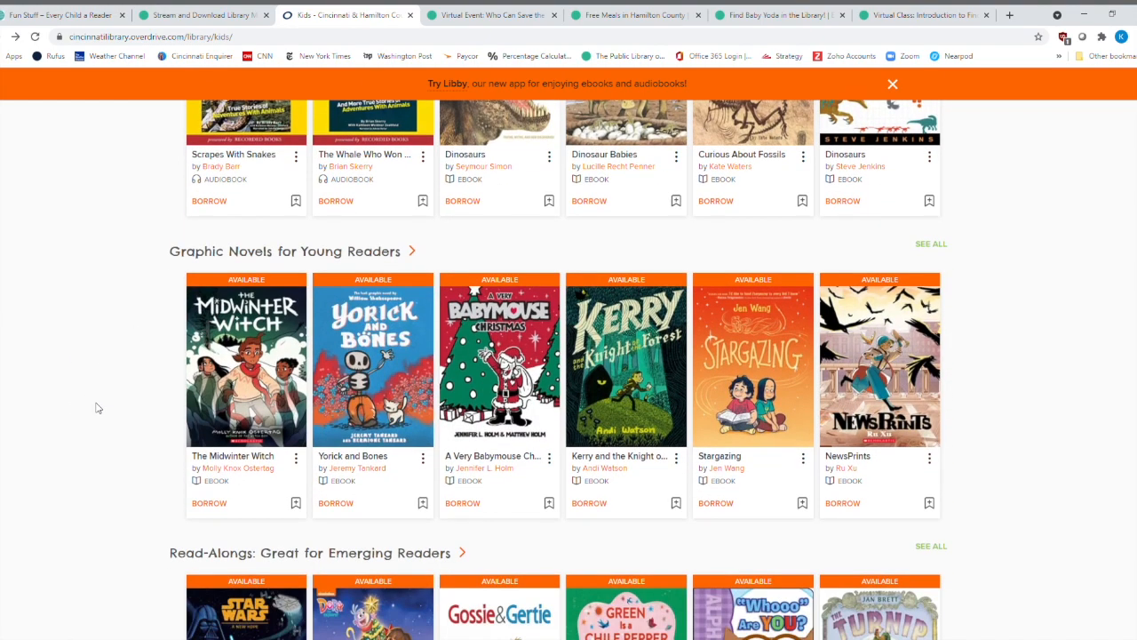
{"action": "mouse_move", "coordinate": [41, 388]}
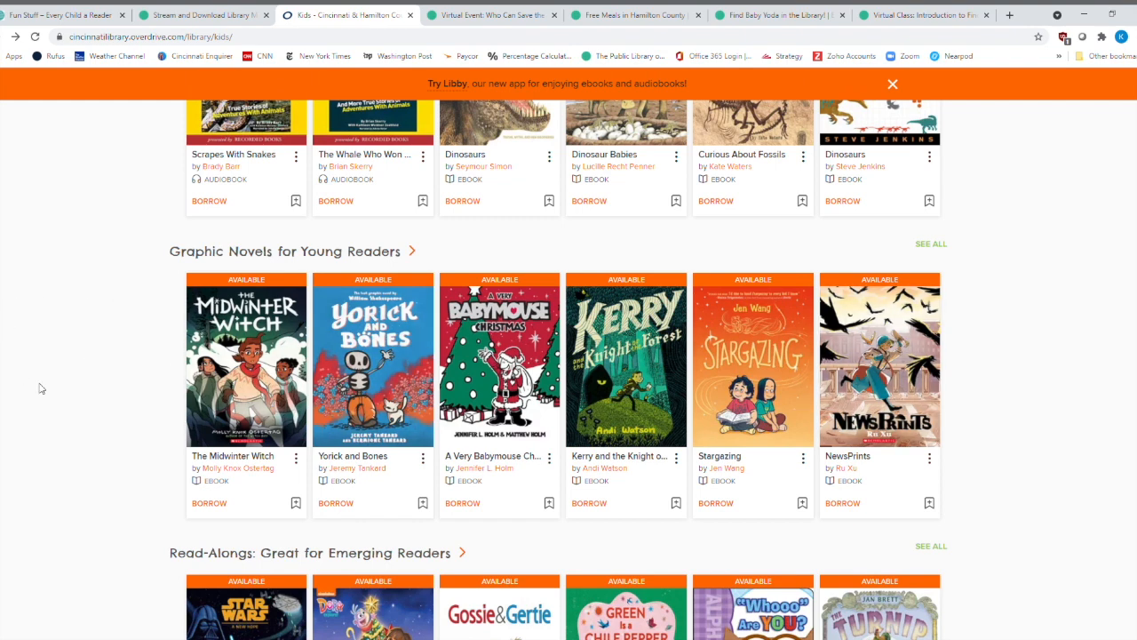
{"action": "mouse_move", "coordinate": [80, 404]}
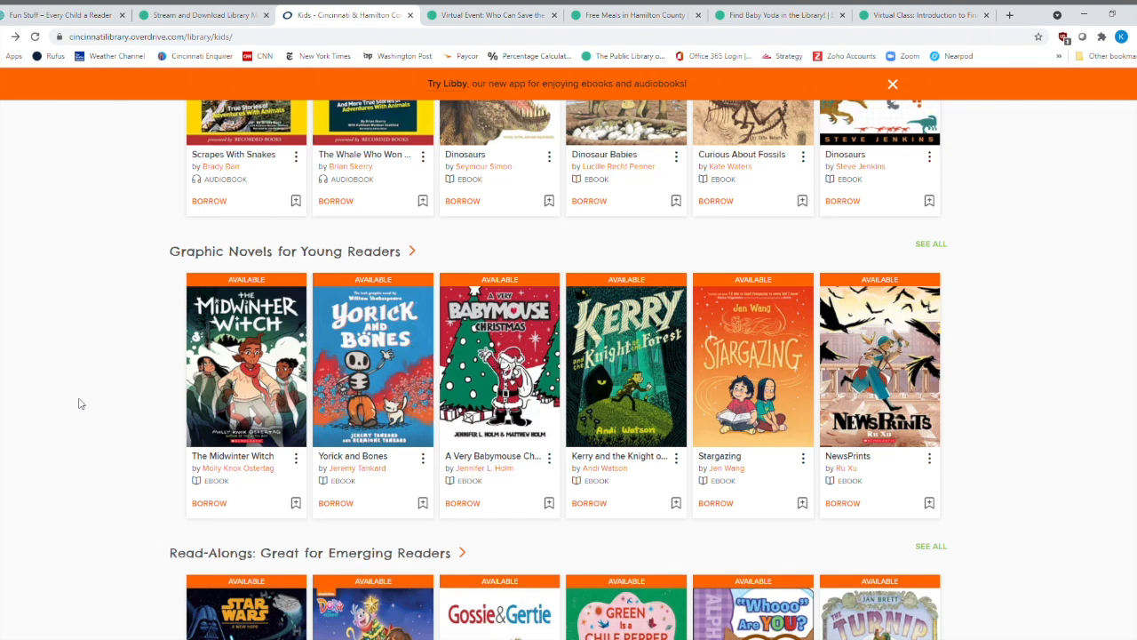
Scroll past Read-Alongs for Emerging Readers to the Signed Stories for Kids row.
{"action": "scroll", "scroll_direction": "down", "scroll_amount": 3}
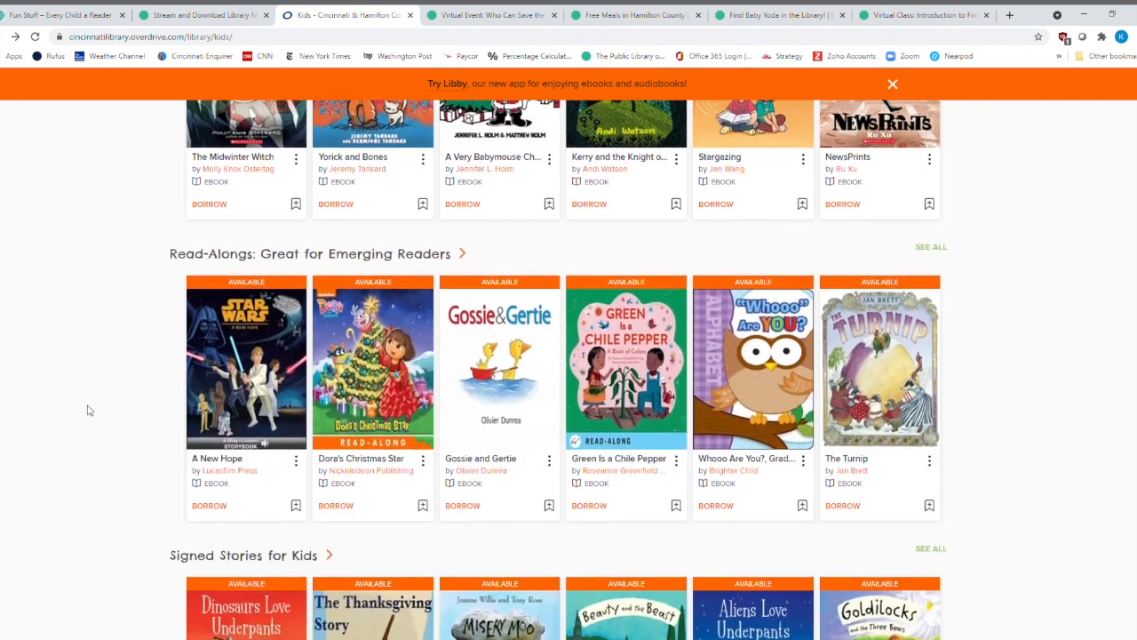
{"action": "scroll", "scroll_direction": "down", "scroll_amount": 3}
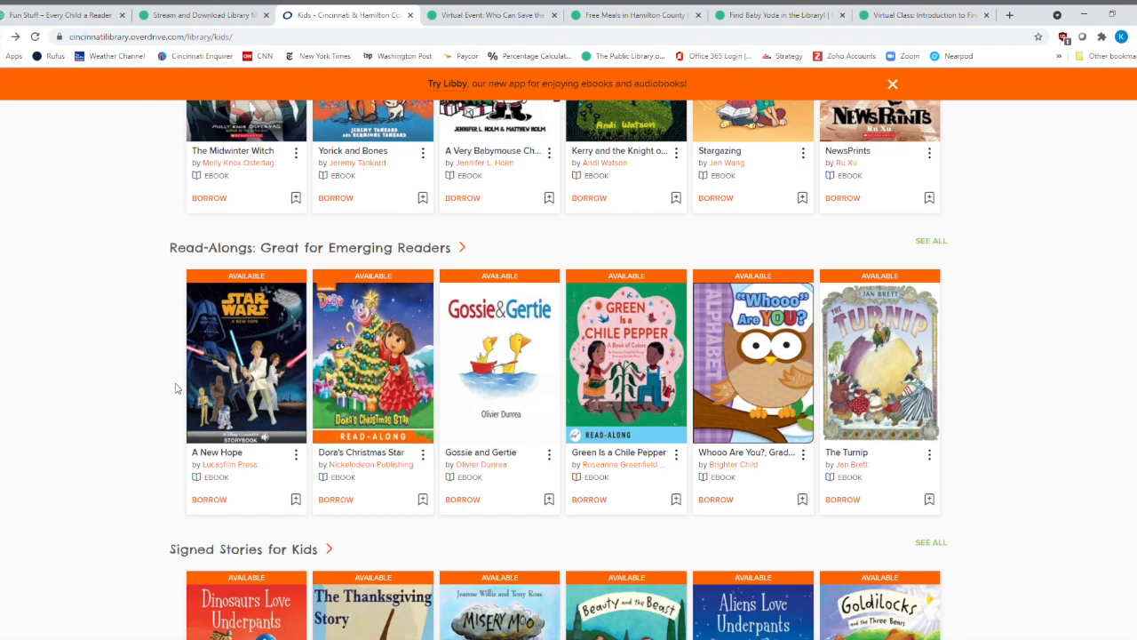
{"action": "scroll", "scroll_direction": "down", "scroll_amount": 3}
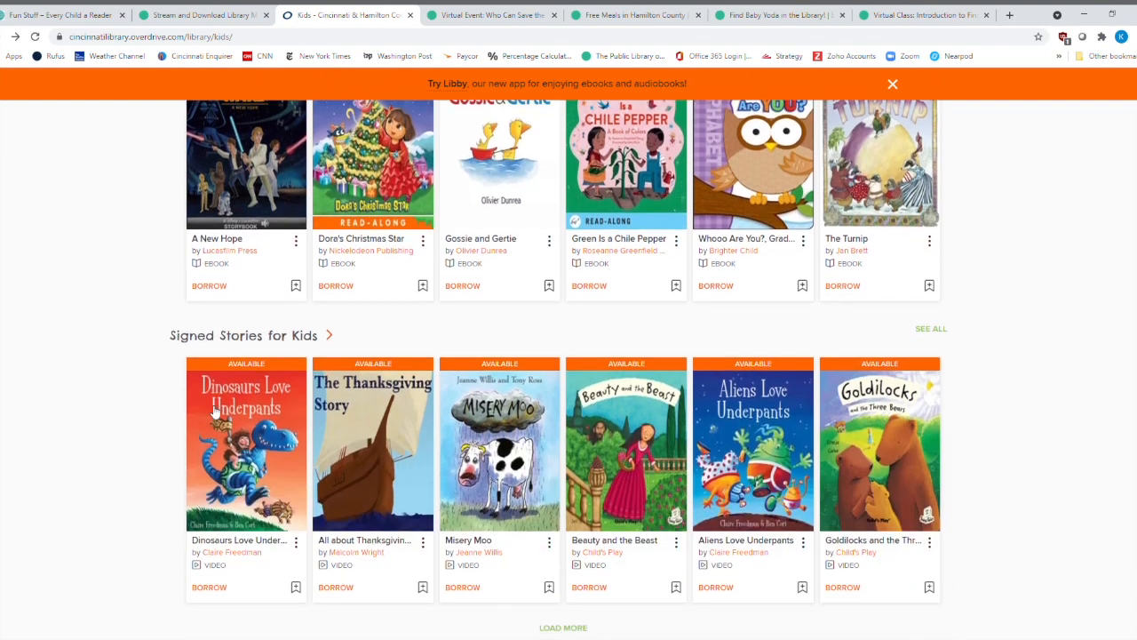
{"action": "scroll", "scroll_direction": "down", "scroll_amount": 3}
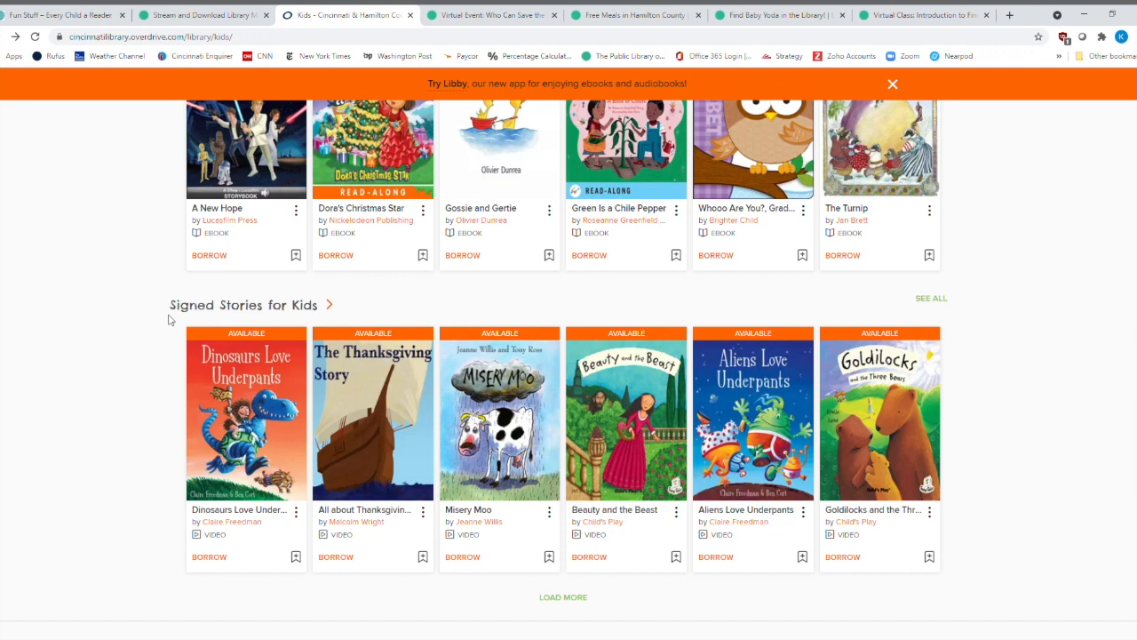
{"action": "mouse_move", "coordinate": [263, 322]}
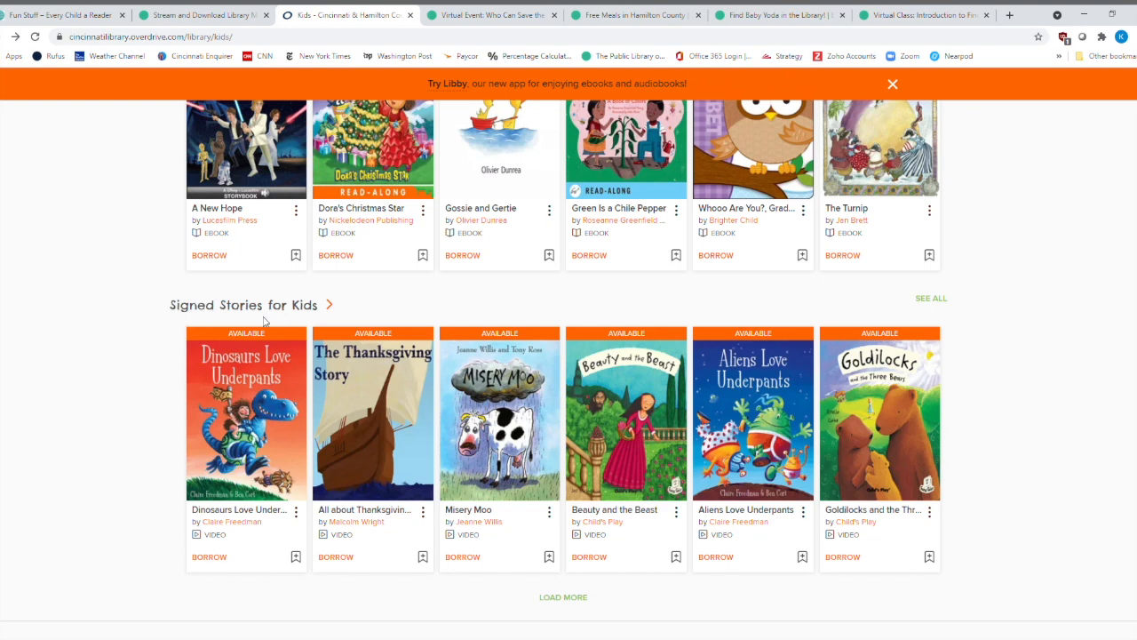
{"action": "mouse_move", "coordinate": [445, 469]}
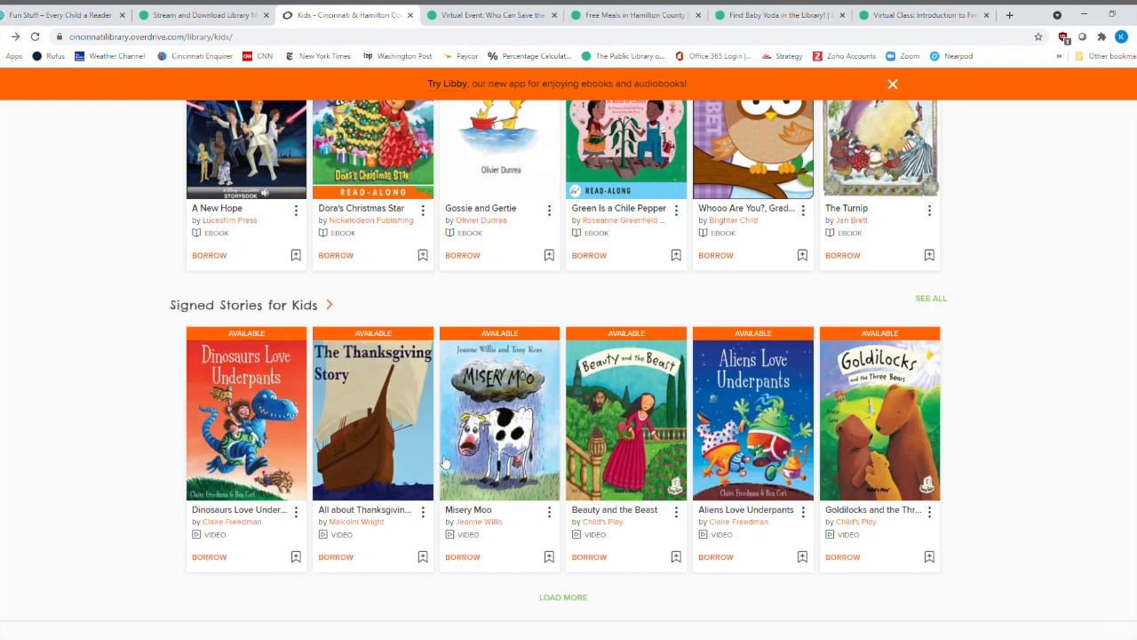
{"action": "mouse_move", "coordinate": [512, 384]}
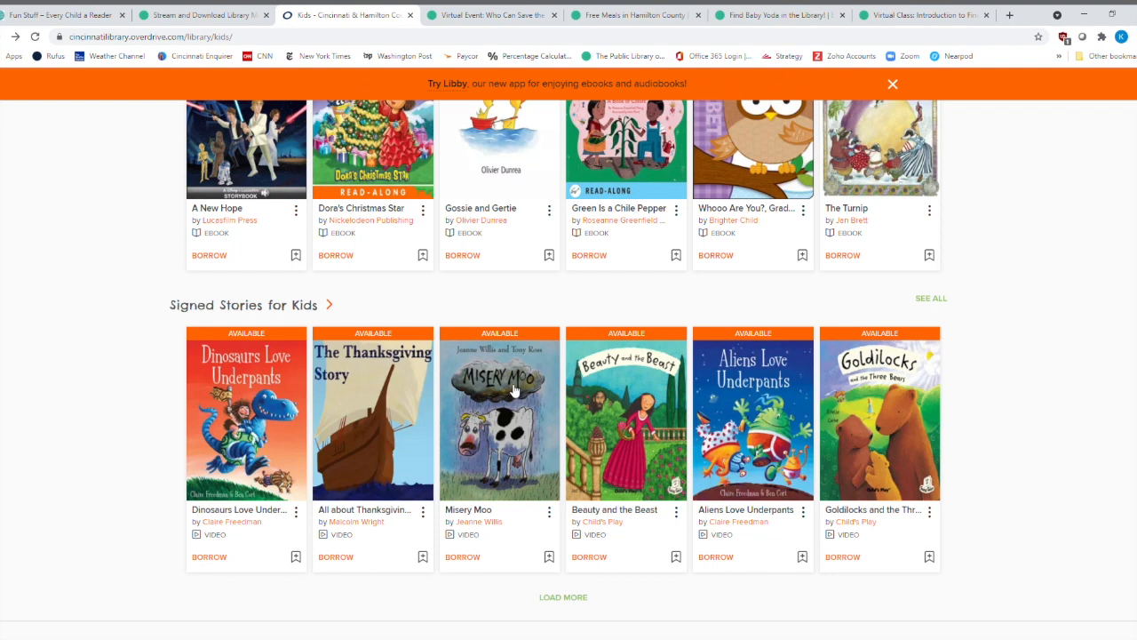
Open the Misery Moo signed-story video page and watch its sample.
{"action": "left_click", "coordinate": [499, 413]}
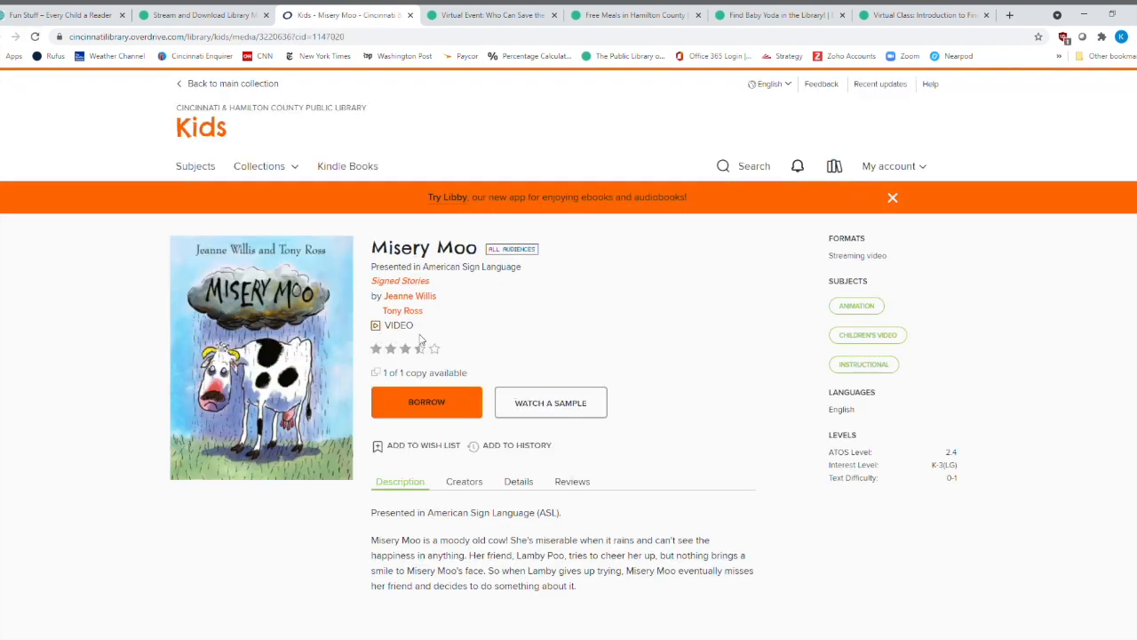
{"action": "mouse_move", "coordinate": [576, 403]}
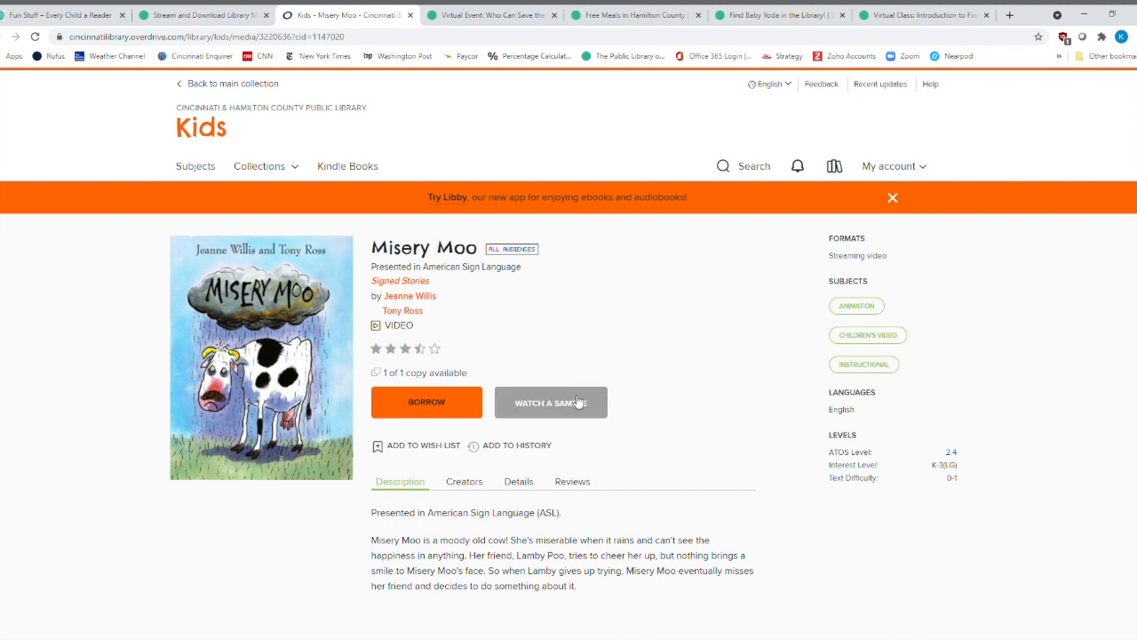
{"action": "left_click", "coordinate": [551, 401]}
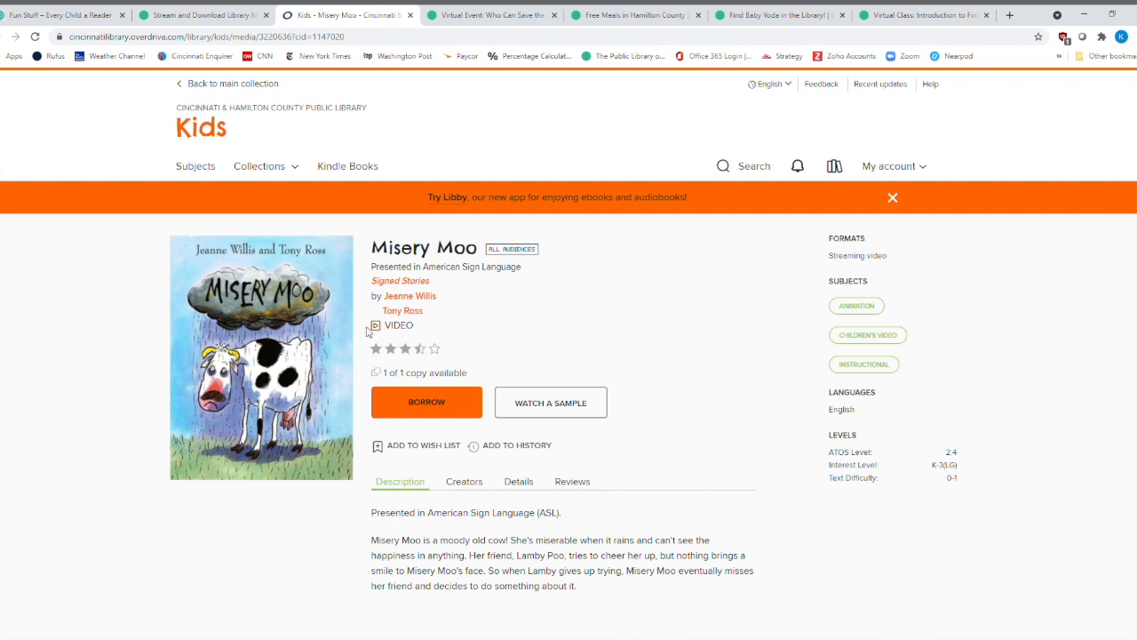
{"action": "mouse_move", "coordinate": [540, 313]}
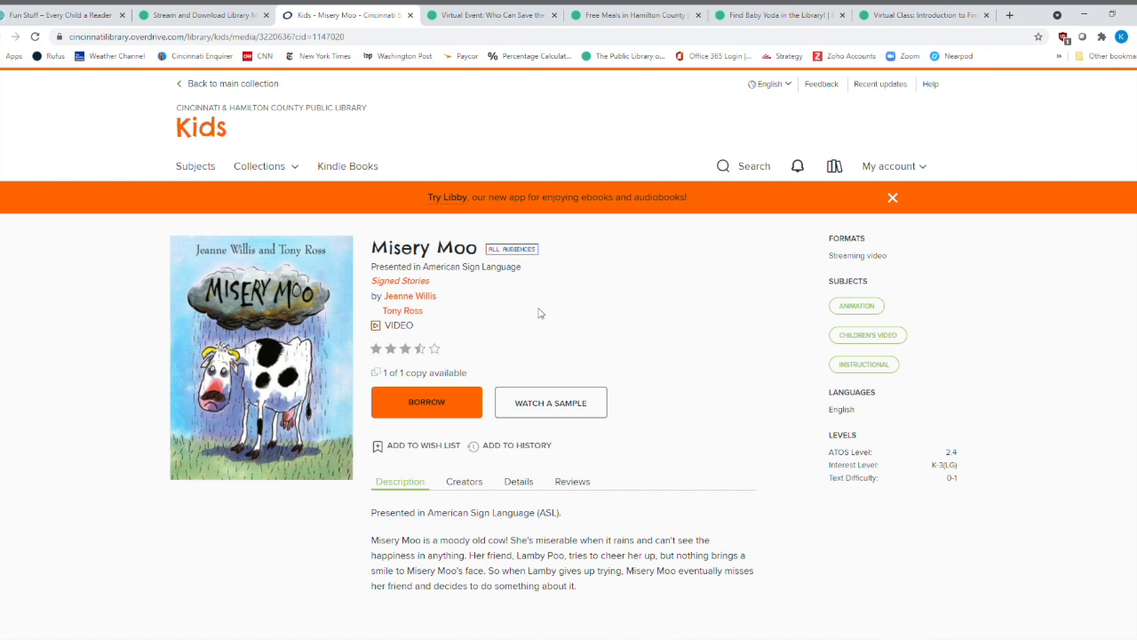
{"action": "mouse_move", "coordinate": [573, 196]}
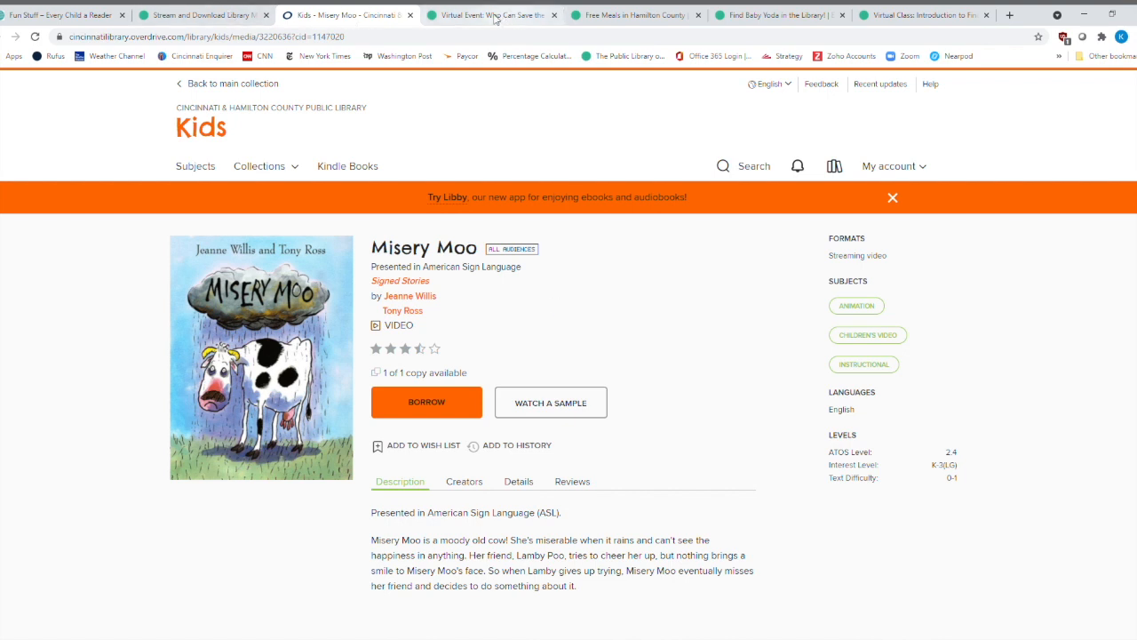
Switch to the Superheroes Needed virtual event tab and scroll to its May 4 and 6 dates.
{"action": "left_click", "coordinate": [502, 16]}
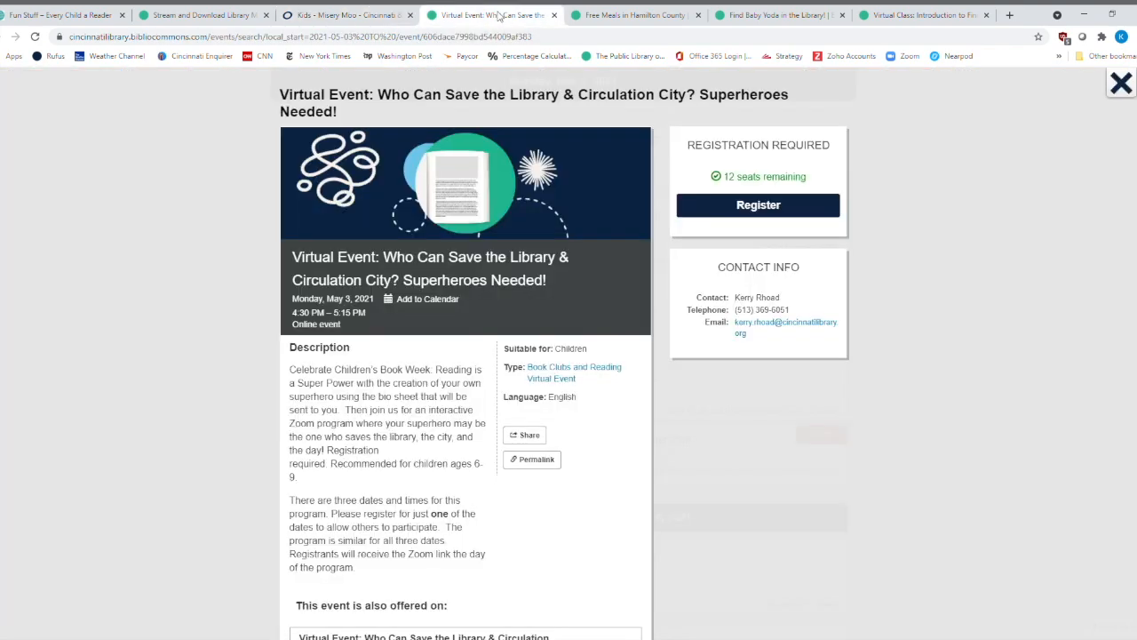
{"action": "mouse_move", "coordinate": [191, 401]}
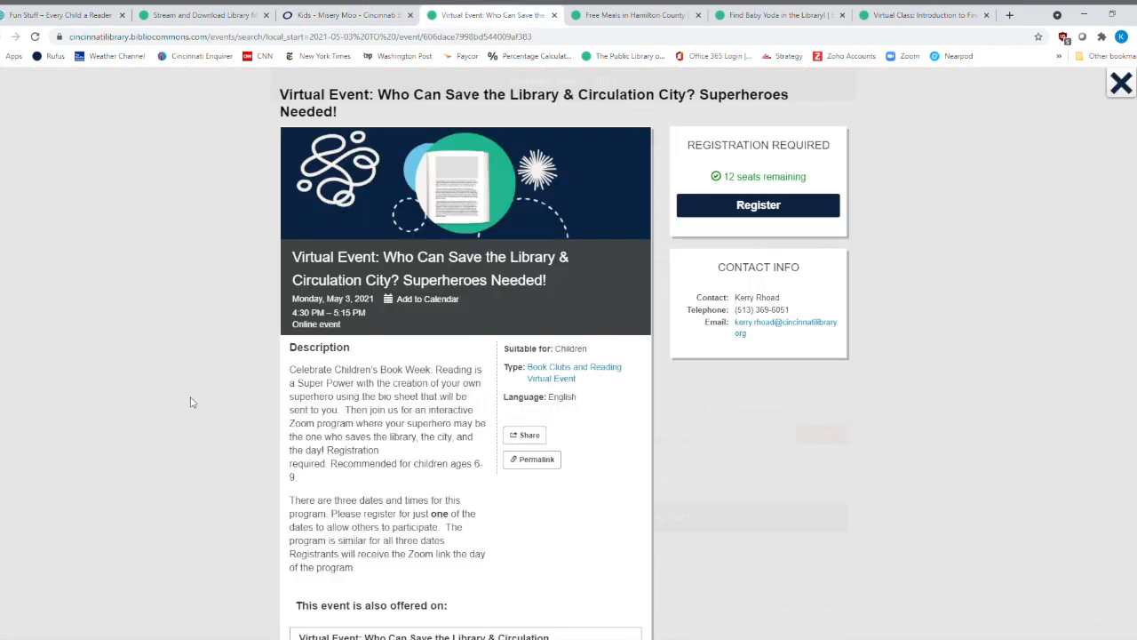
{"action": "scroll", "scroll_direction": "down", "scroll_amount": 3}
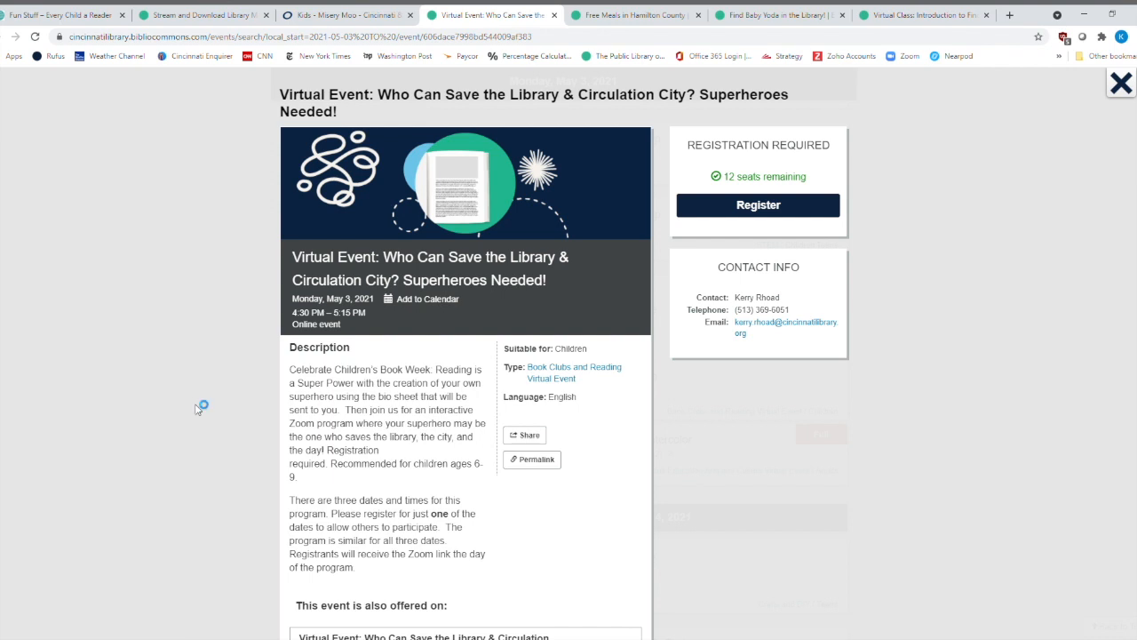
{"action": "mouse_move", "coordinate": [282, 384]}
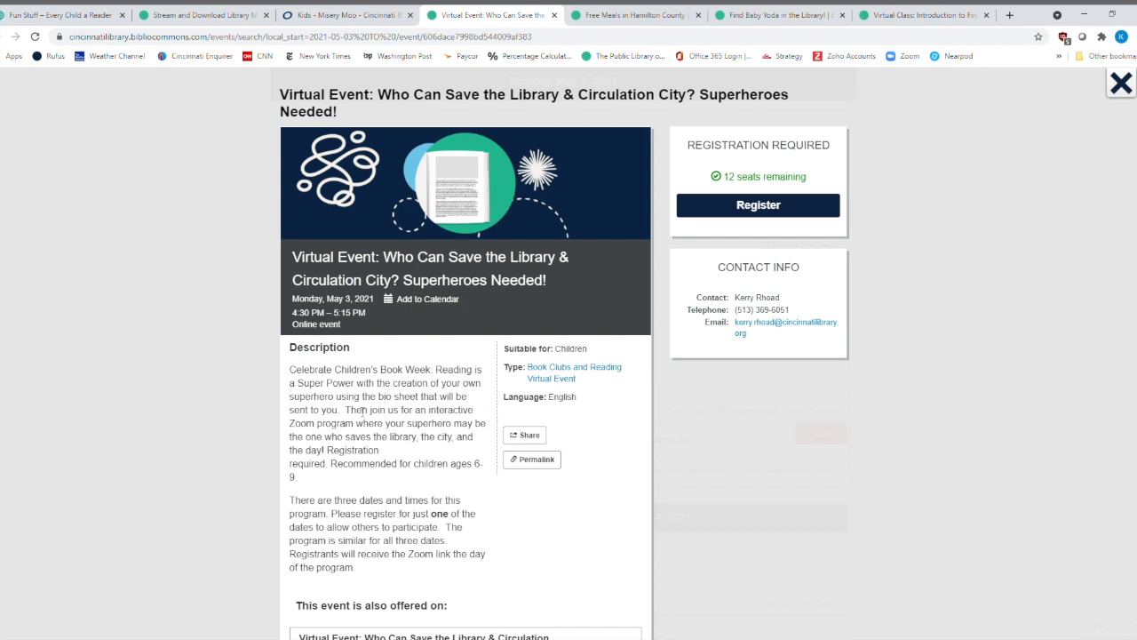
{"action": "mouse_move", "coordinate": [311, 423]}
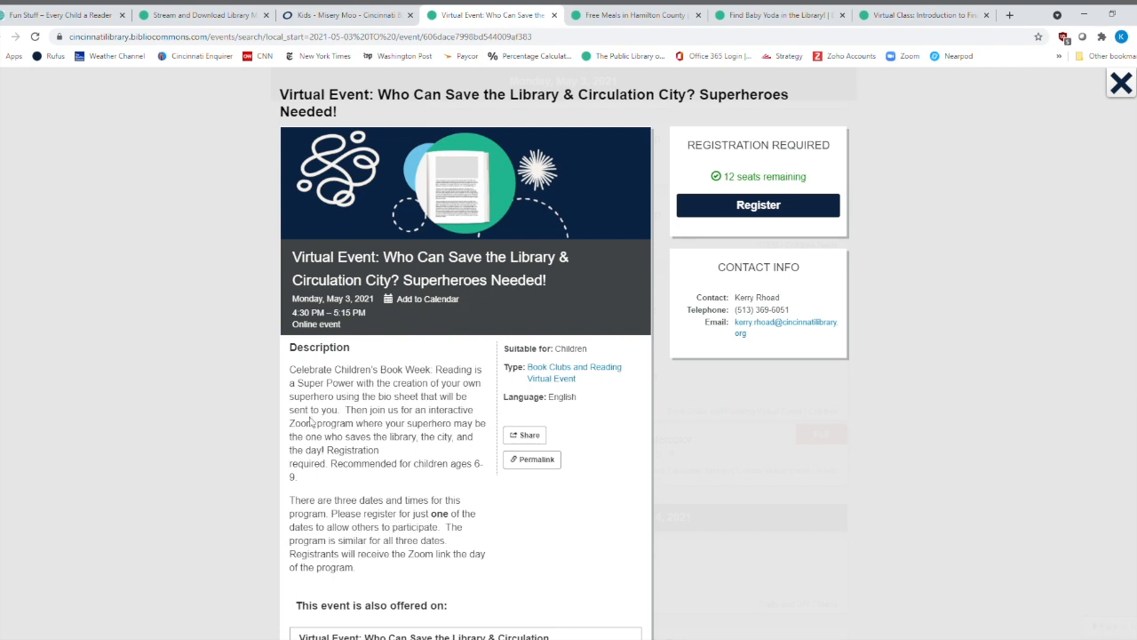
{"action": "mouse_move", "coordinate": [330, 182]}
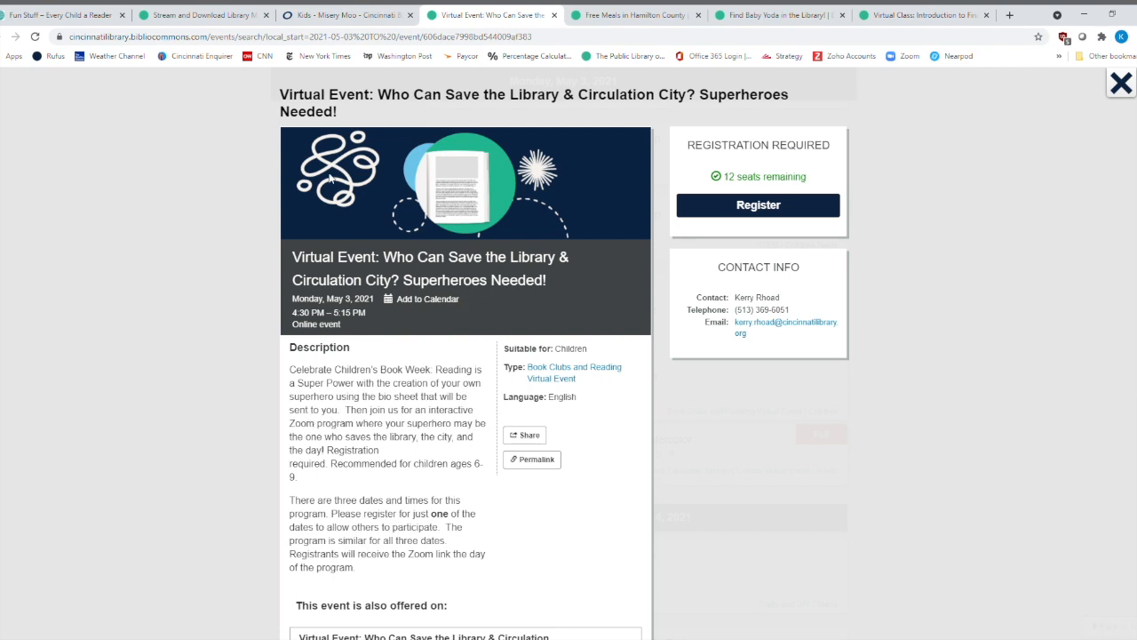
{"action": "mouse_move", "coordinate": [828, 329]}
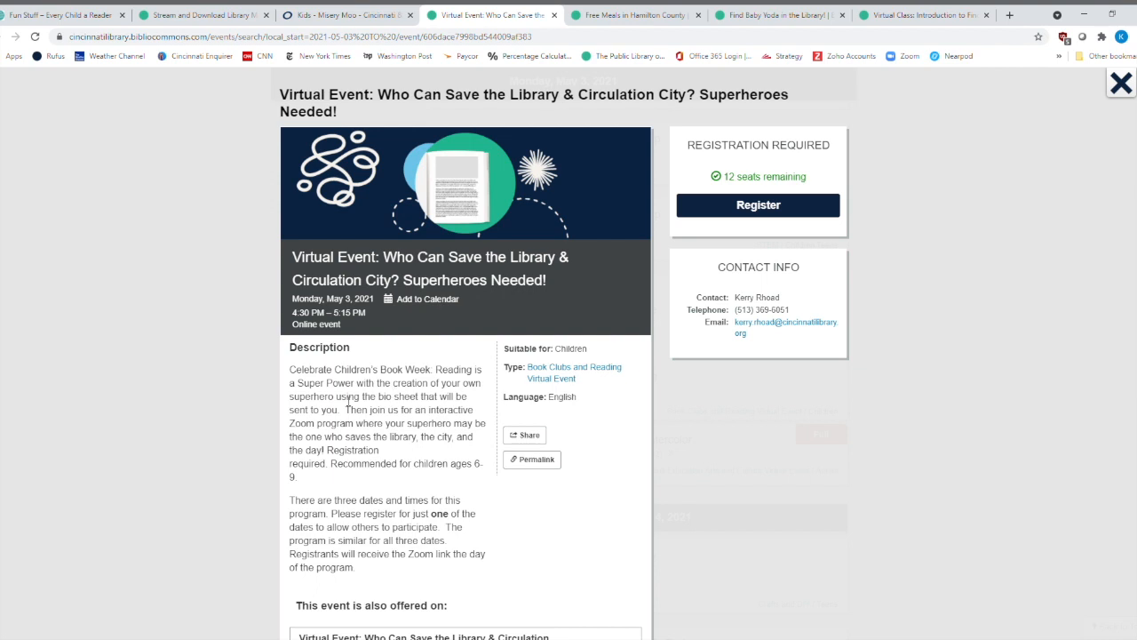
{"action": "scroll", "scroll_direction": "down", "scroll_amount": 3}
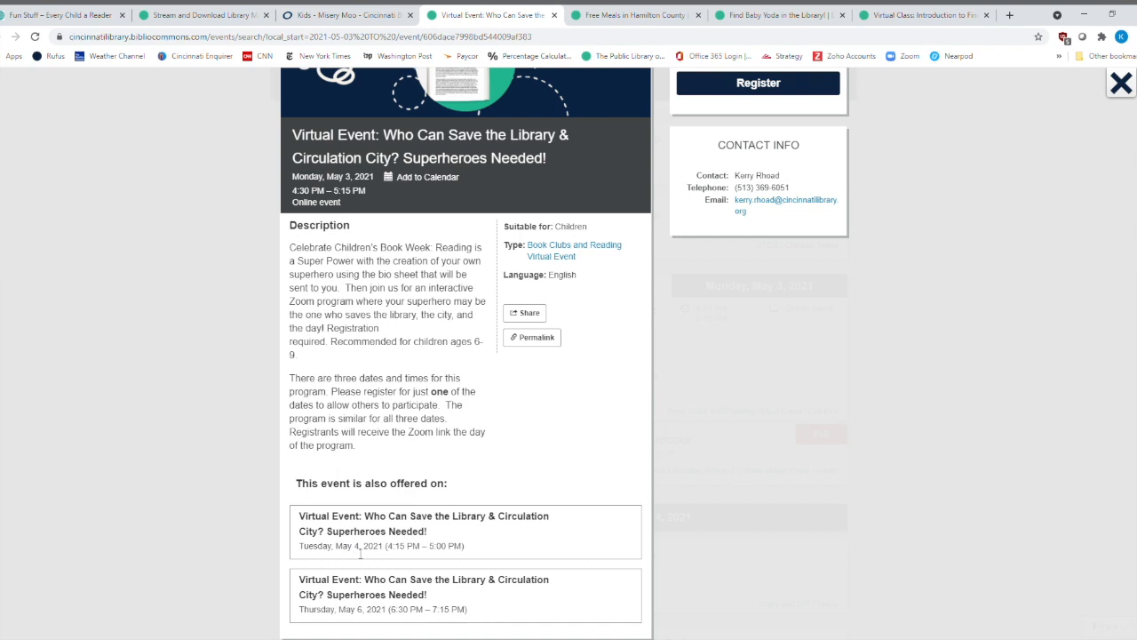
{"action": "mouse_move", "coordinate": [496, 433]}
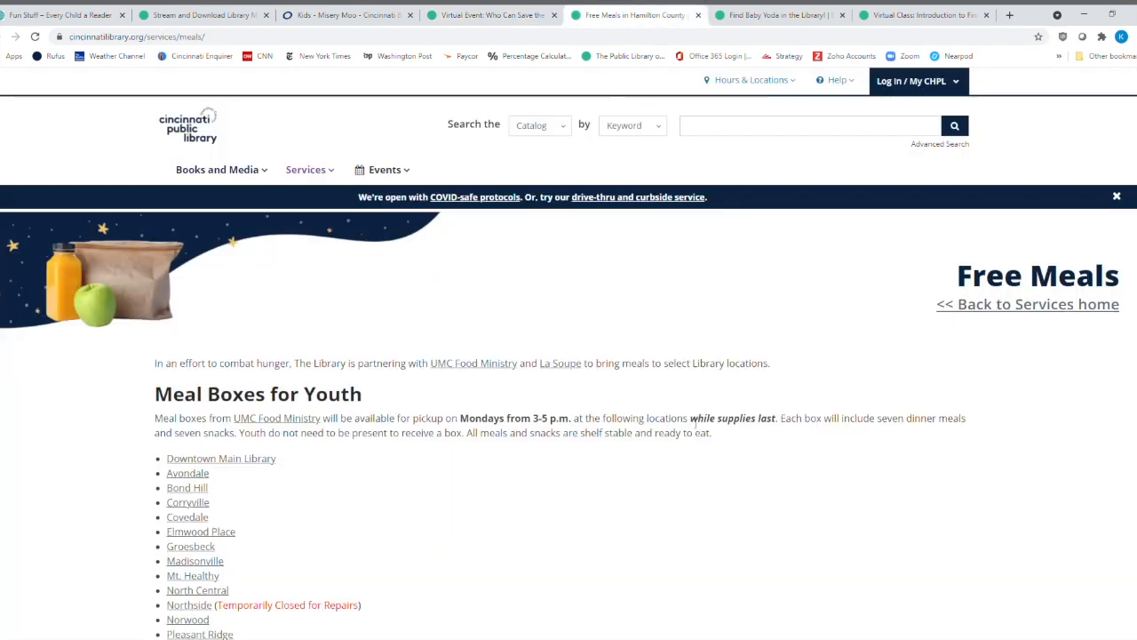
{"action": "scroll", "scroll_direction": "down", "scroll_amount": 3}
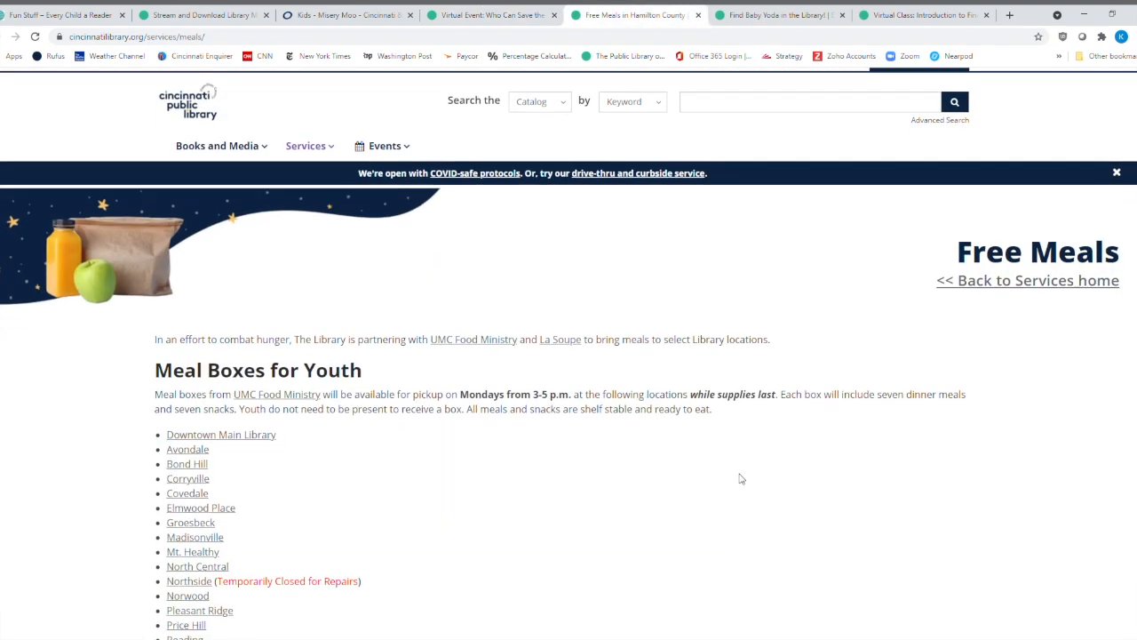
{"action": "scroll", "scroll_direction": "down", "scroll_amount": 3}
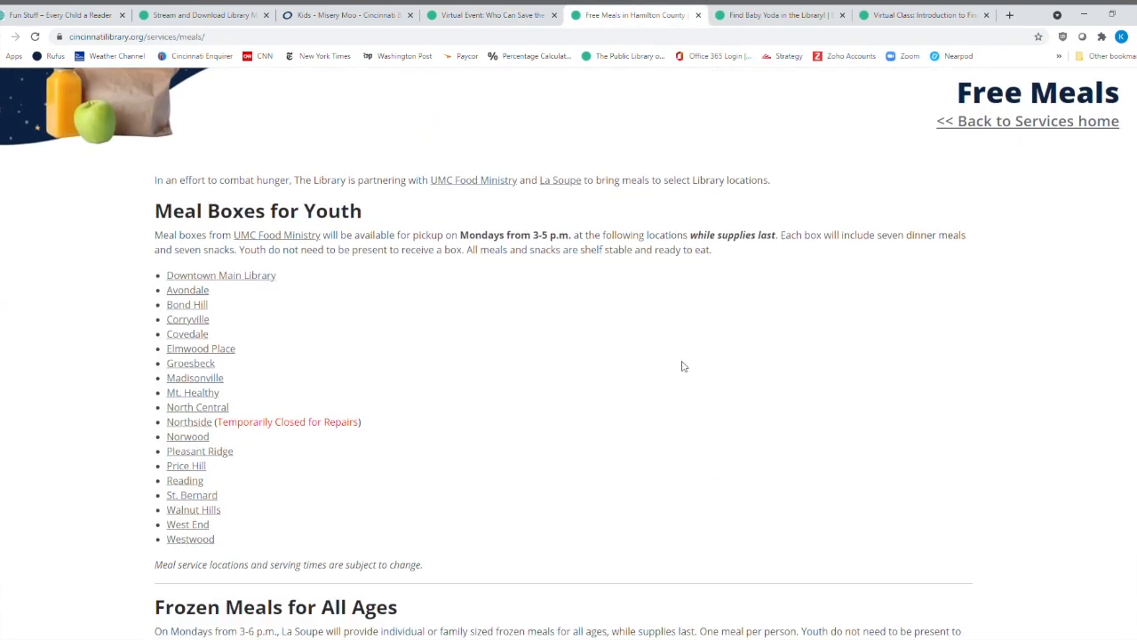
{"action": "mouse_move", "coordinate": [476, 354]}
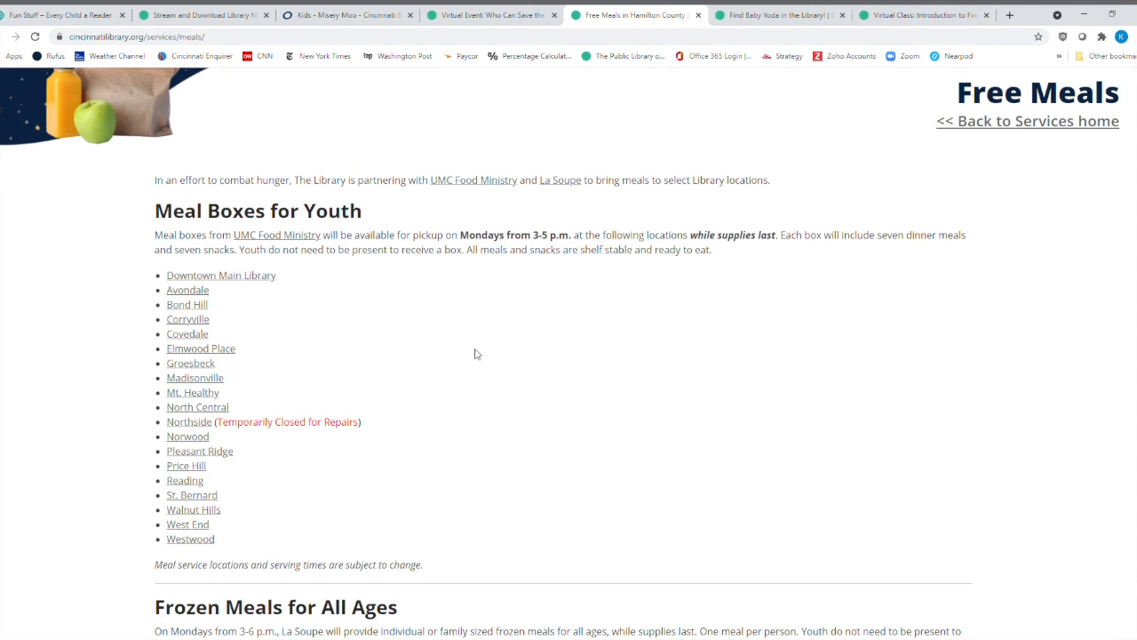
{"action": "mouse_move", "coordinate": [533, 261]}
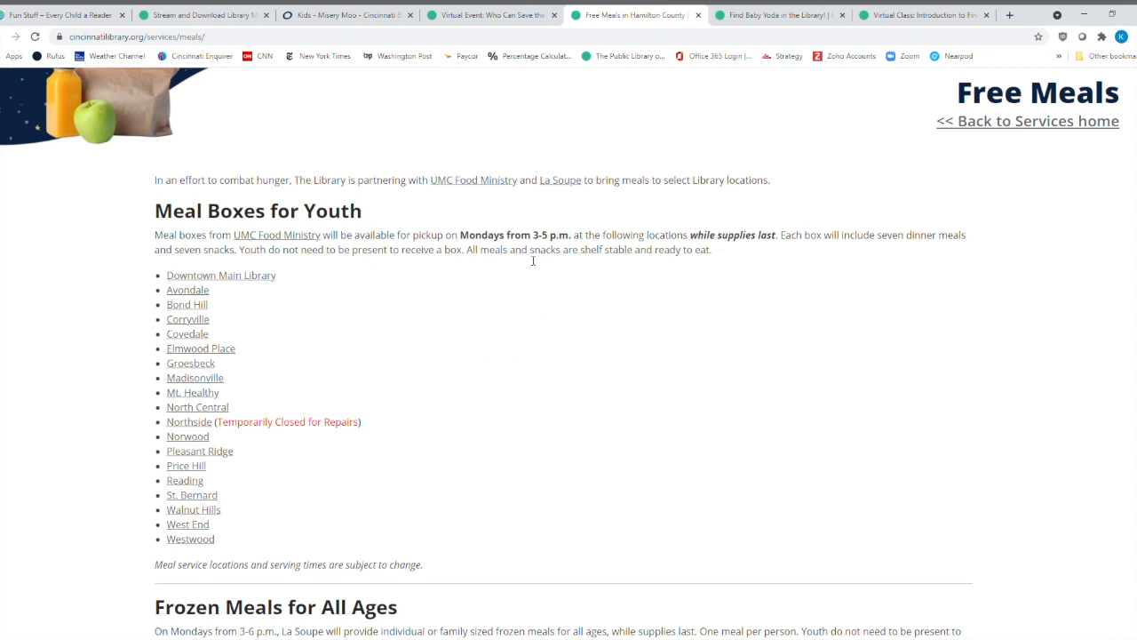
{"action": "mouse_move", "coordinate": [552, 333]}
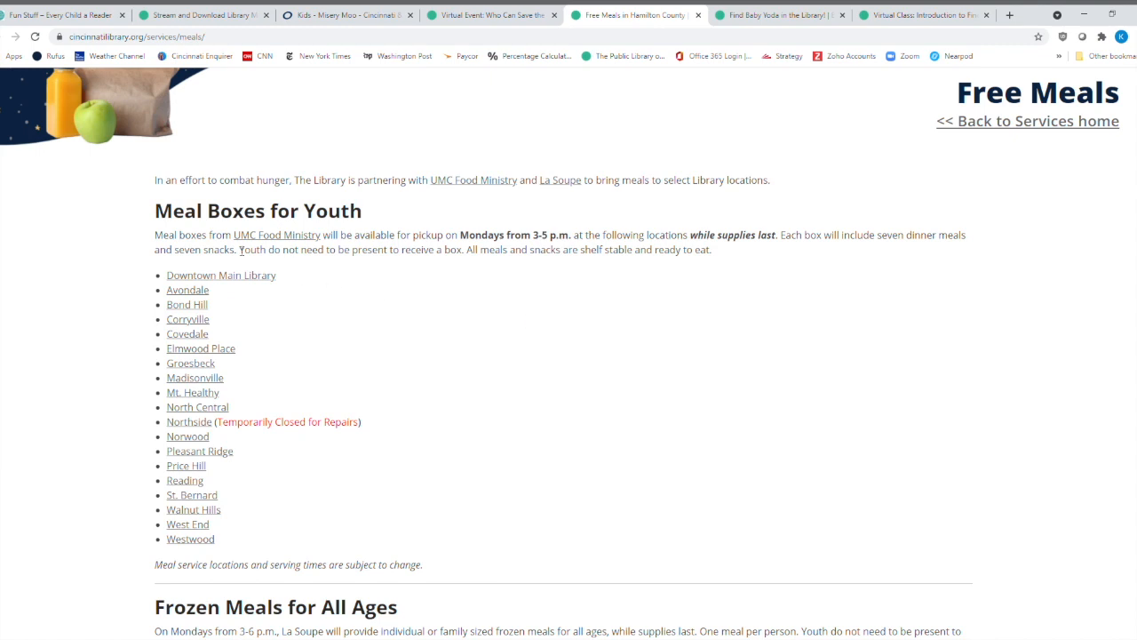
{"action": "mouse_move", "coordinate": [688, 372]}
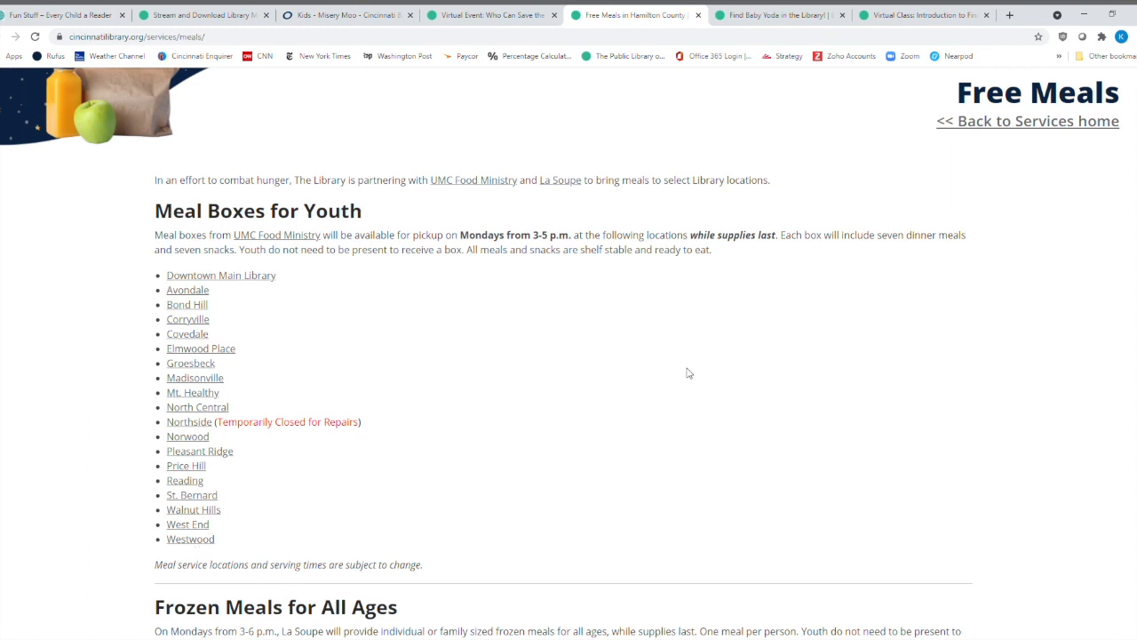
{"action": "mouse_move", "coordinate": [684, 371]}
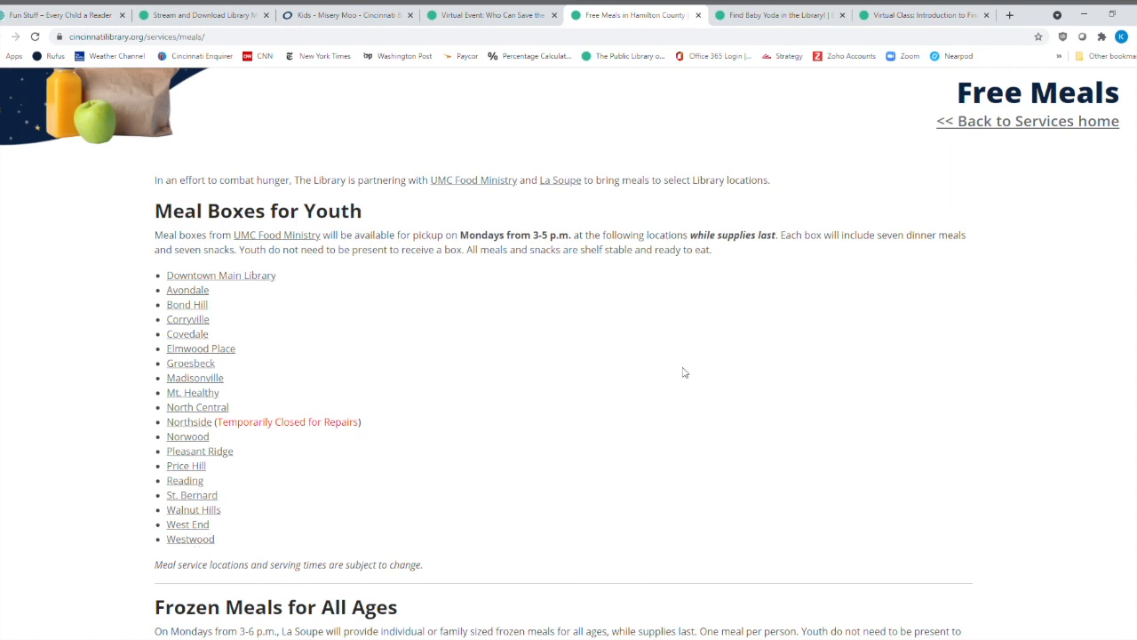
{"action": "mouse_move", "coordinate": [320, 449]}
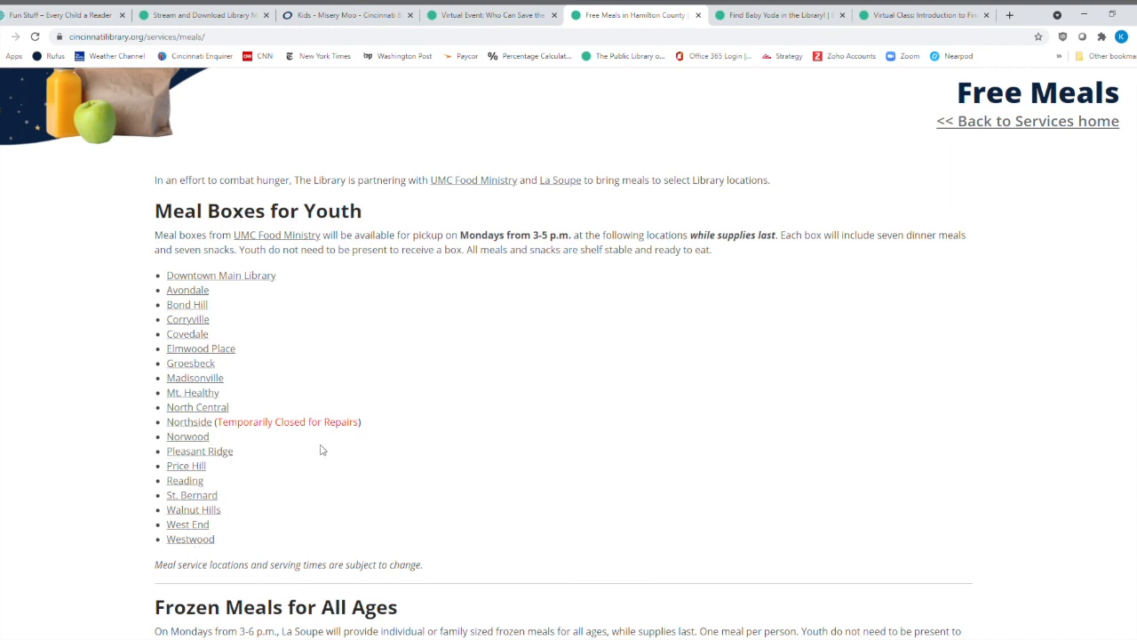
{"action": "mouse_move", "coordinate": [505, 437]}
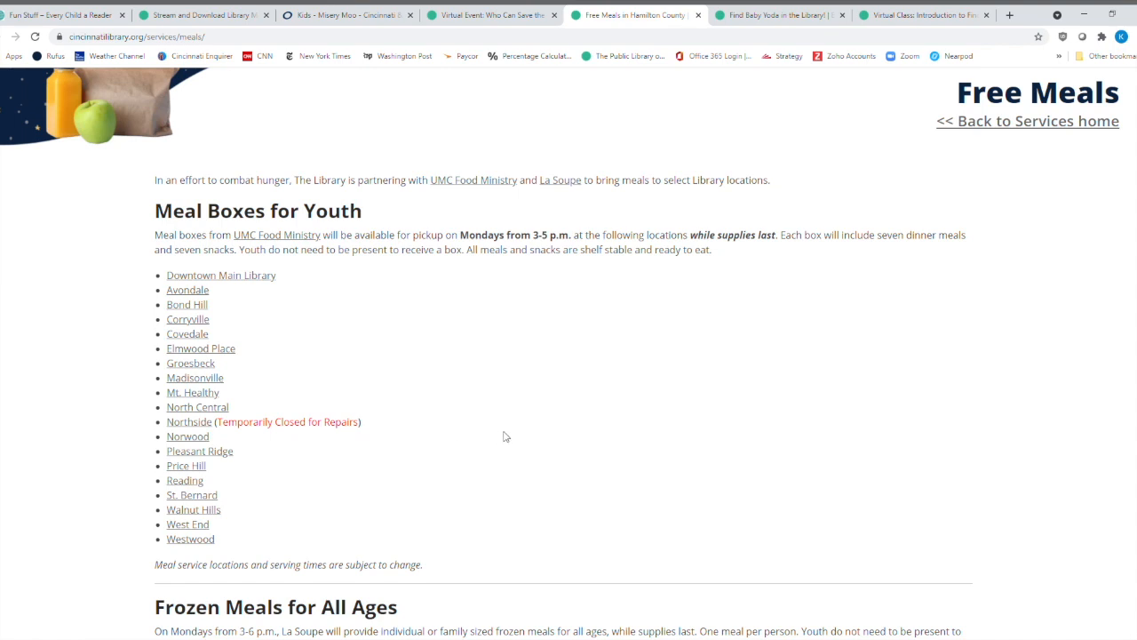
{"action": "mouse_move", "coordinate": [191, 377]}
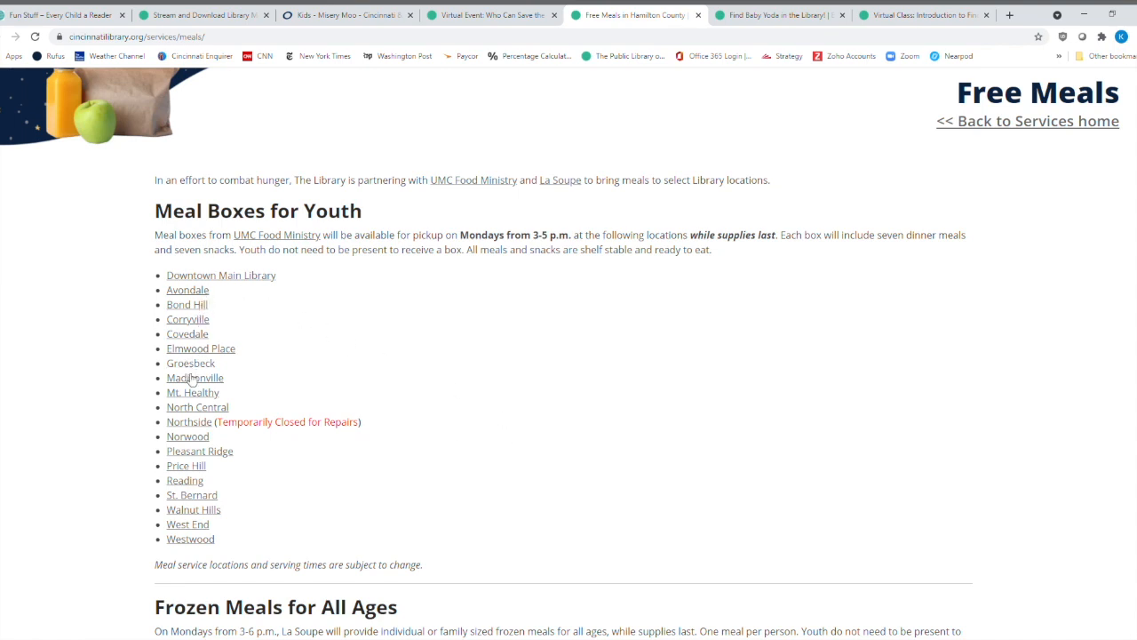
{"action": "mouse_move", "coordinate": [660, 349]}
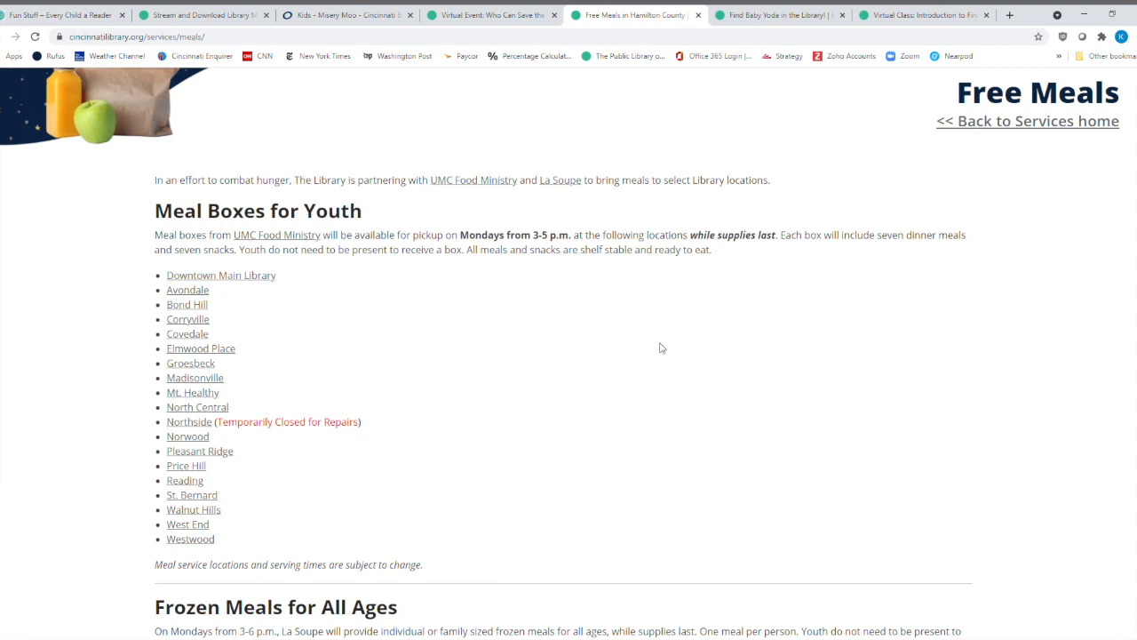
Scroll the Free Meals page to Frozen Meals for All Ages locations and eligibility.
{"action": "scroll", "scroll_direction": "down", "scroll_amount": 3}
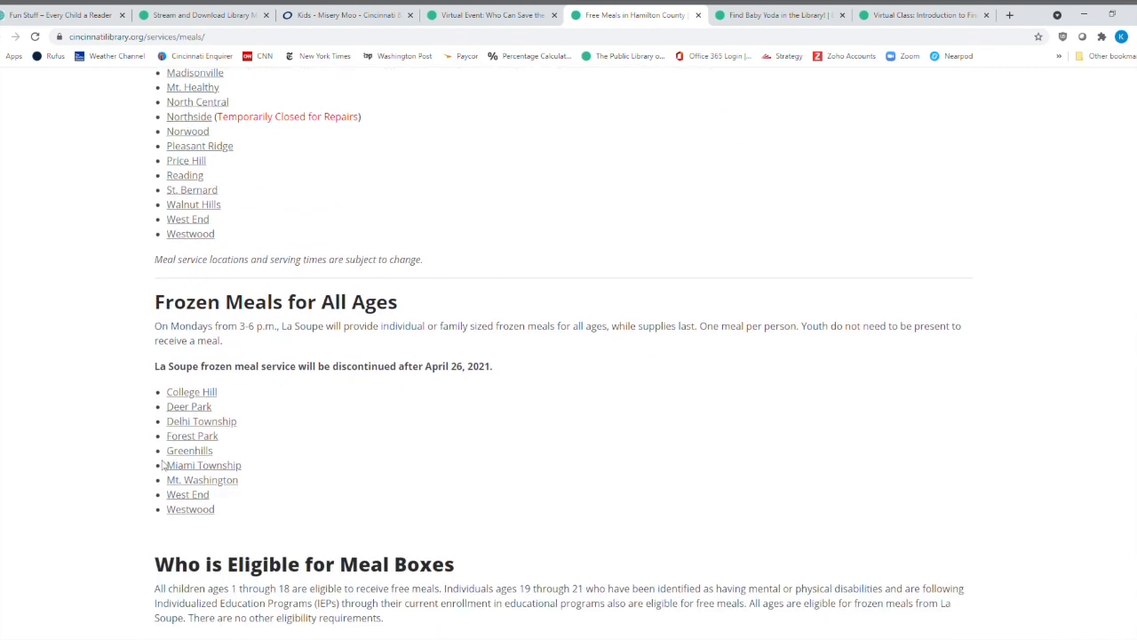
{"action": "mouse_move", "coordinate": [261, 354]}
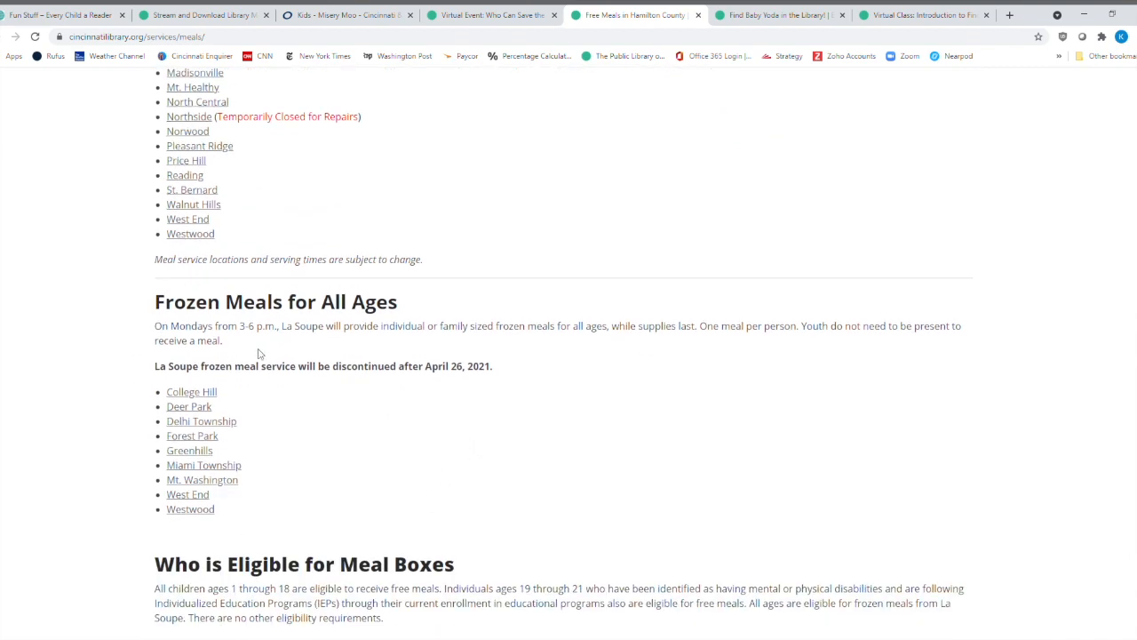
{"action": "mouse_move", "coordinate": [260, 339]}
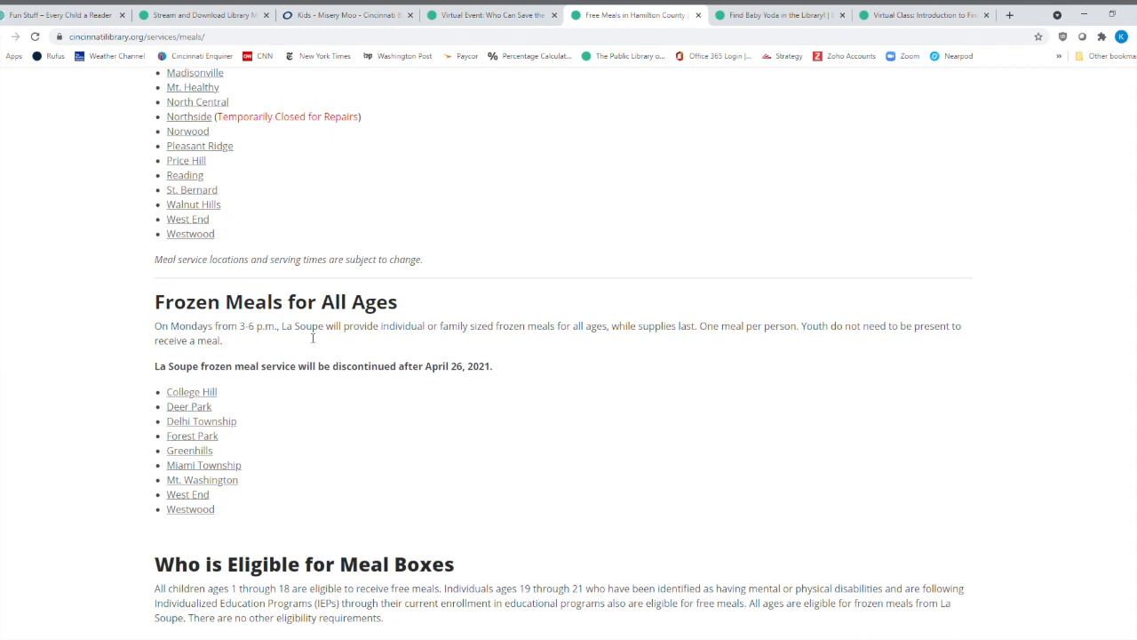
{"action": "mouse_move", "coordinate": [182, 421]}
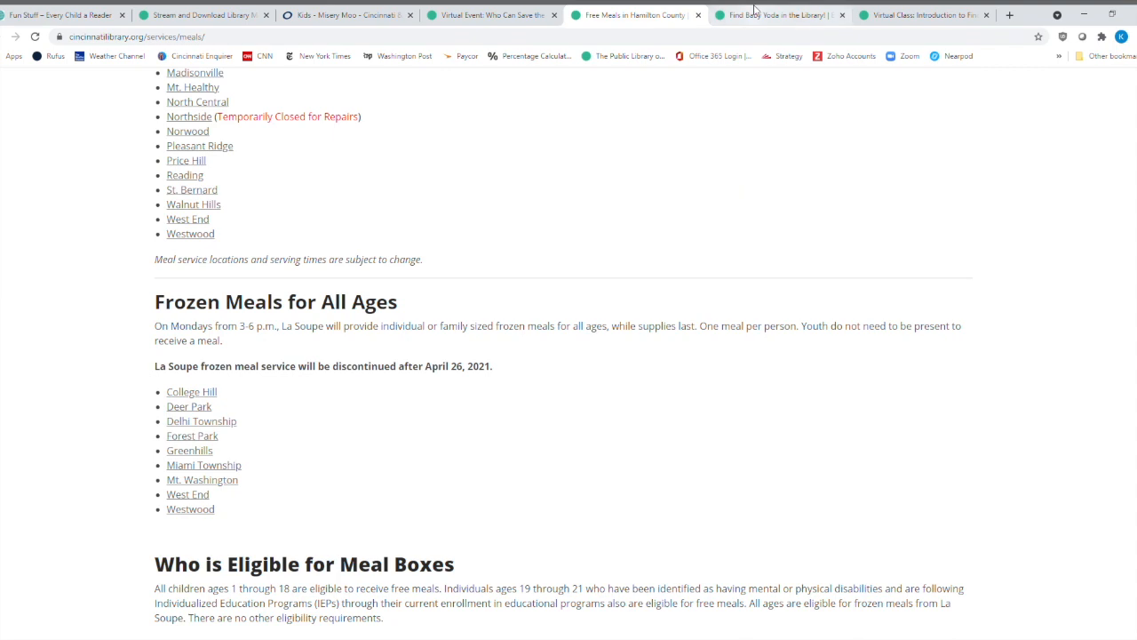
Switch to the Find Baby Yoda in the Library! tab and scroll to its May 3–8 dates.
{"action": "left_click", "coordinate": [775, 15]}
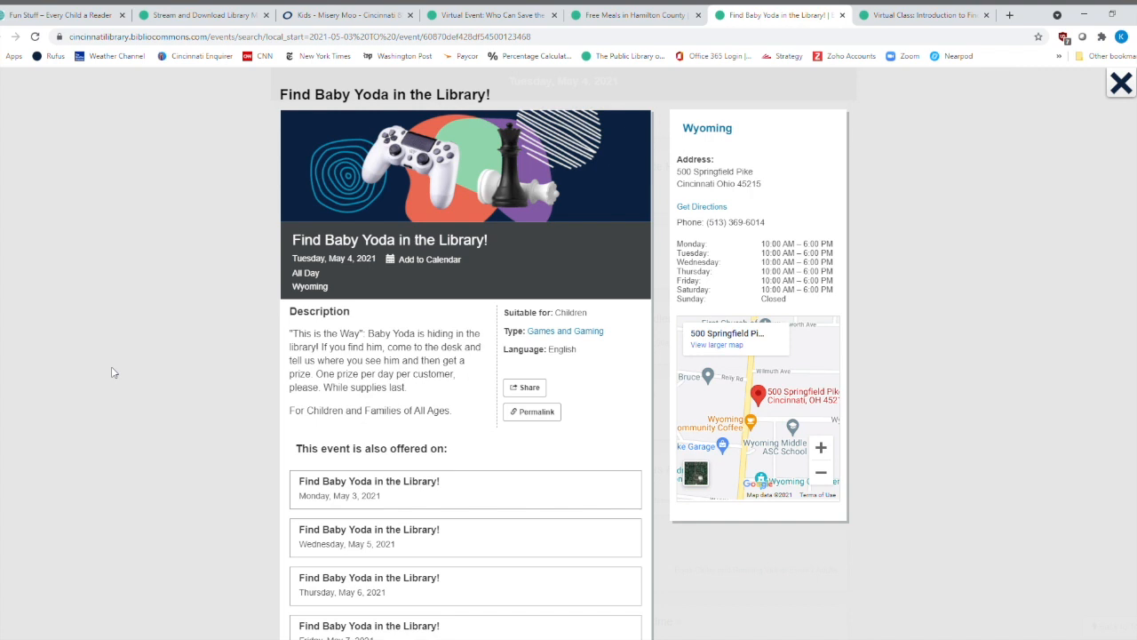
{"action": "mouse_move", "coordinate": [722, 147]}
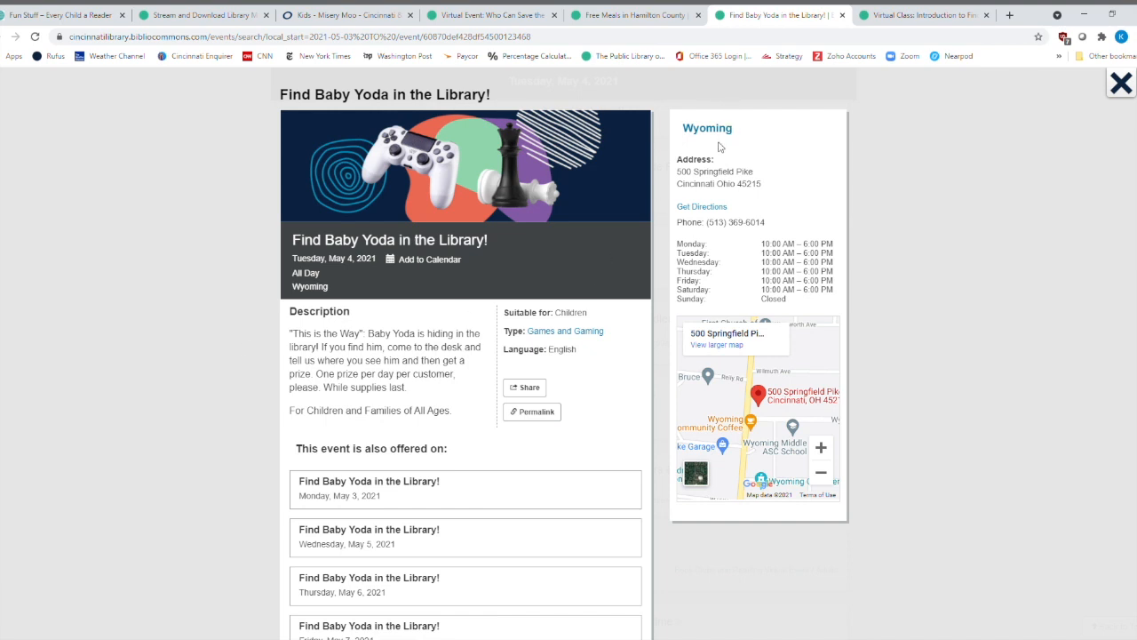
{"action": "mouse_move", "coordinate": [329, 333]}
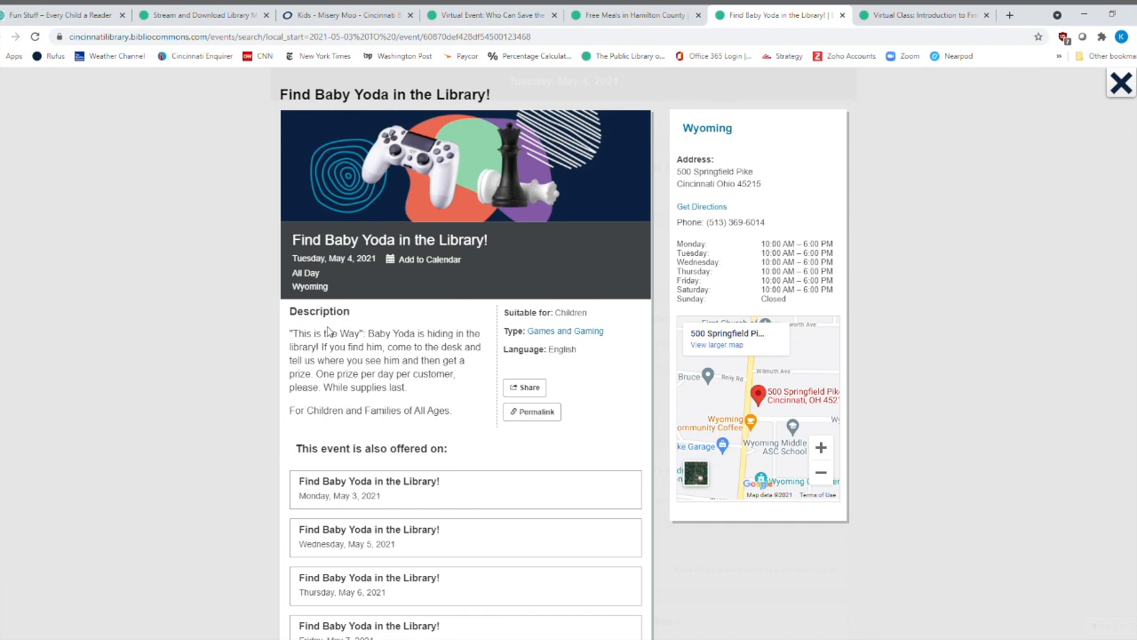
{"action": "mouse_move", "coordinate": [220, 404]}
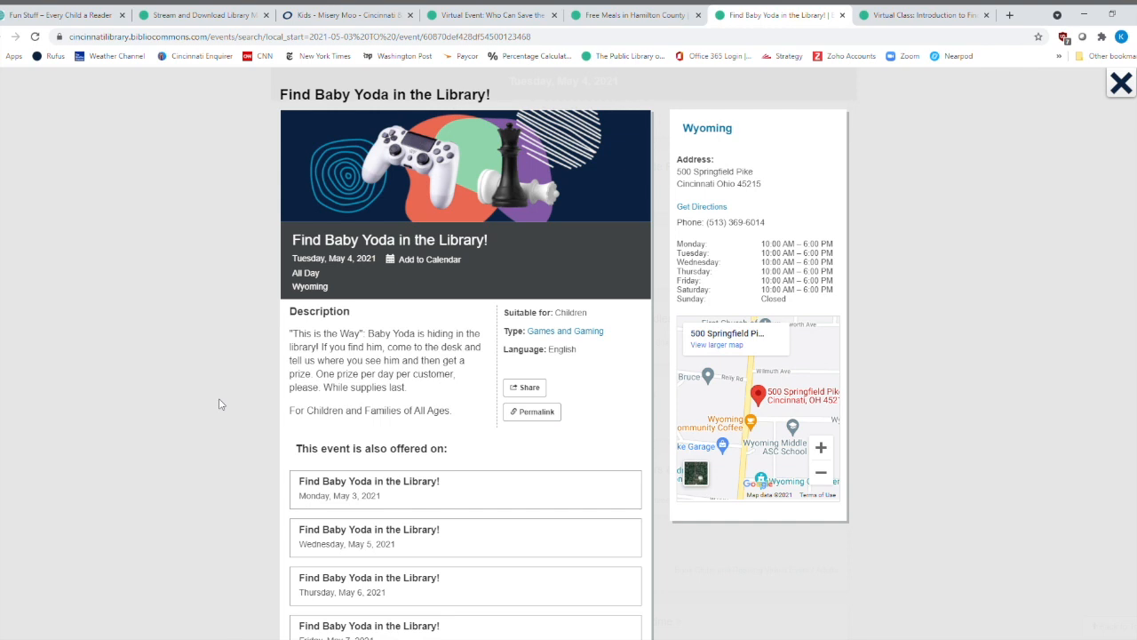
{"action": "scroll", "scroll_direction": "down", "scroll_amount": 3}
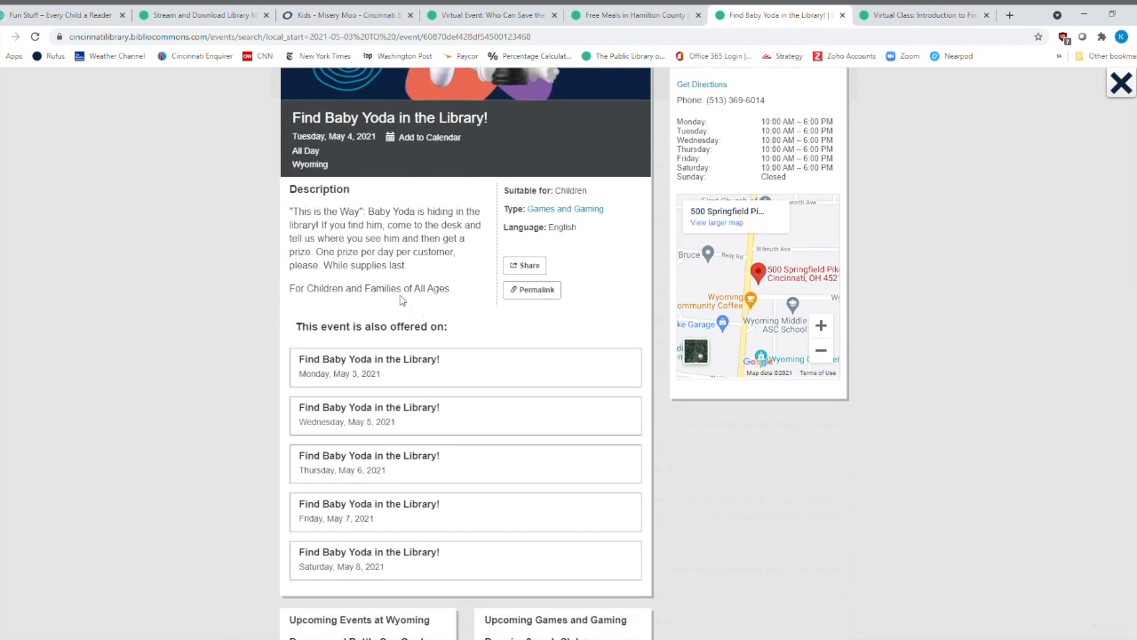
{"action": "mouse_move", "coordinate": [371, 538]}
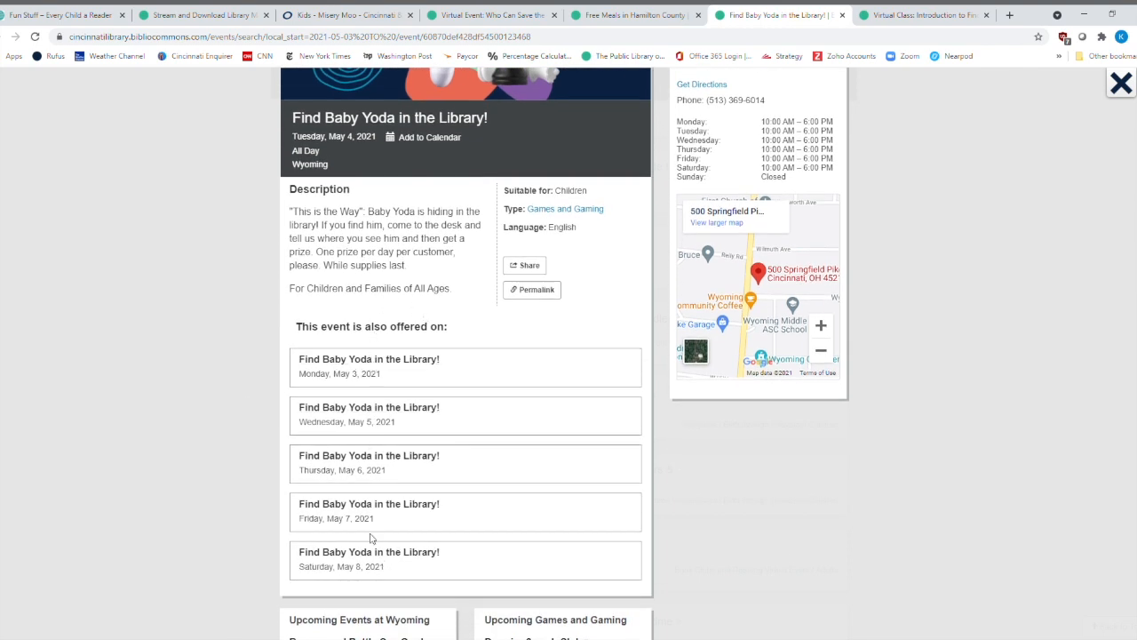
{"action": "mouse_move", "coordinate": [268, 407]}
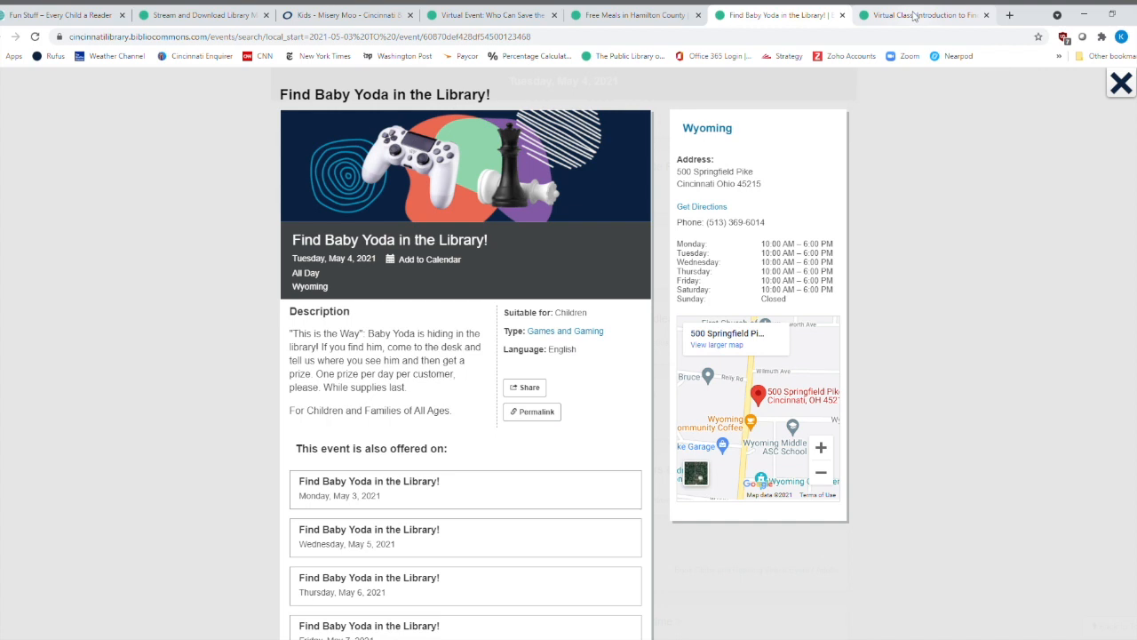
Switch to the Finding Grants class tab and scroll to its May 6 registration details.
{"action": "left_click", "coordinate": [933, 15]}
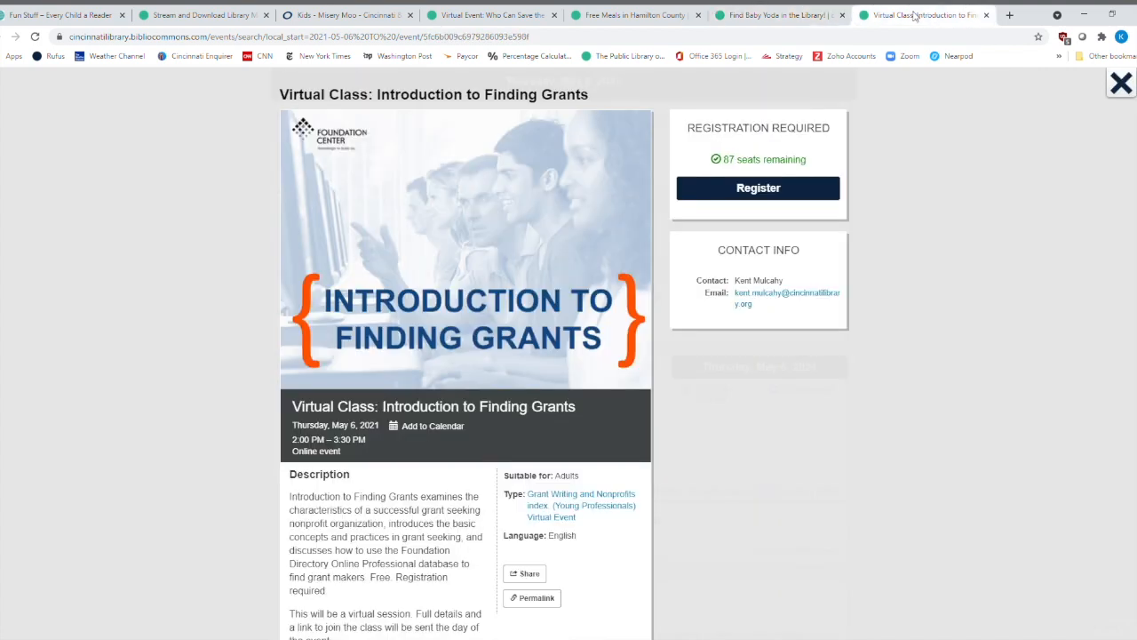
{"action": "mouse_move", "coordinate": [98, 417]}
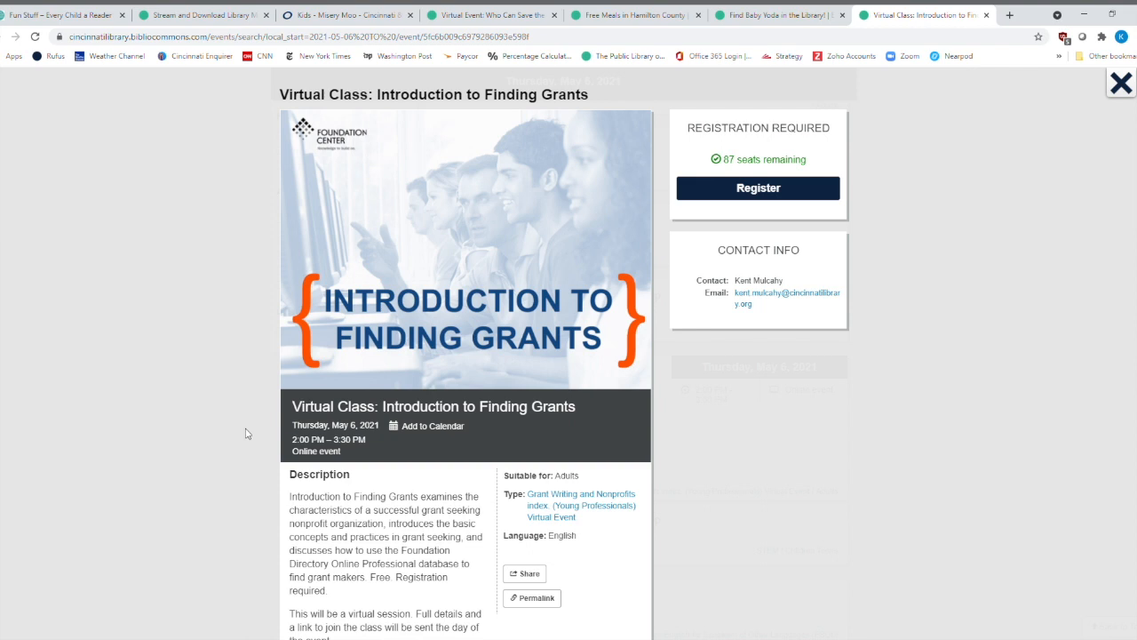
{"action": "scroll", "scroll_direction": "down", "scroll_amount": 3}
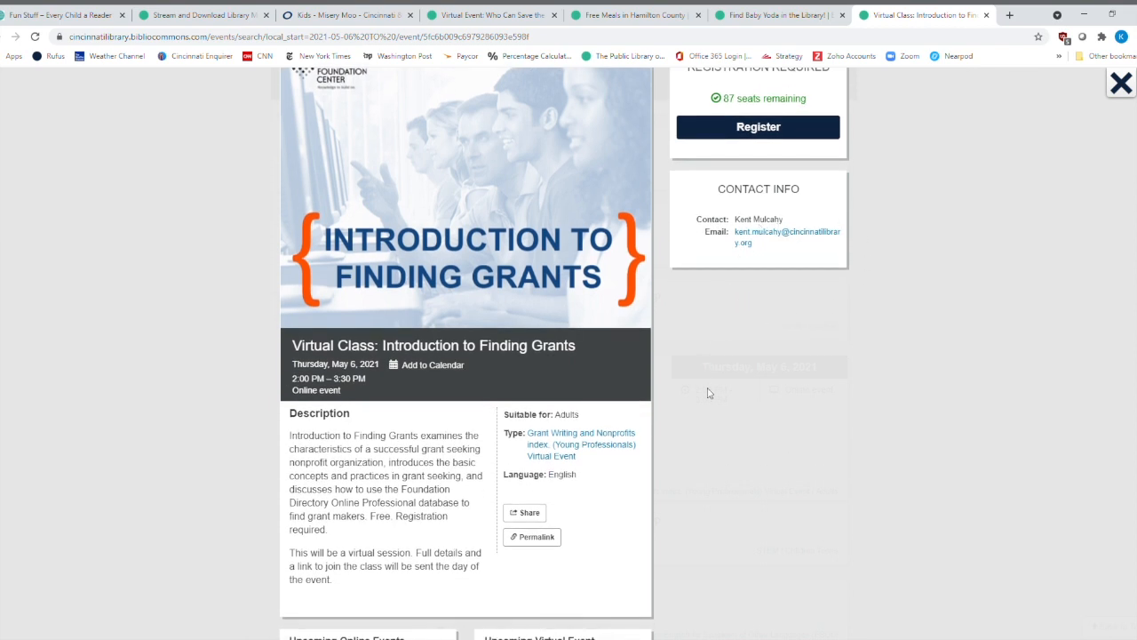
{"action": "mouse_move", "coordinate": [717, 409]}
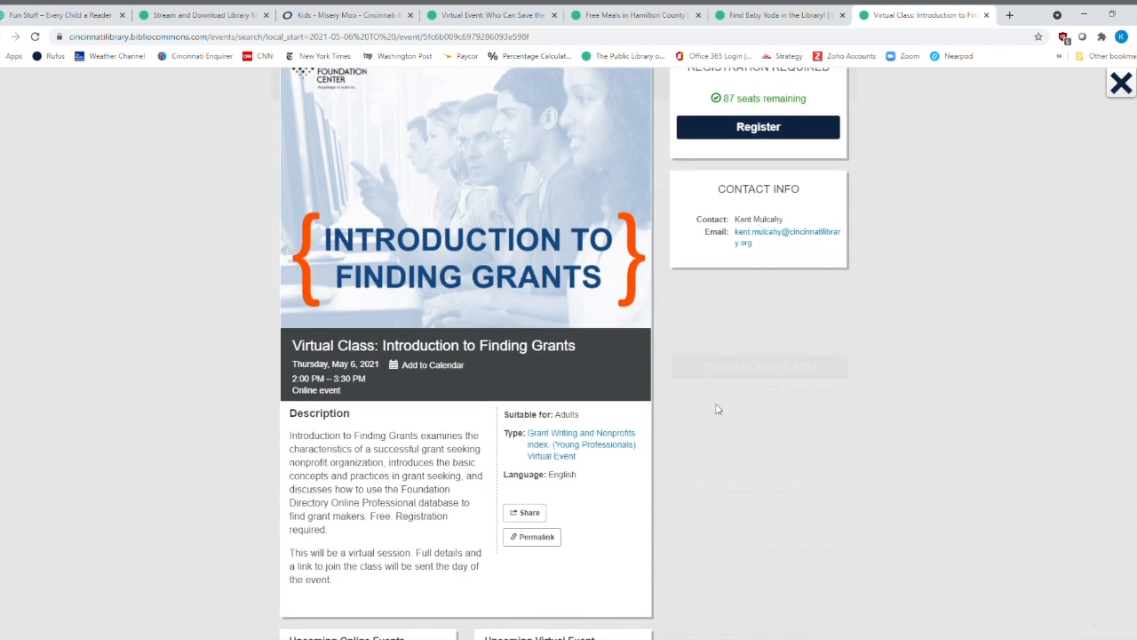
{"action": "scroll", "scroll_direction": "down", "scroll_amount": 3}
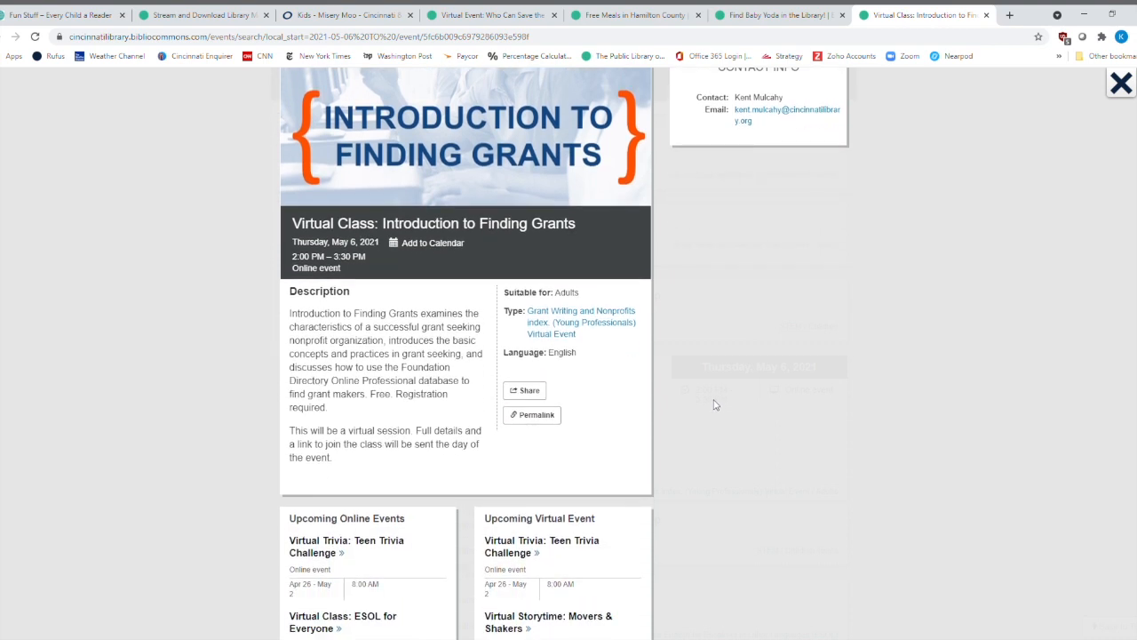
{"action": "mouse_move", "coordinate": [258, 327]}
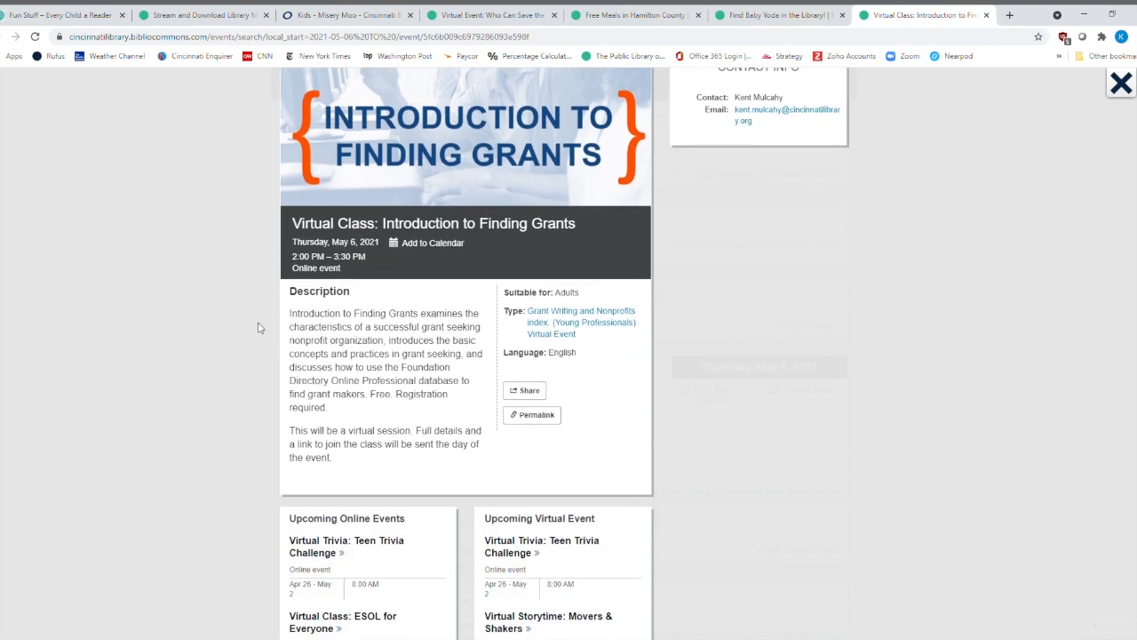
{"action": "mouse_move", "coordinate": [274, 354]}
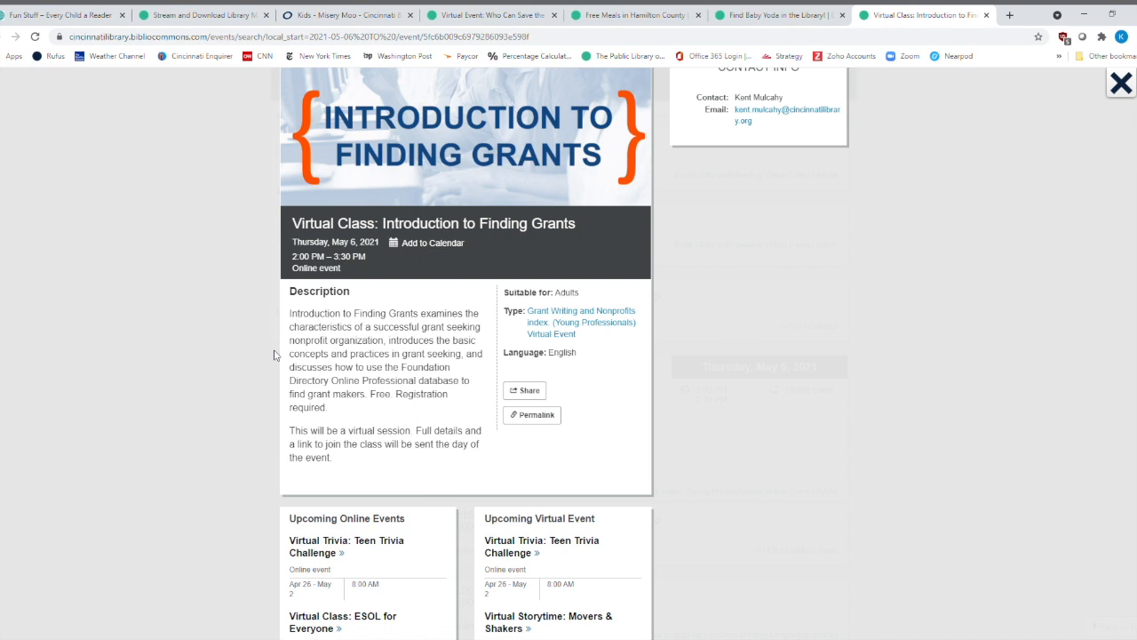
{"action": "mouse_move", "coordinate": [366, 281]}
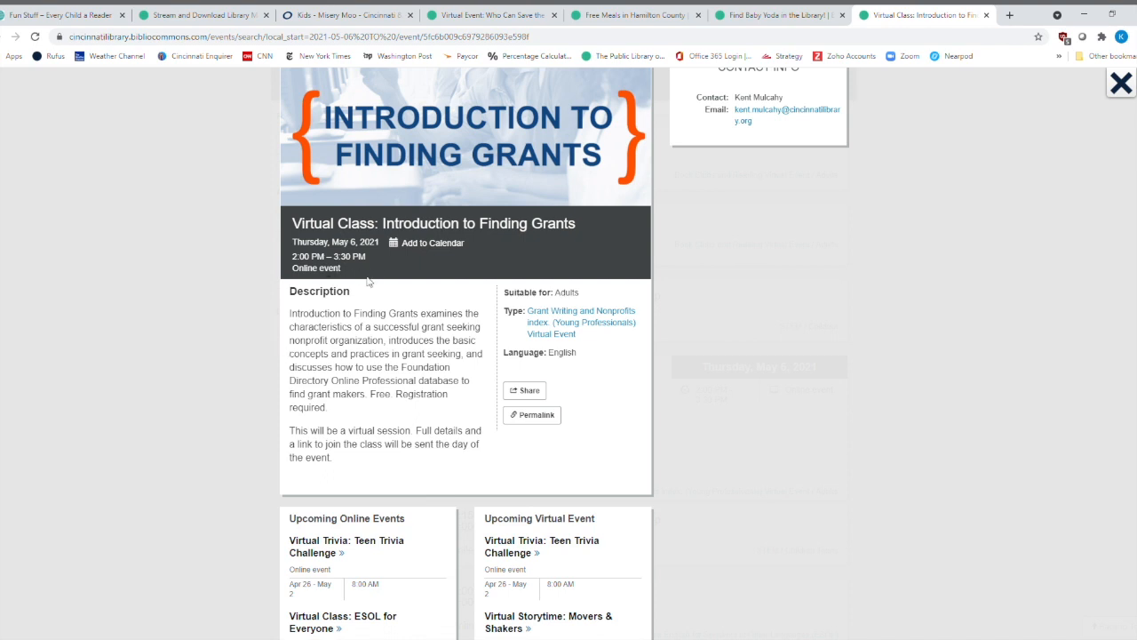
{"action": "mouse_move", "coordinate": [272, 269]}
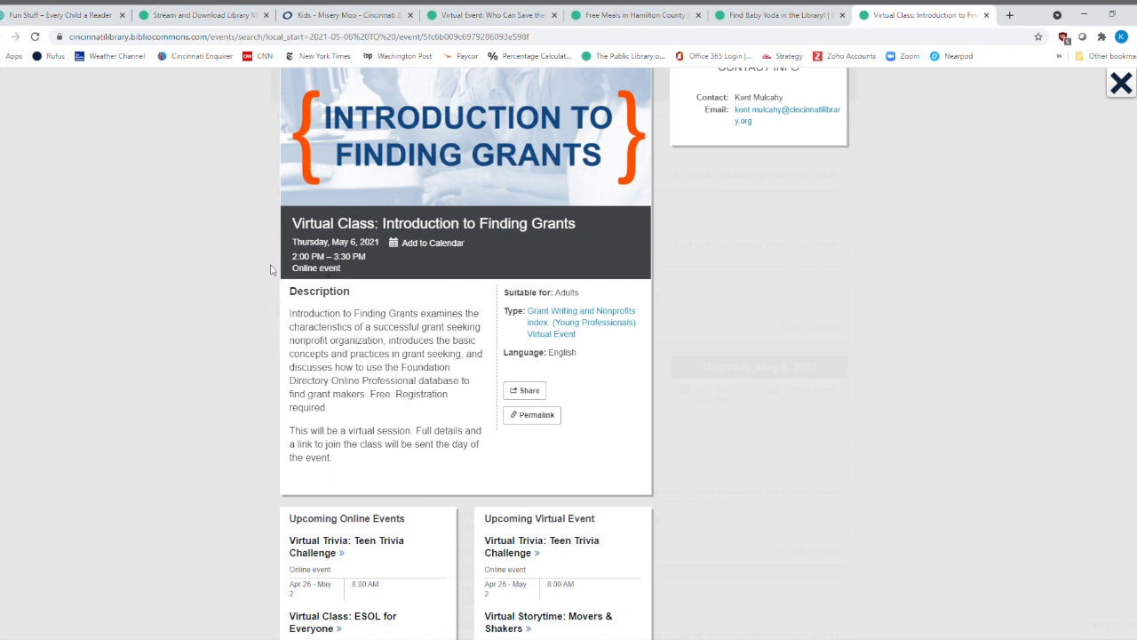
{"action": "mouse_move", "coordinate": [225, 427]}
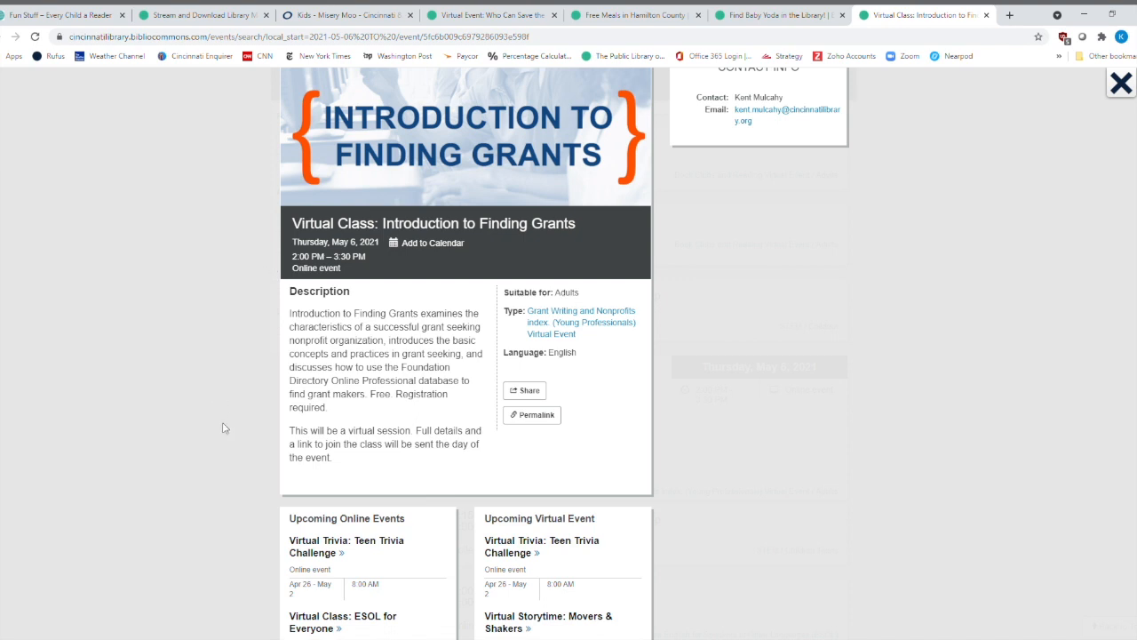